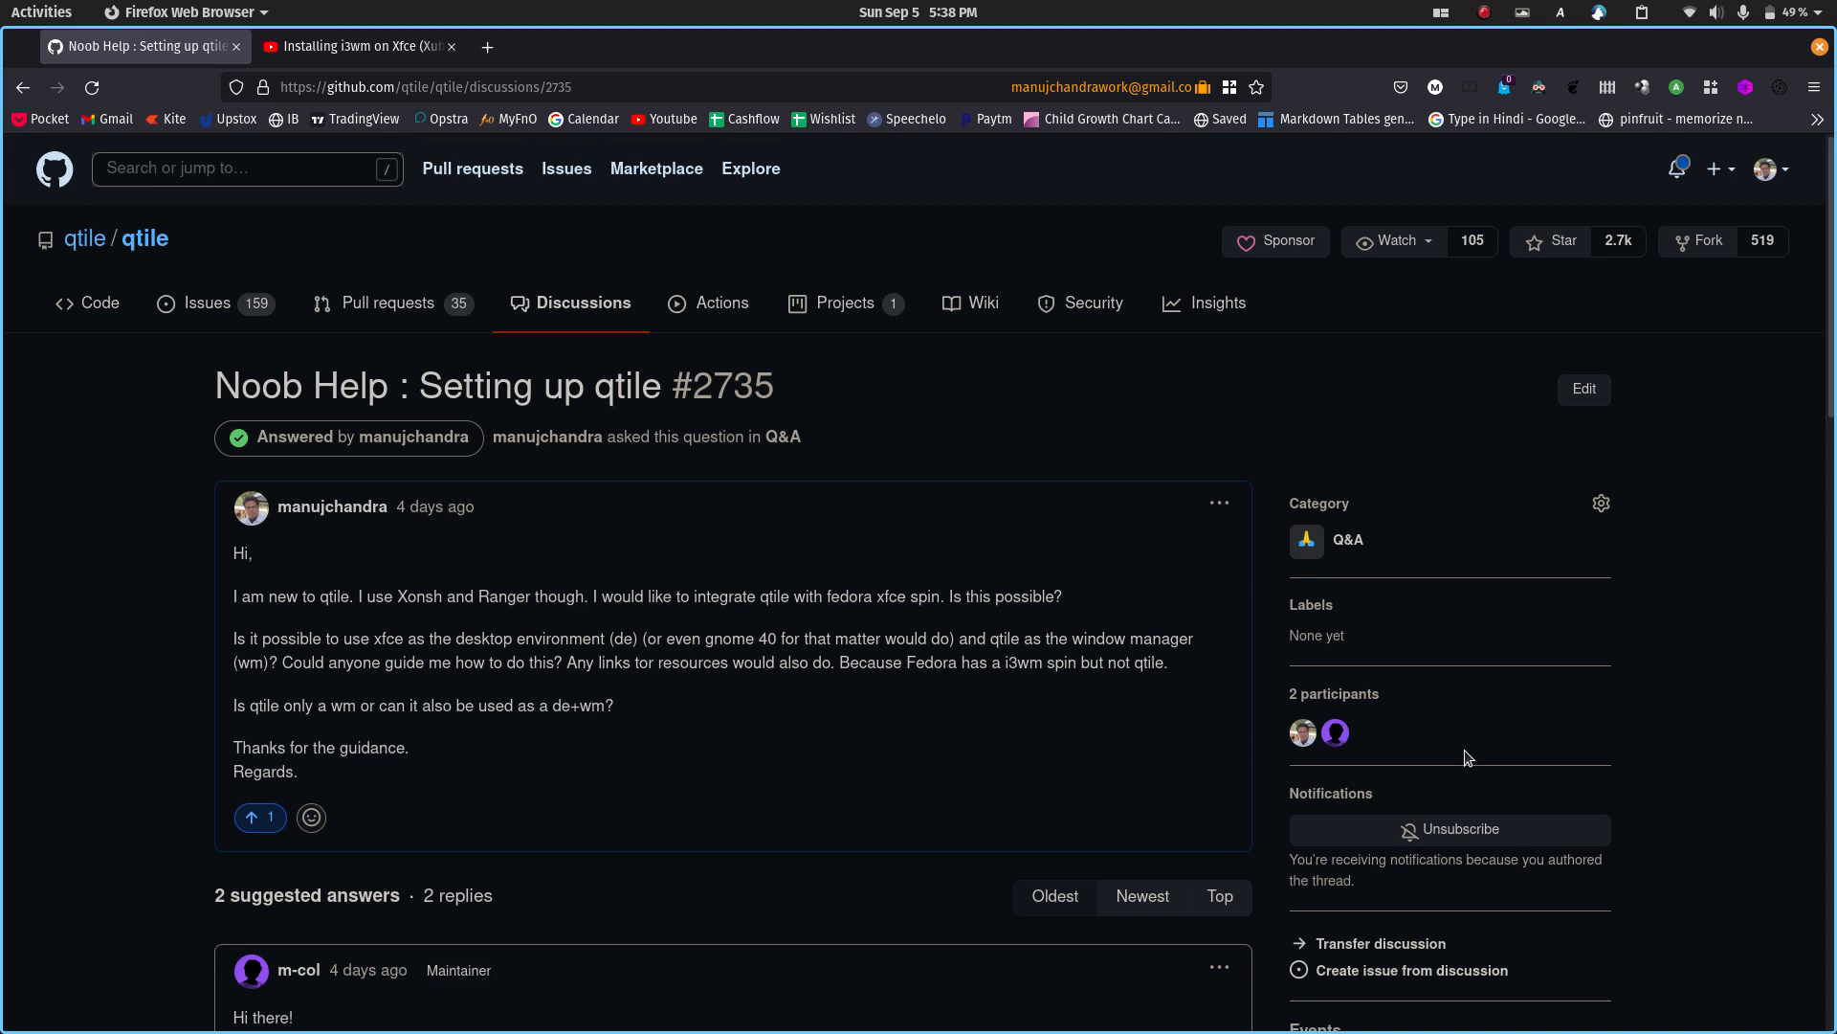
mouse_move(900, 766)
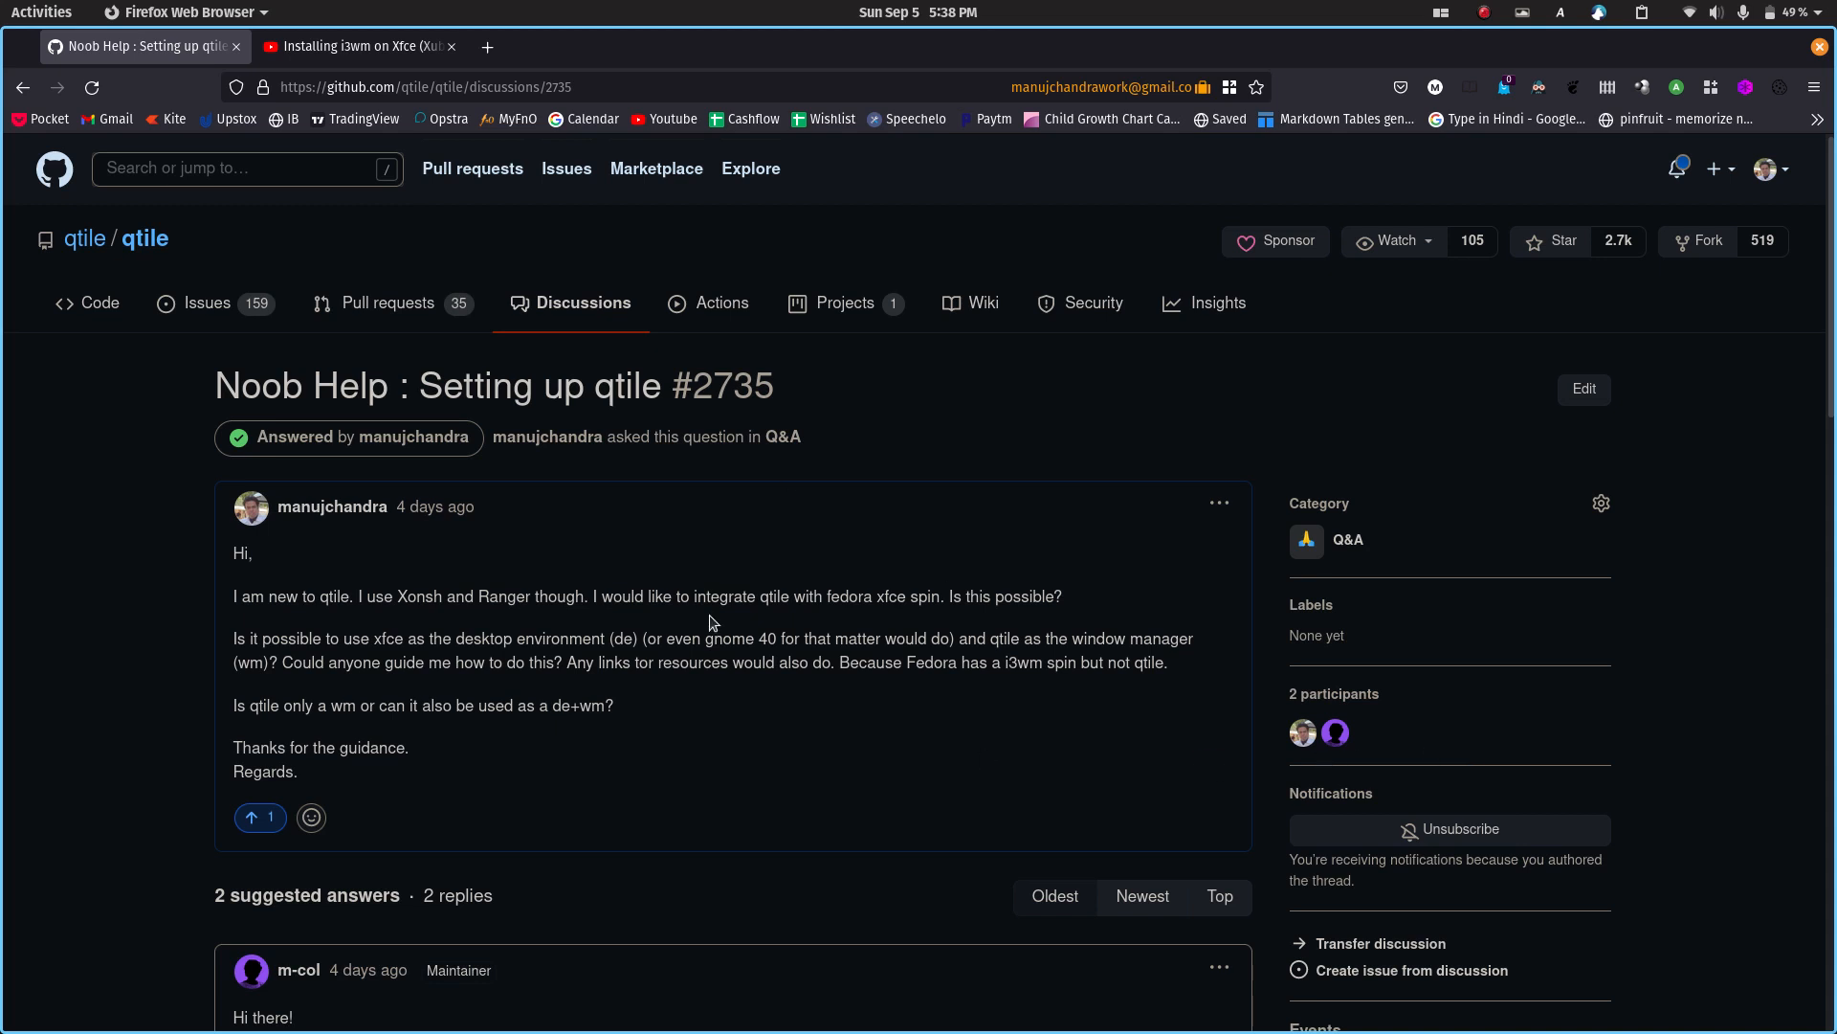
mouse_move(188, 297)
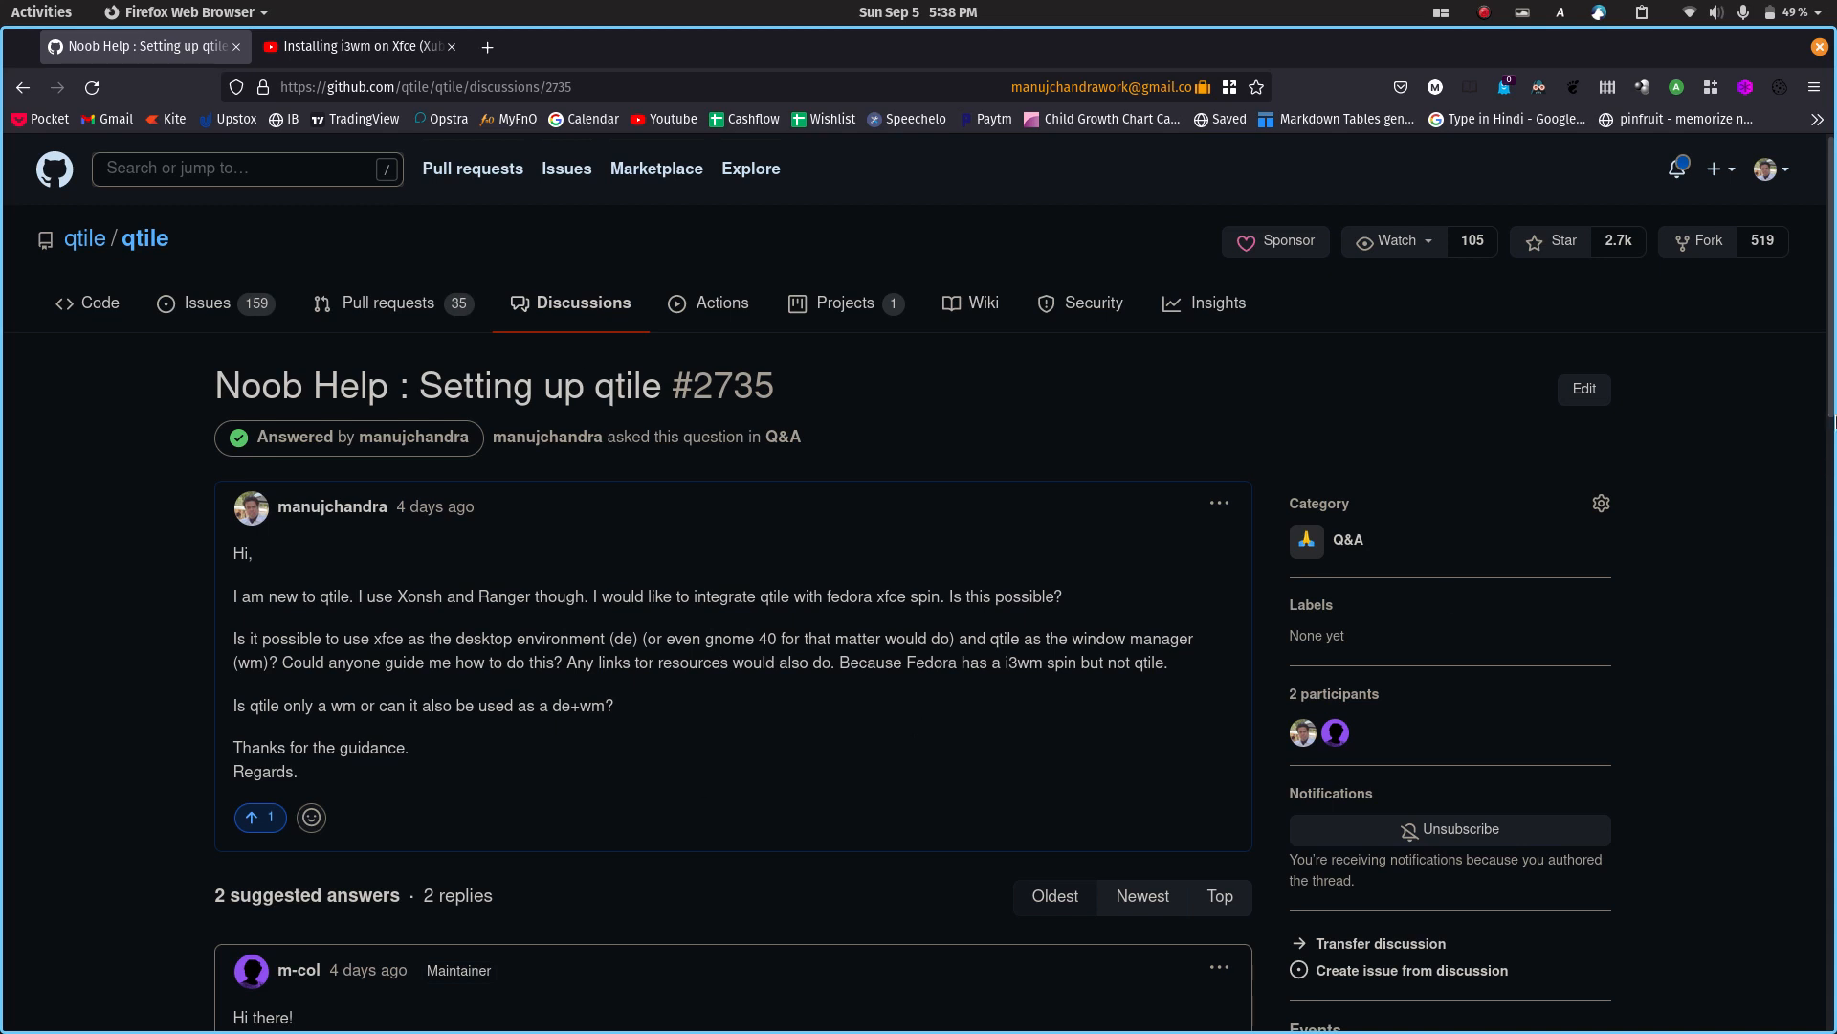
Switch to the YouTube tab showing 'Installing i3wm on Xfce (Xubuntu 18.04)'
scroll(down, 3)
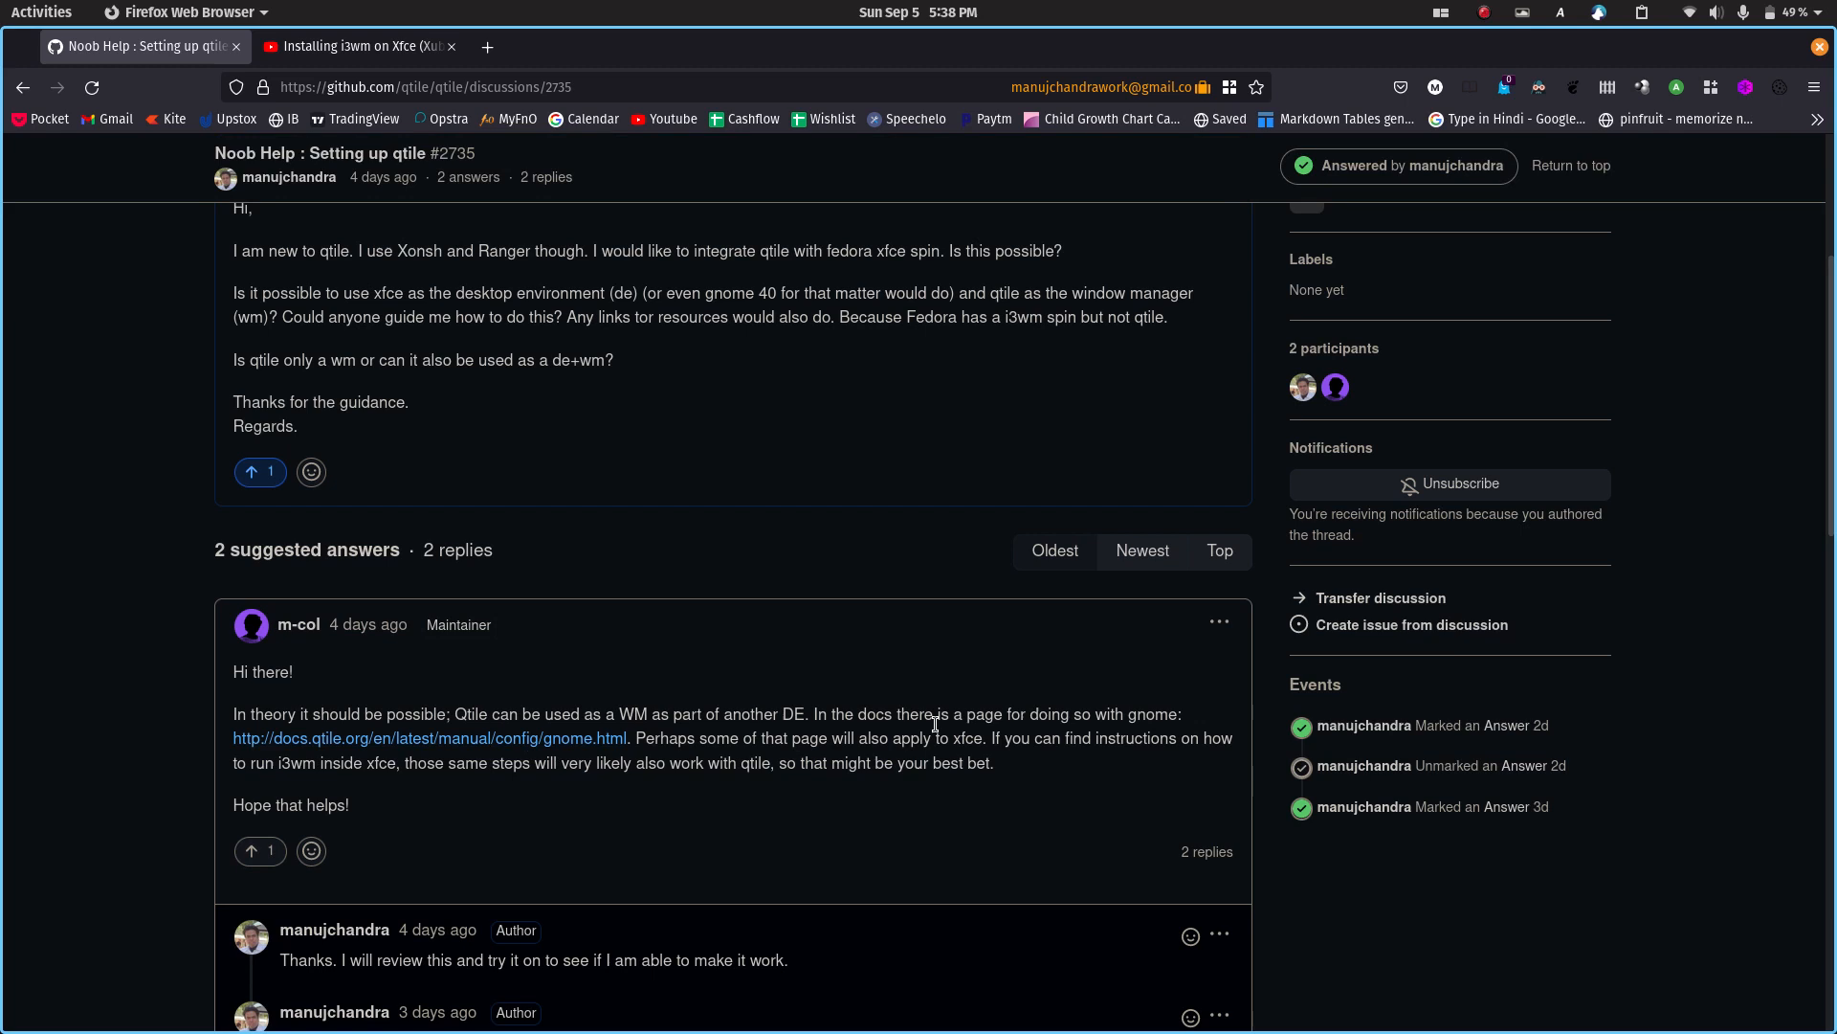
scroll(down, 3)
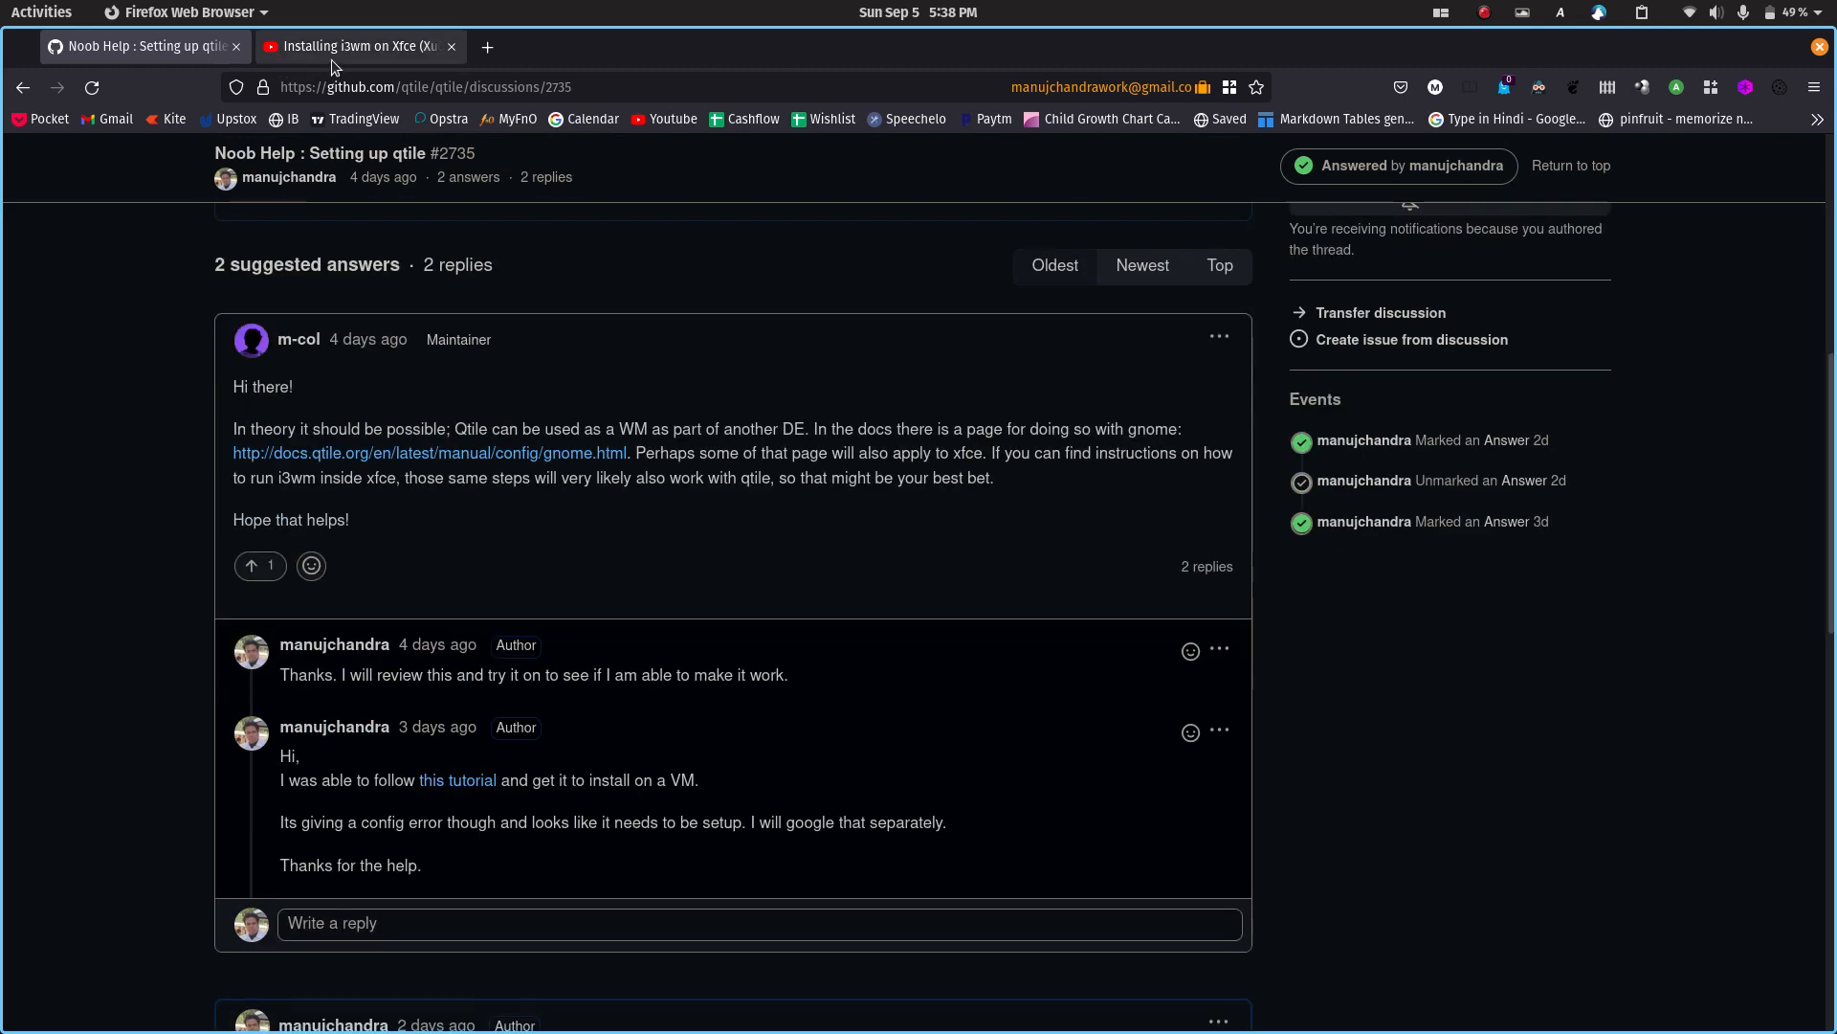
click(352, 46)
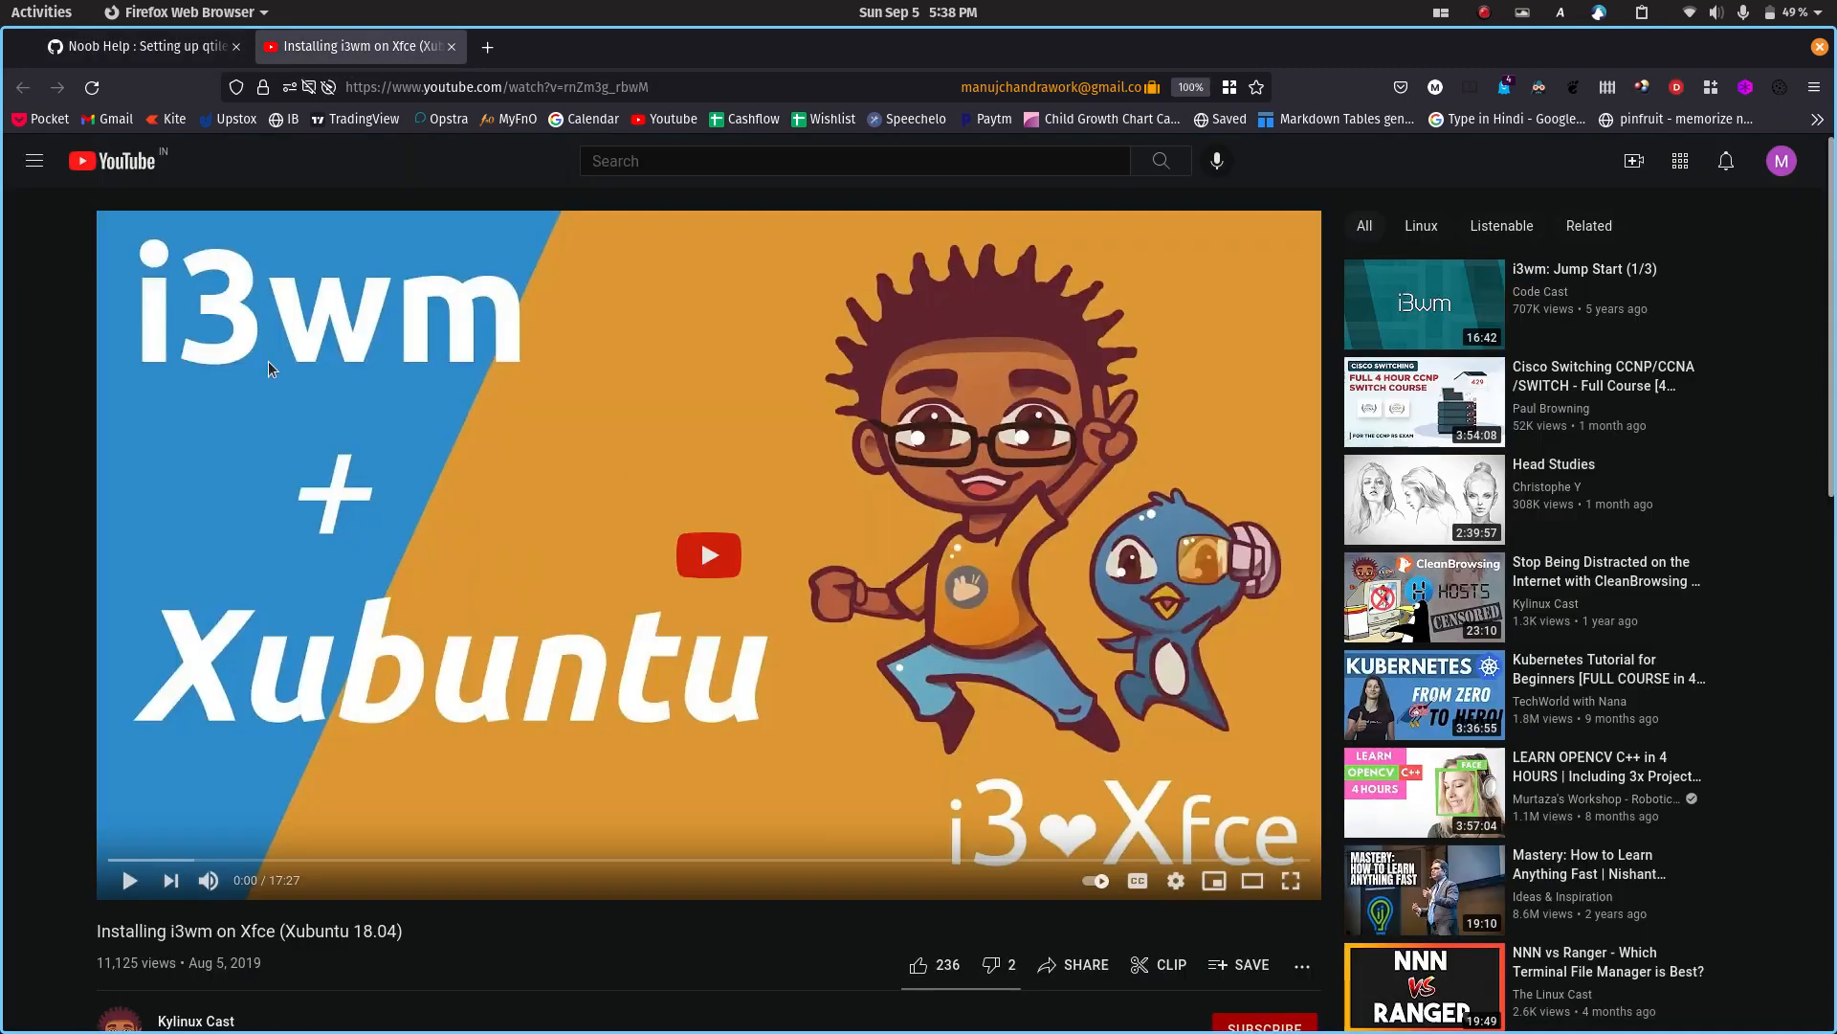
mouse_move(869, 779)
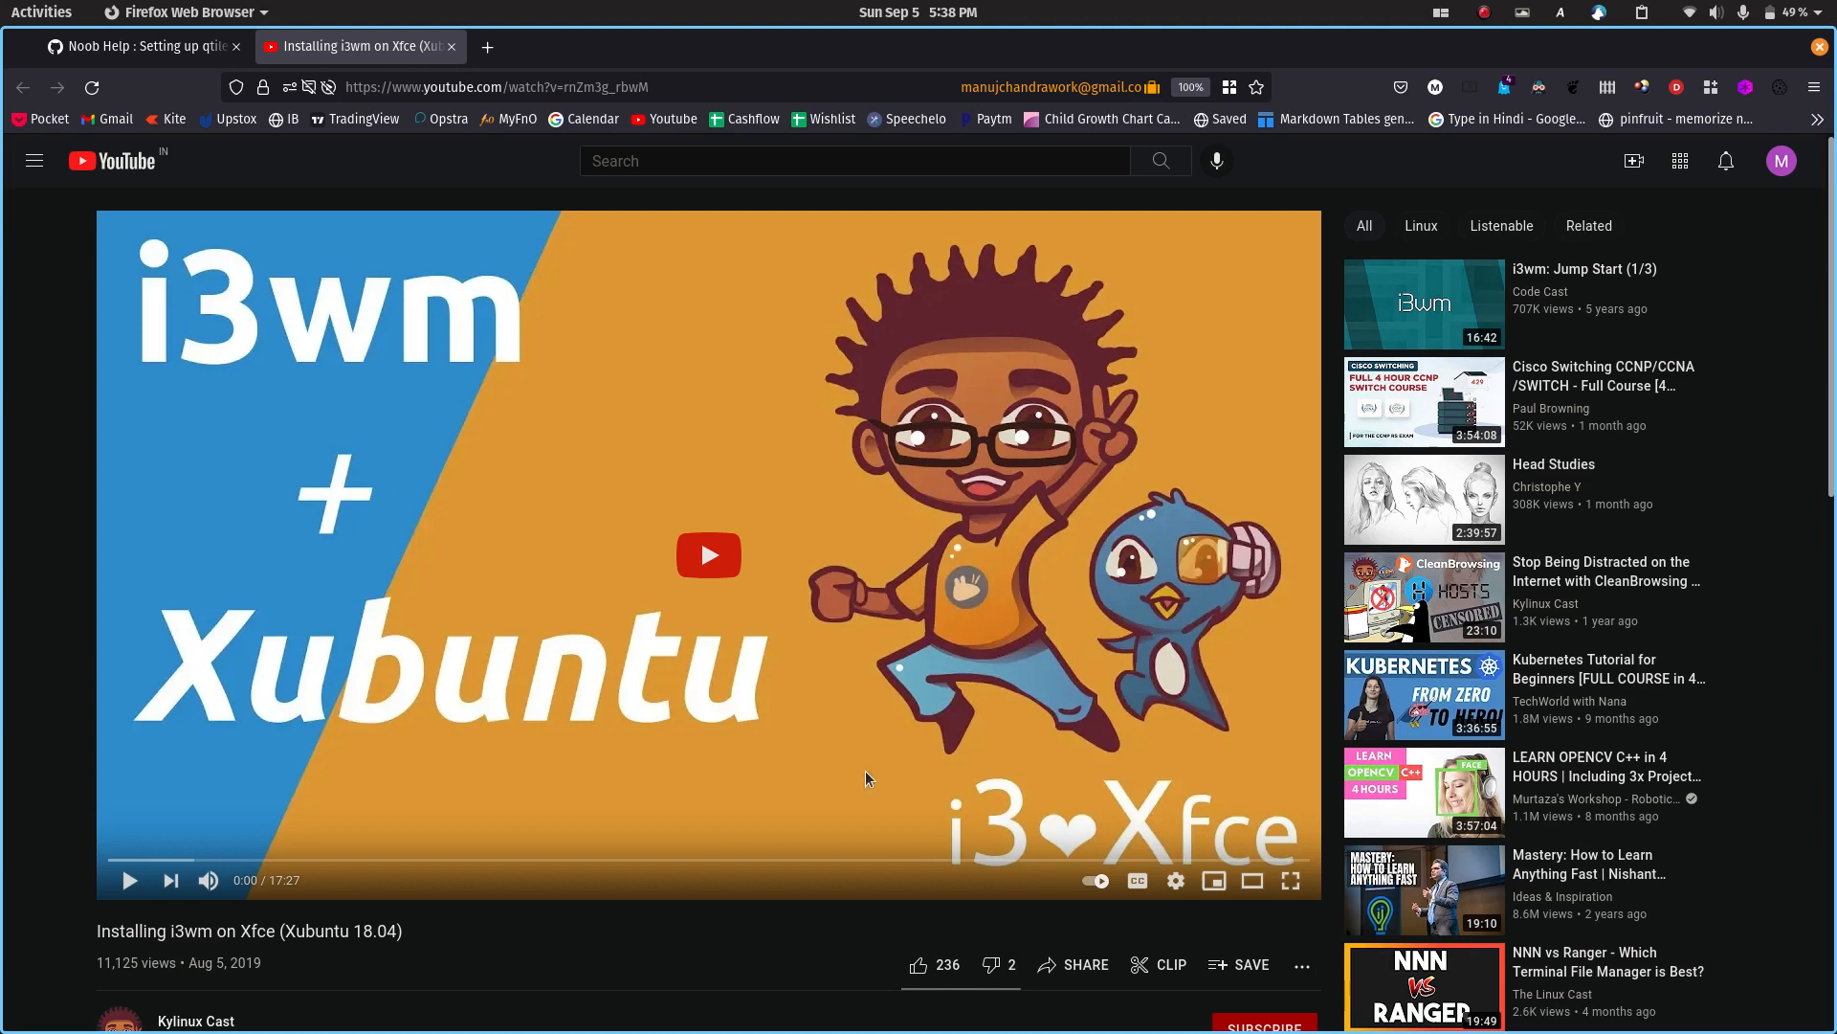
mouse_move(306, 366)
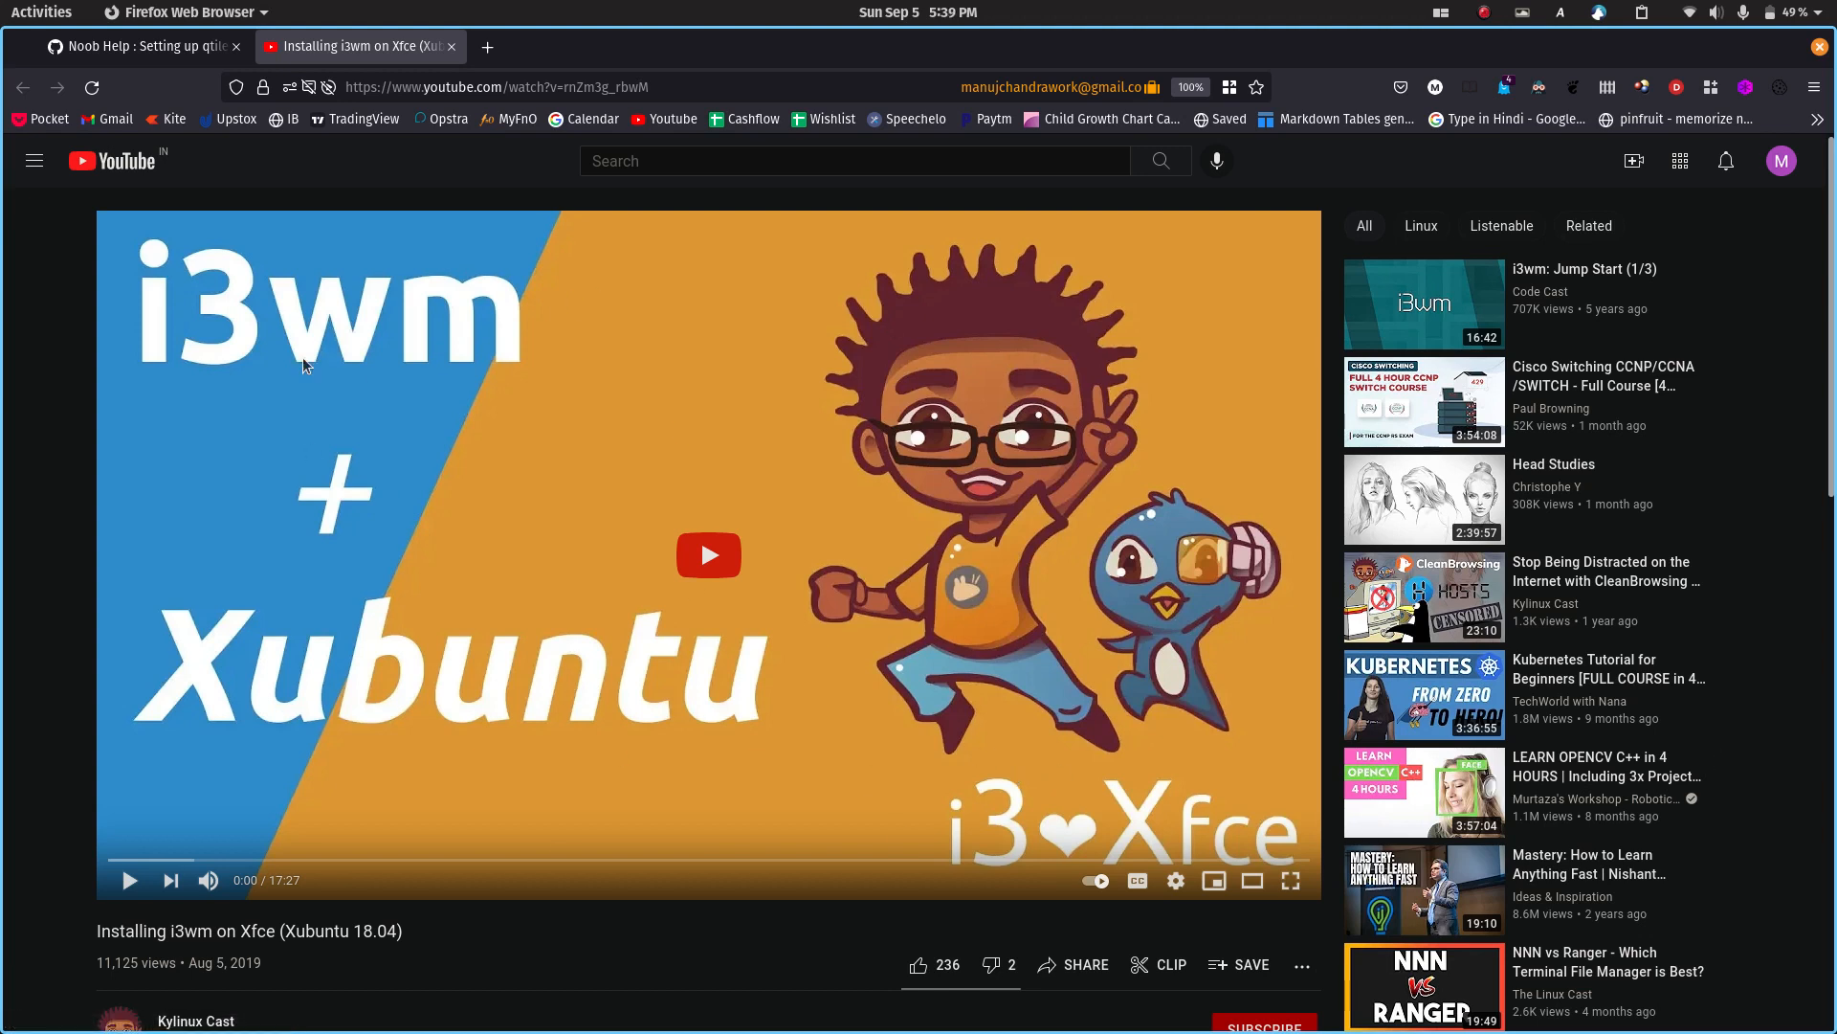
mouse_move(525, 599)
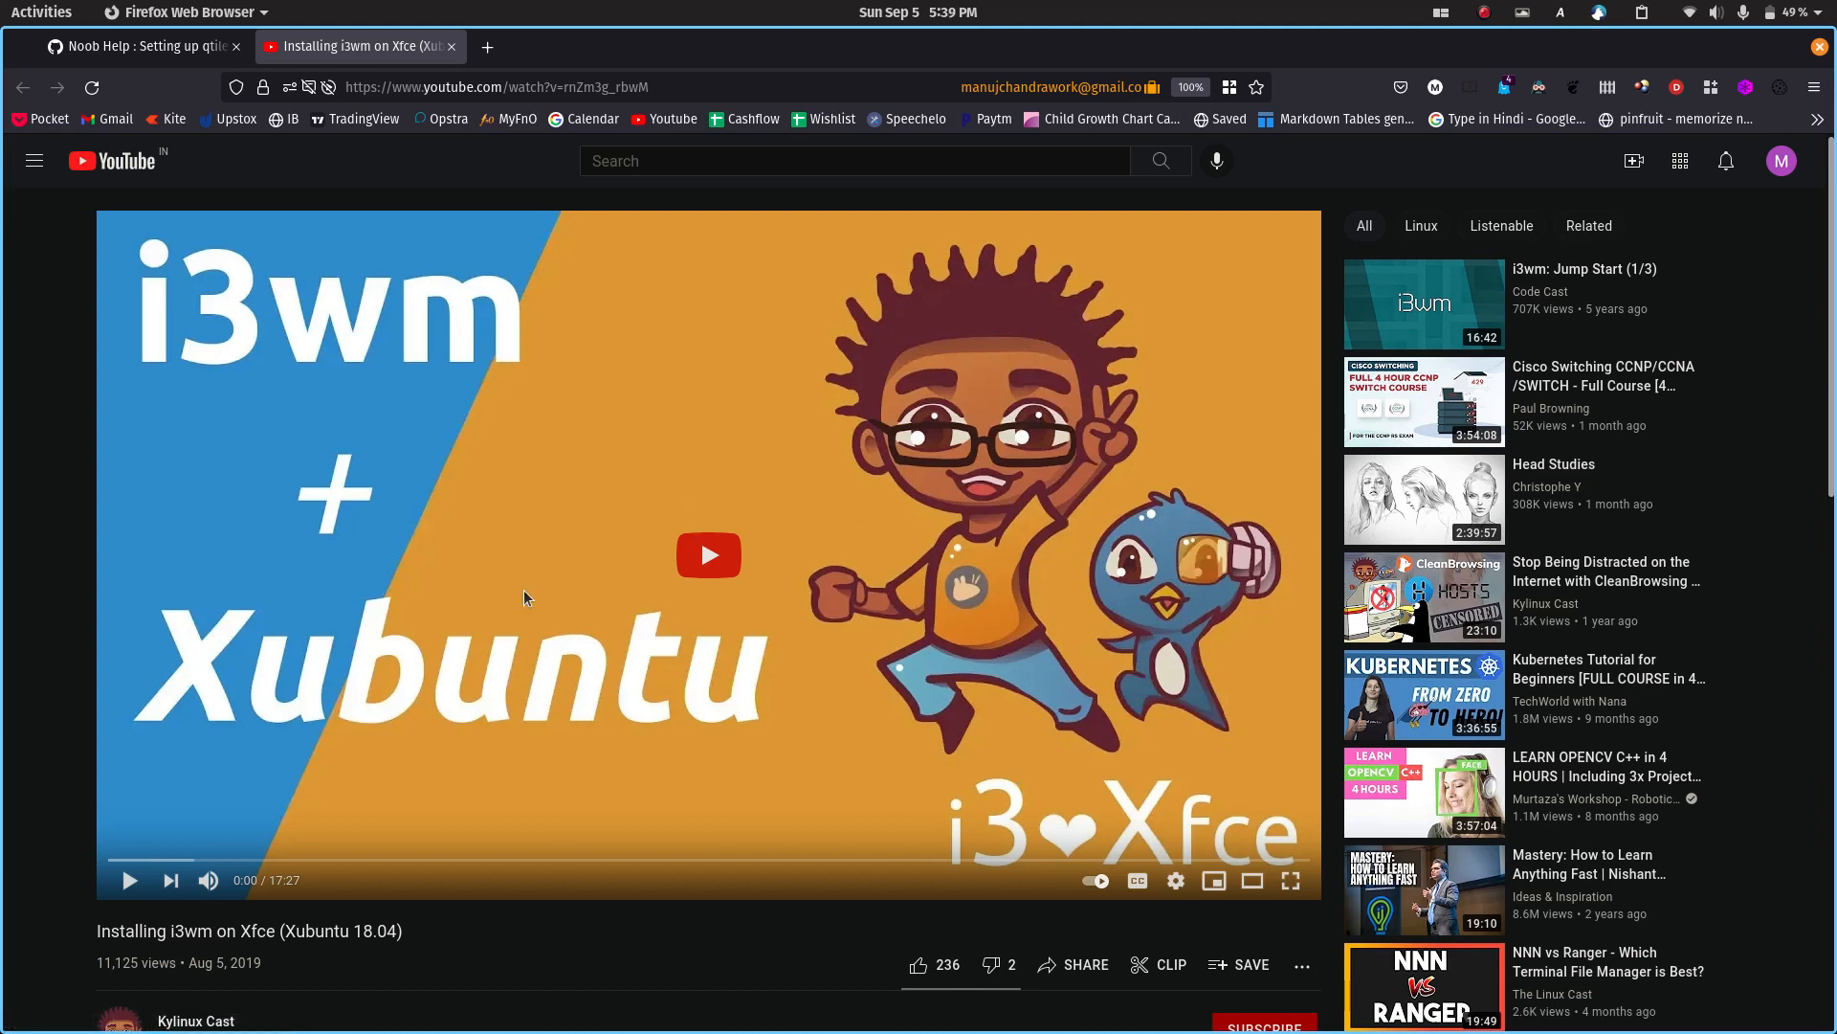
Return to the GitHub qtile discussion and highlight the install instruction in the accepted answer
click(143, 46)
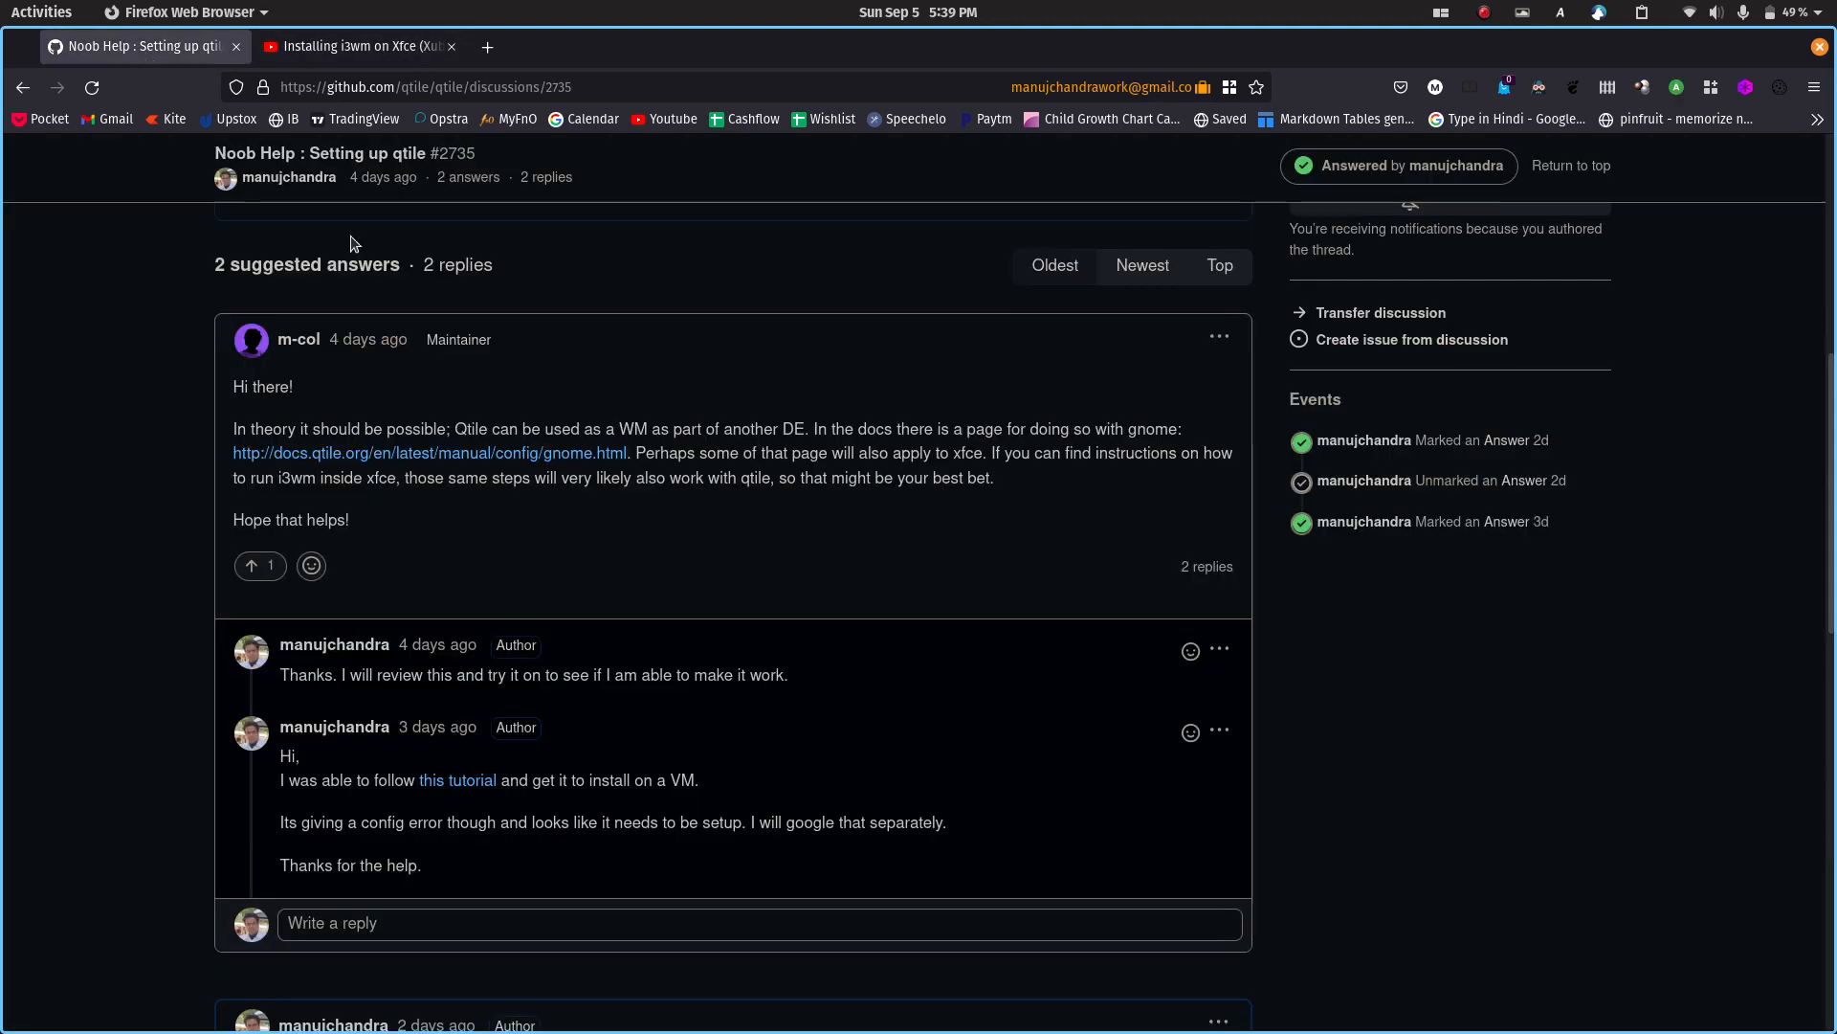
scroll(down, 3)
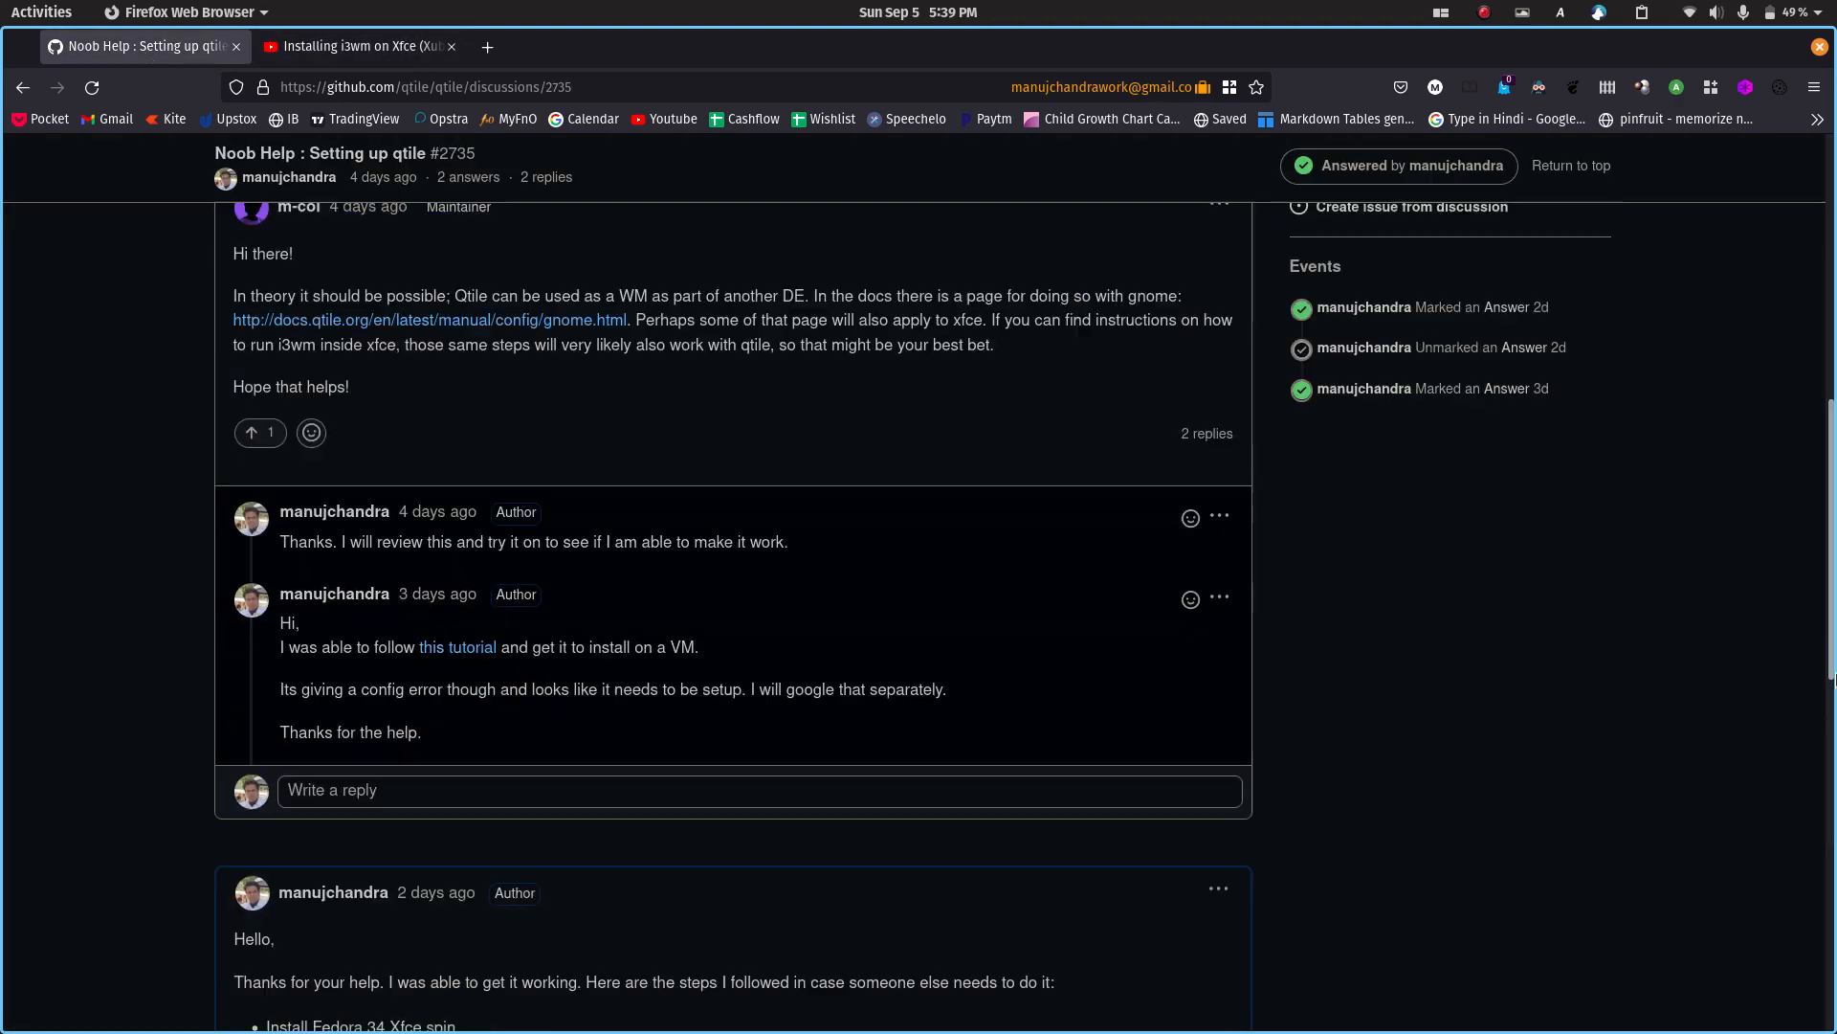
scroll(down, 3)
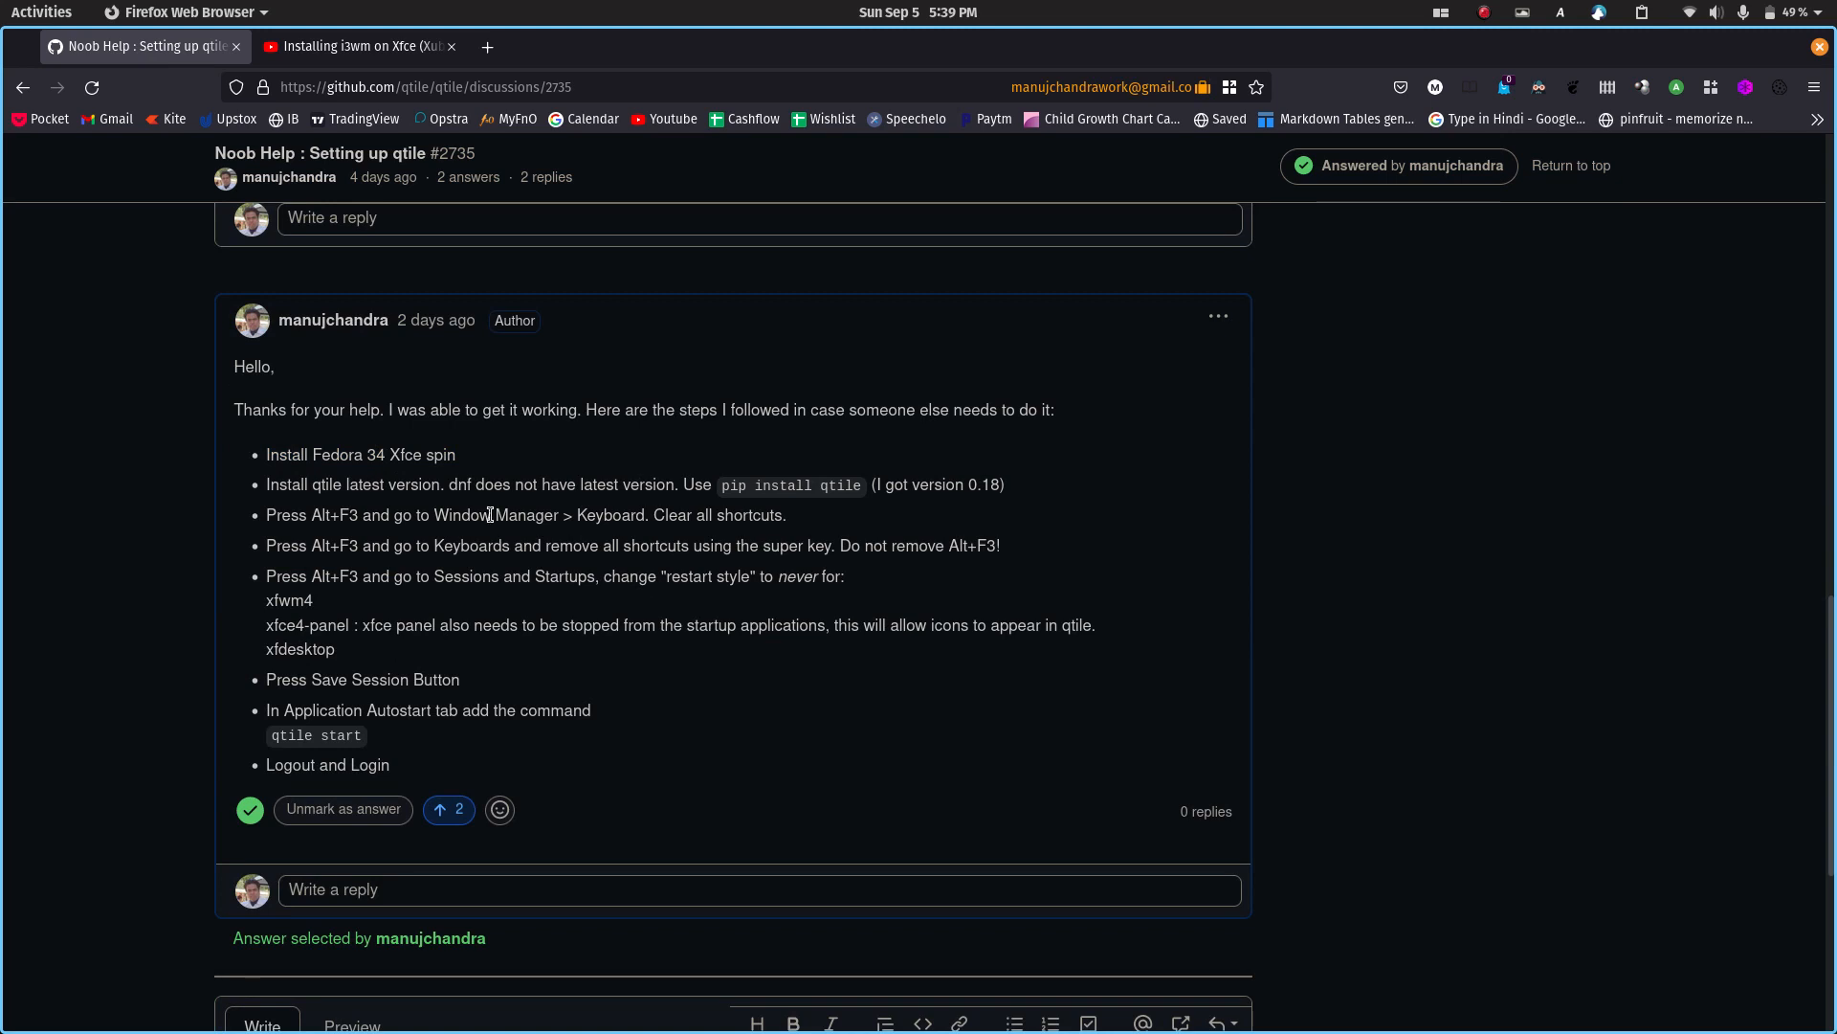
mouse_move(409, 479)
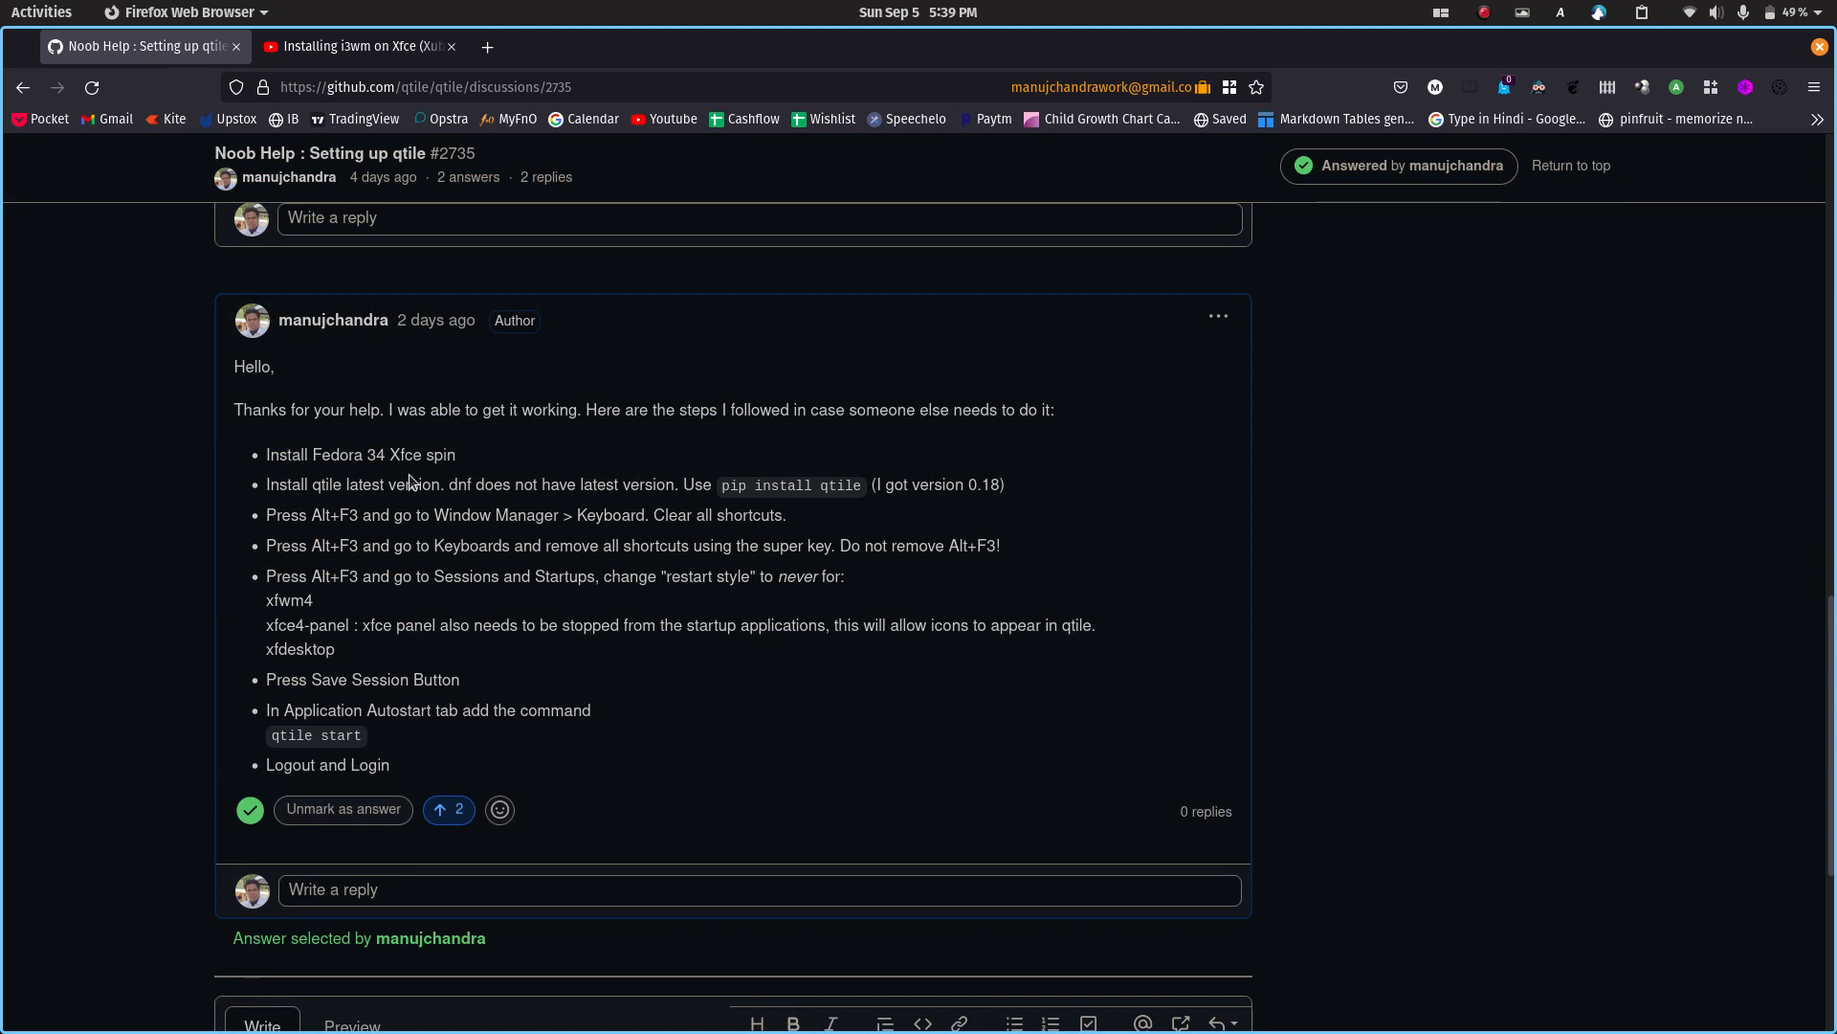
mouse_move(406, 446)
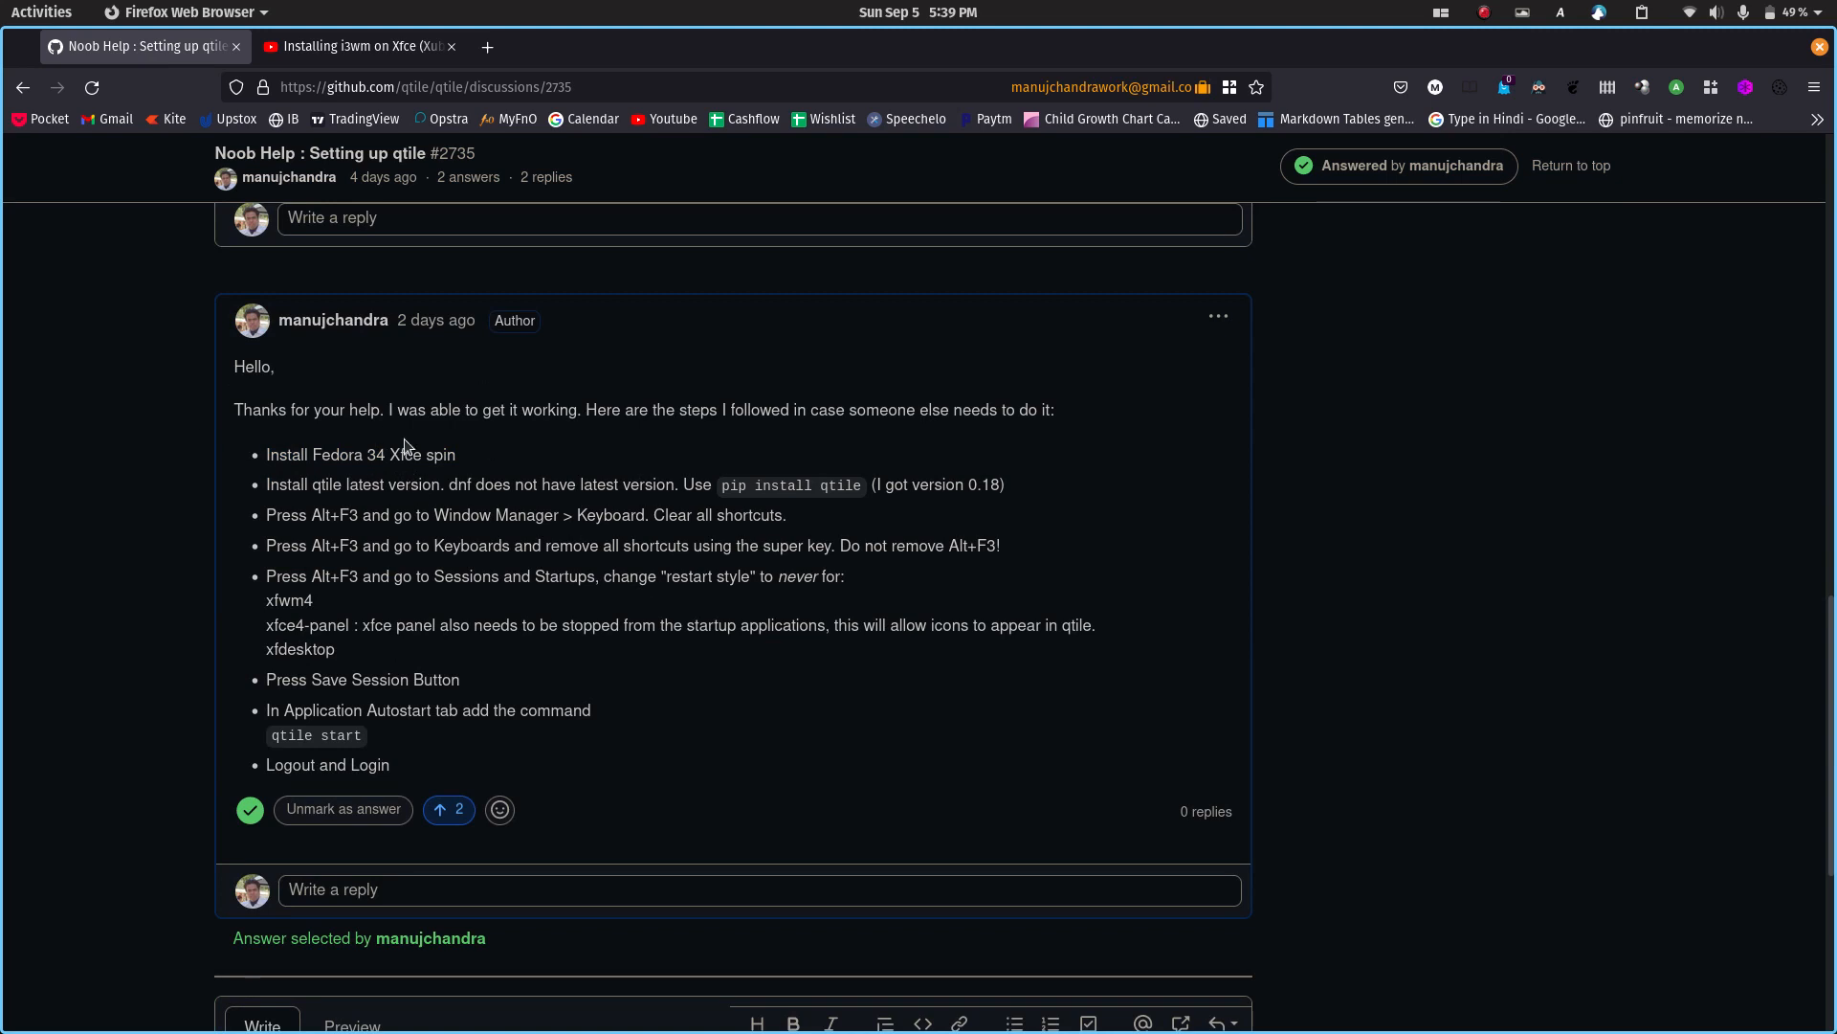
mouse_move(439, 456)
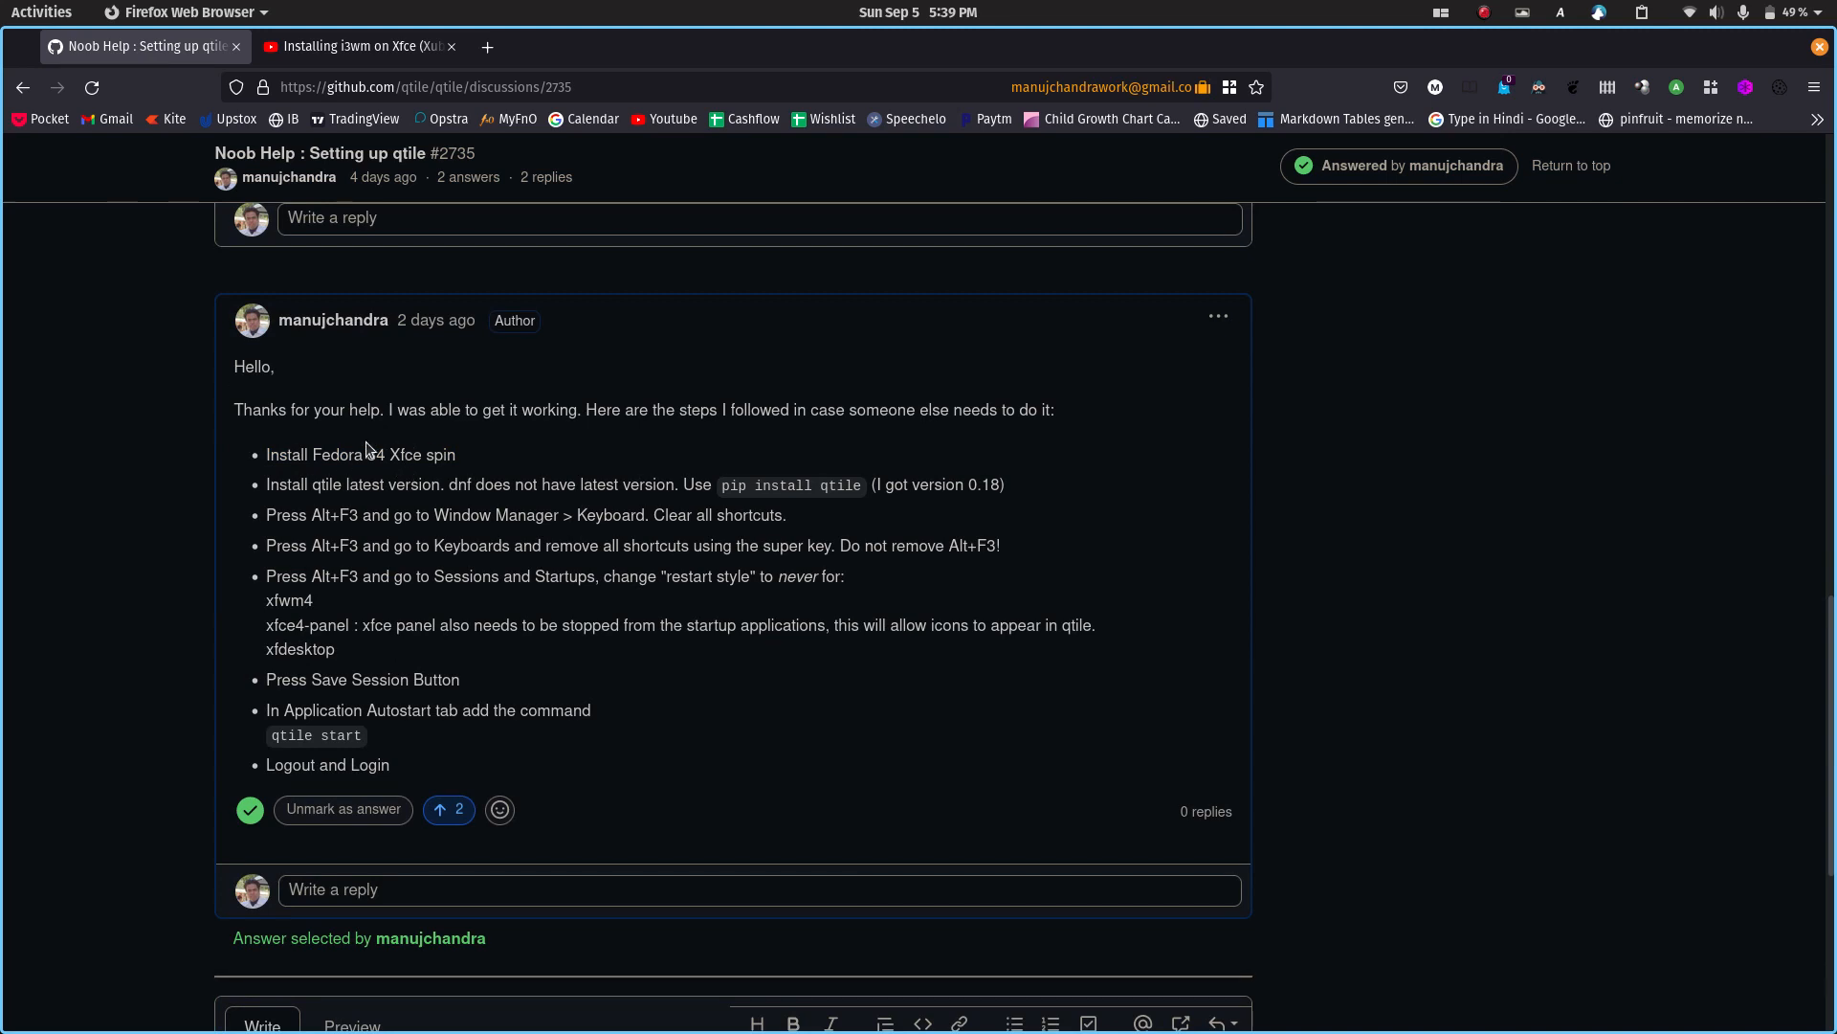
drag(292, 484, 645, 484)
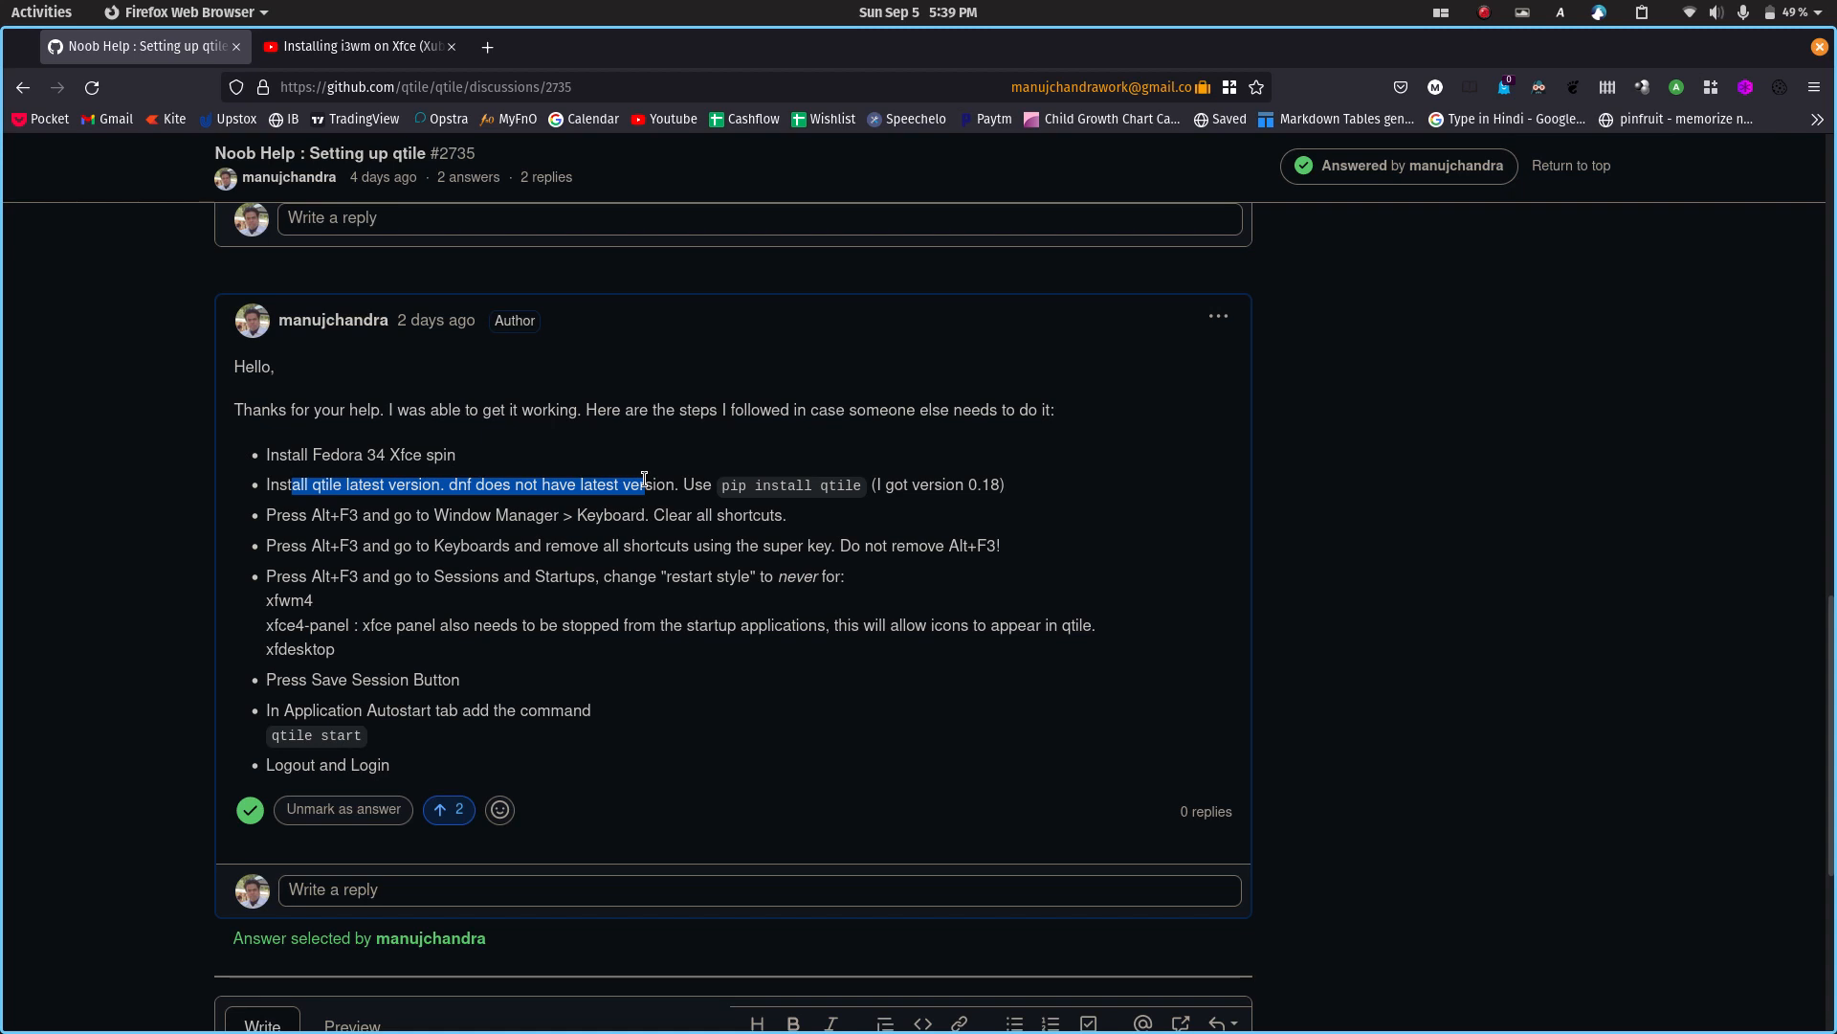
double_click(459, 484)
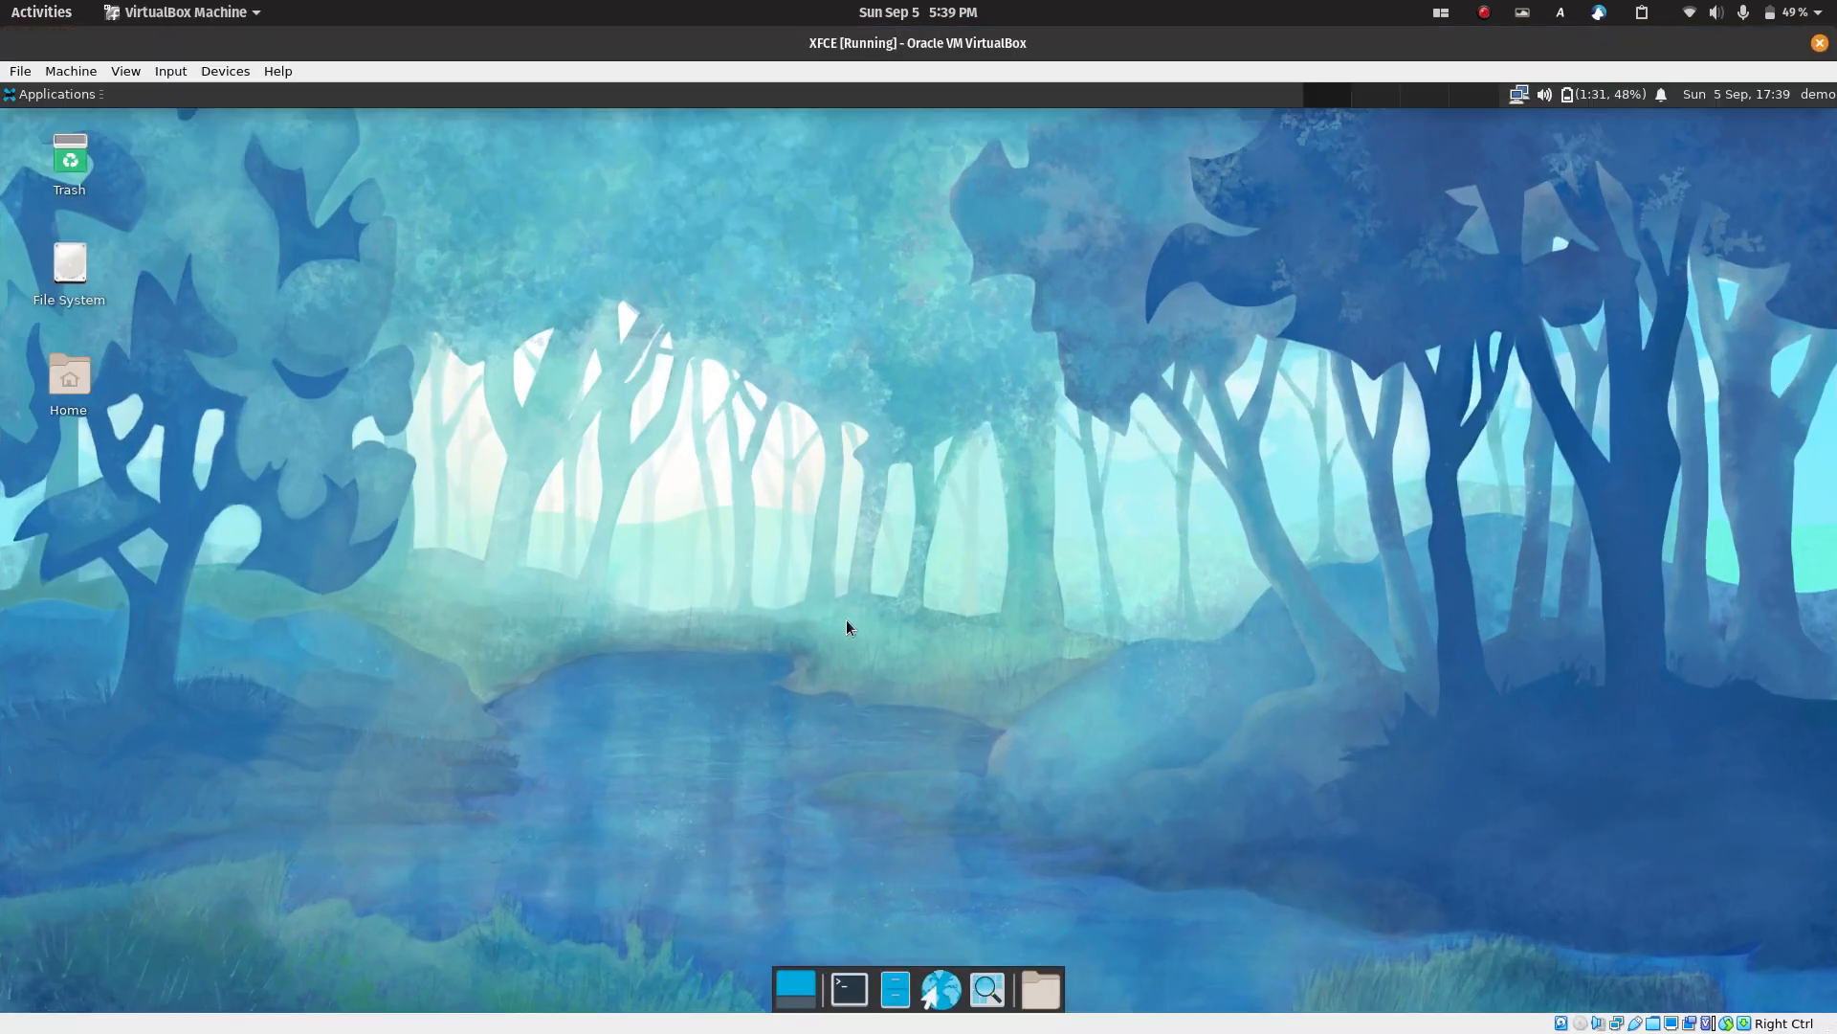
mouse_move(888, 913)
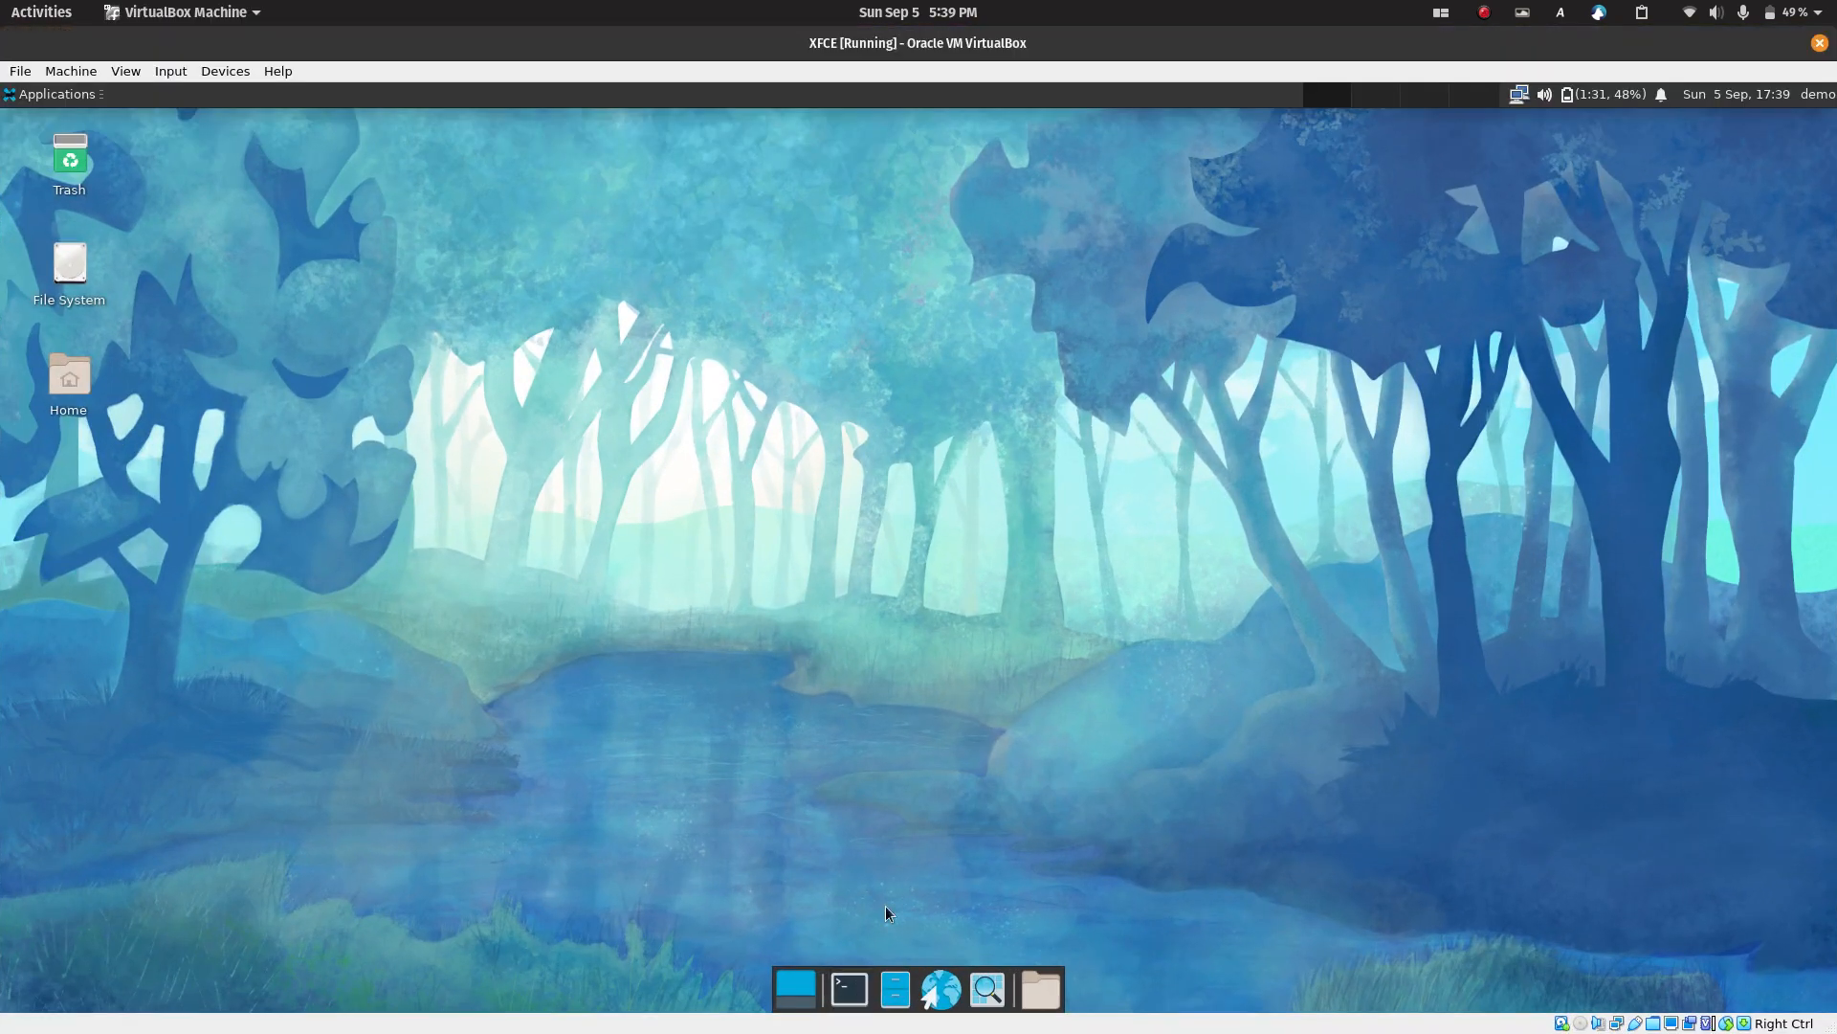
Run 'pip install qtile' in a VM terminal, then return to the GitHub guide
click(848, 987)
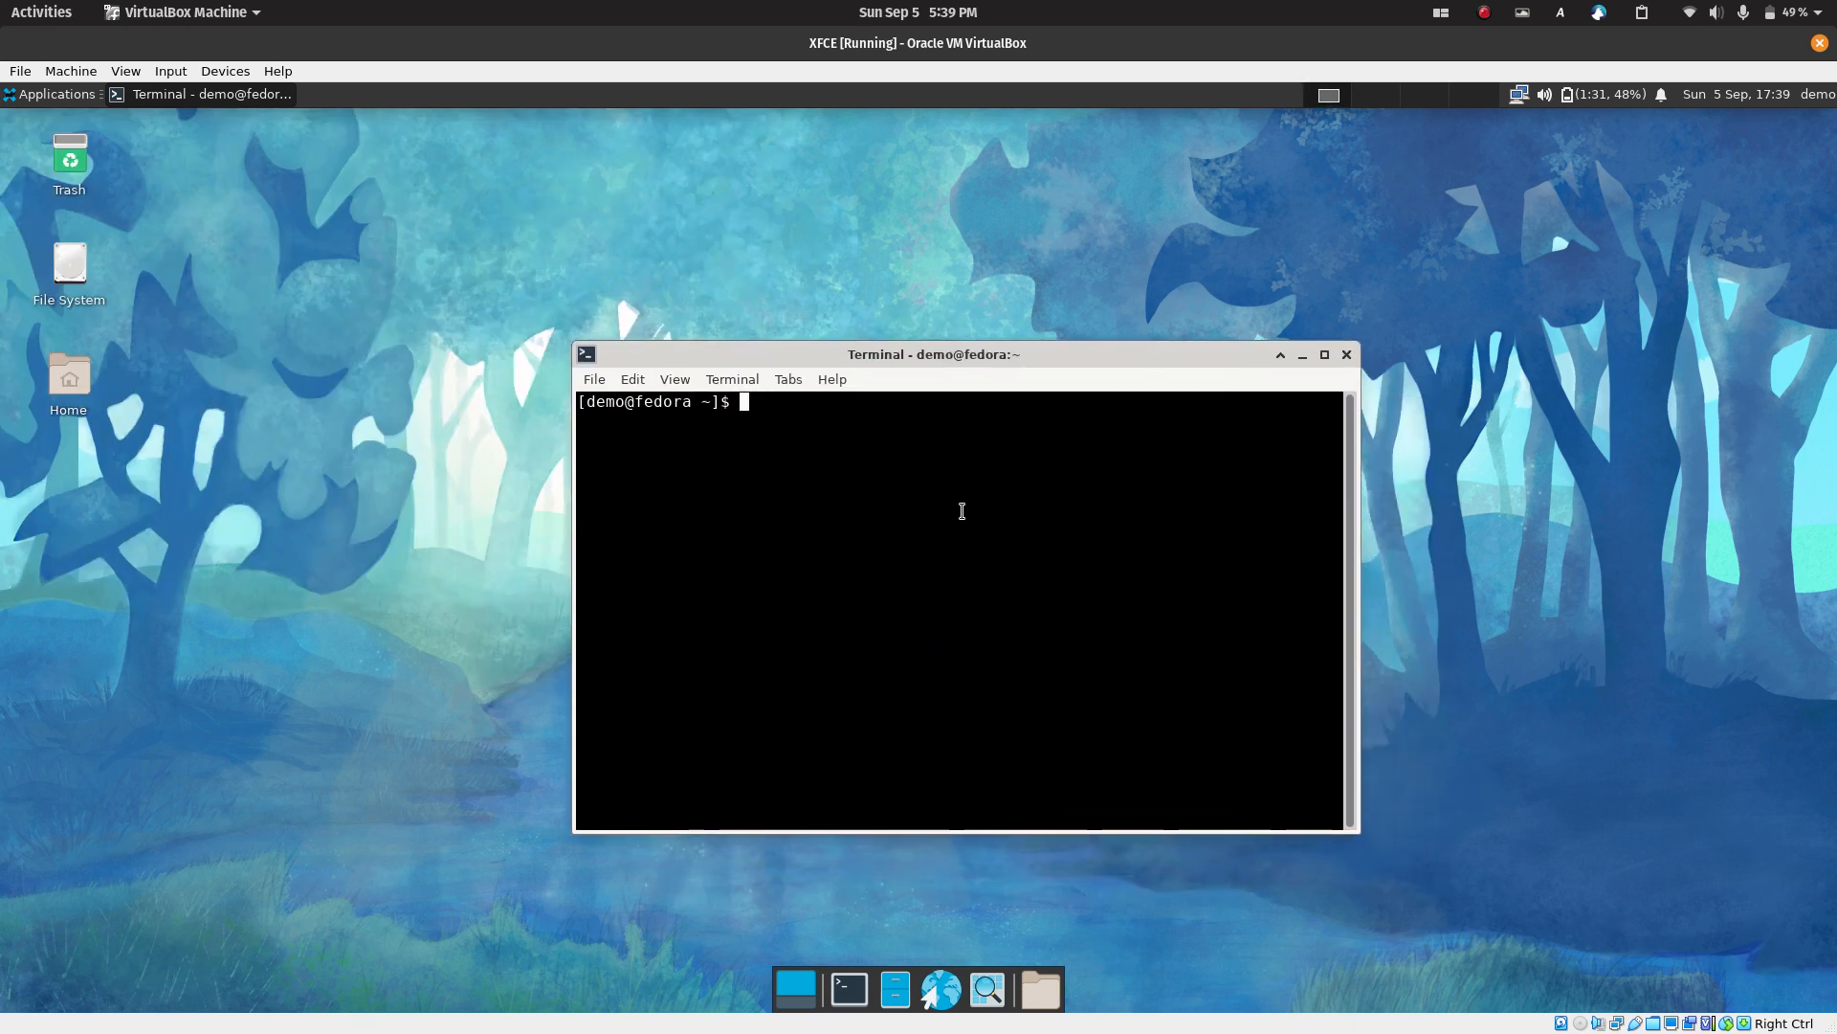
text(pip install qtile)
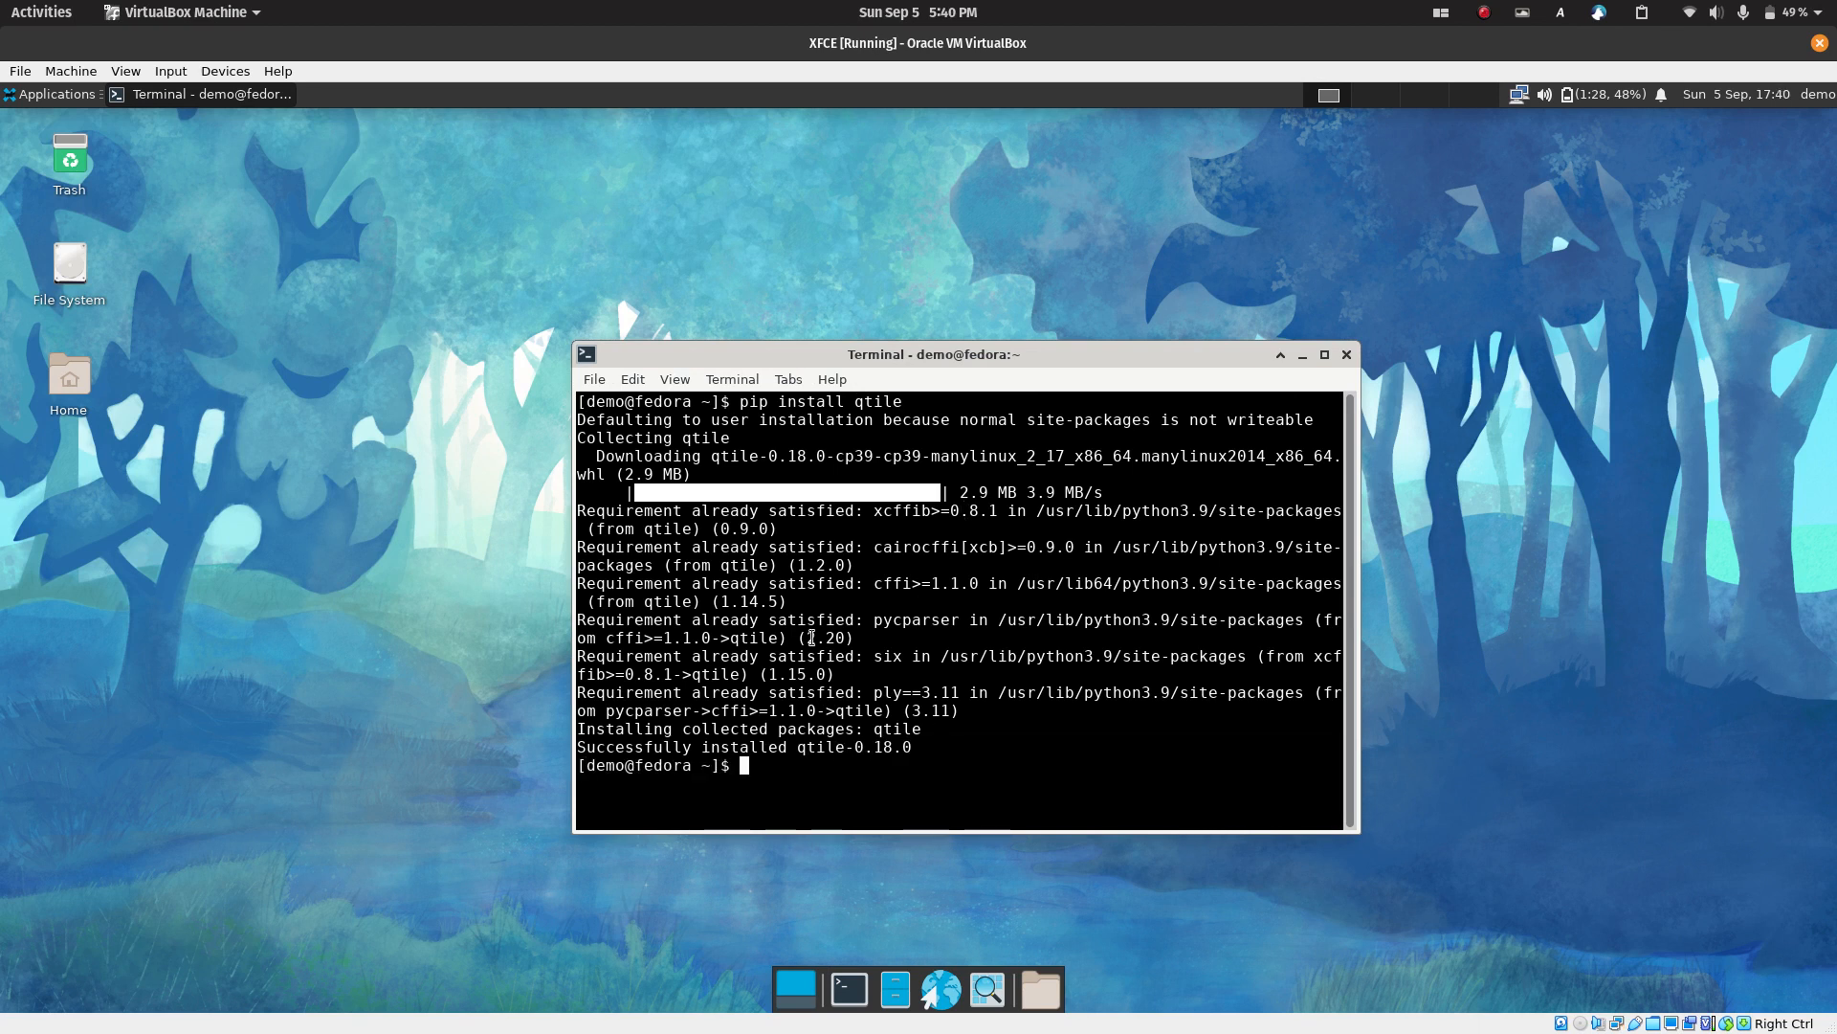
click(43, 12)
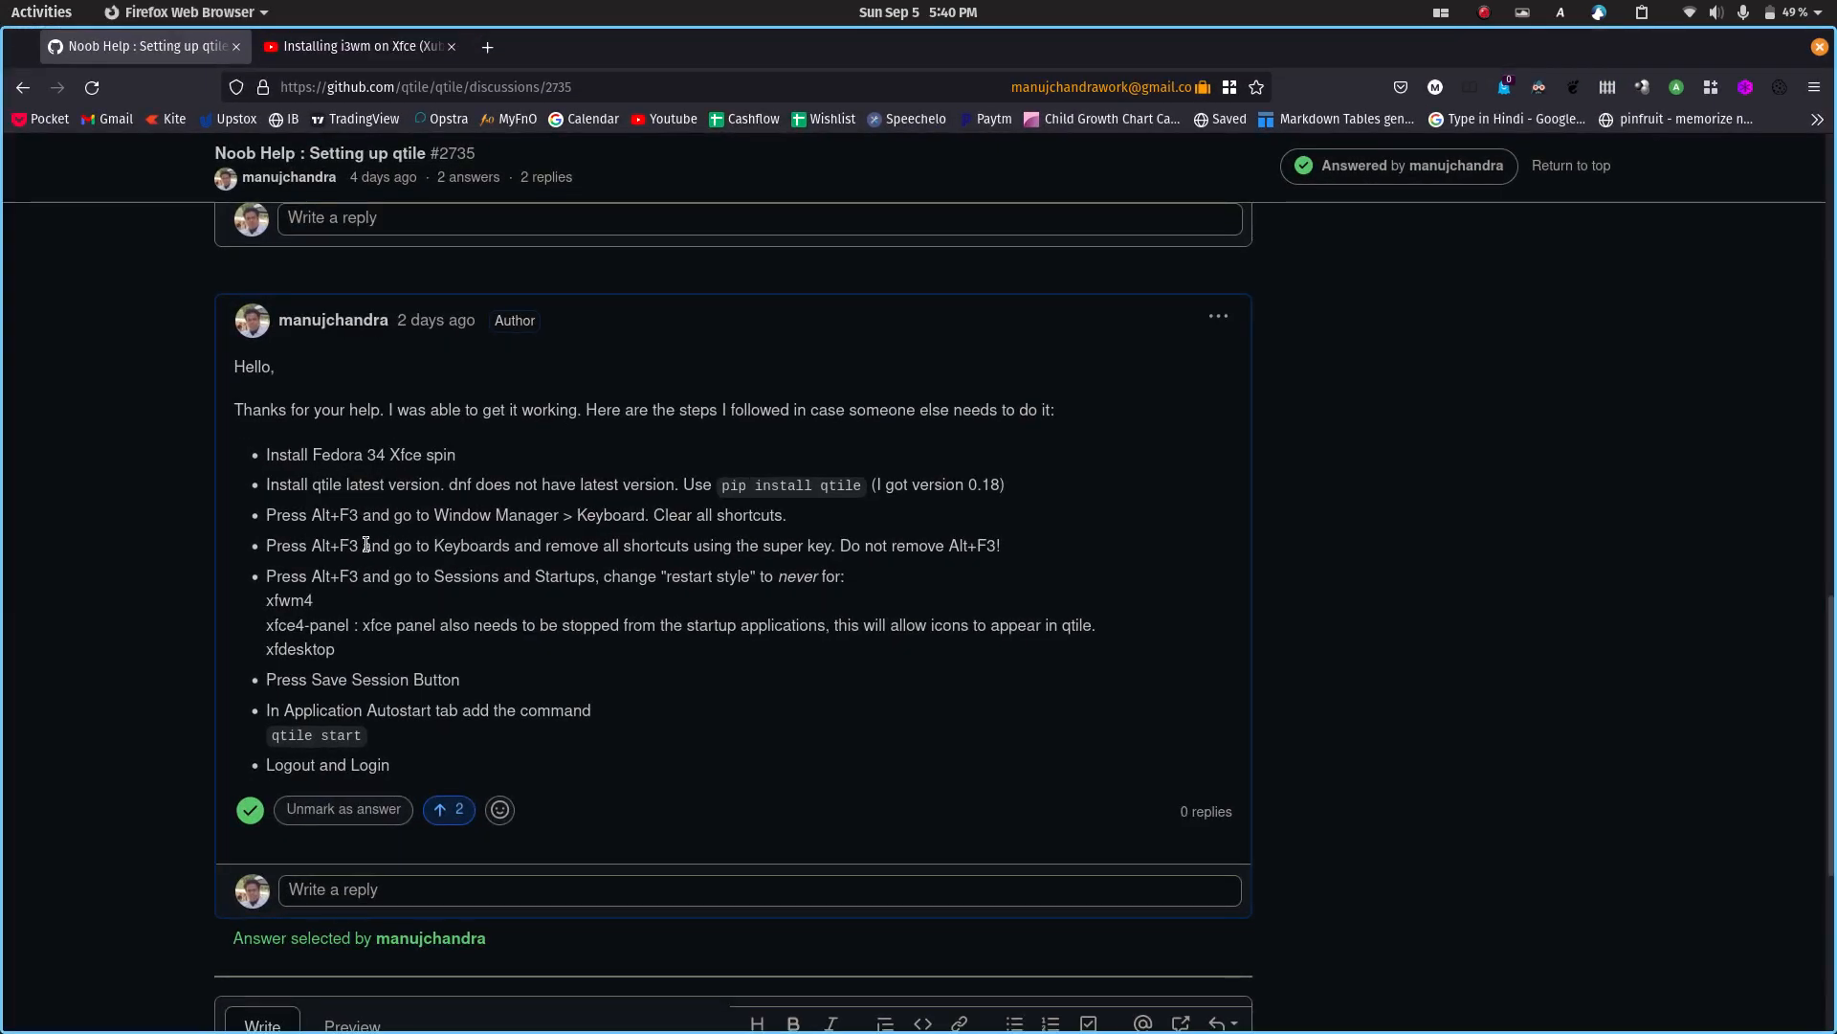
mouse_move(509, 523)
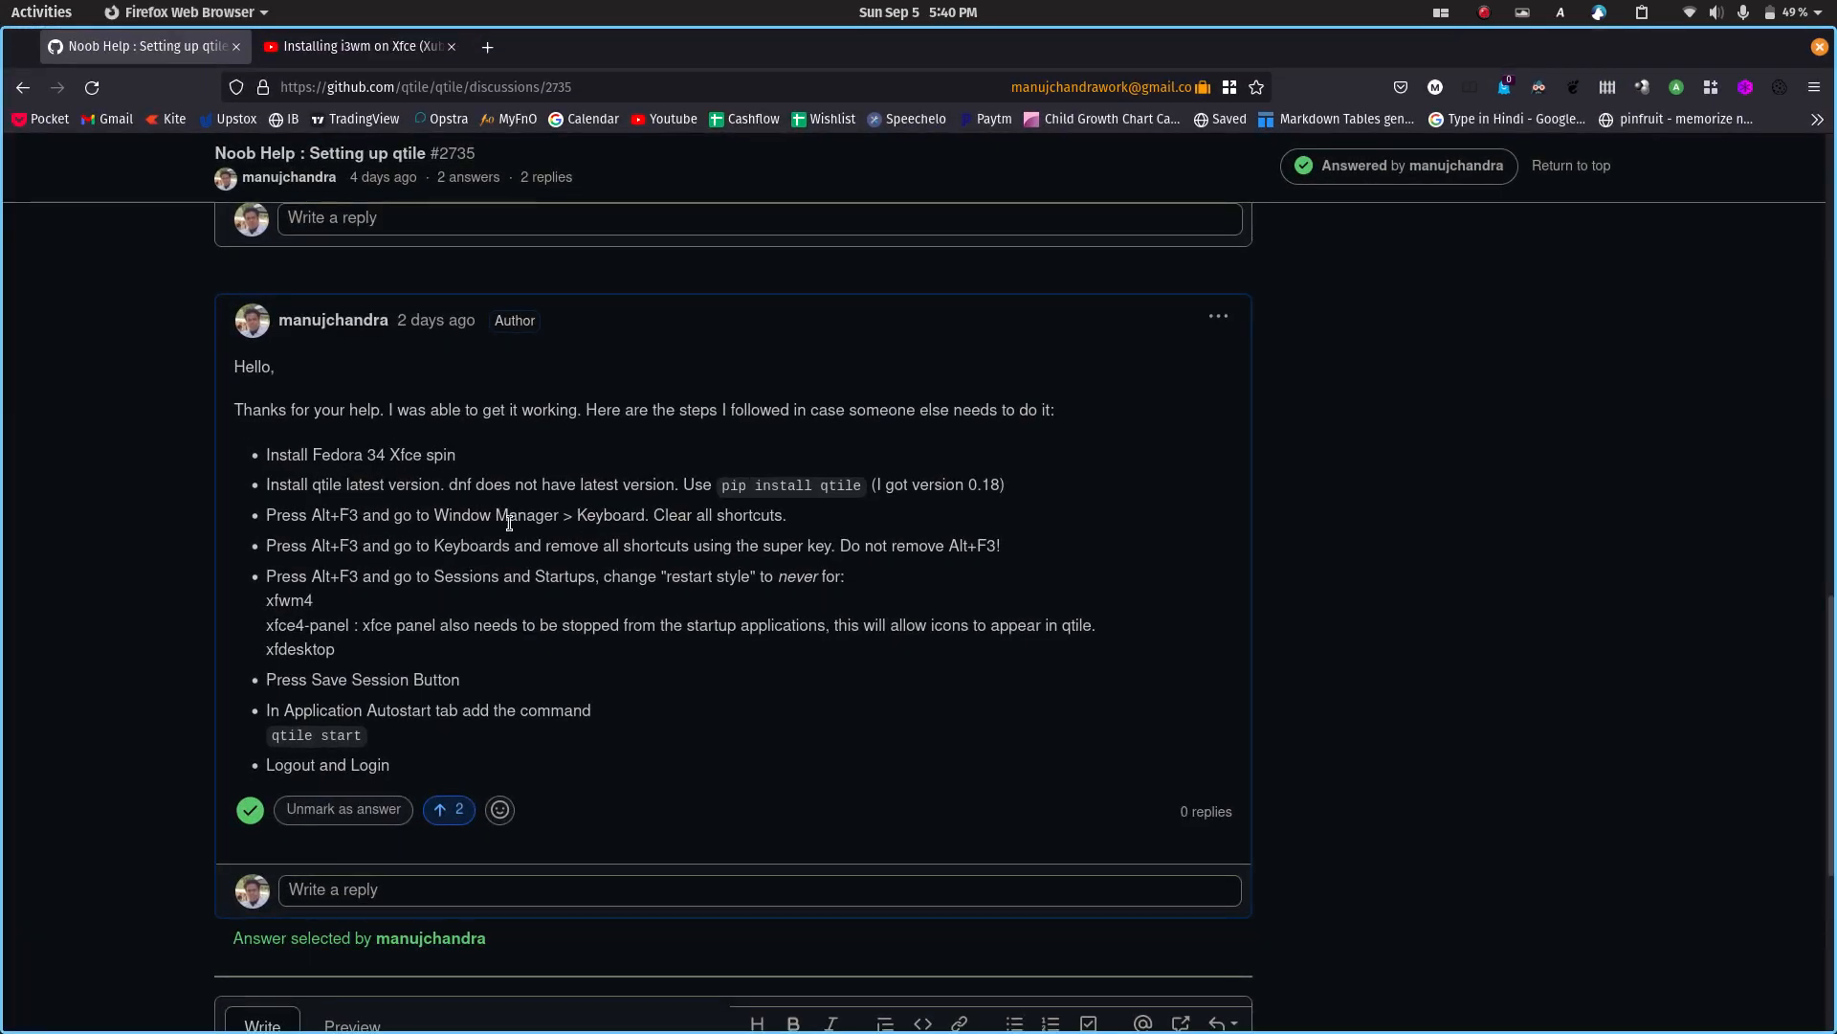
Highlight the Window Manager > Keyboard step in the GitHub answer
drag(433, 515, 691, 515)
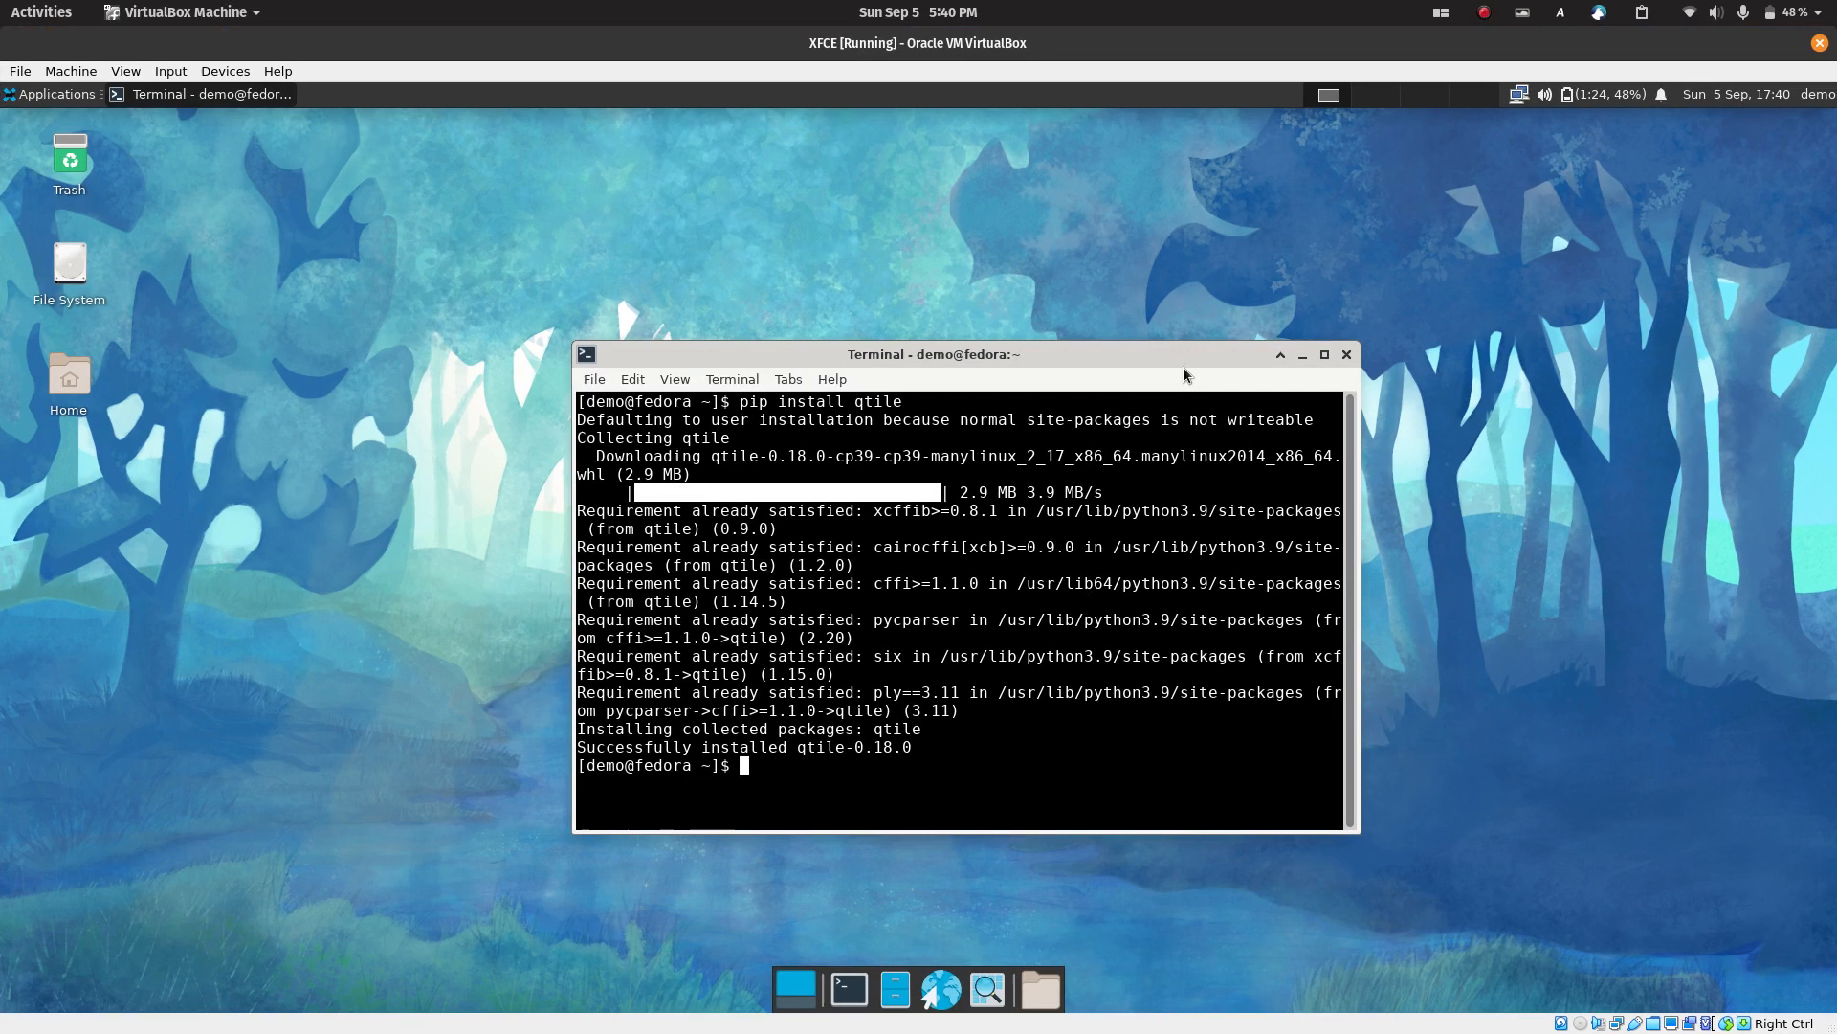
mouse_move(278, 381)
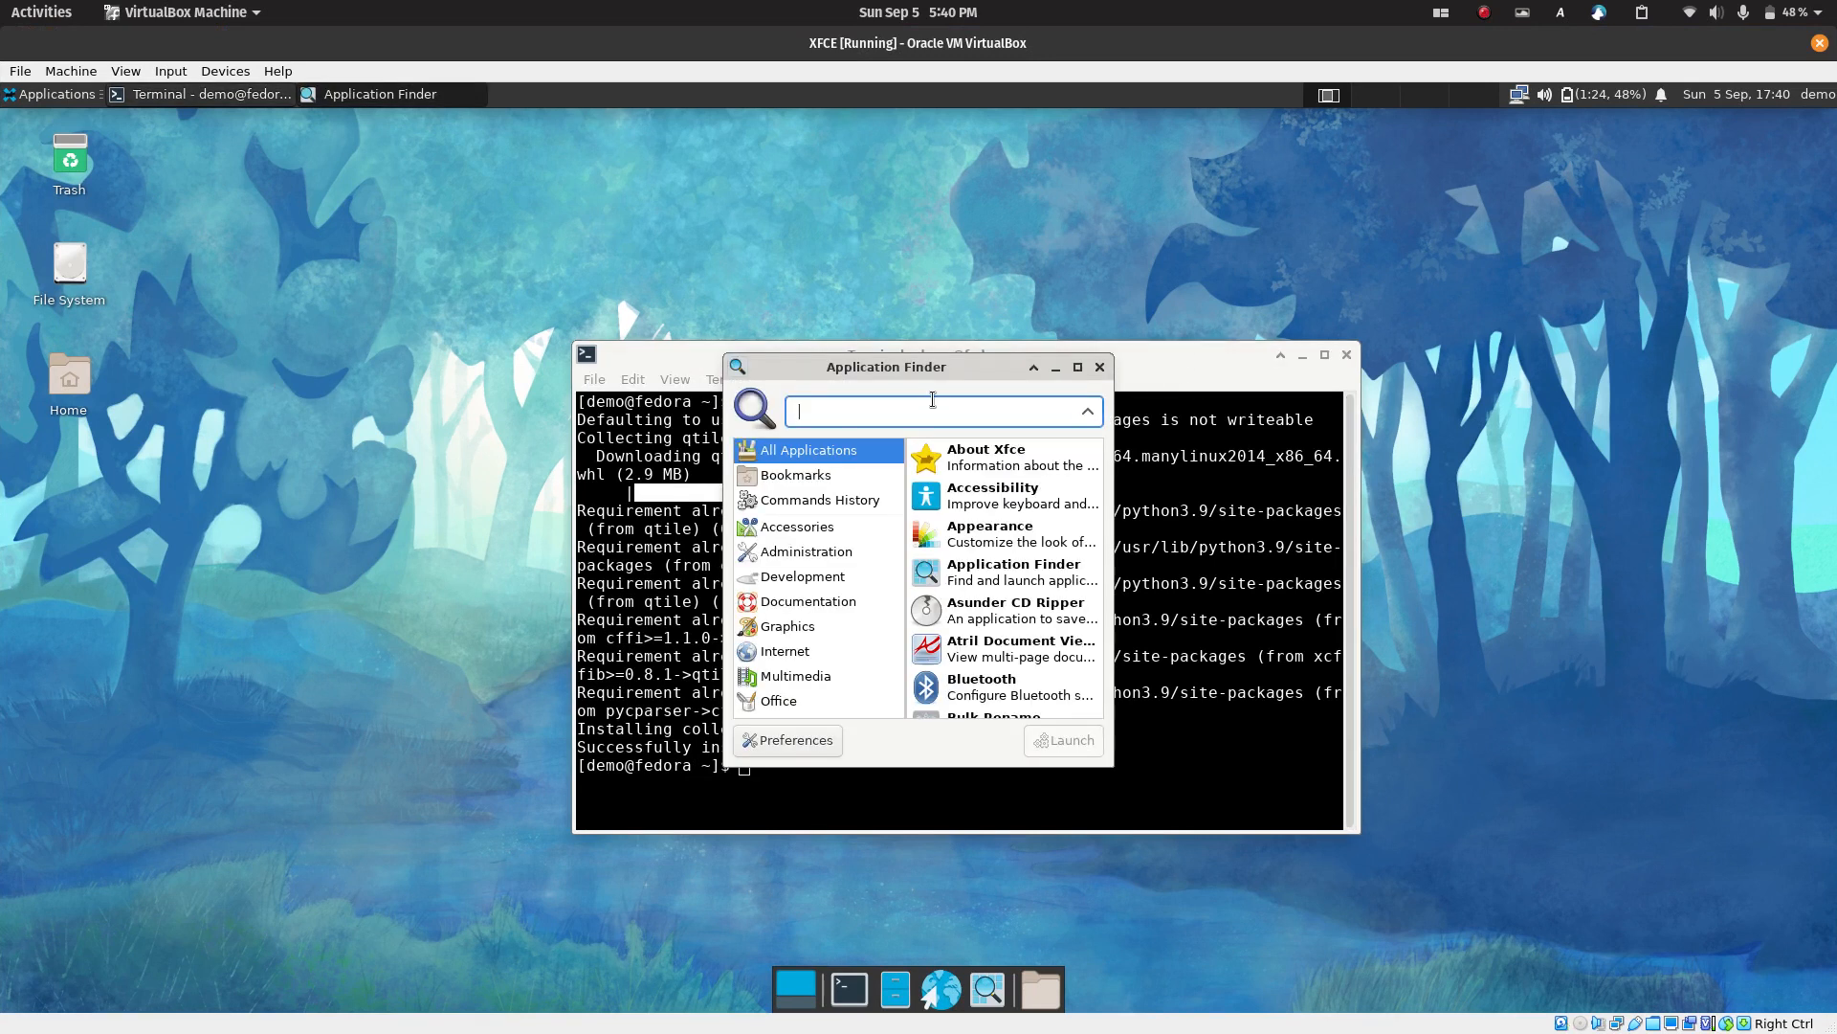
Clear all Window Manager keyboard shortcuts in Xfce settings and close the dialog
text(window)
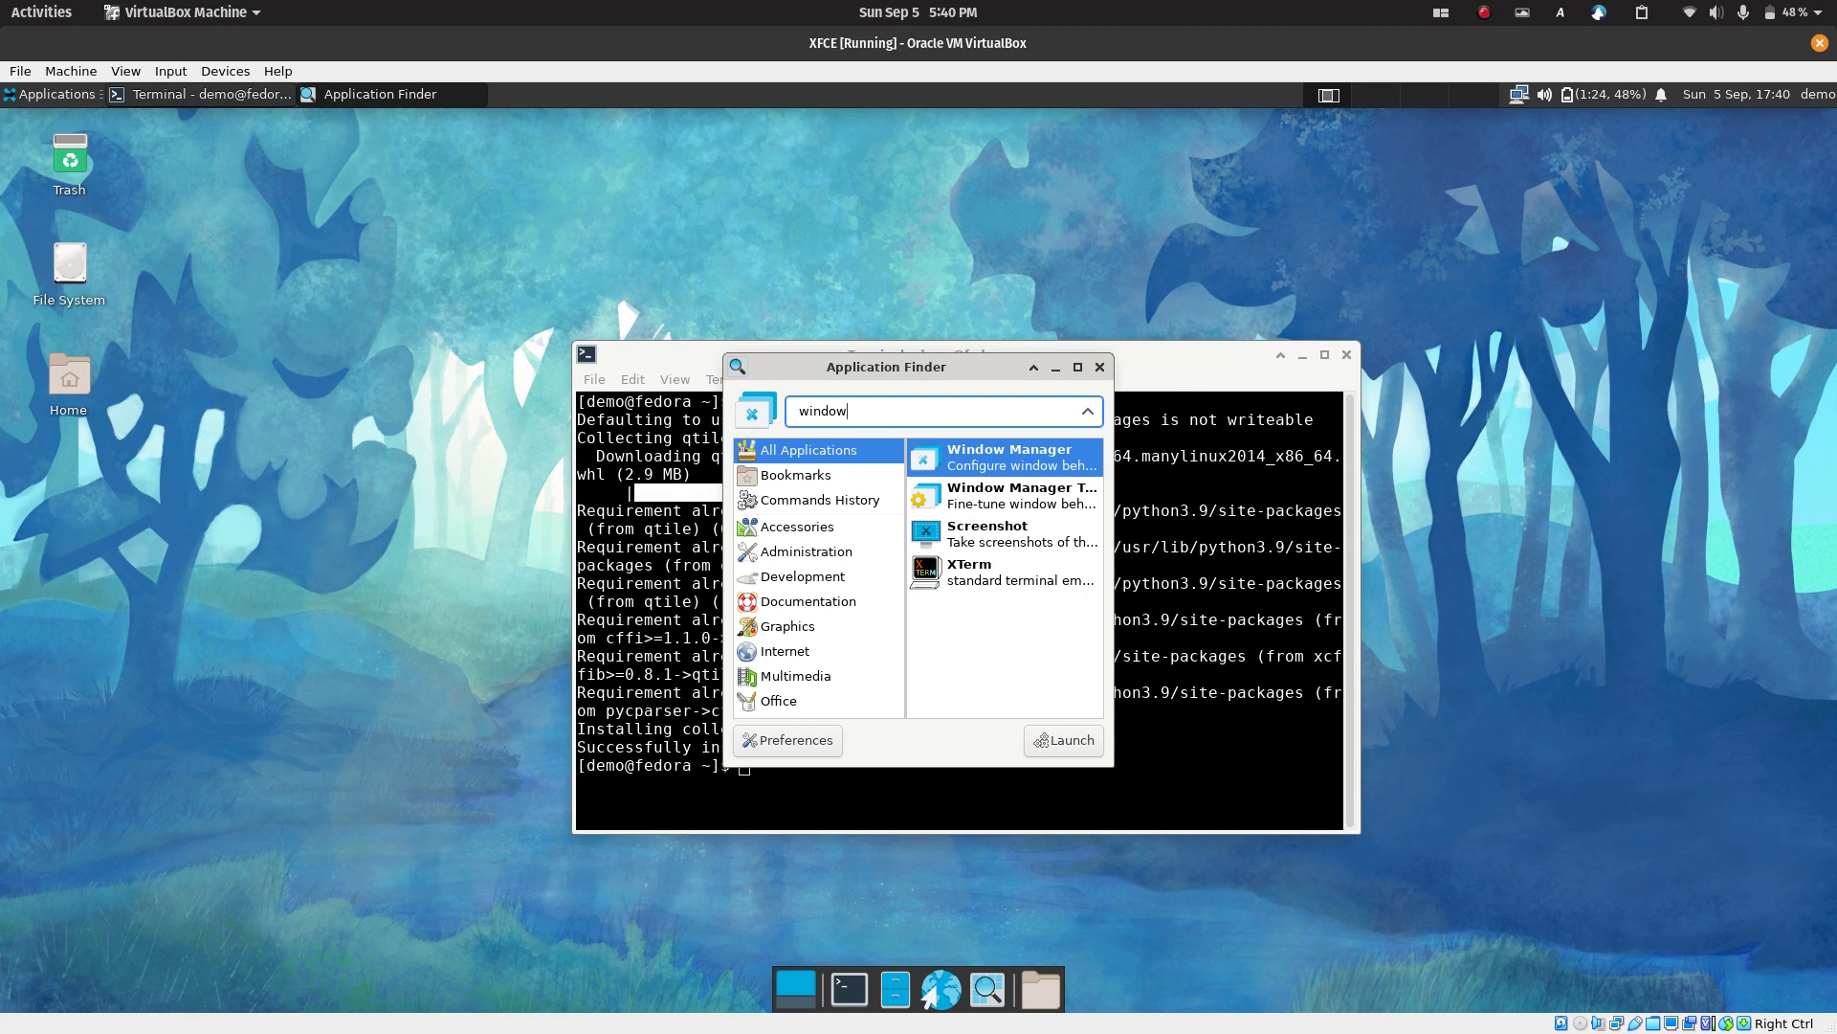
click(1100, 366)
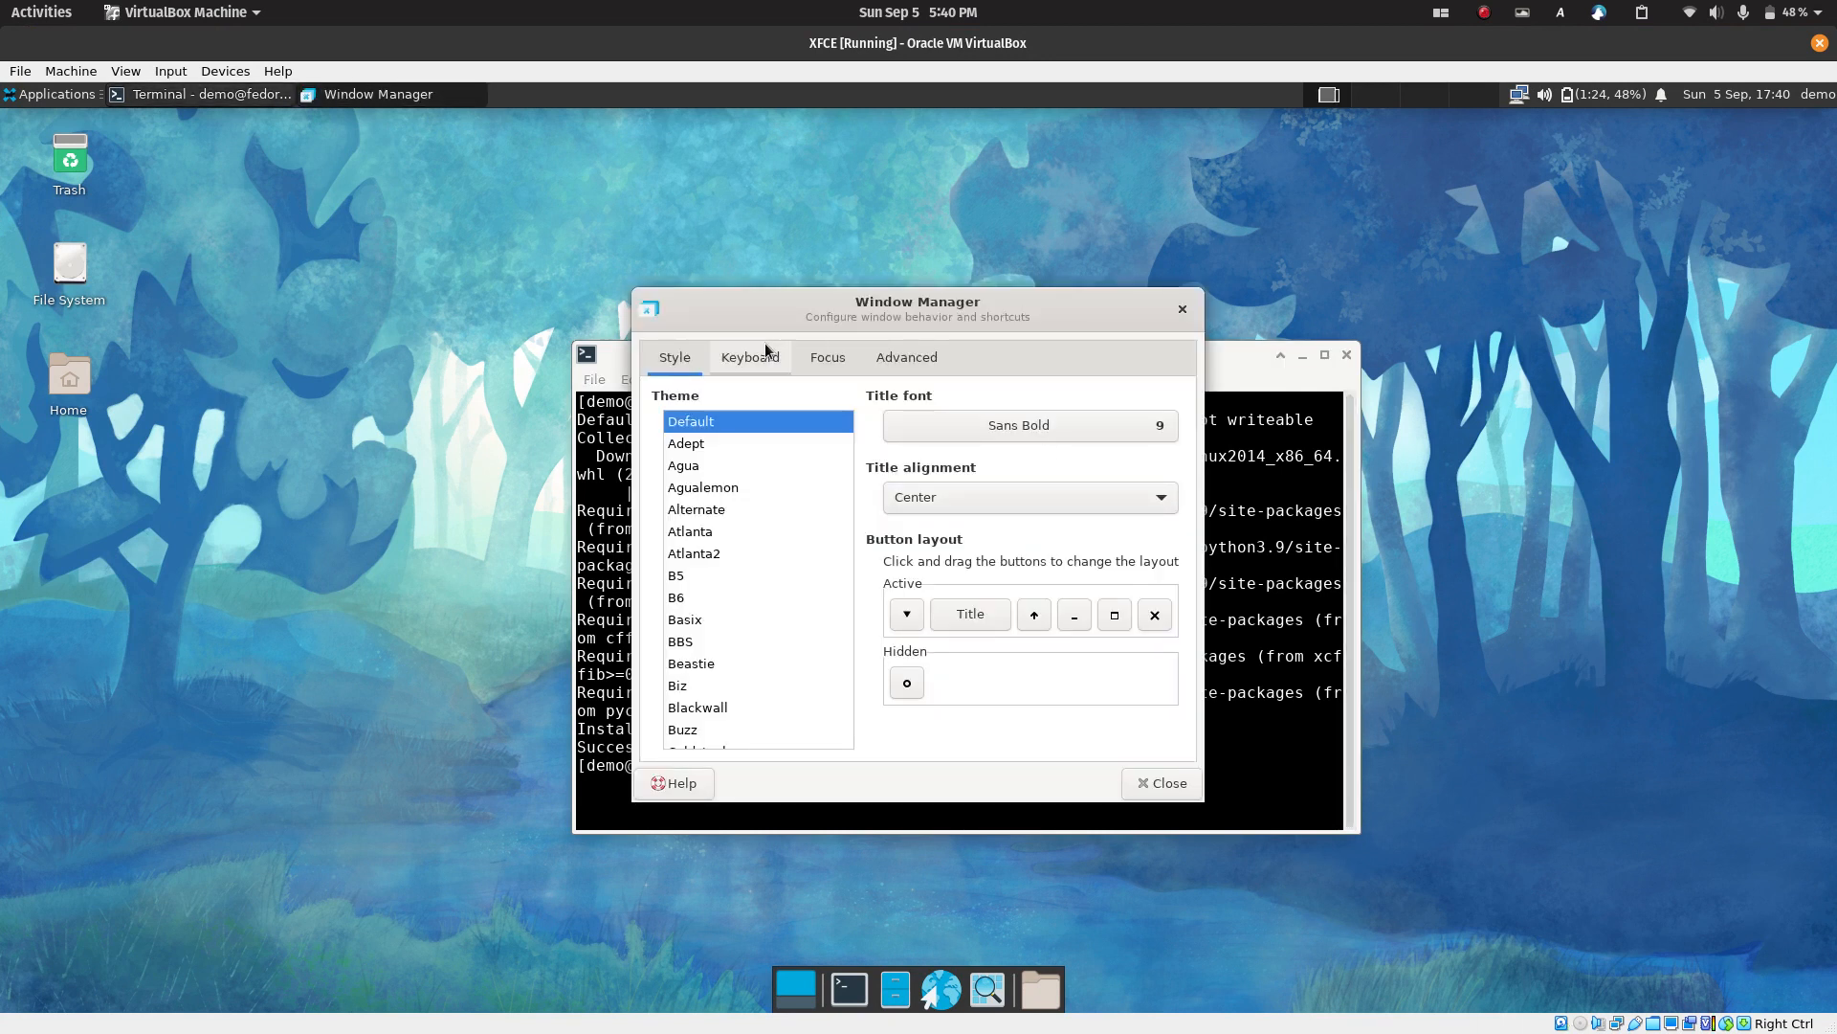
click(751, 356)
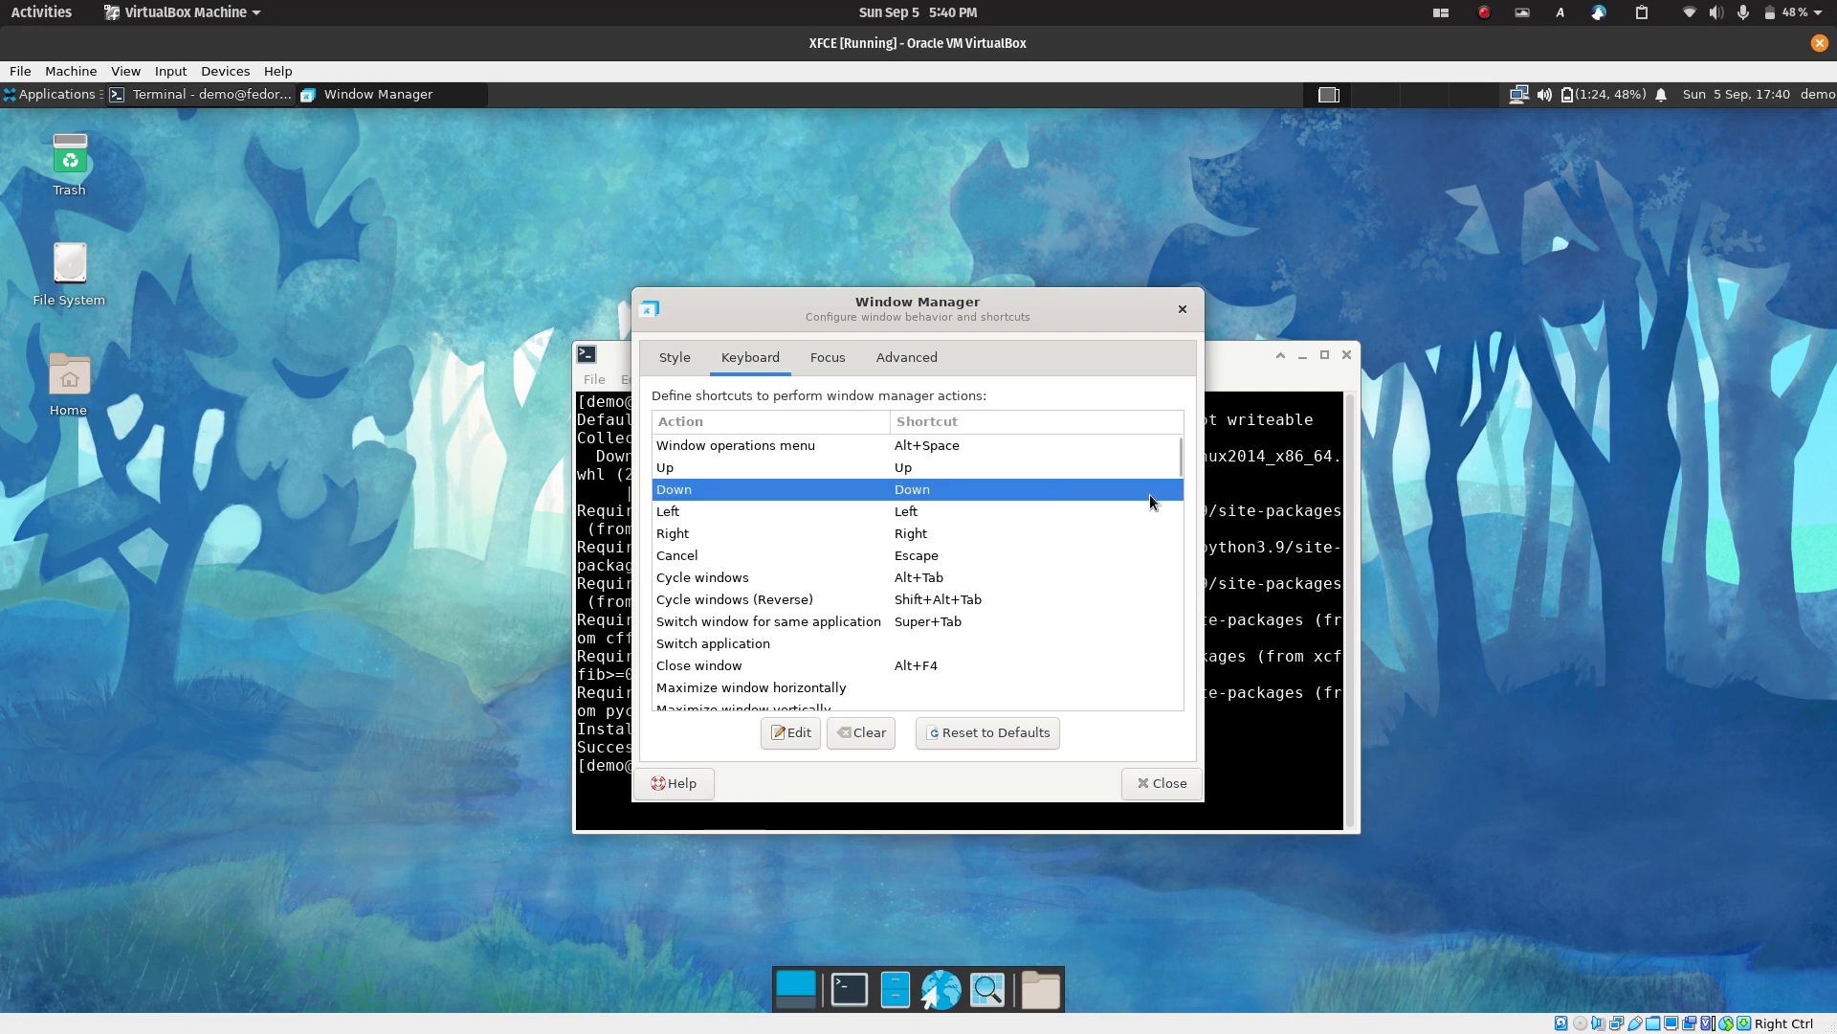
scroll(down, 3)
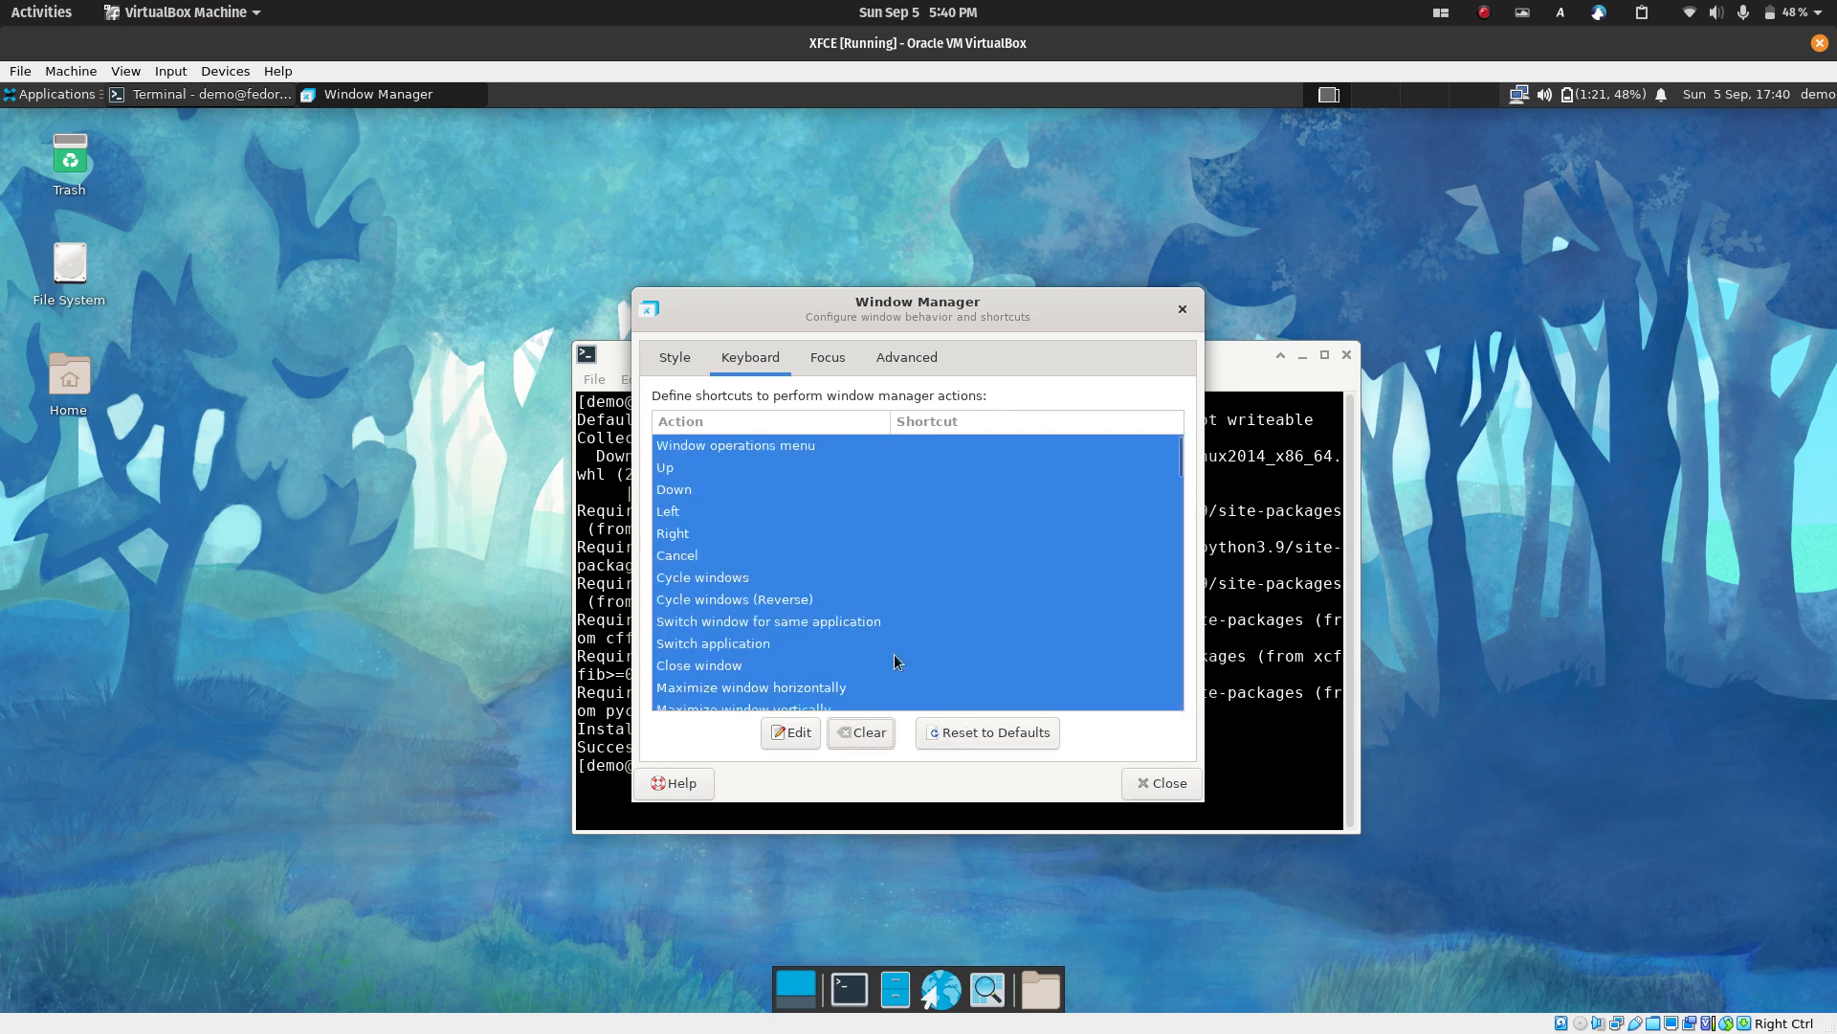
mouse_move(967, 394)
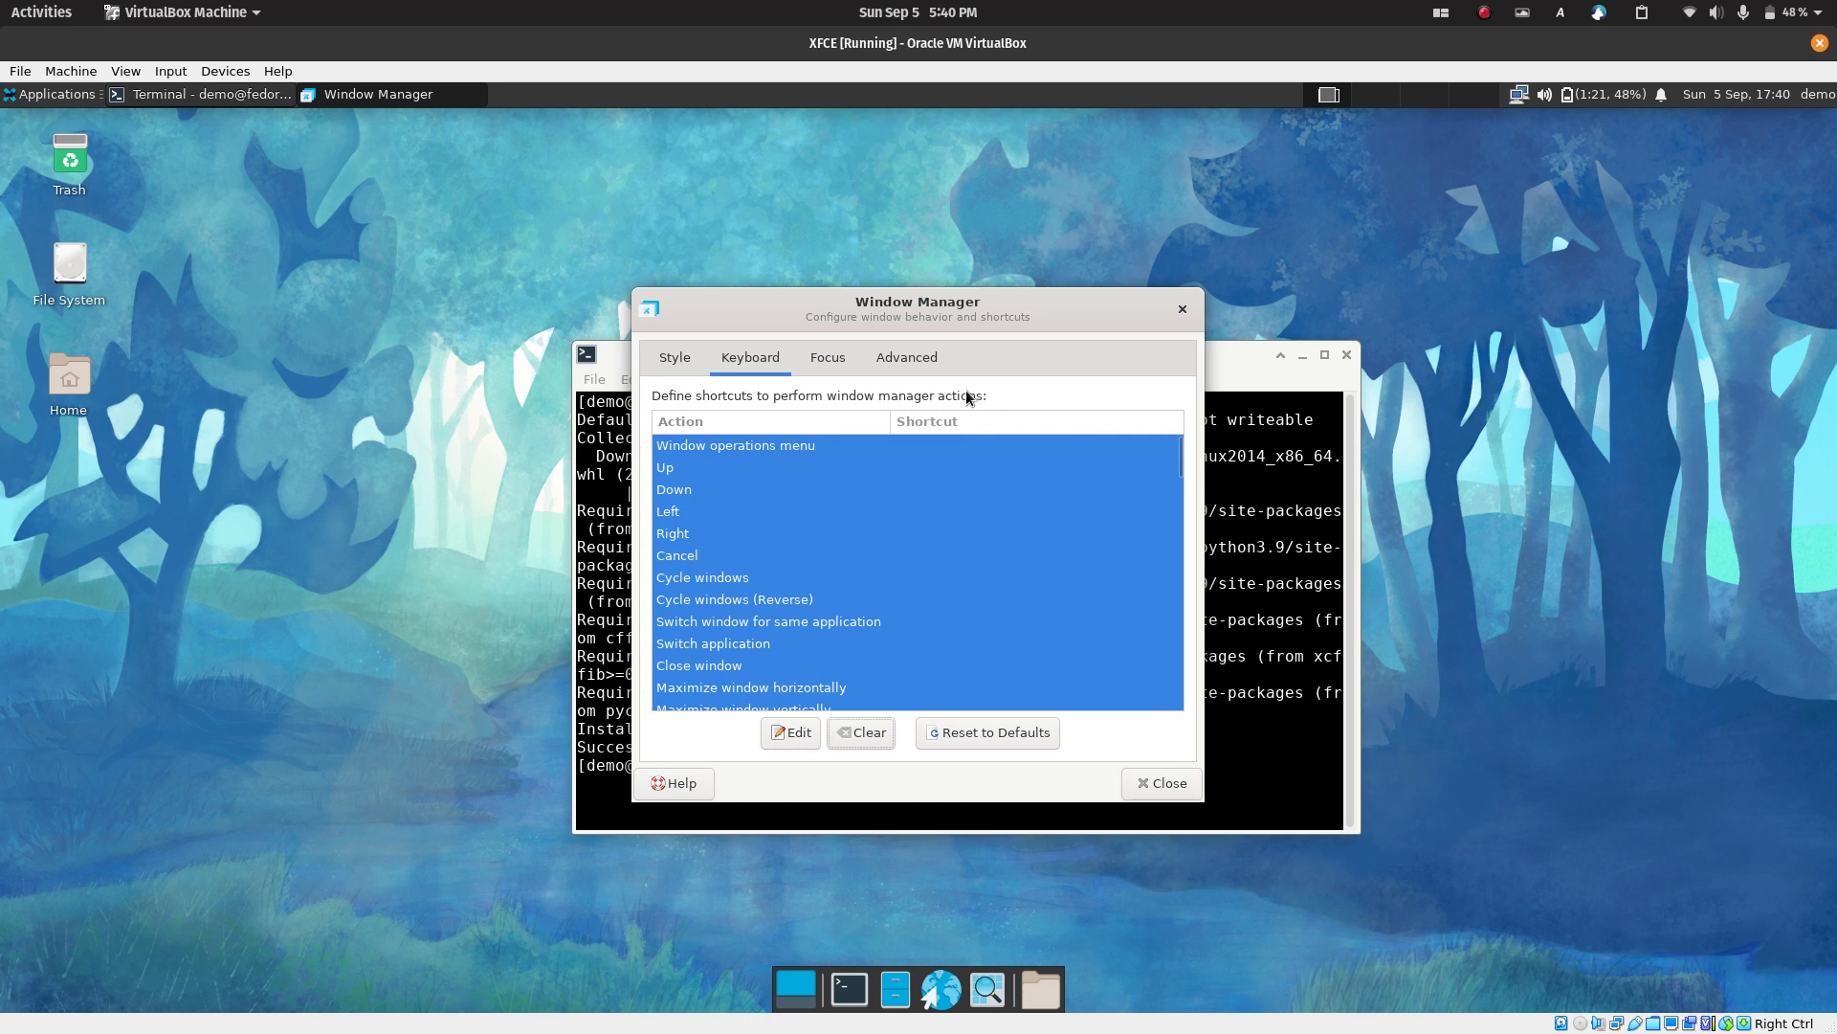
mouse_move(712, 383)
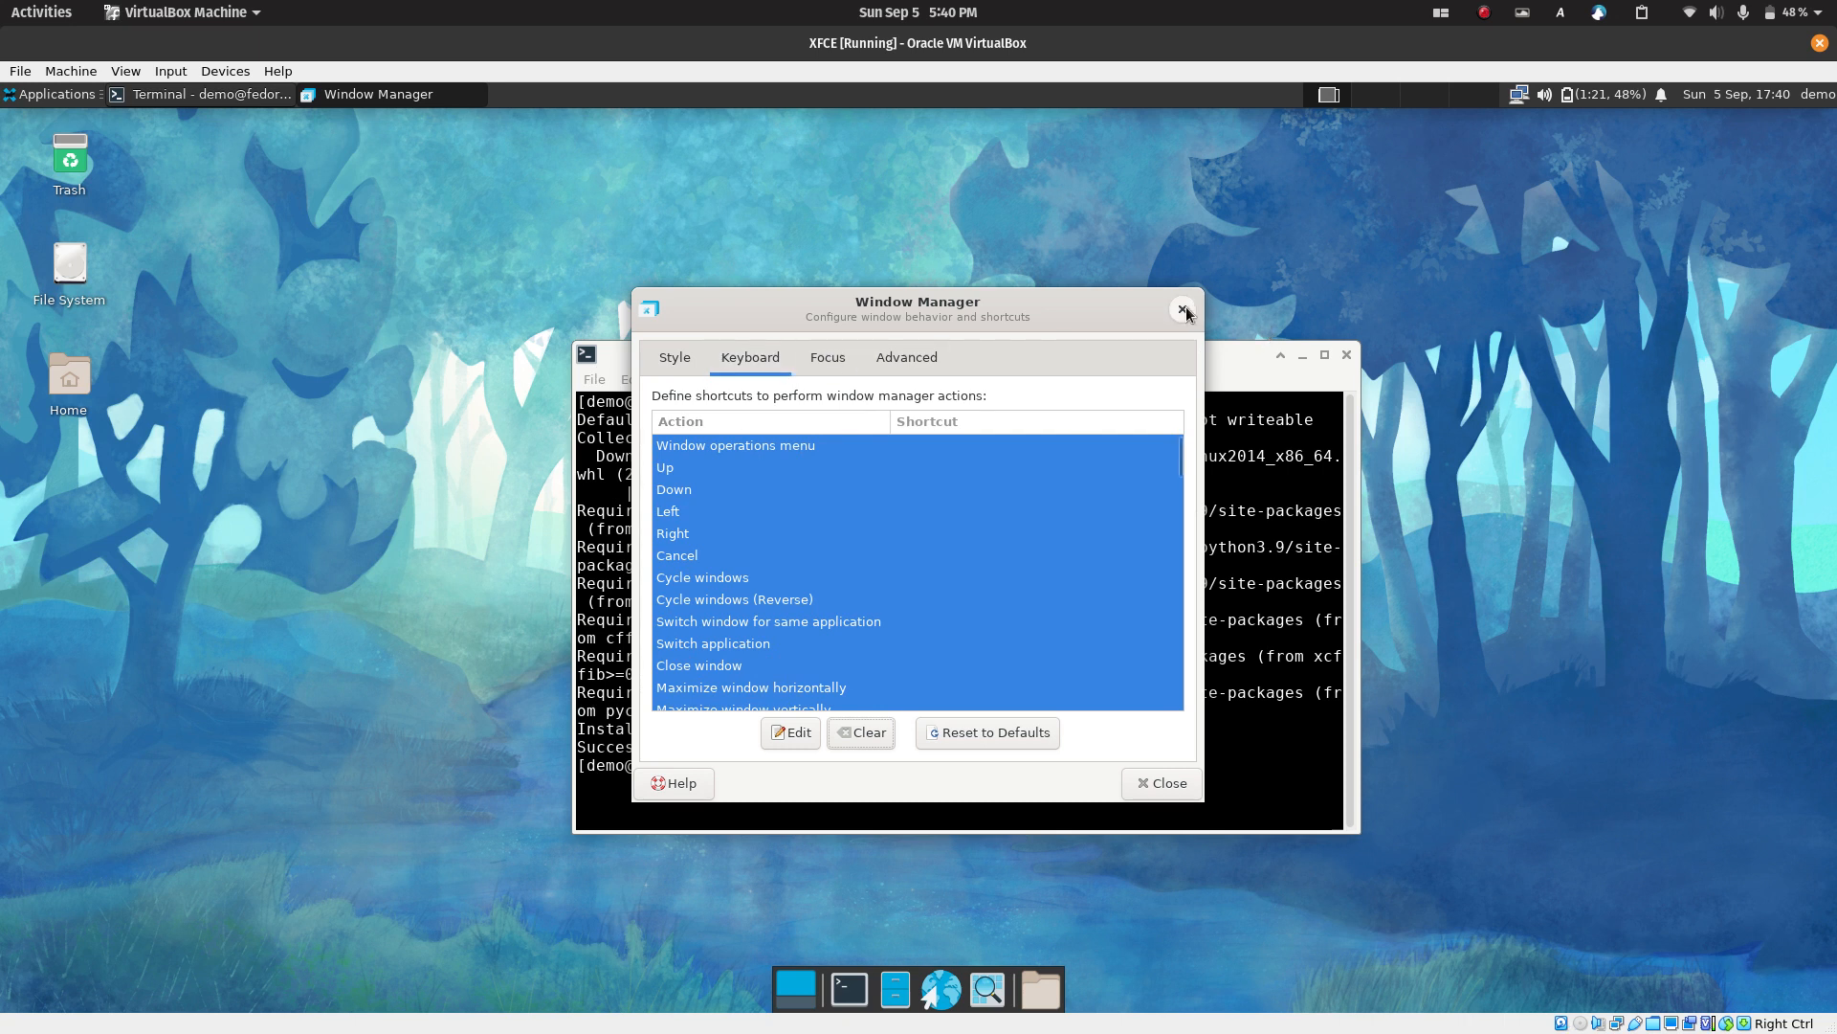
click(1183, 311)
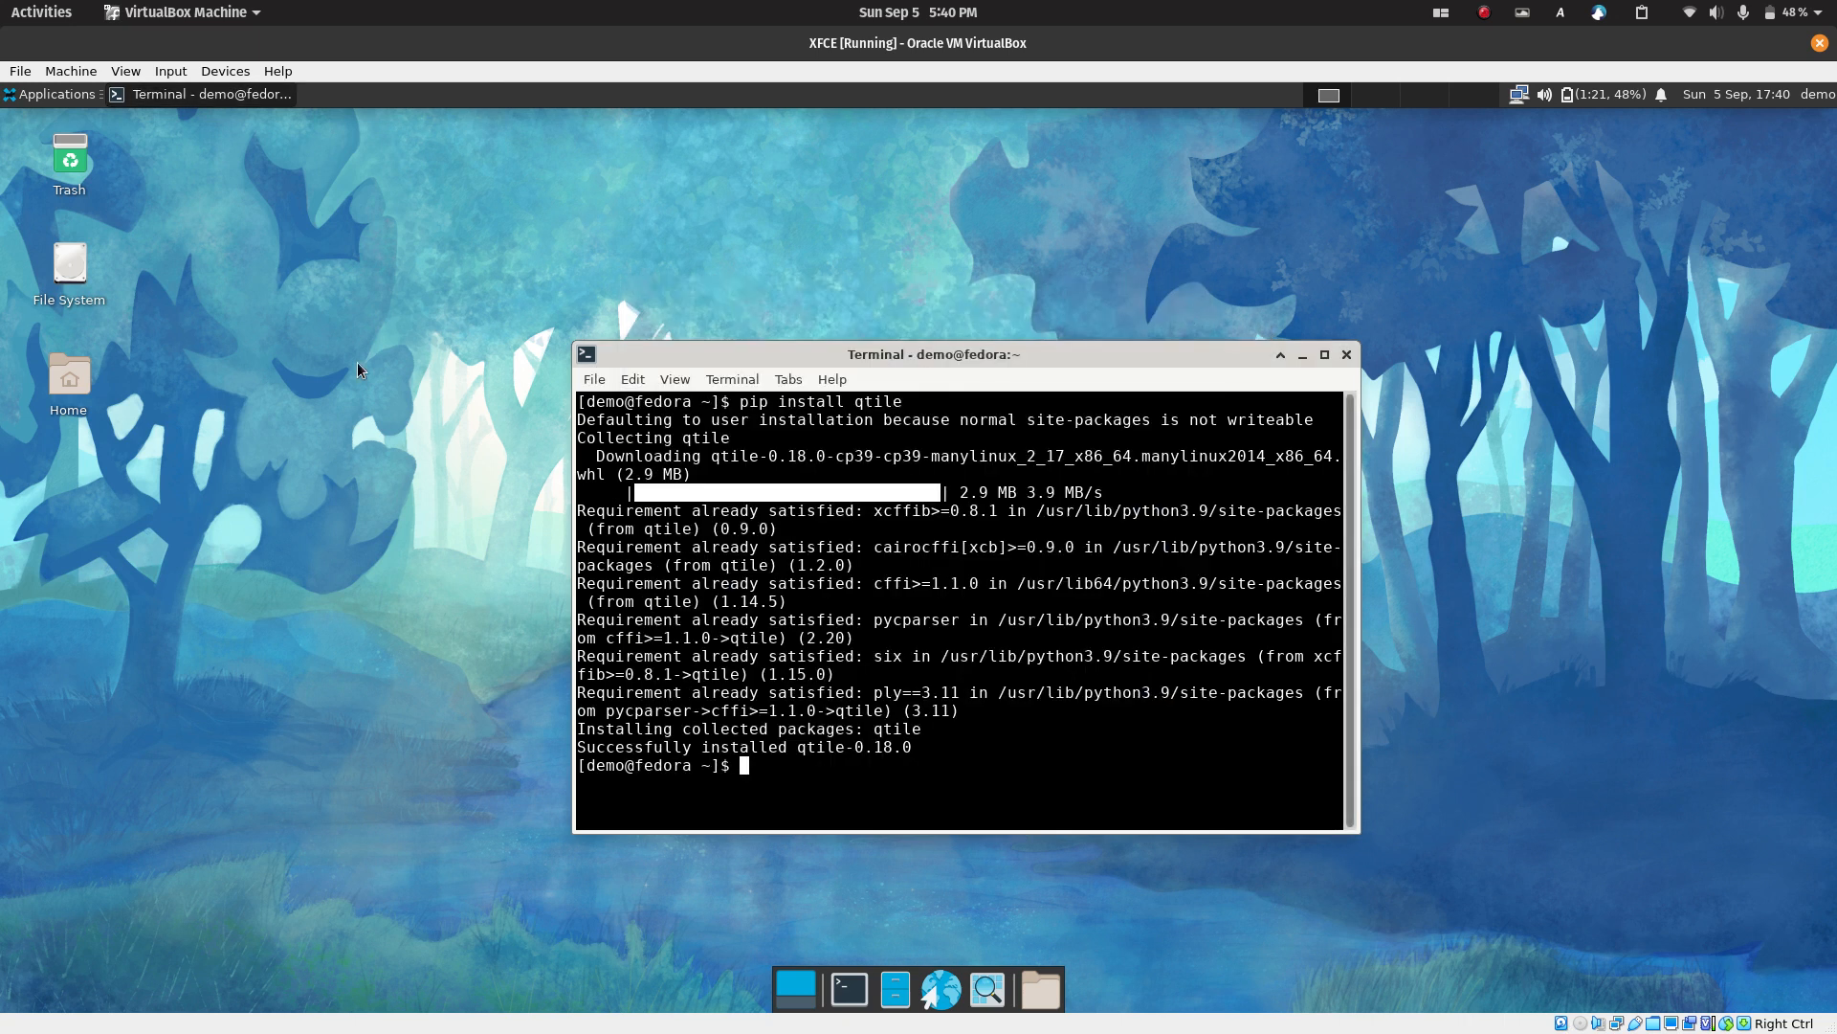
In Xfce Keyboard's Application Shortcuts, select the Super+E, Super+R and Super+P entries
click(987, 990)
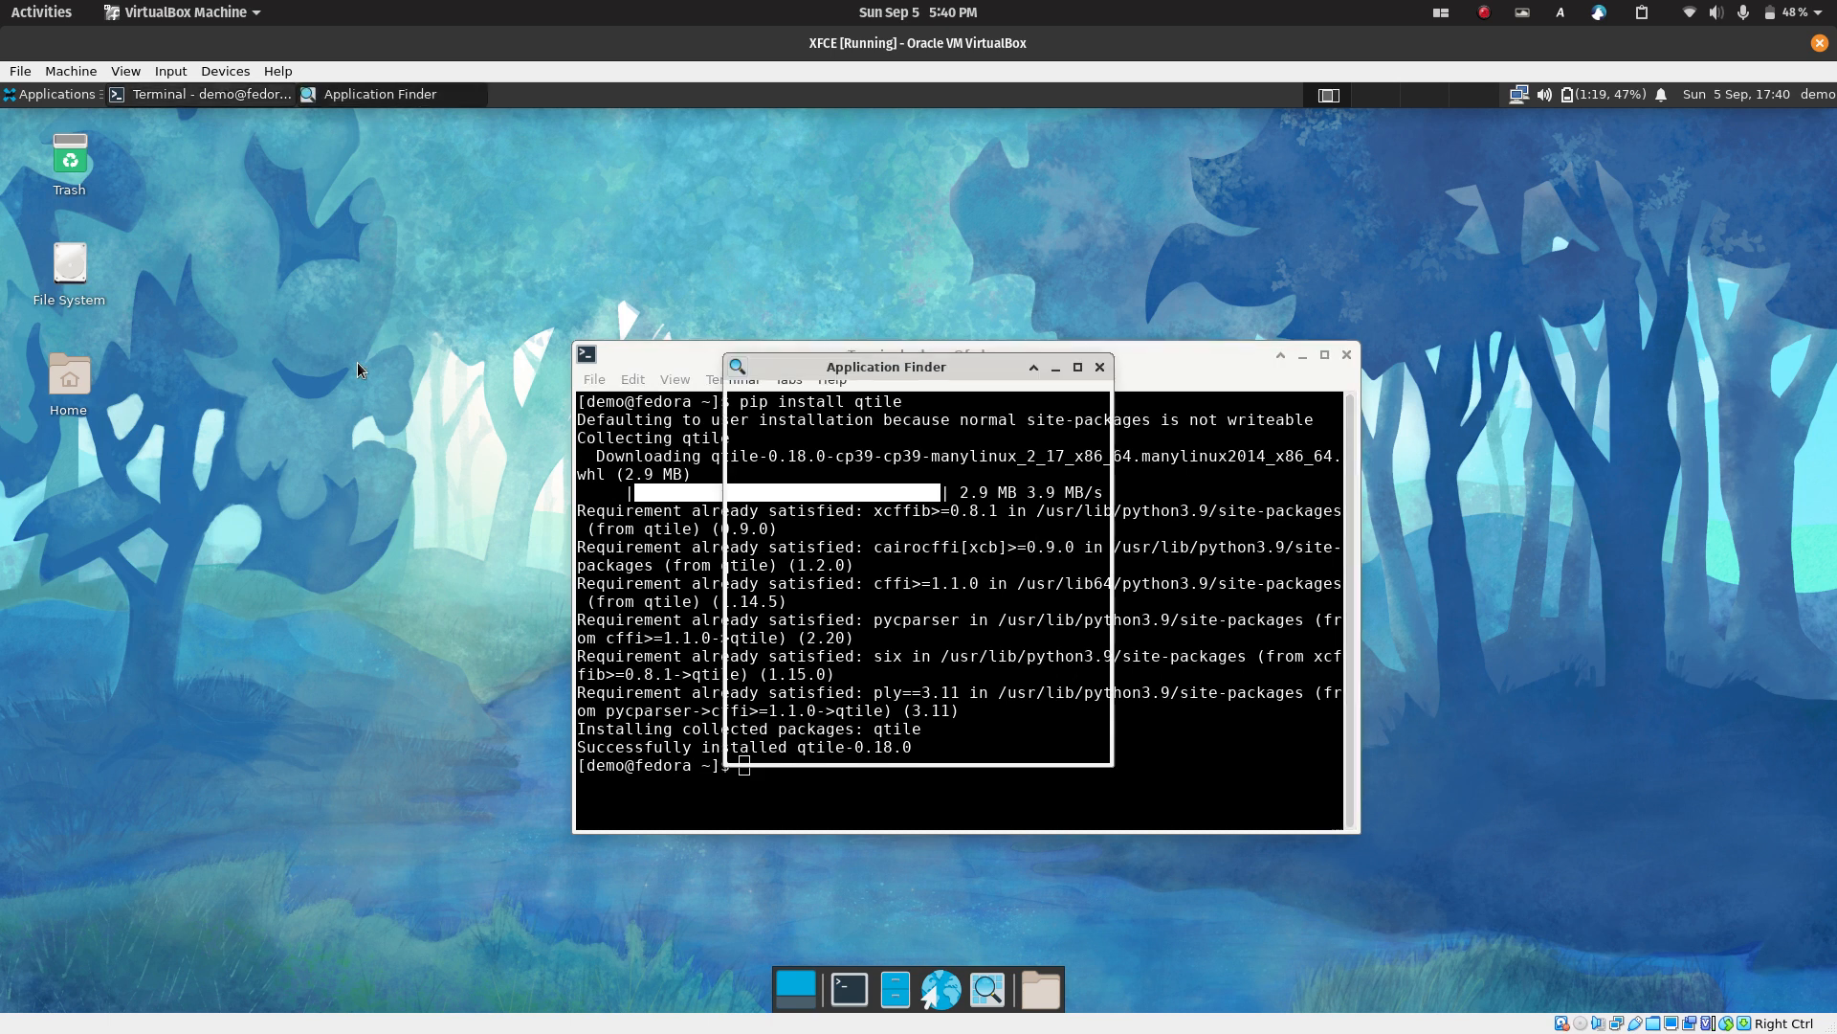
text(key)
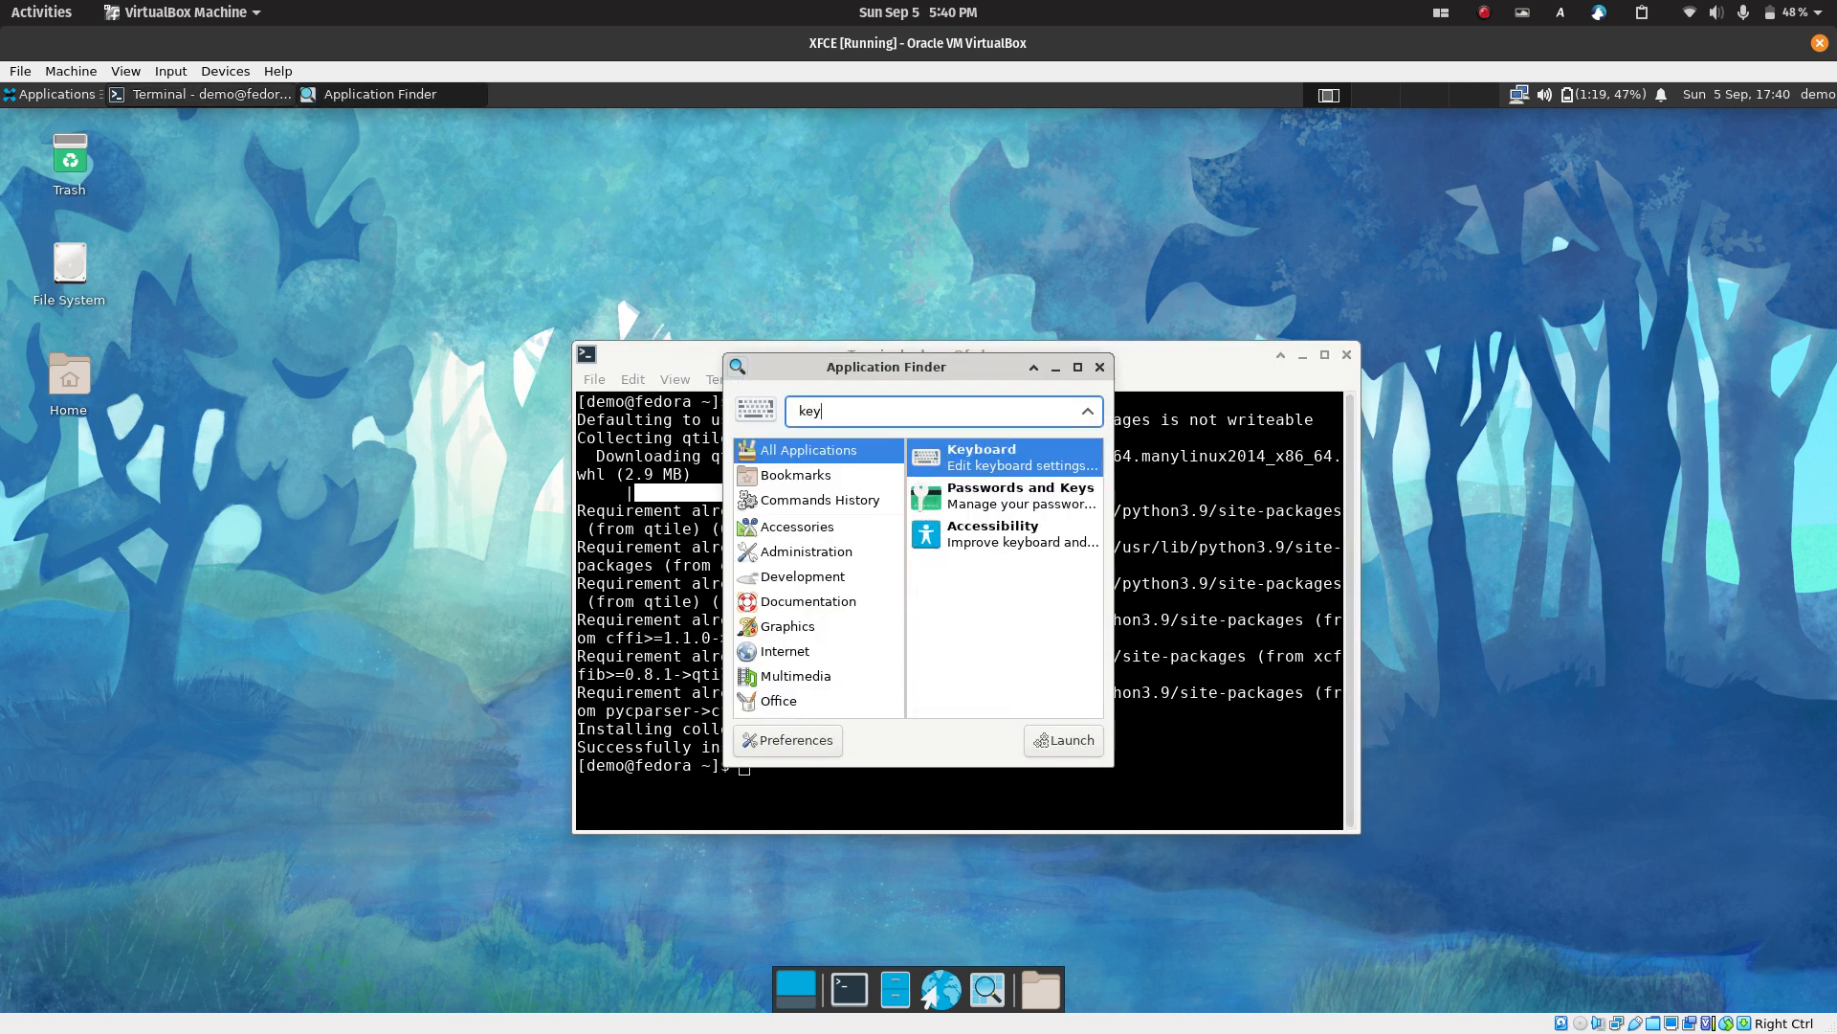
text(b)
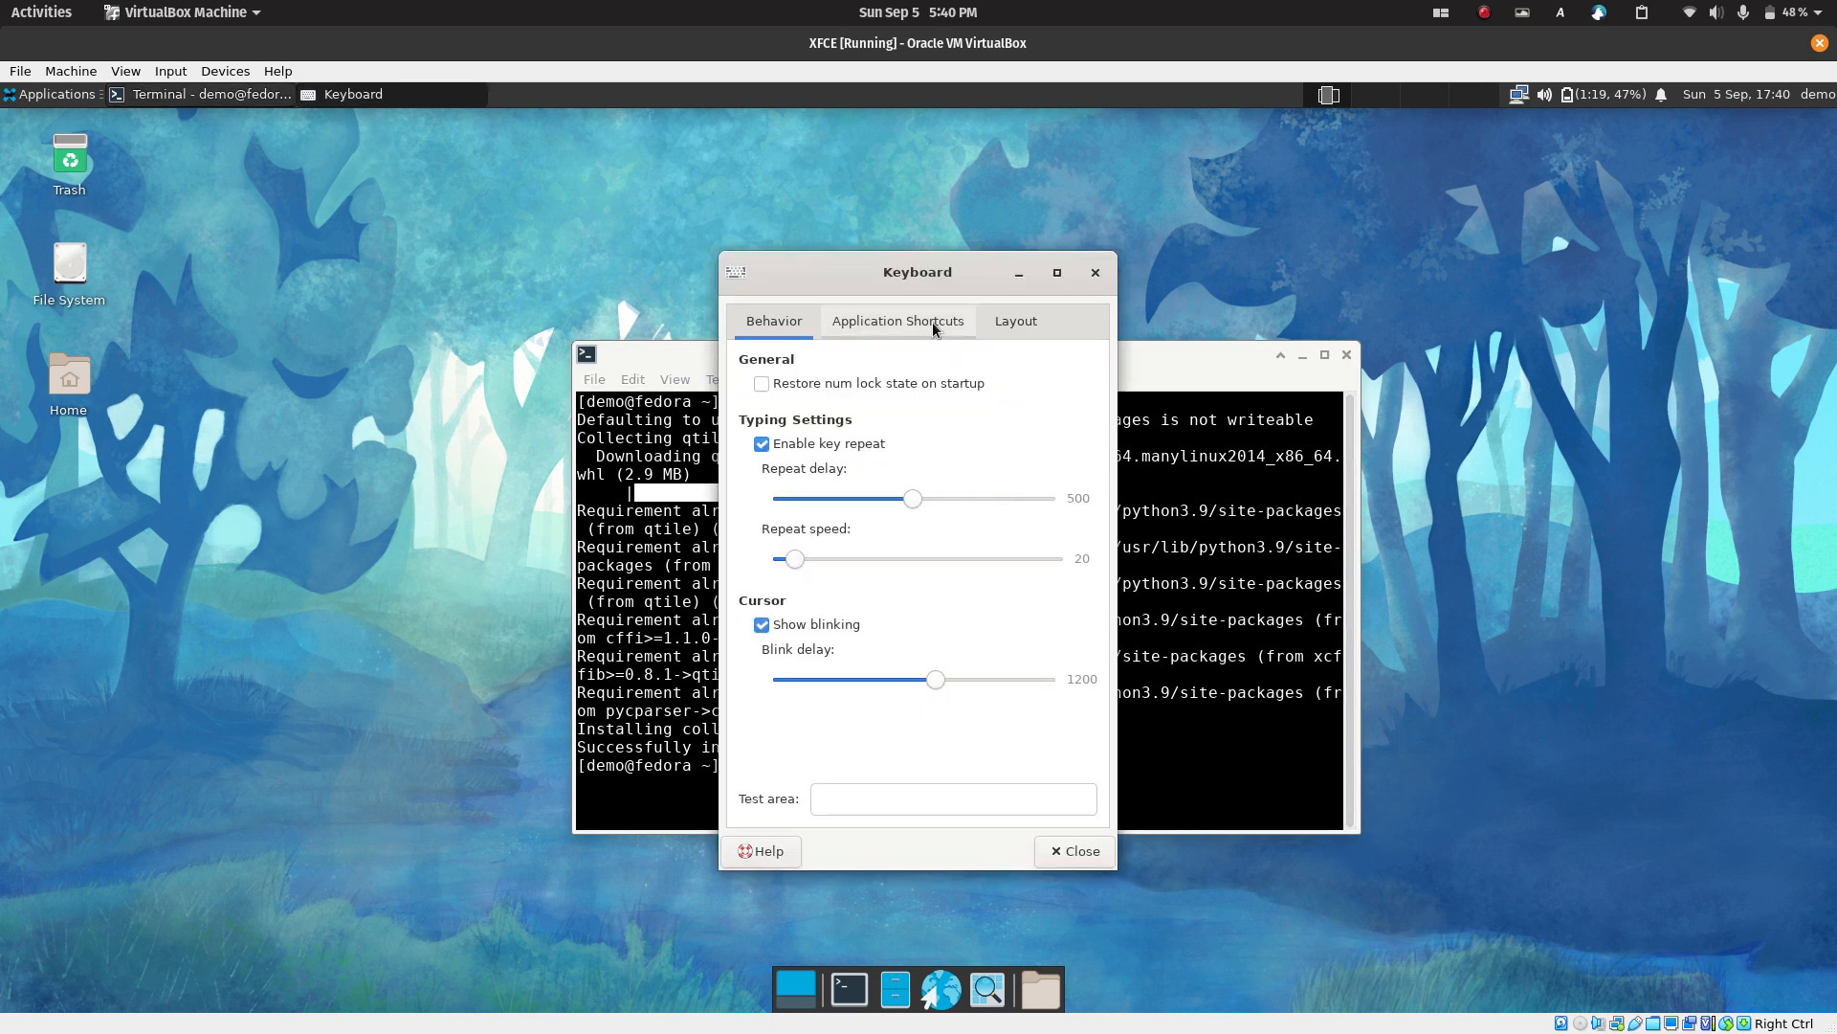
click(897, 322)
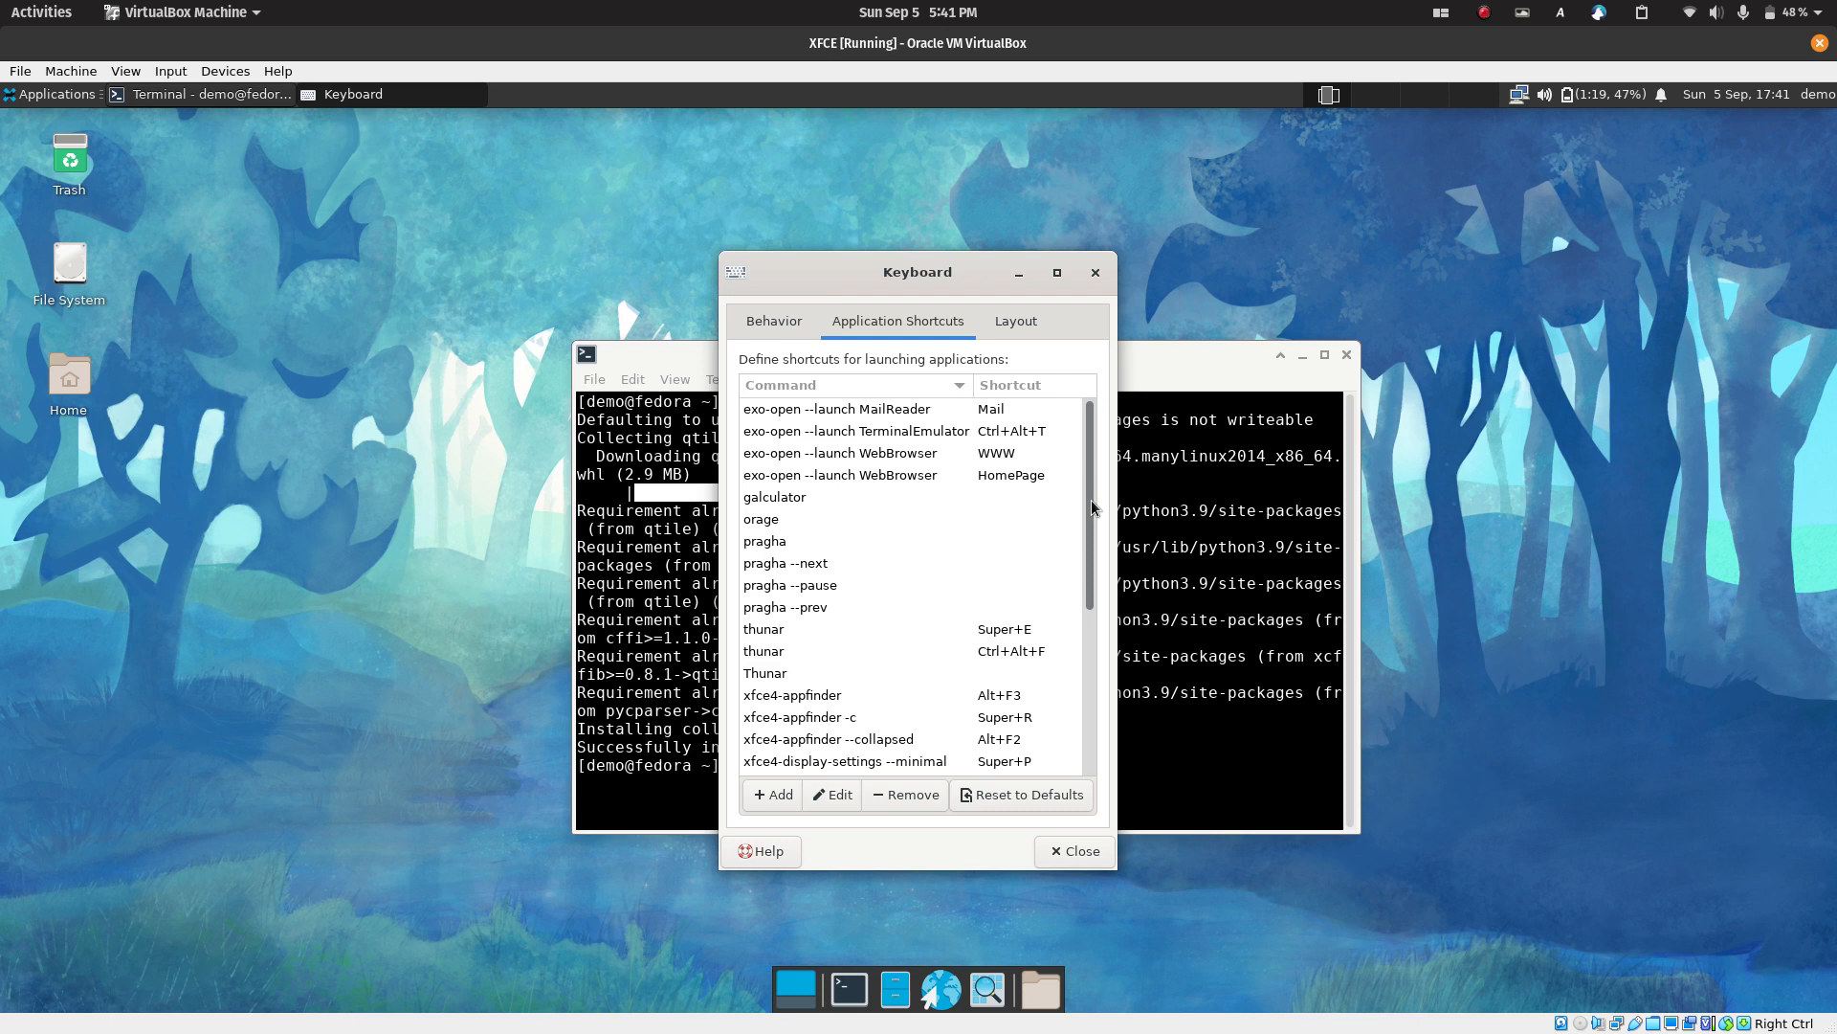
scroll(down, 3)
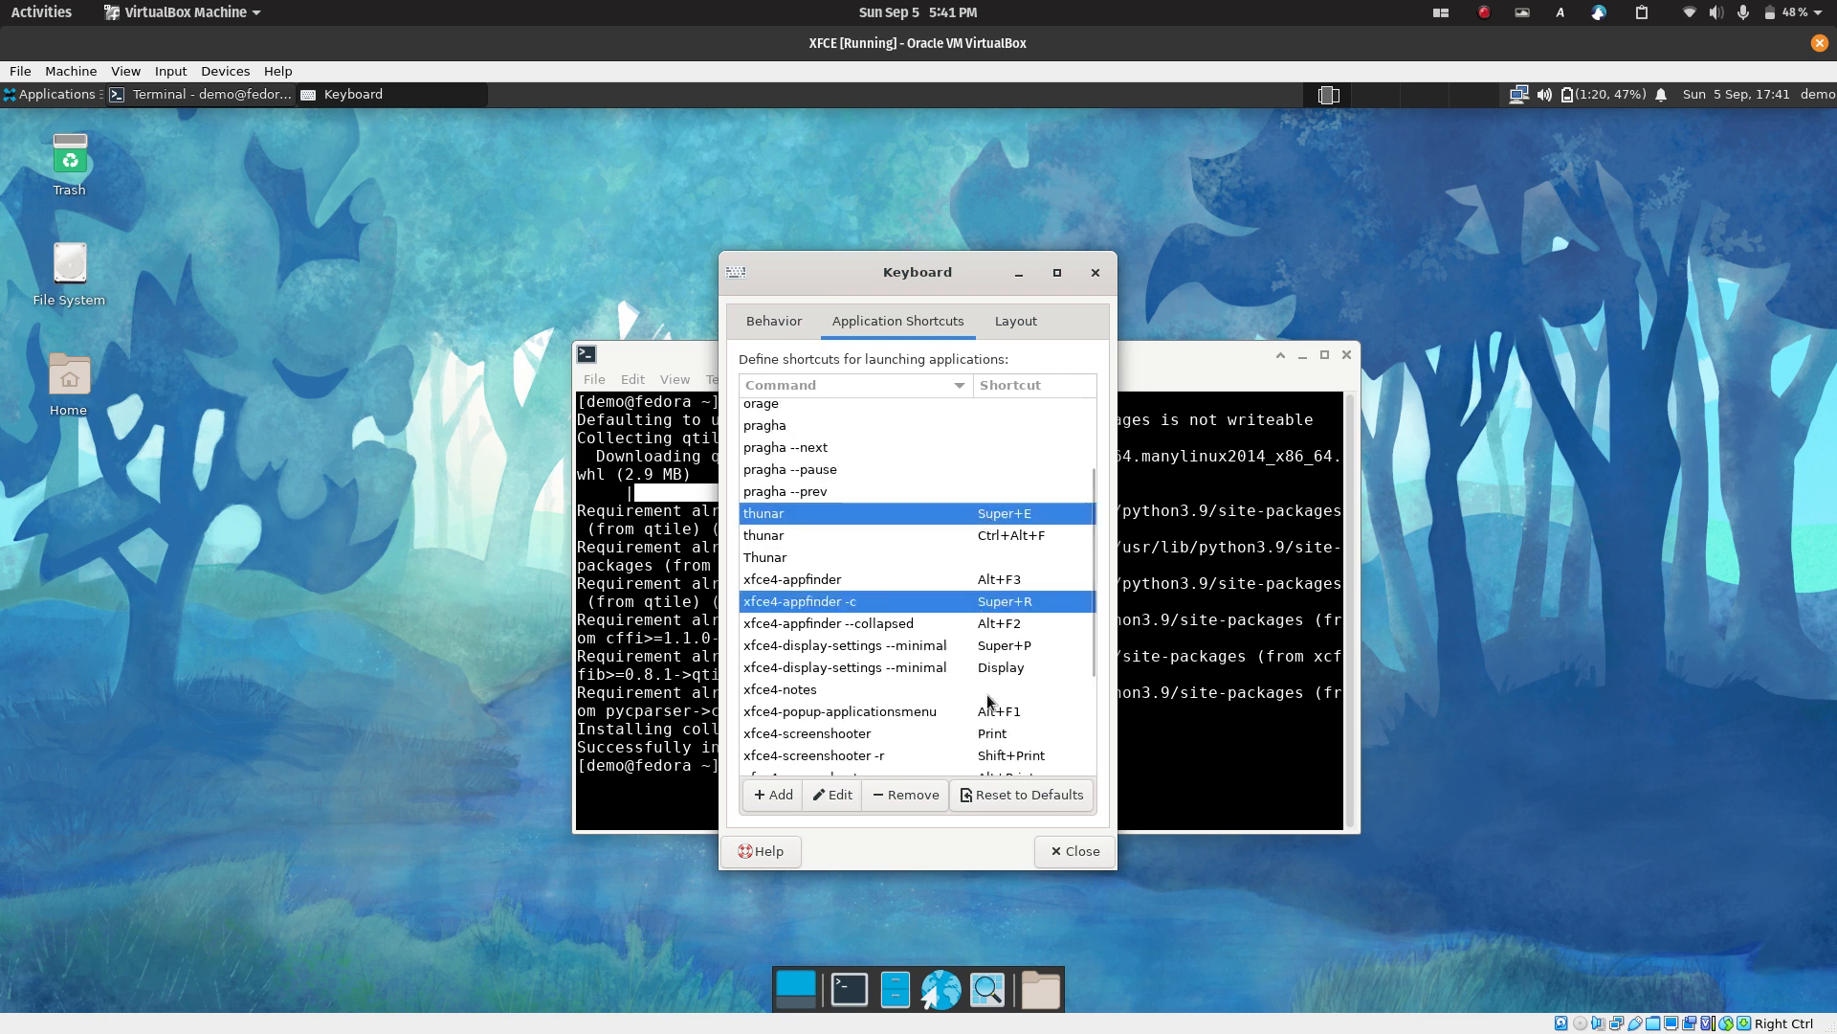
click(883, 645)
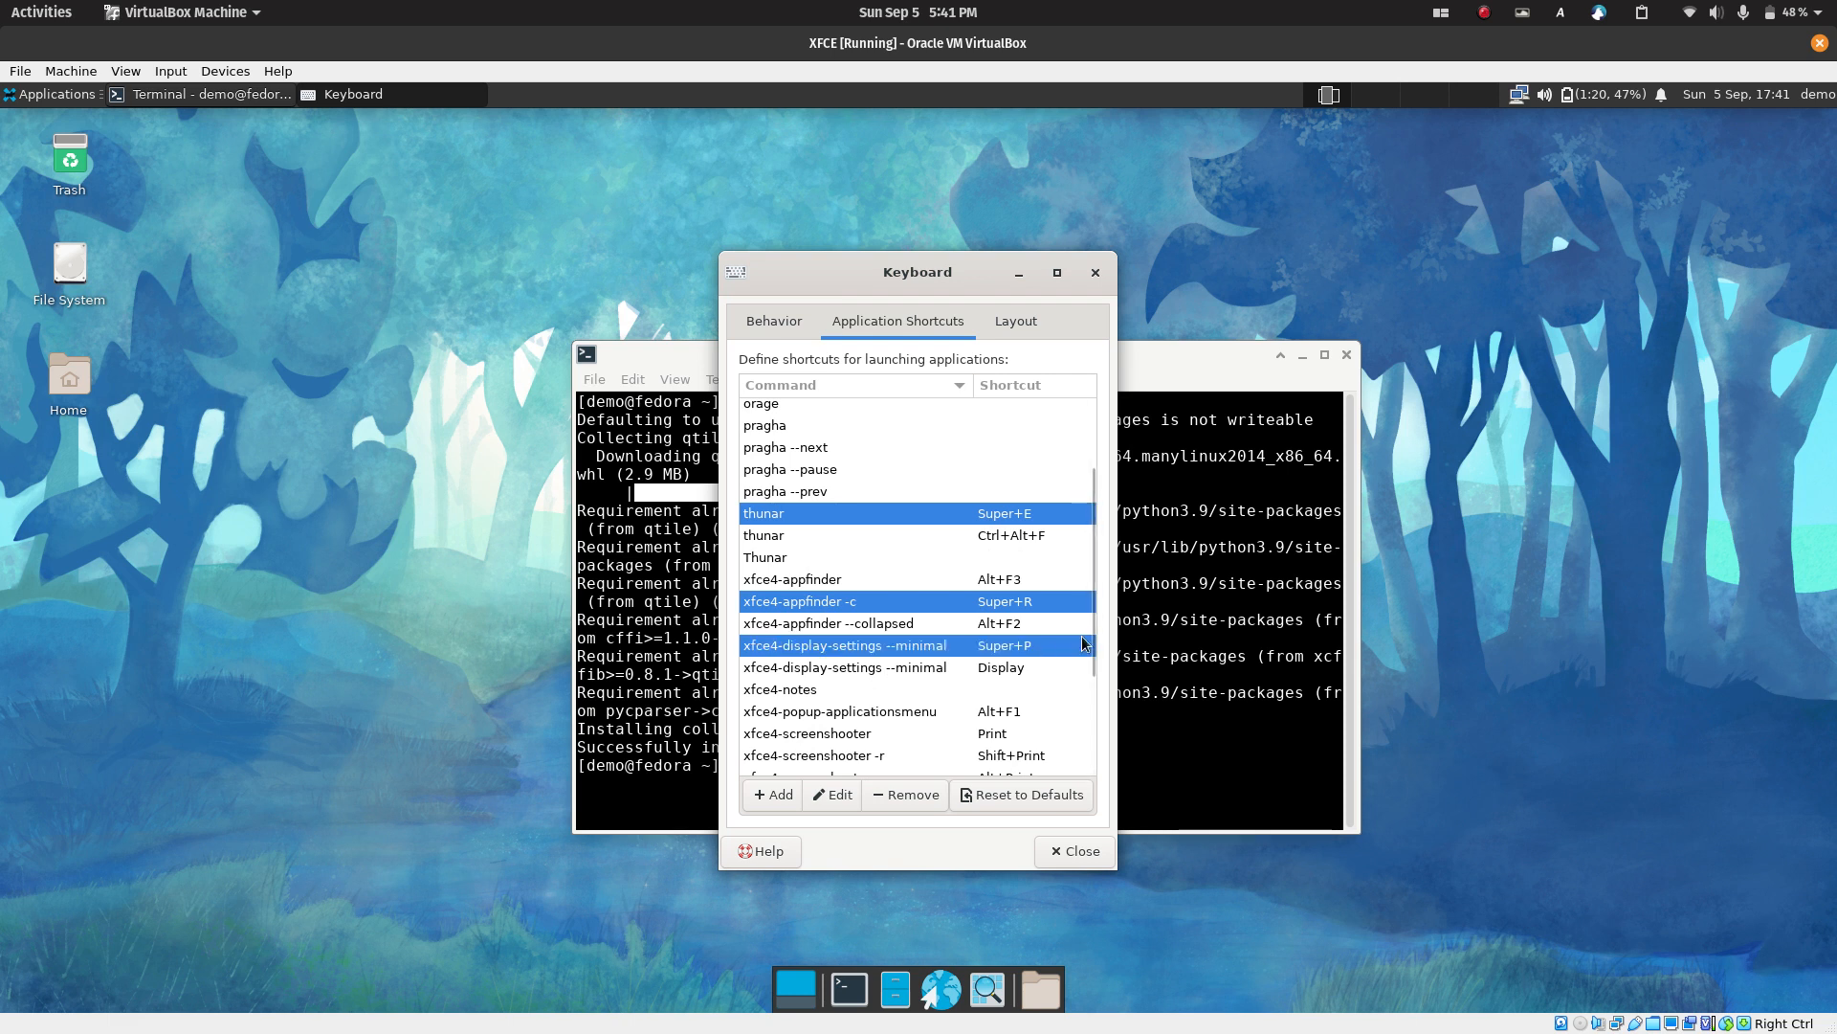
scroll(down, 3)
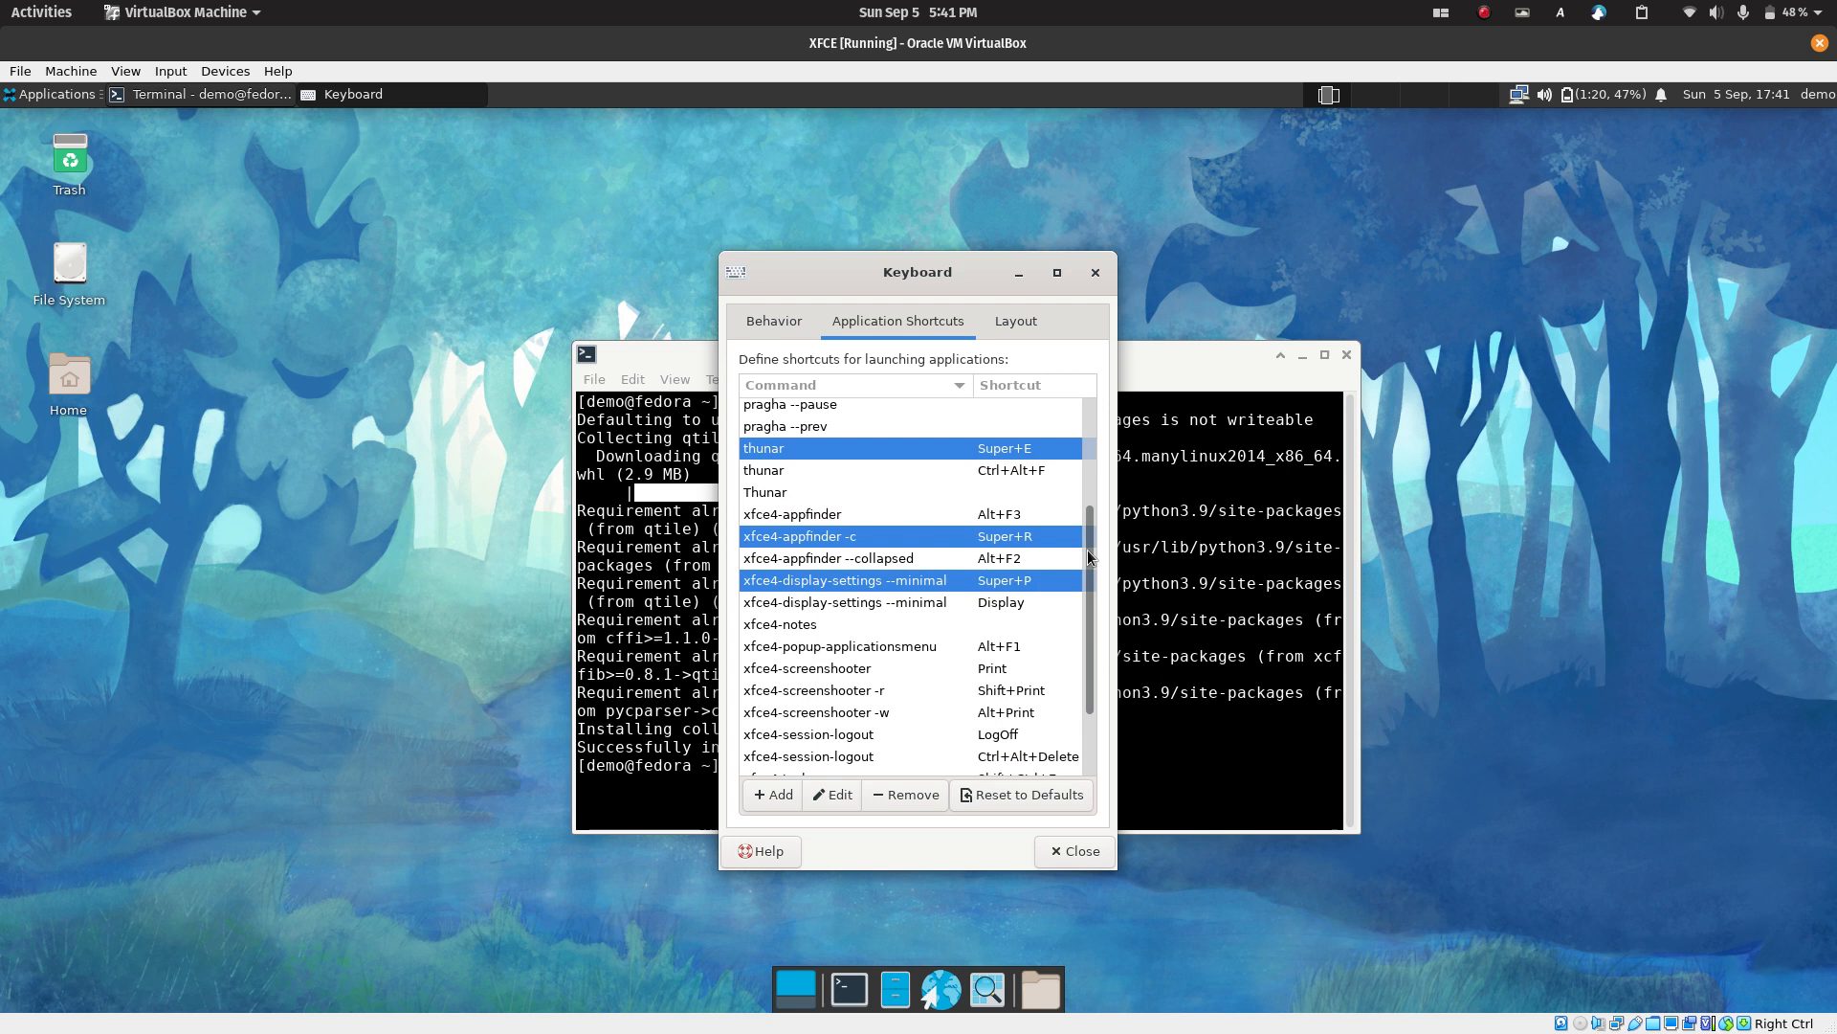
scroll(down, 3)
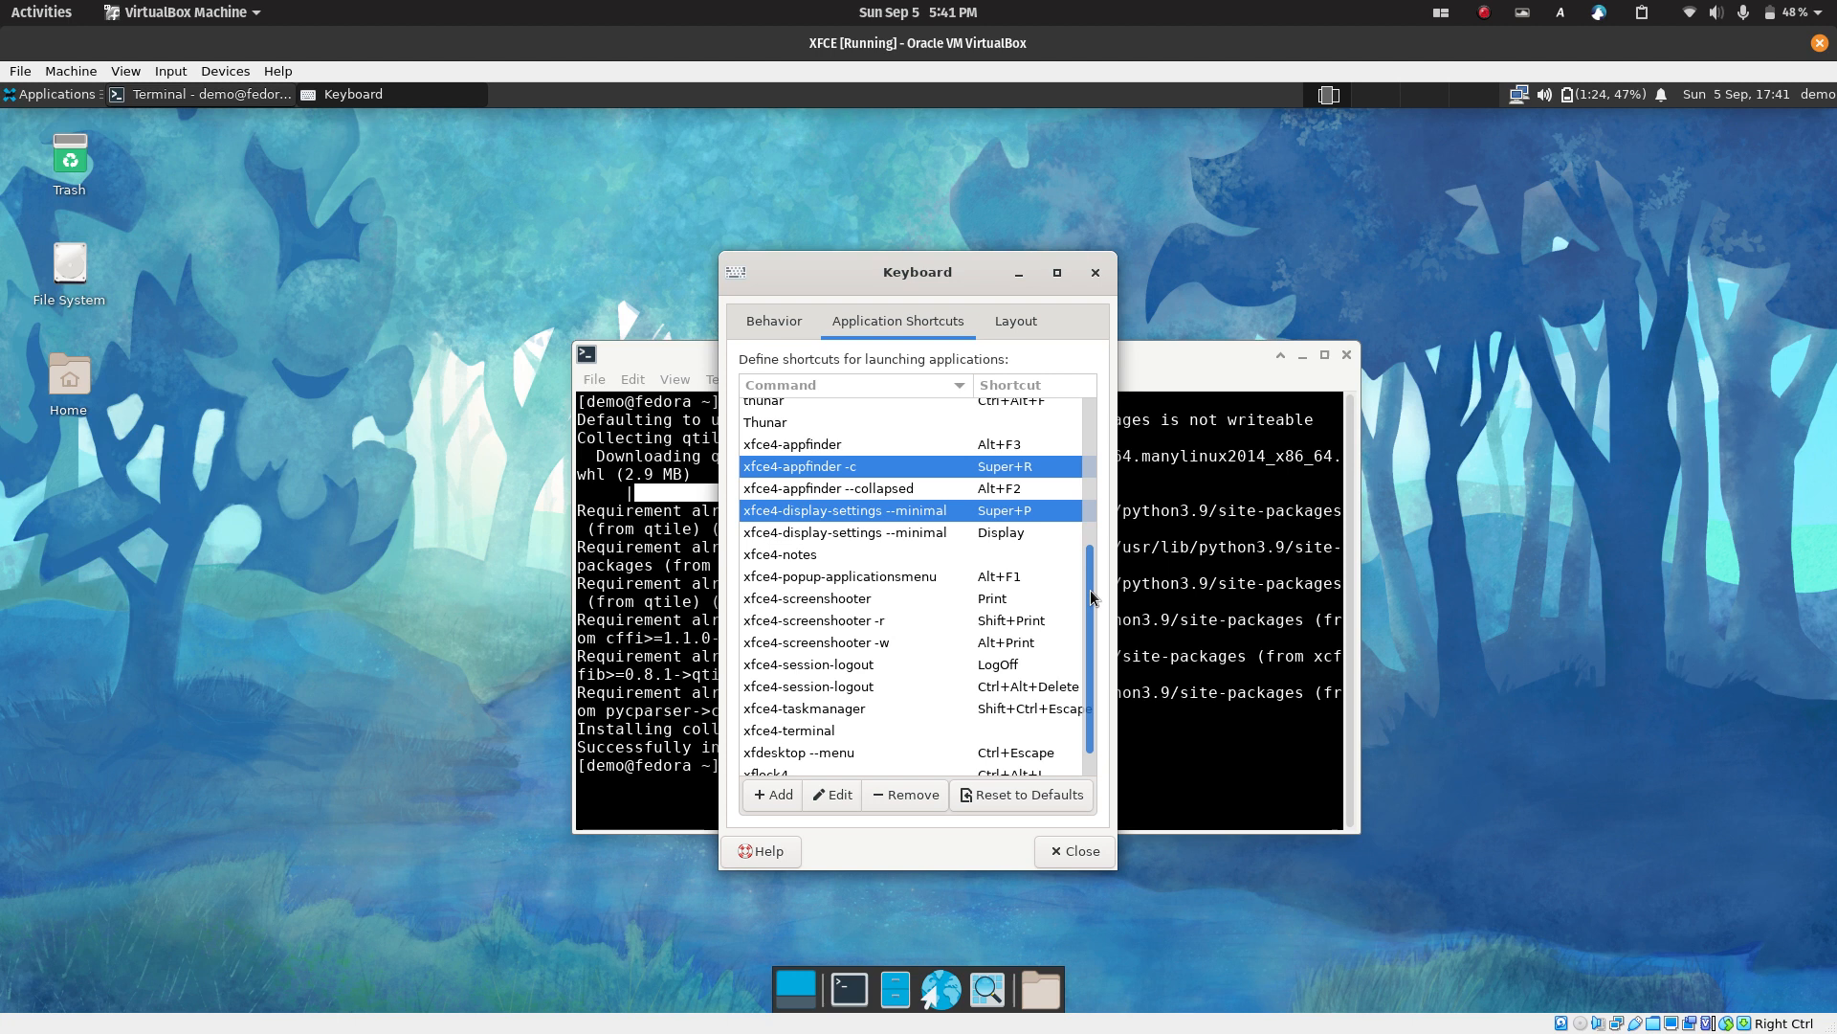
scroll(down, 3)
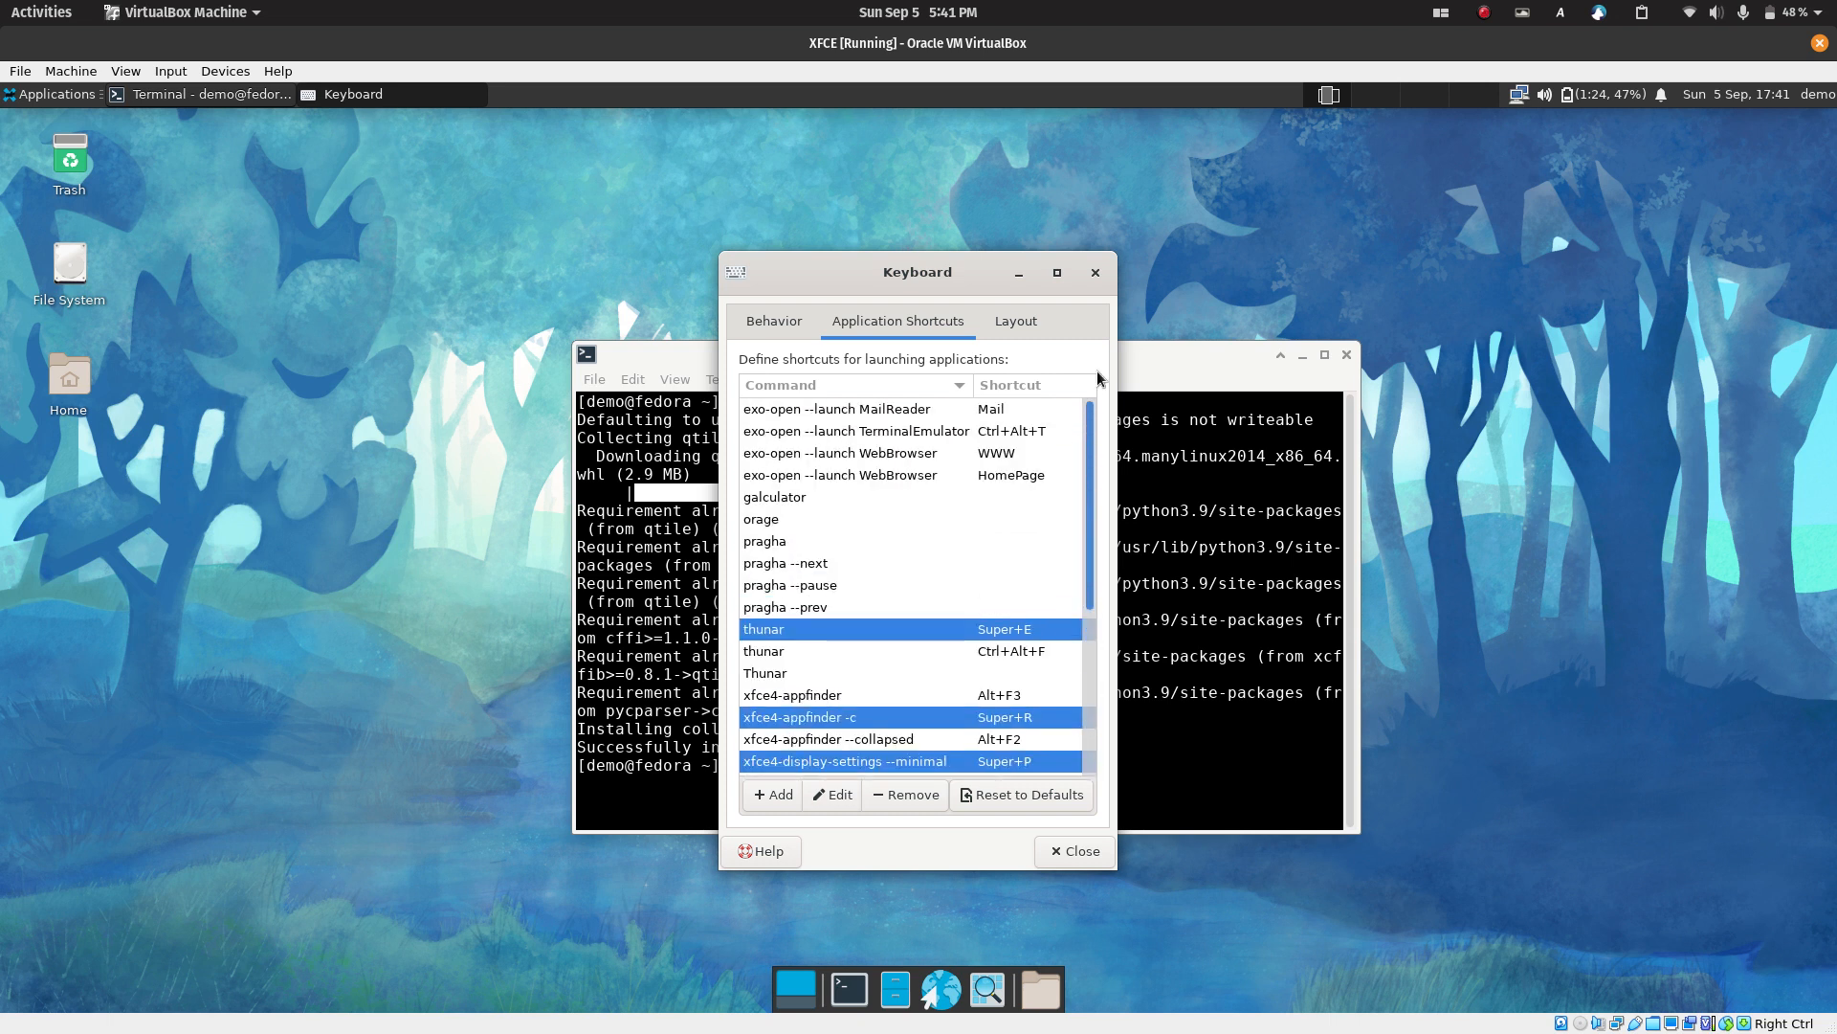
scroll(down, 3)
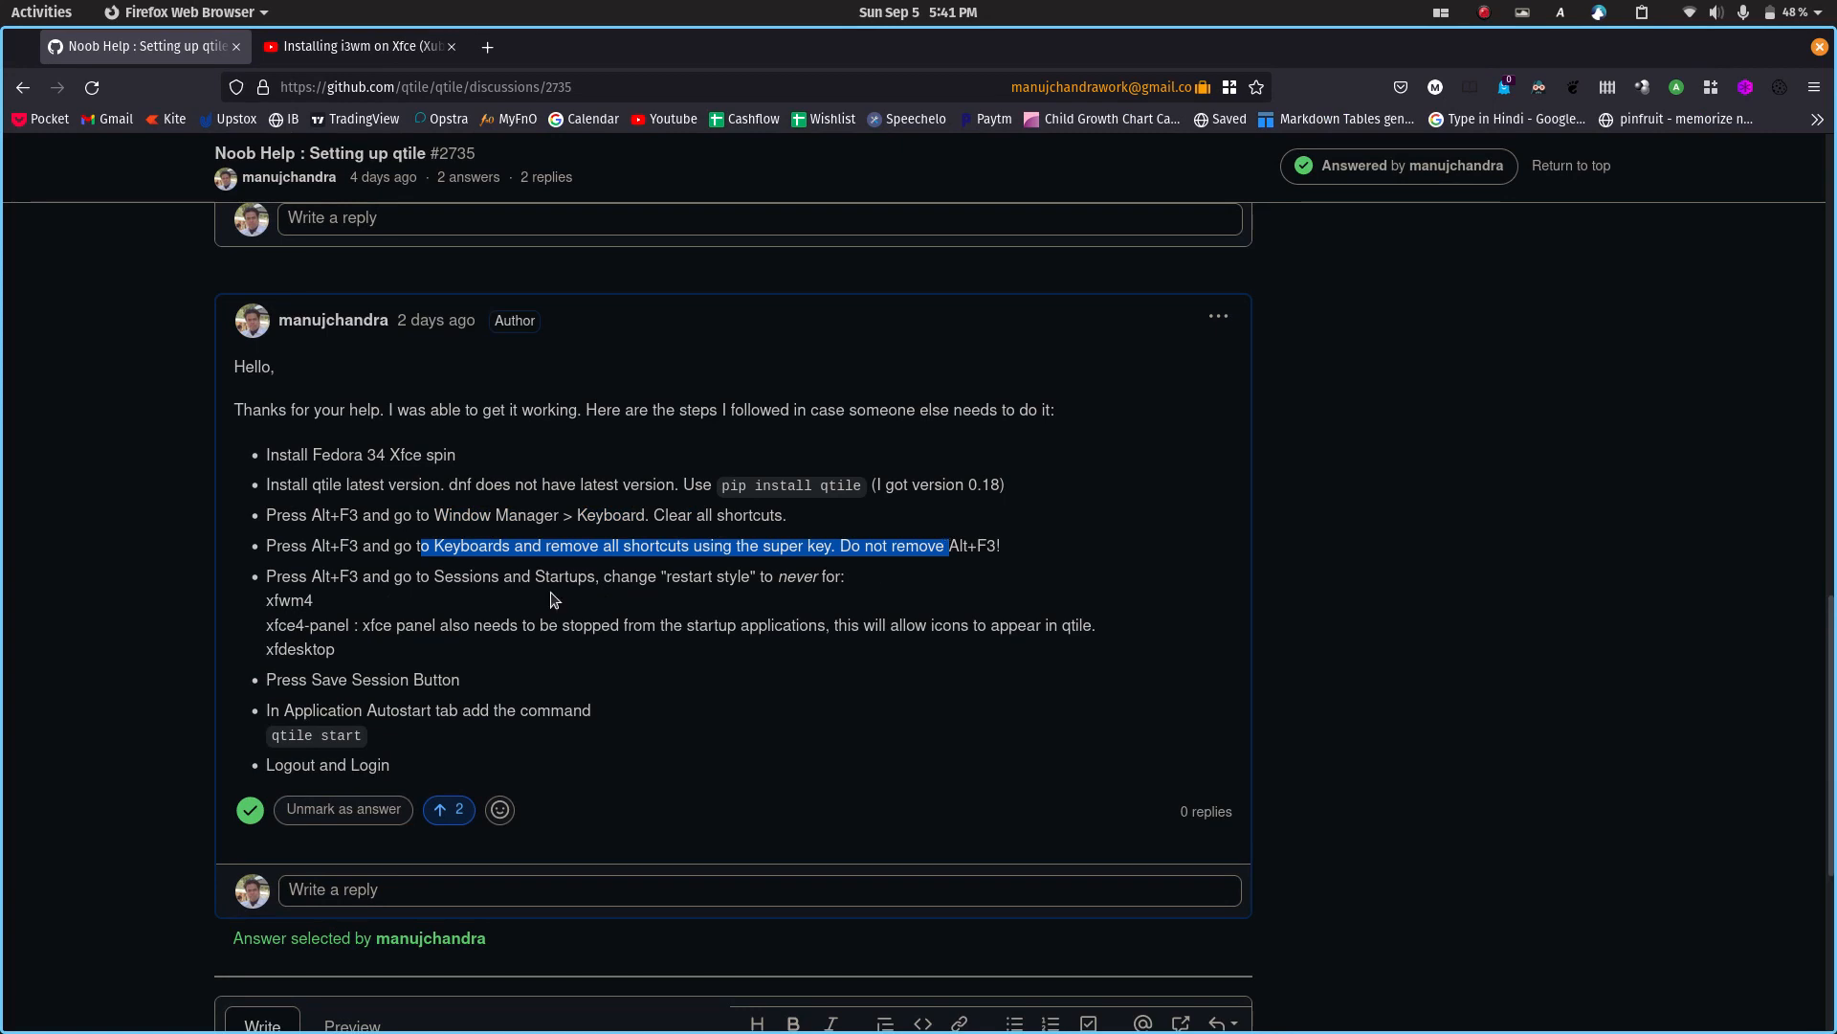
click(372, 605)
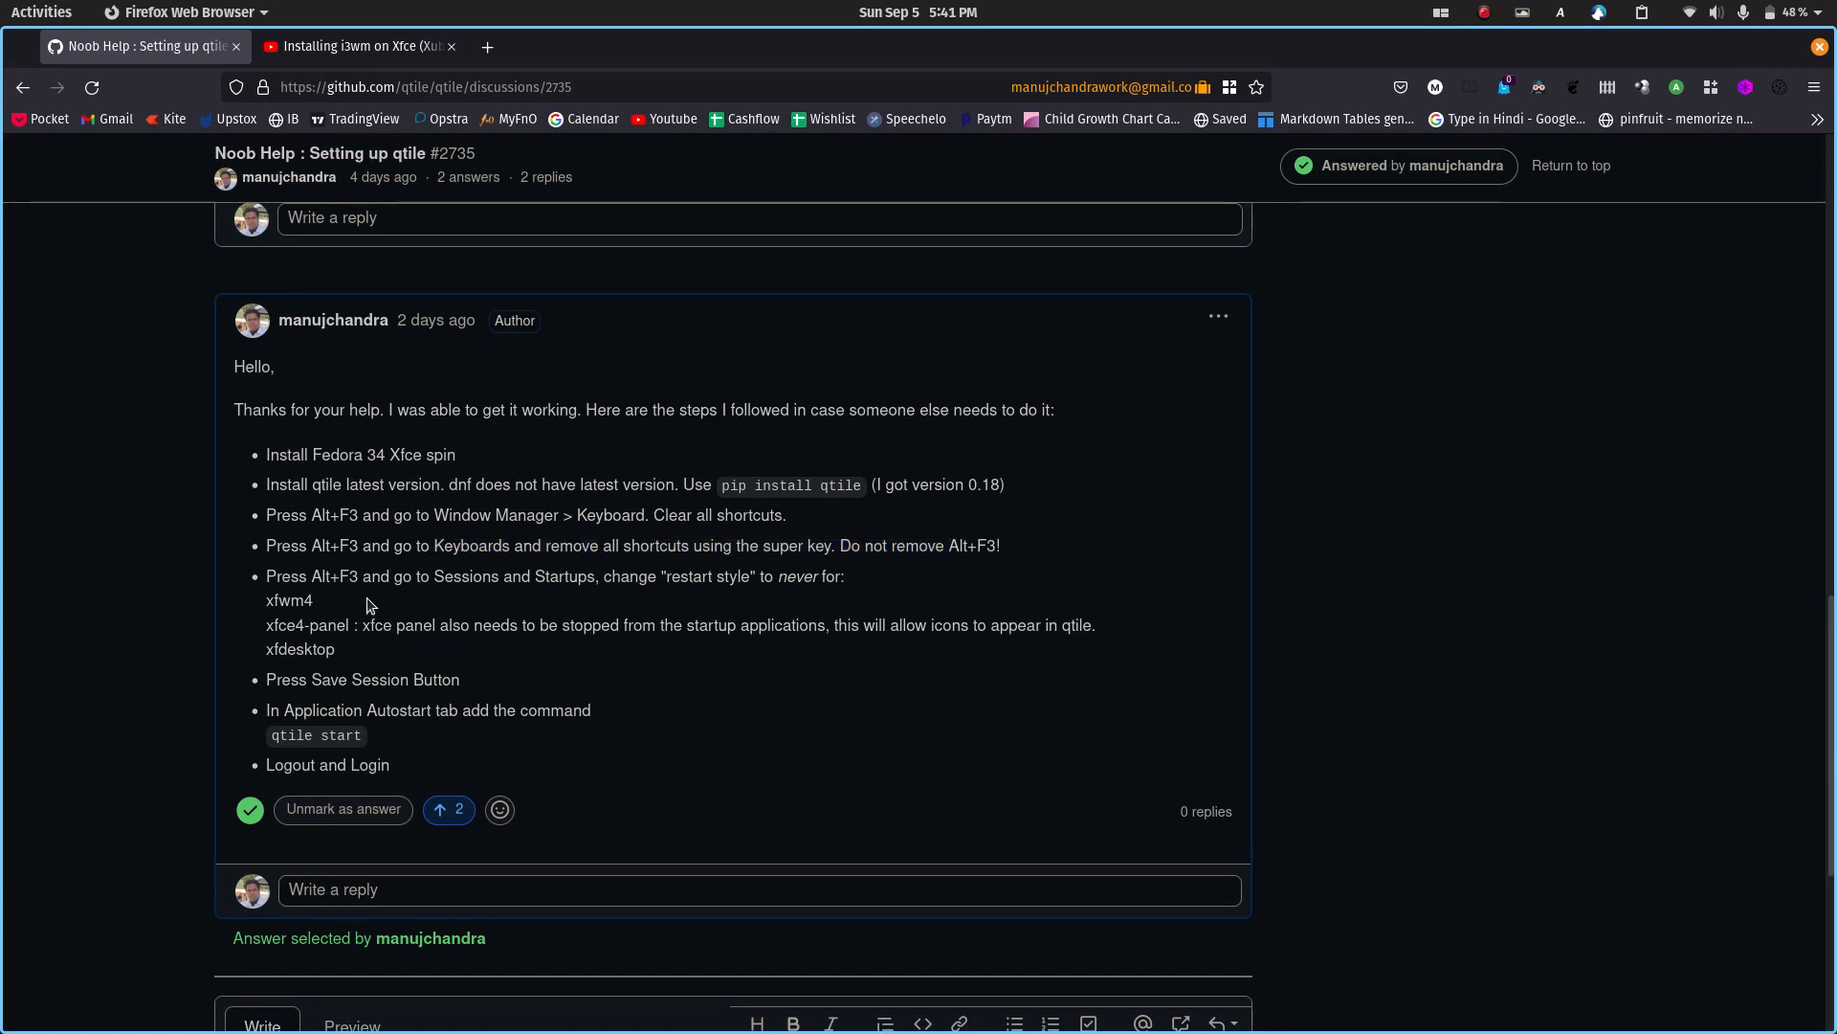
drag(454, 576, 591, 576)
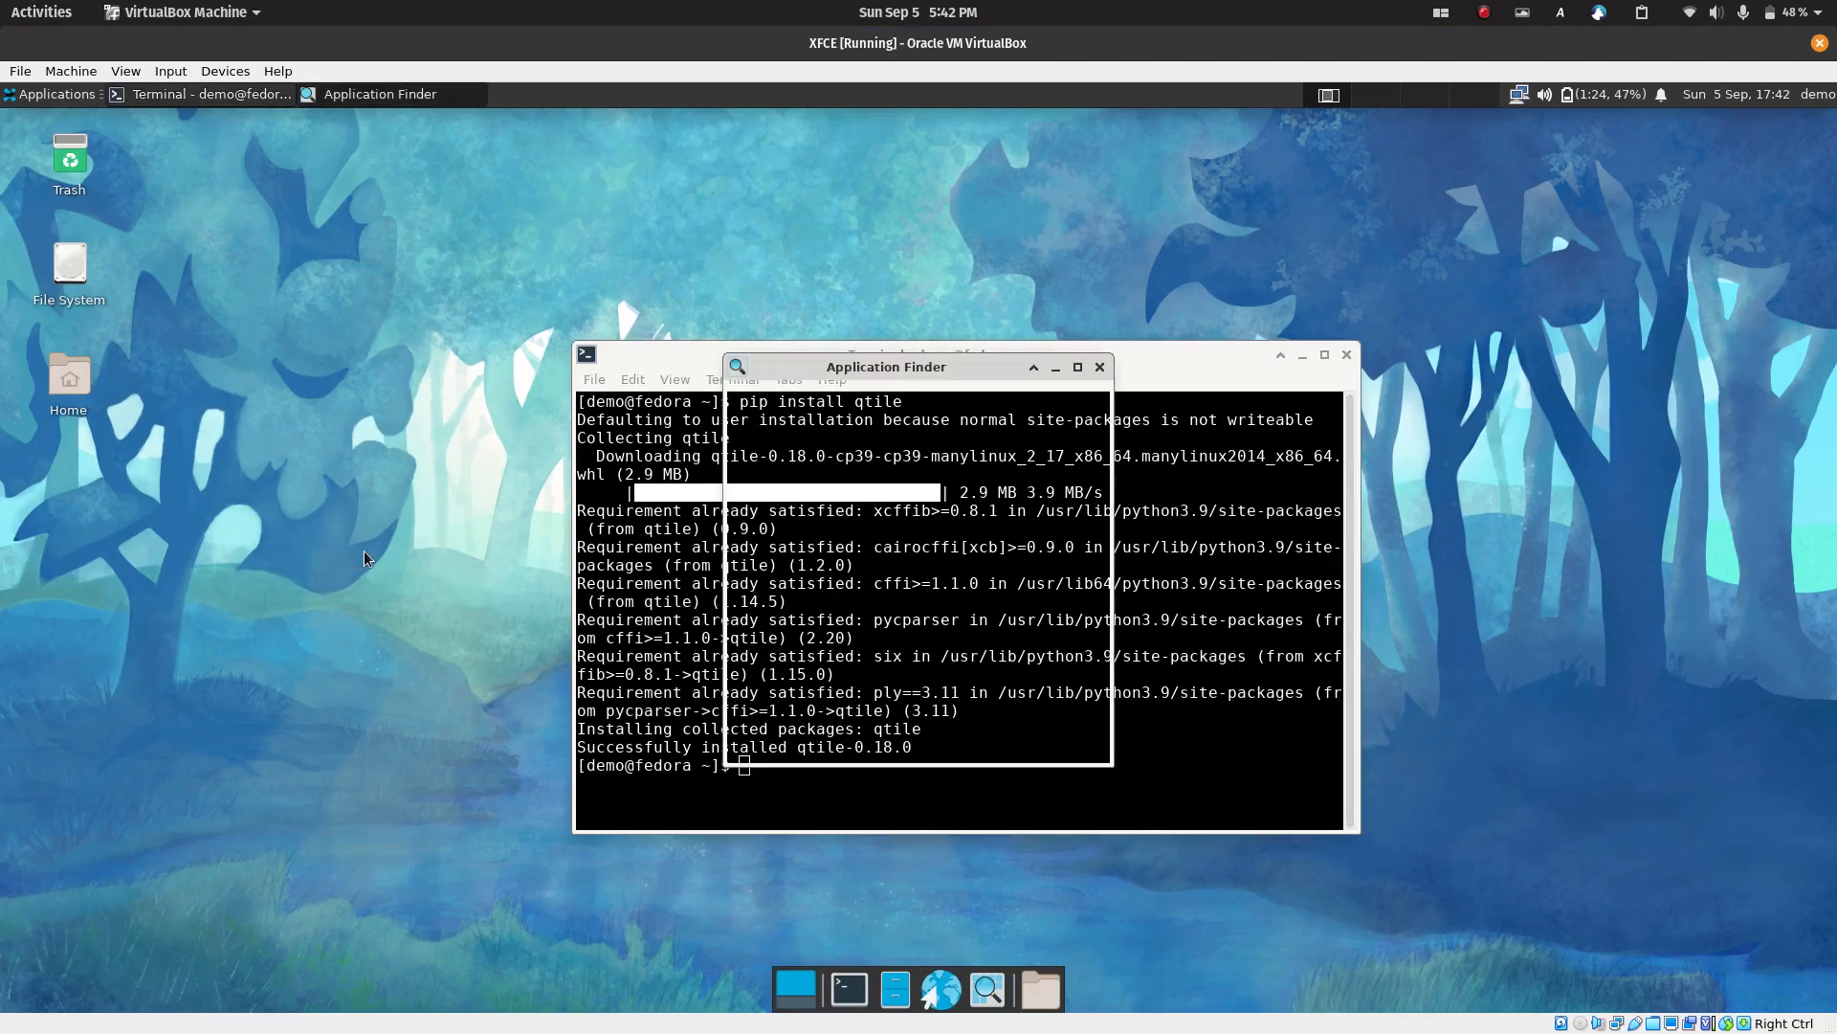
From Session and Startup's Current Session, set xfwm4's restart style to Never
text(start)
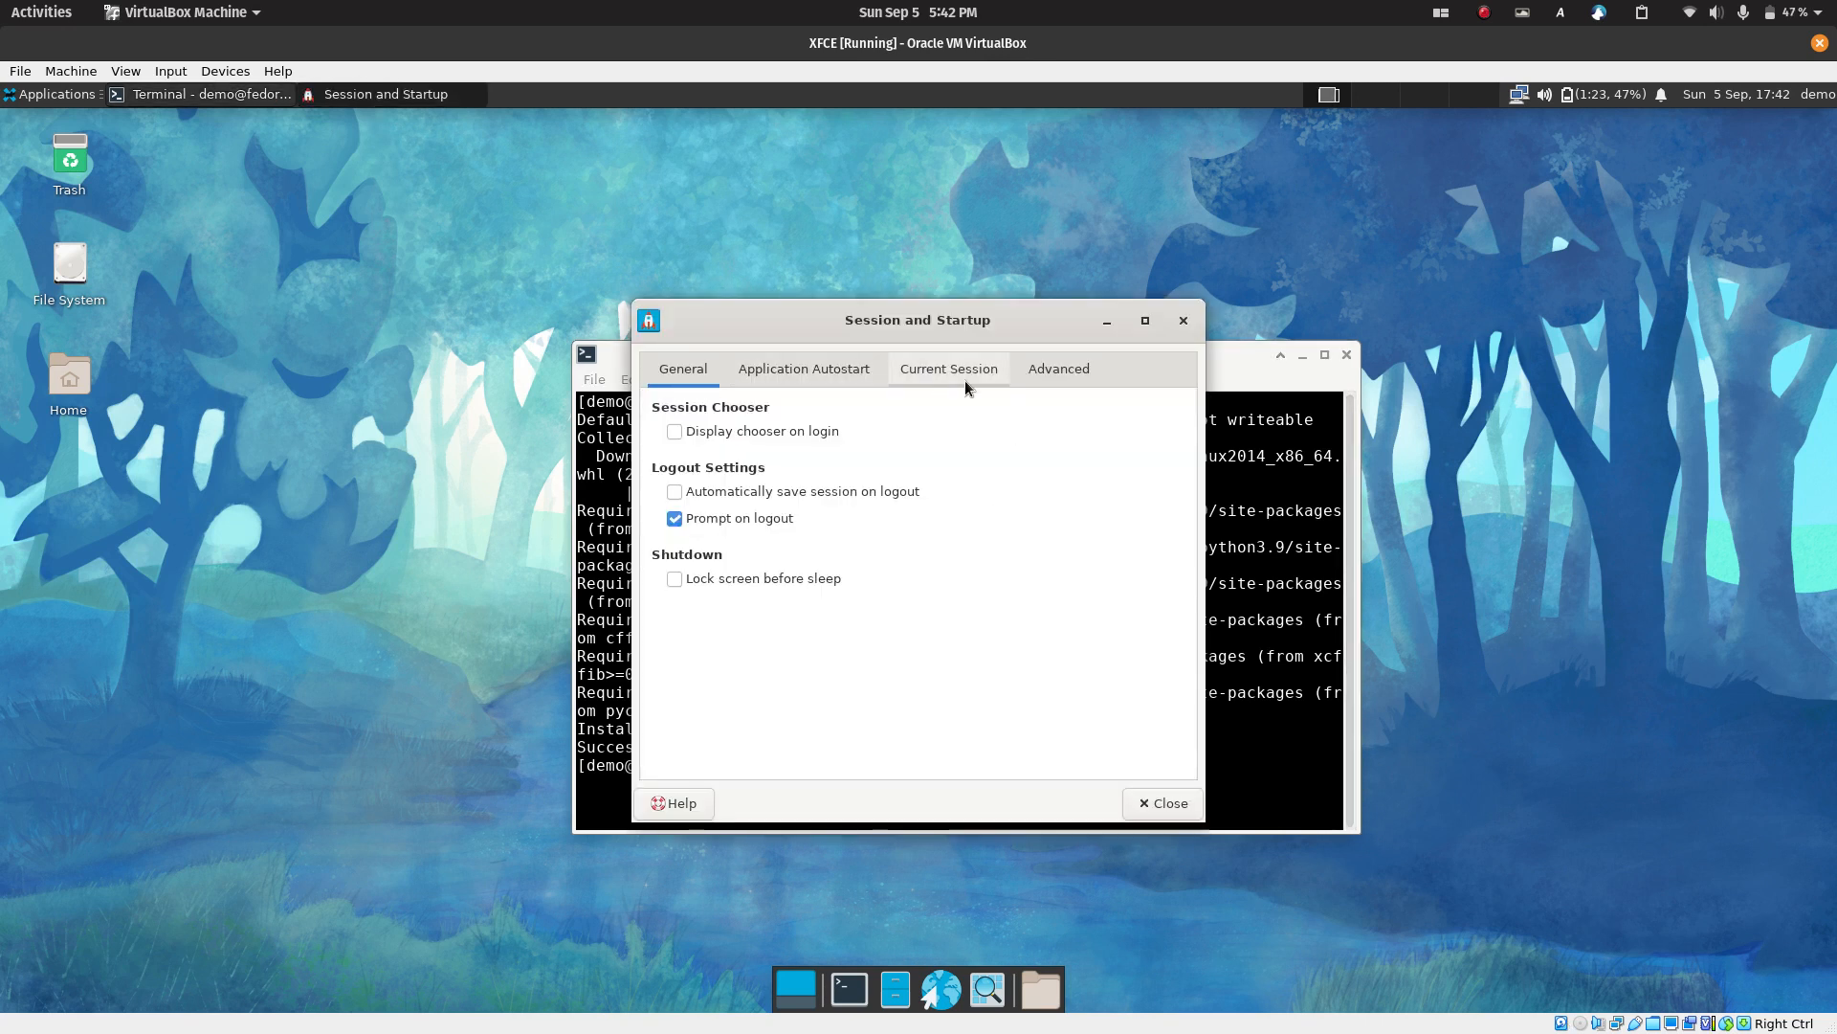
click(949, 370)
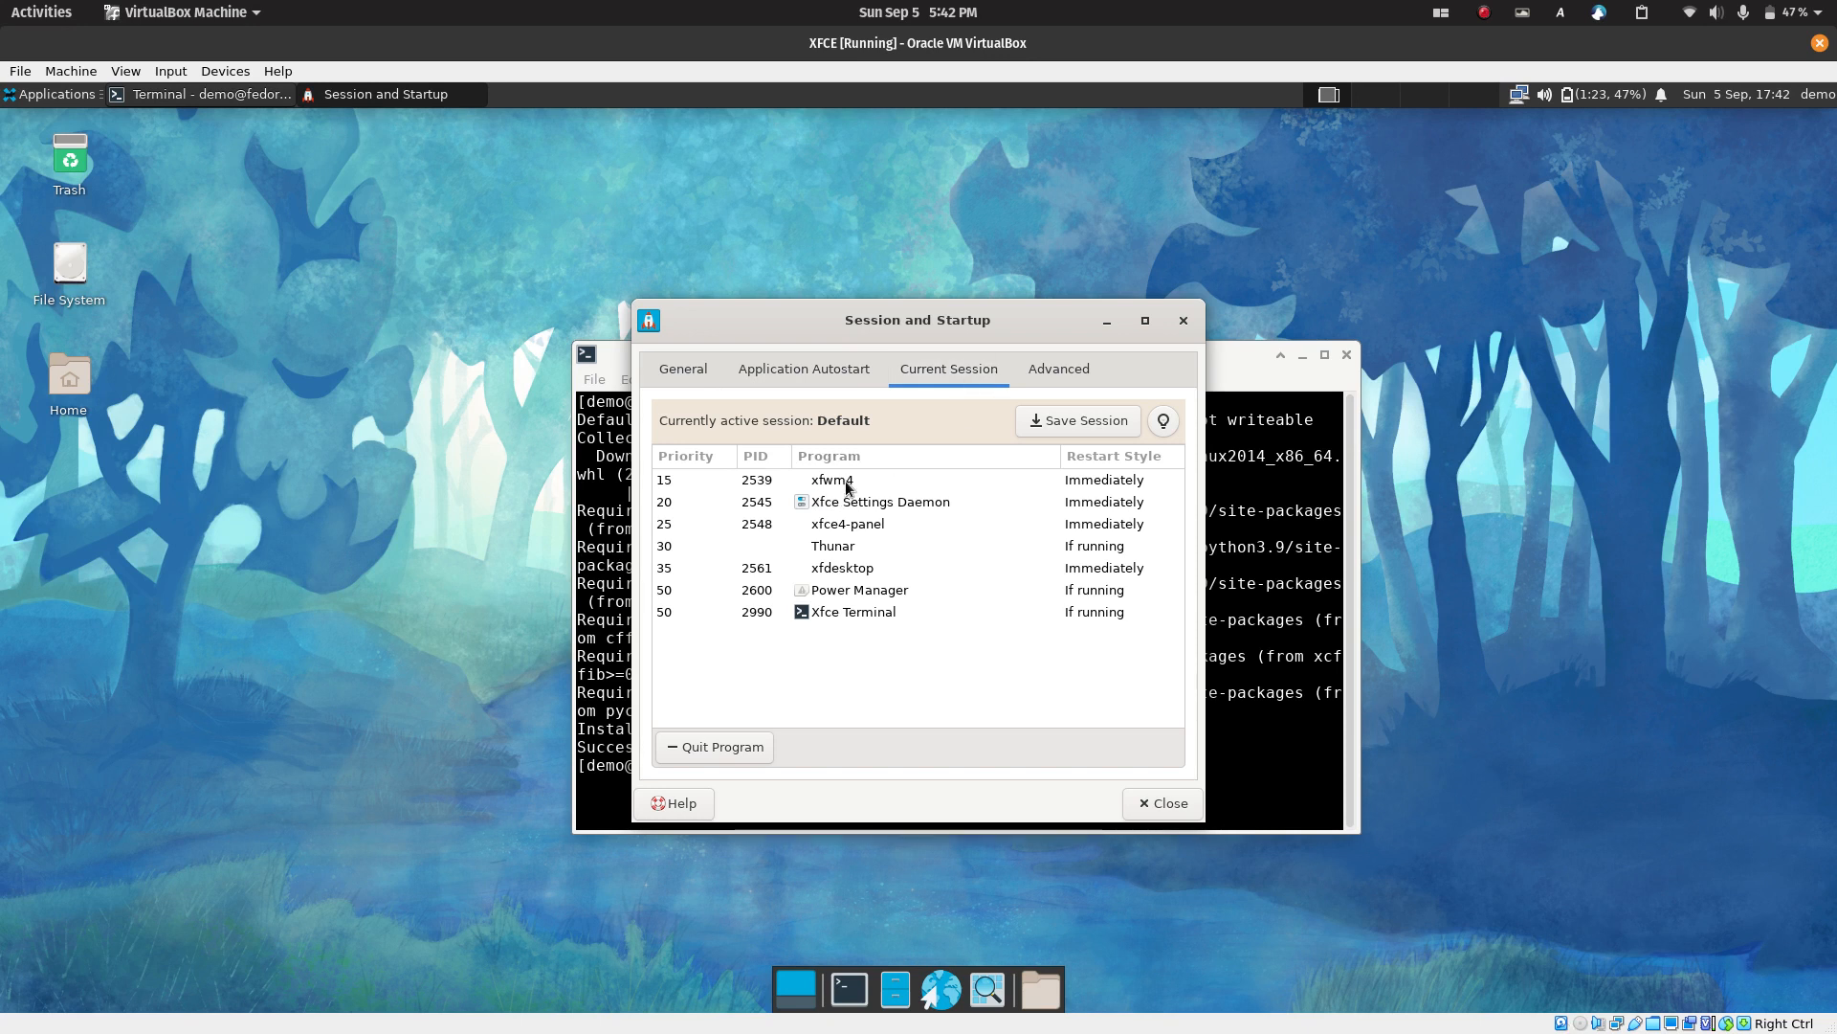
click(831, 478)
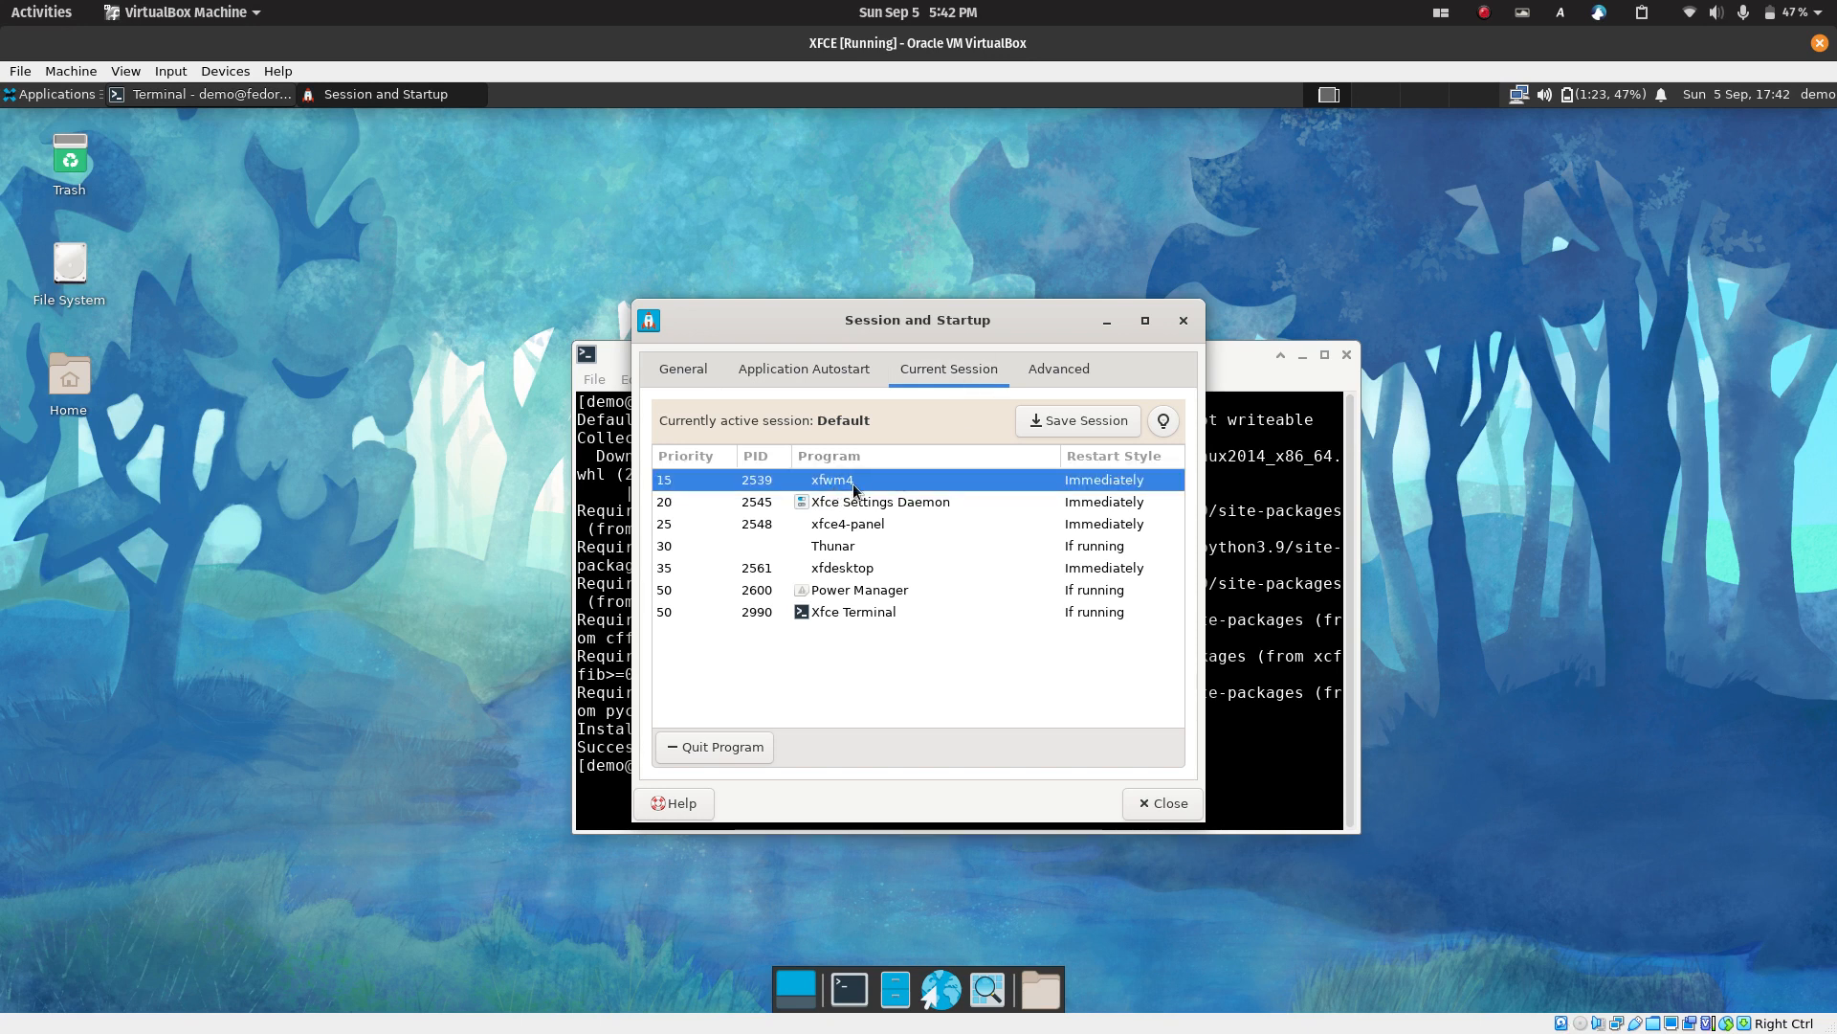
click(1104, 478)
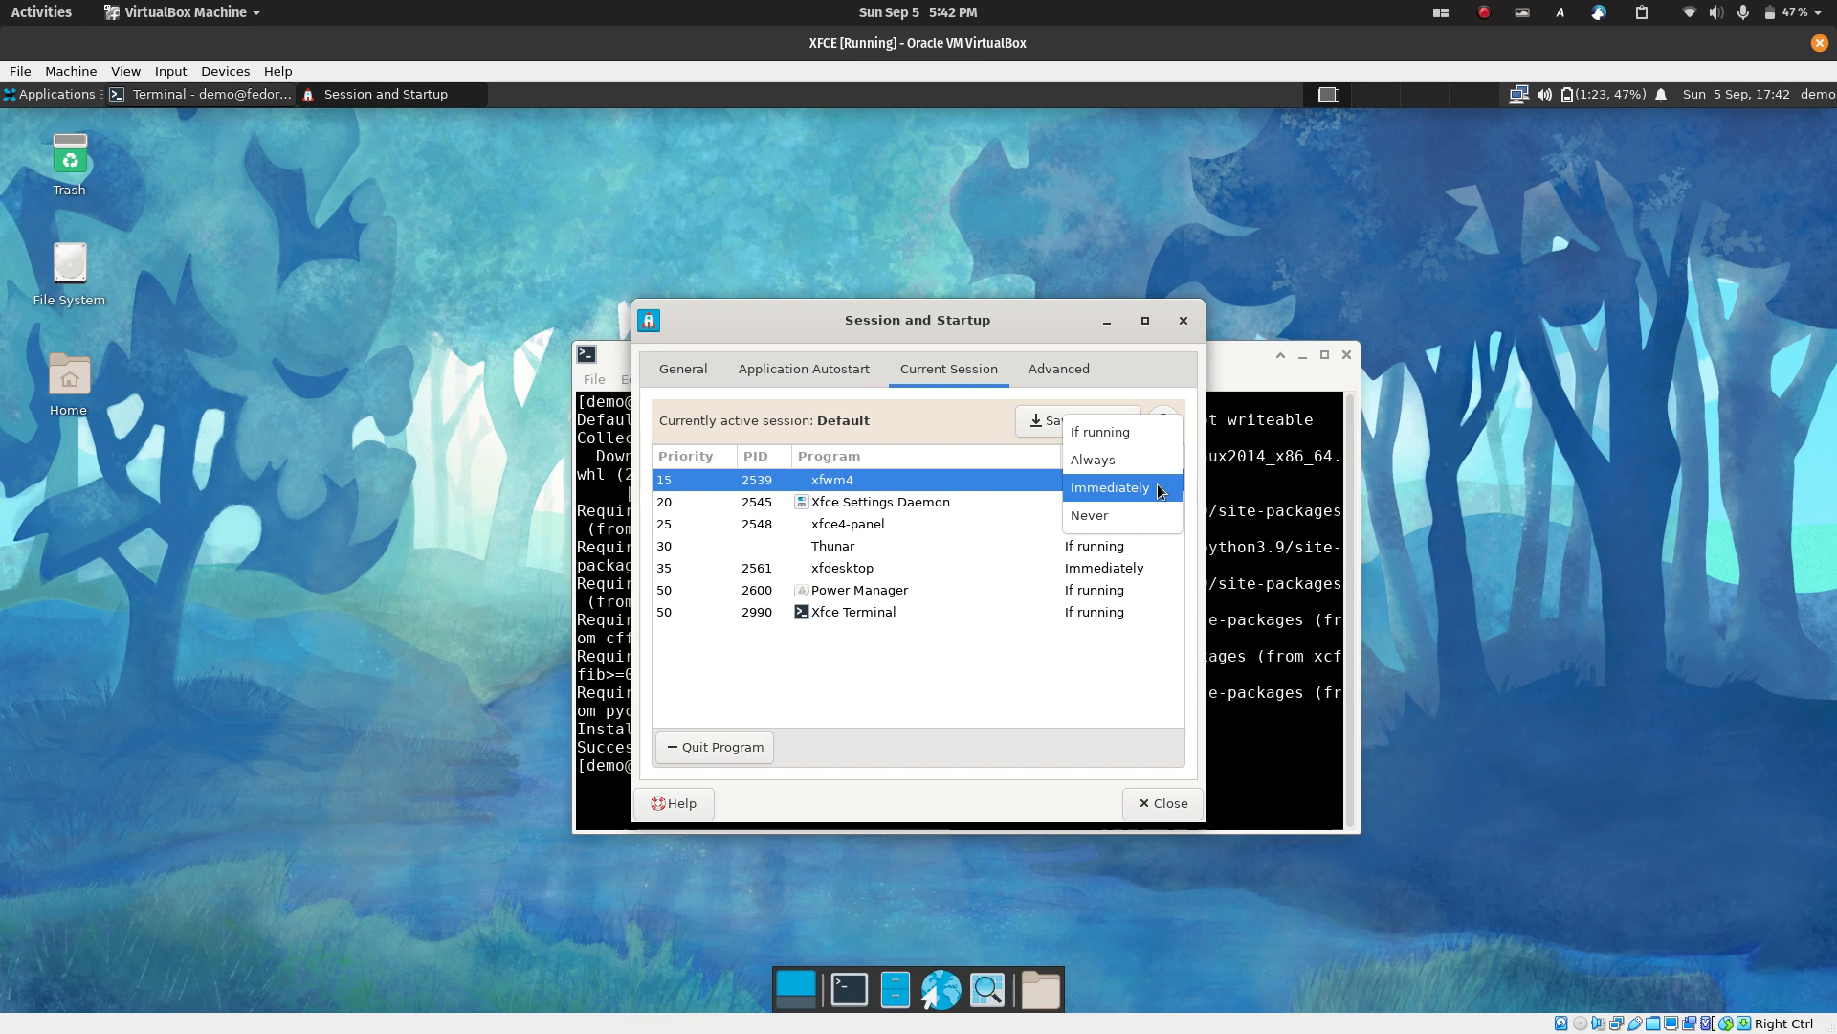
click(1089, 515)
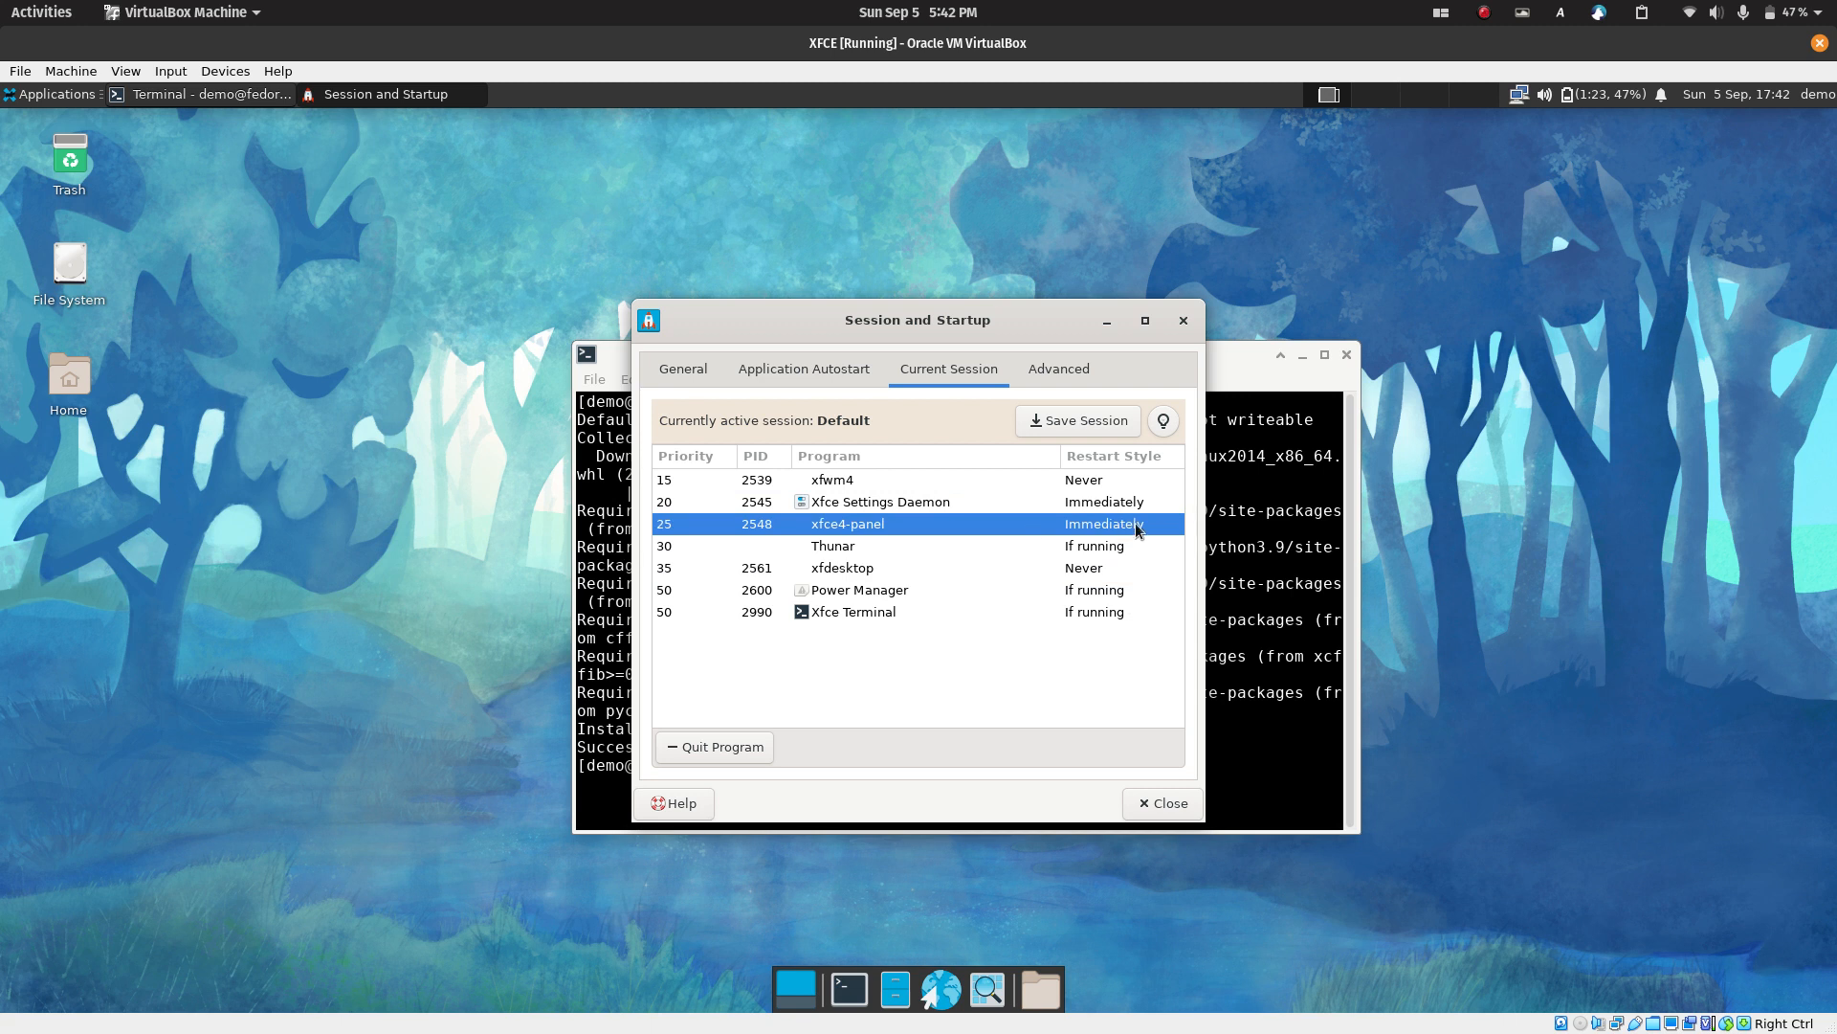
Set xfce4-panel and xfdesktop to never restart, then switch back to the VM
click(1102, 523)
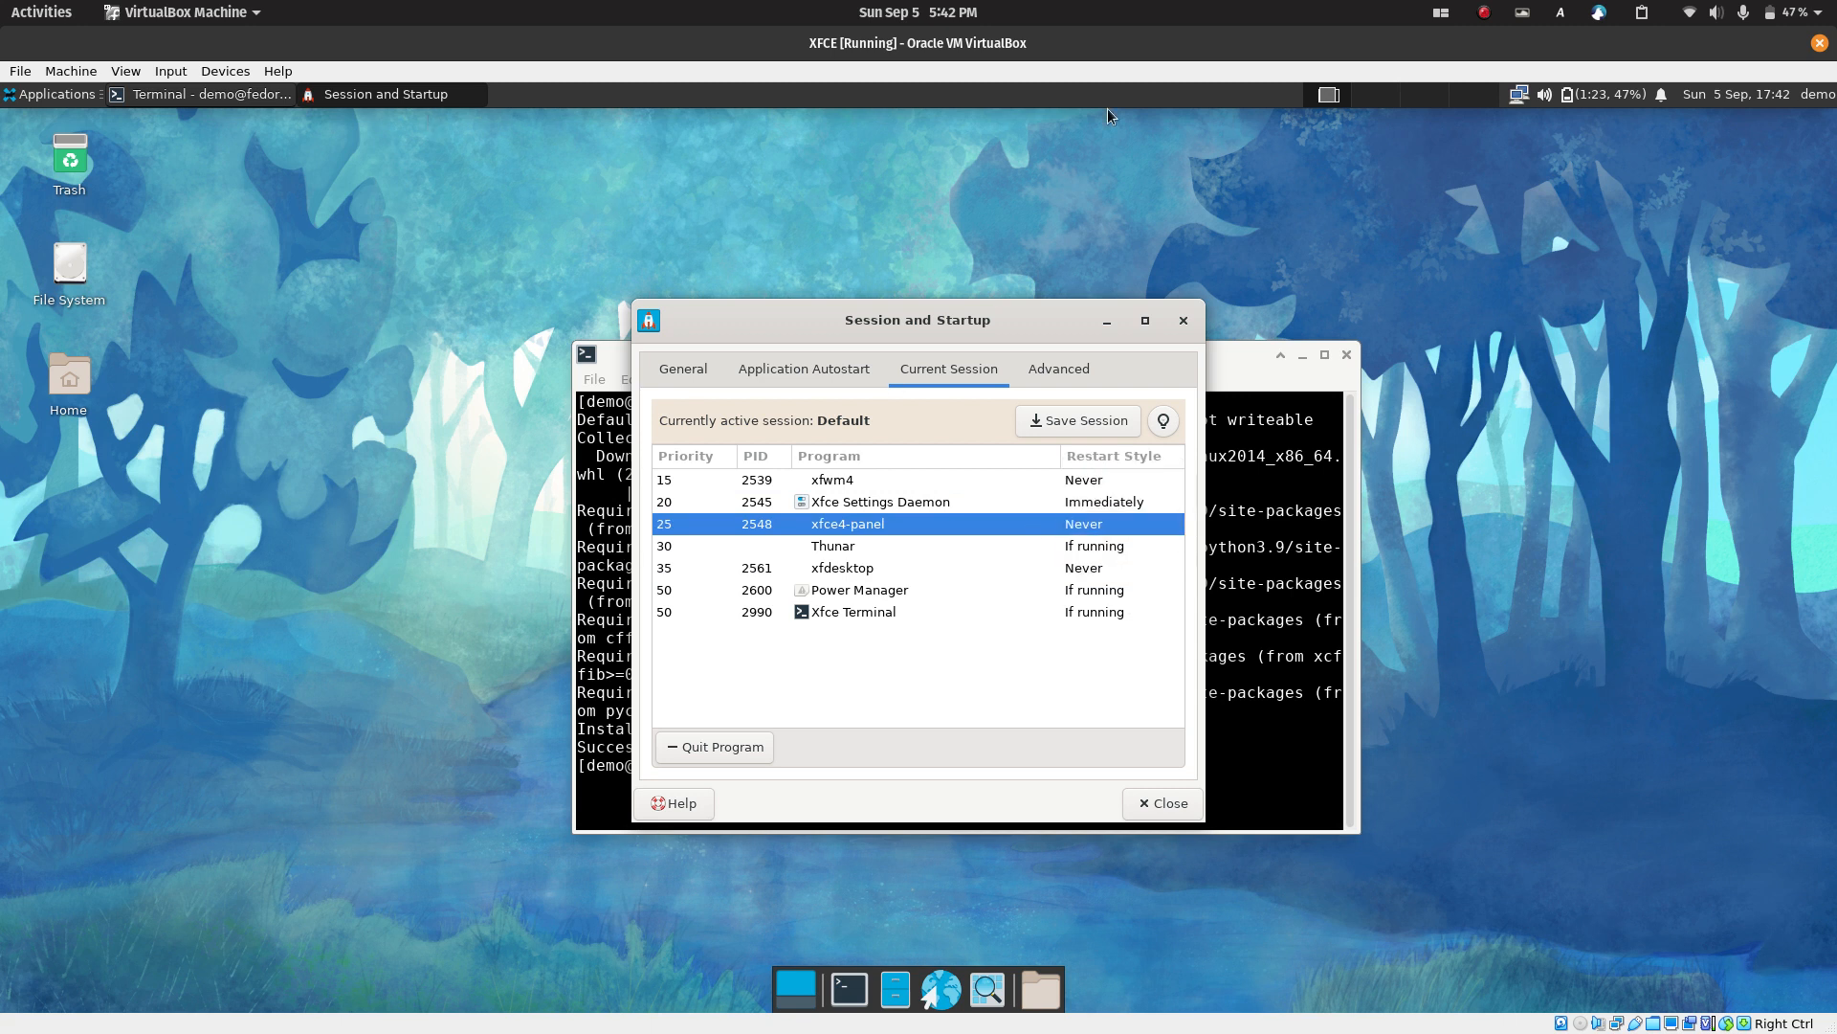
mouse_move(1548, 121)
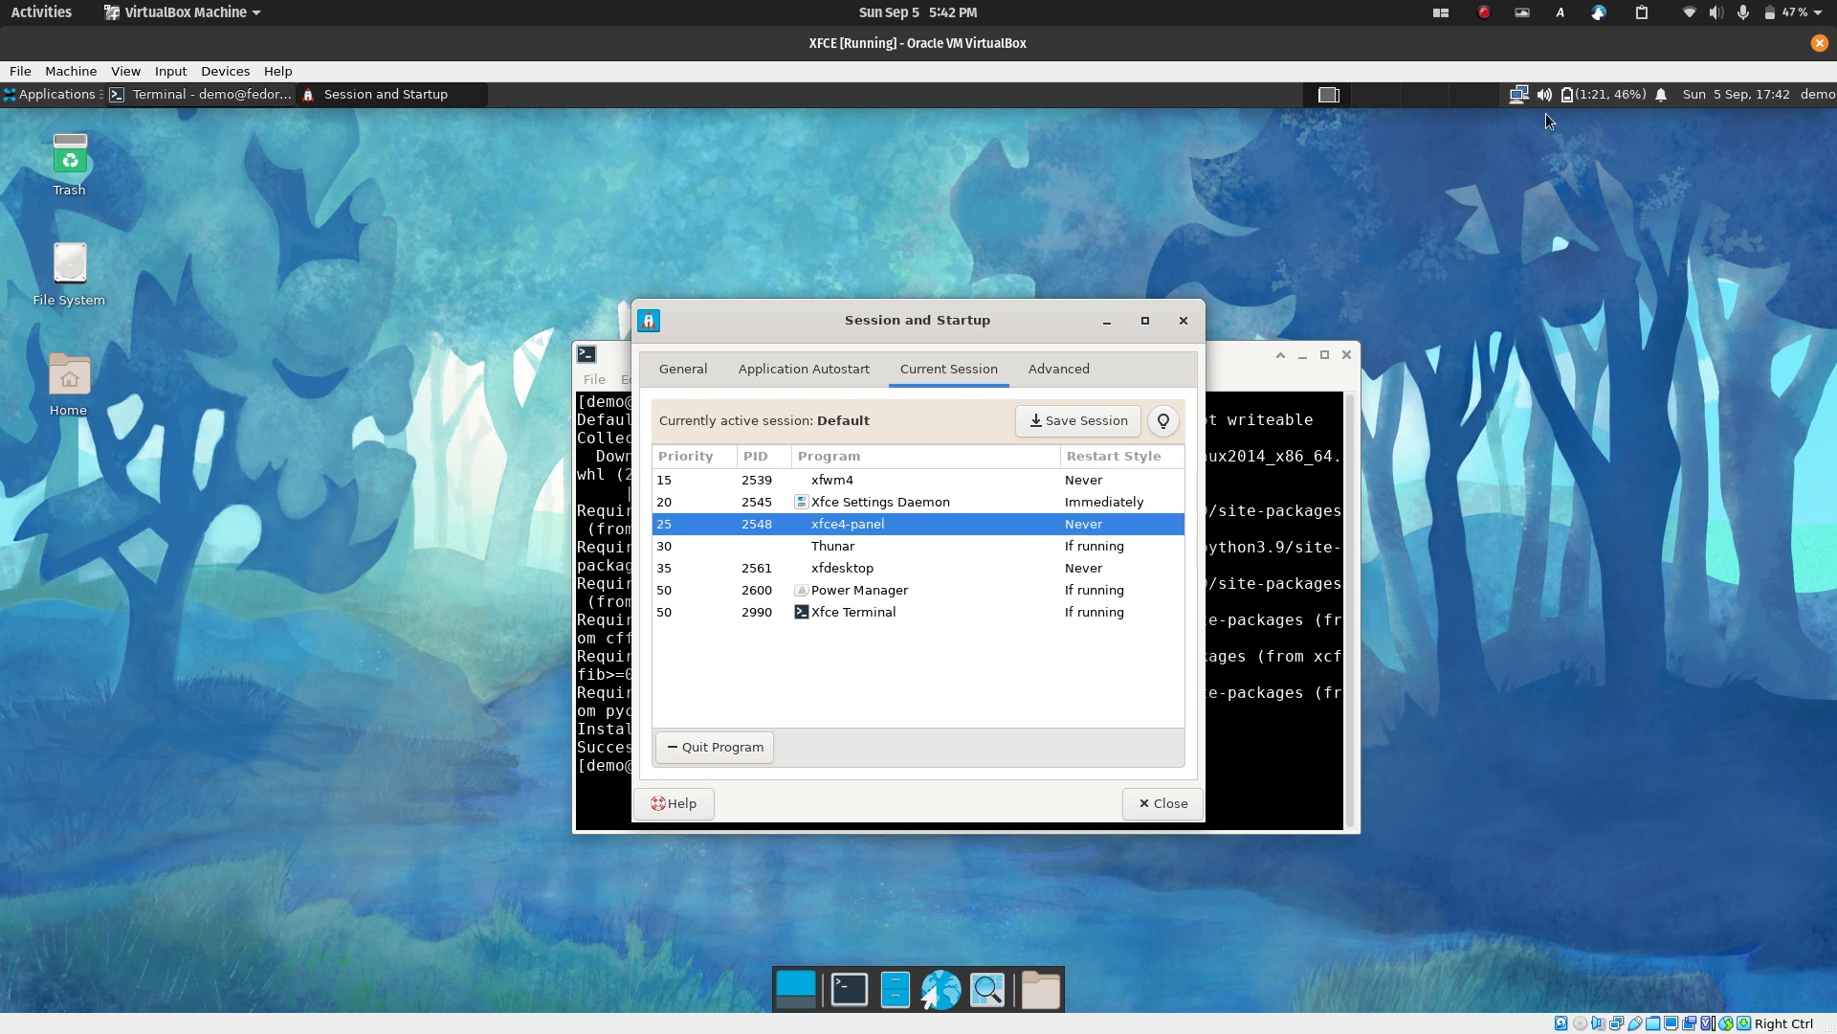
mouse_move(1566, 224)
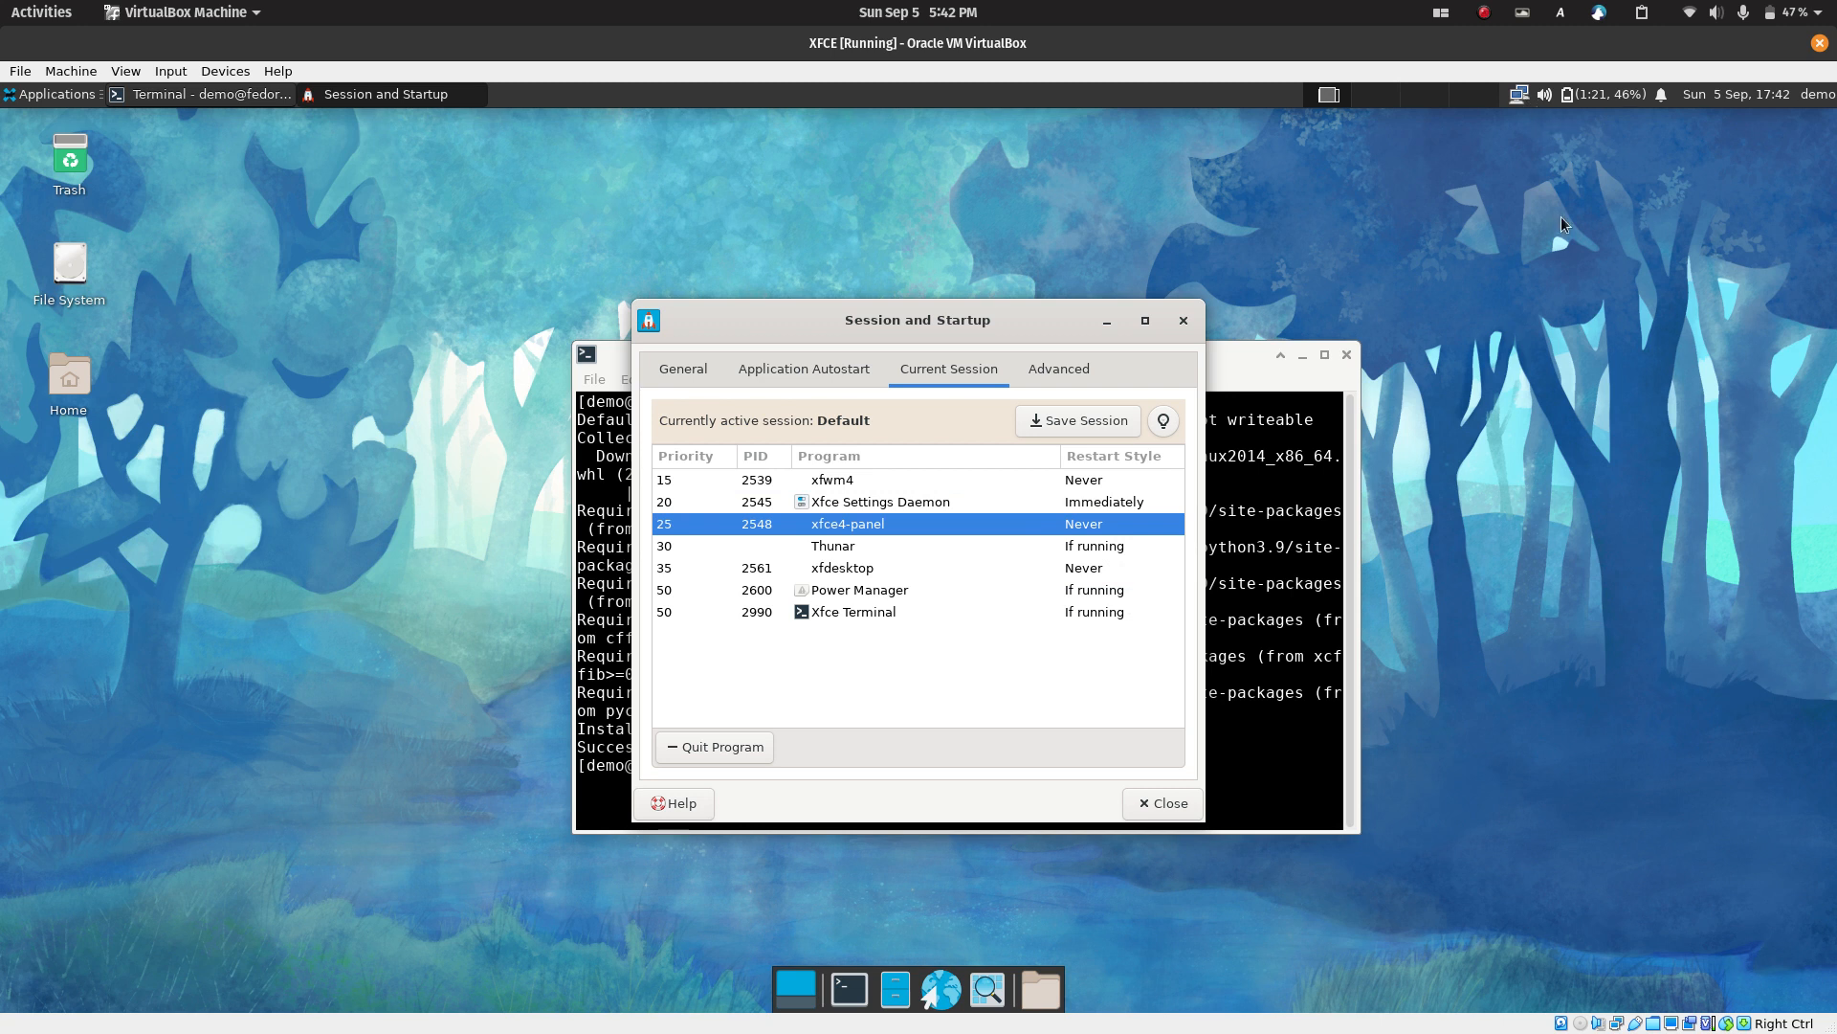
mouse_move(1083, 576)
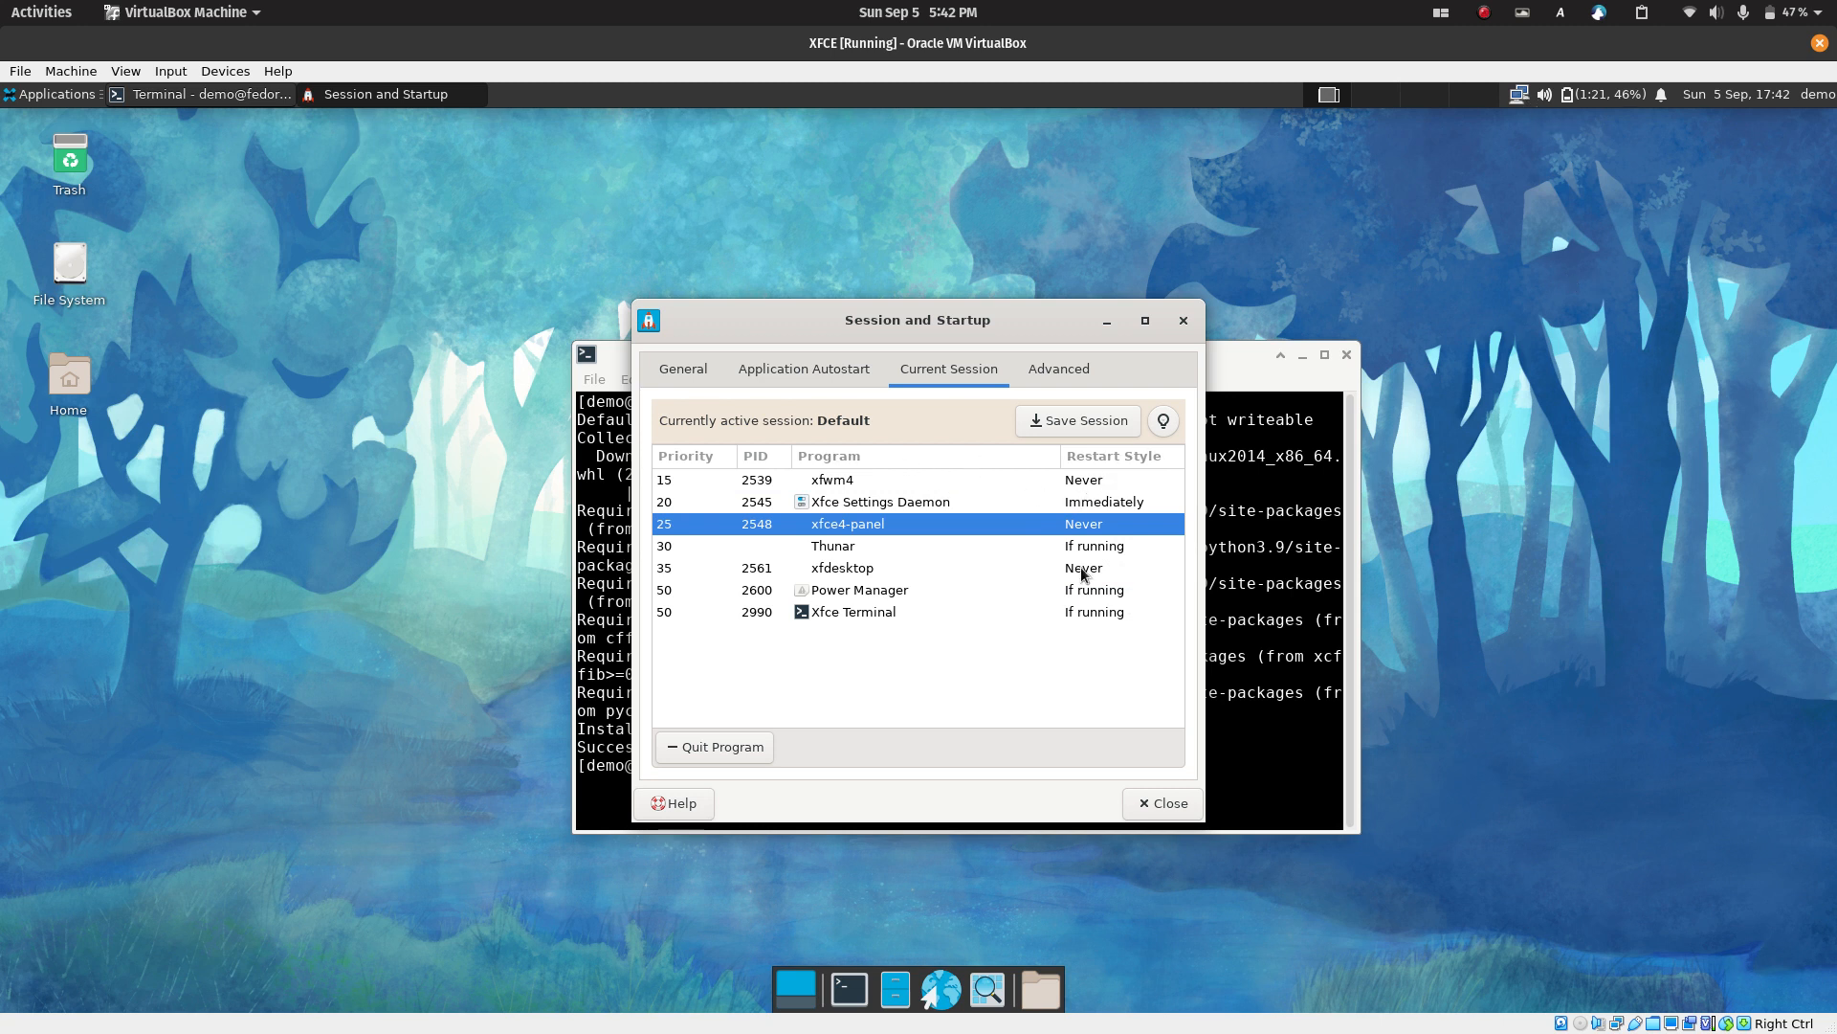
click(831, 478)
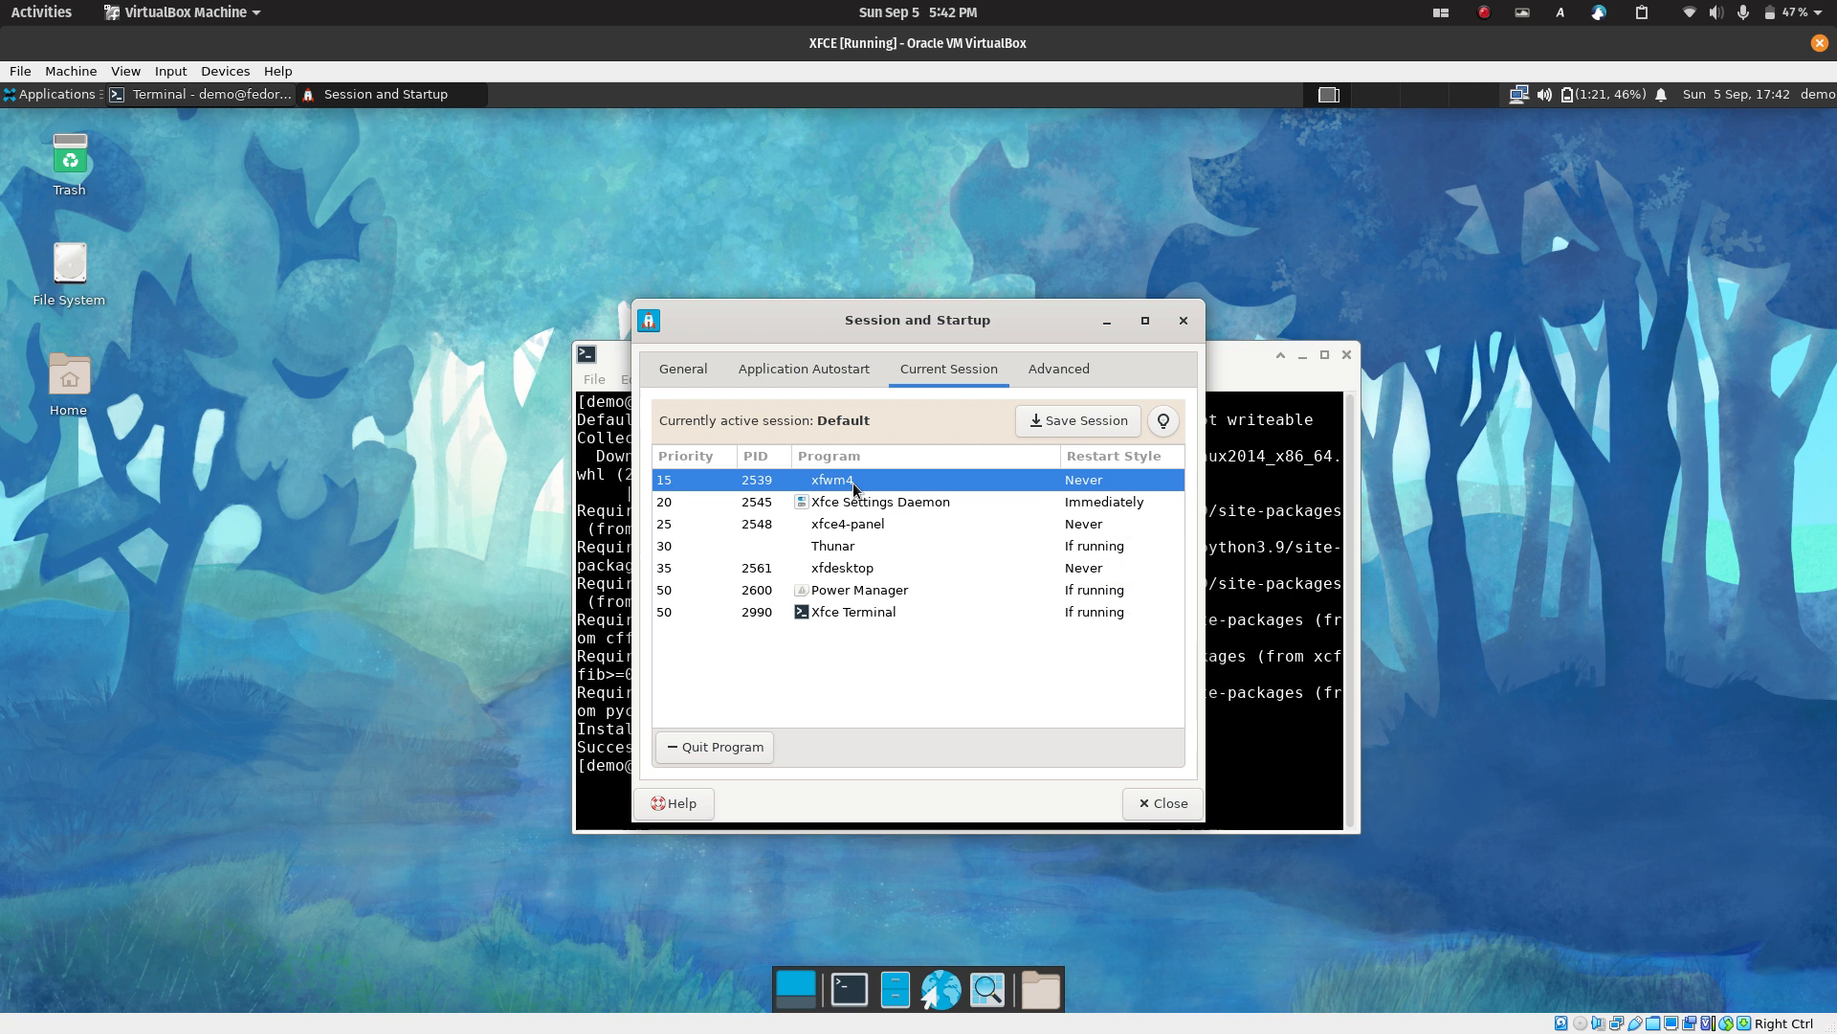
mouse_move(849, 543)
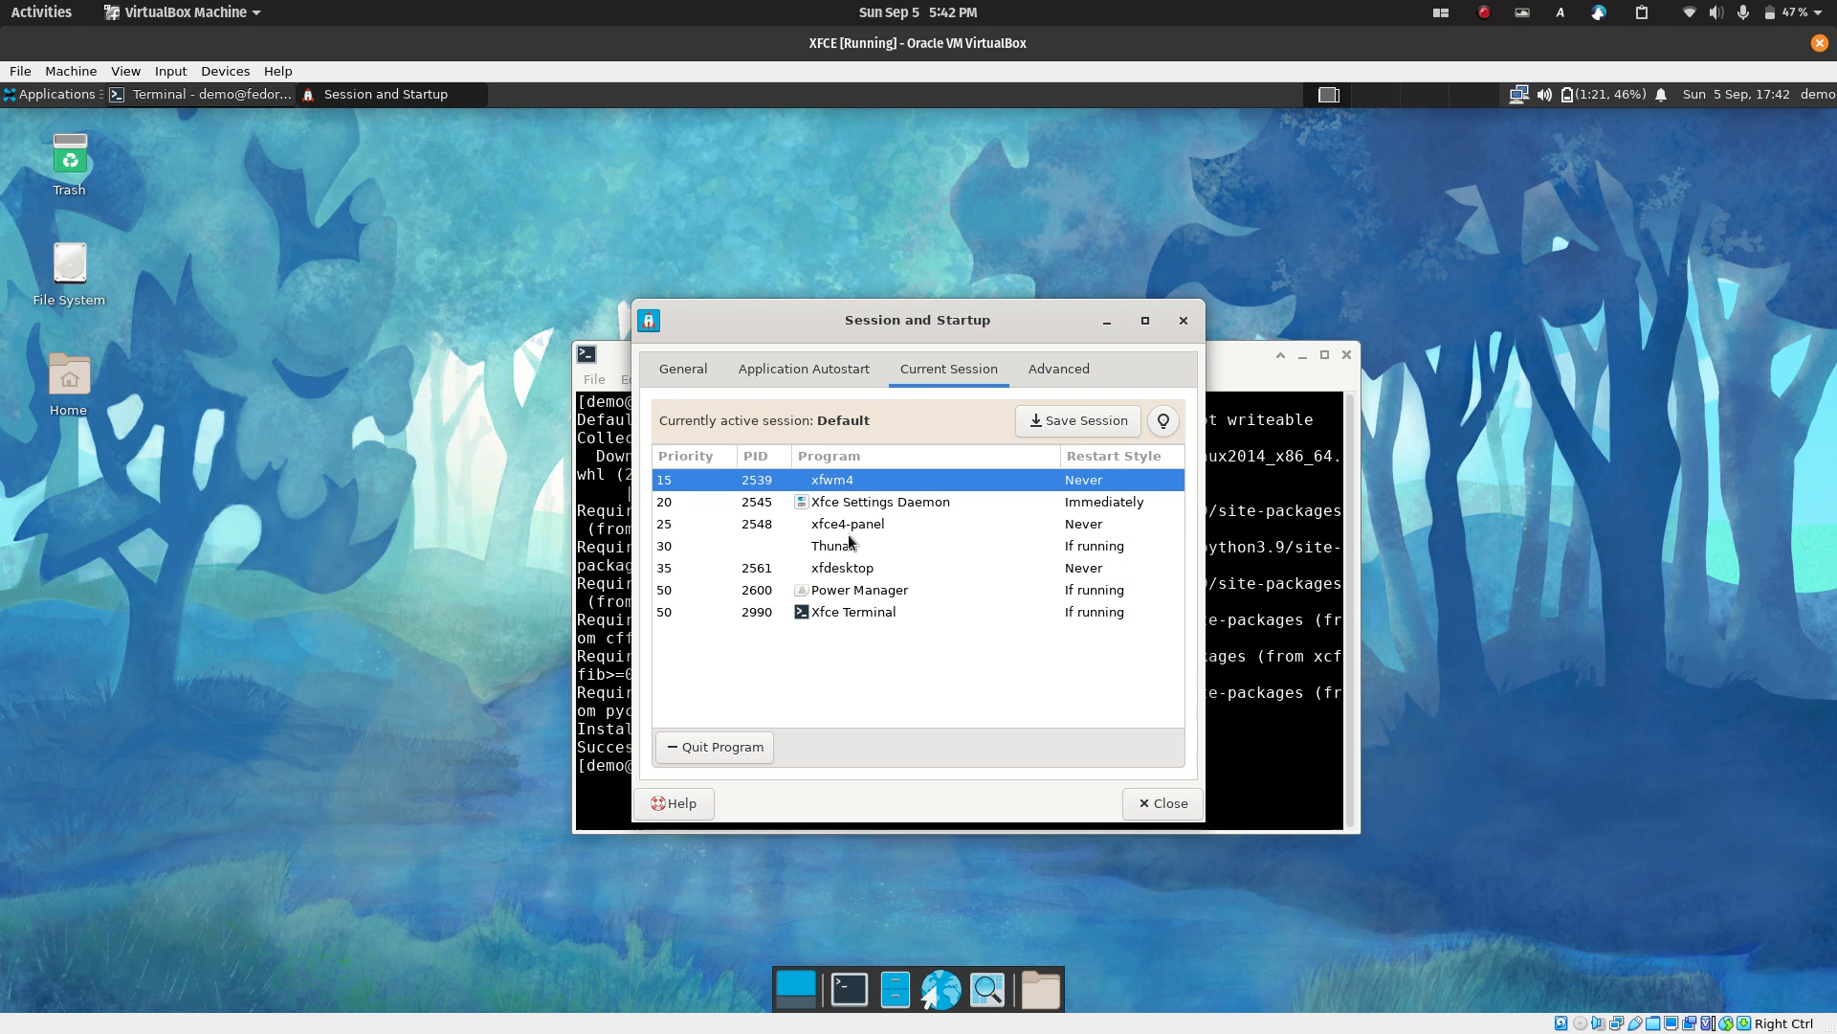
mouse_move(886, 528)
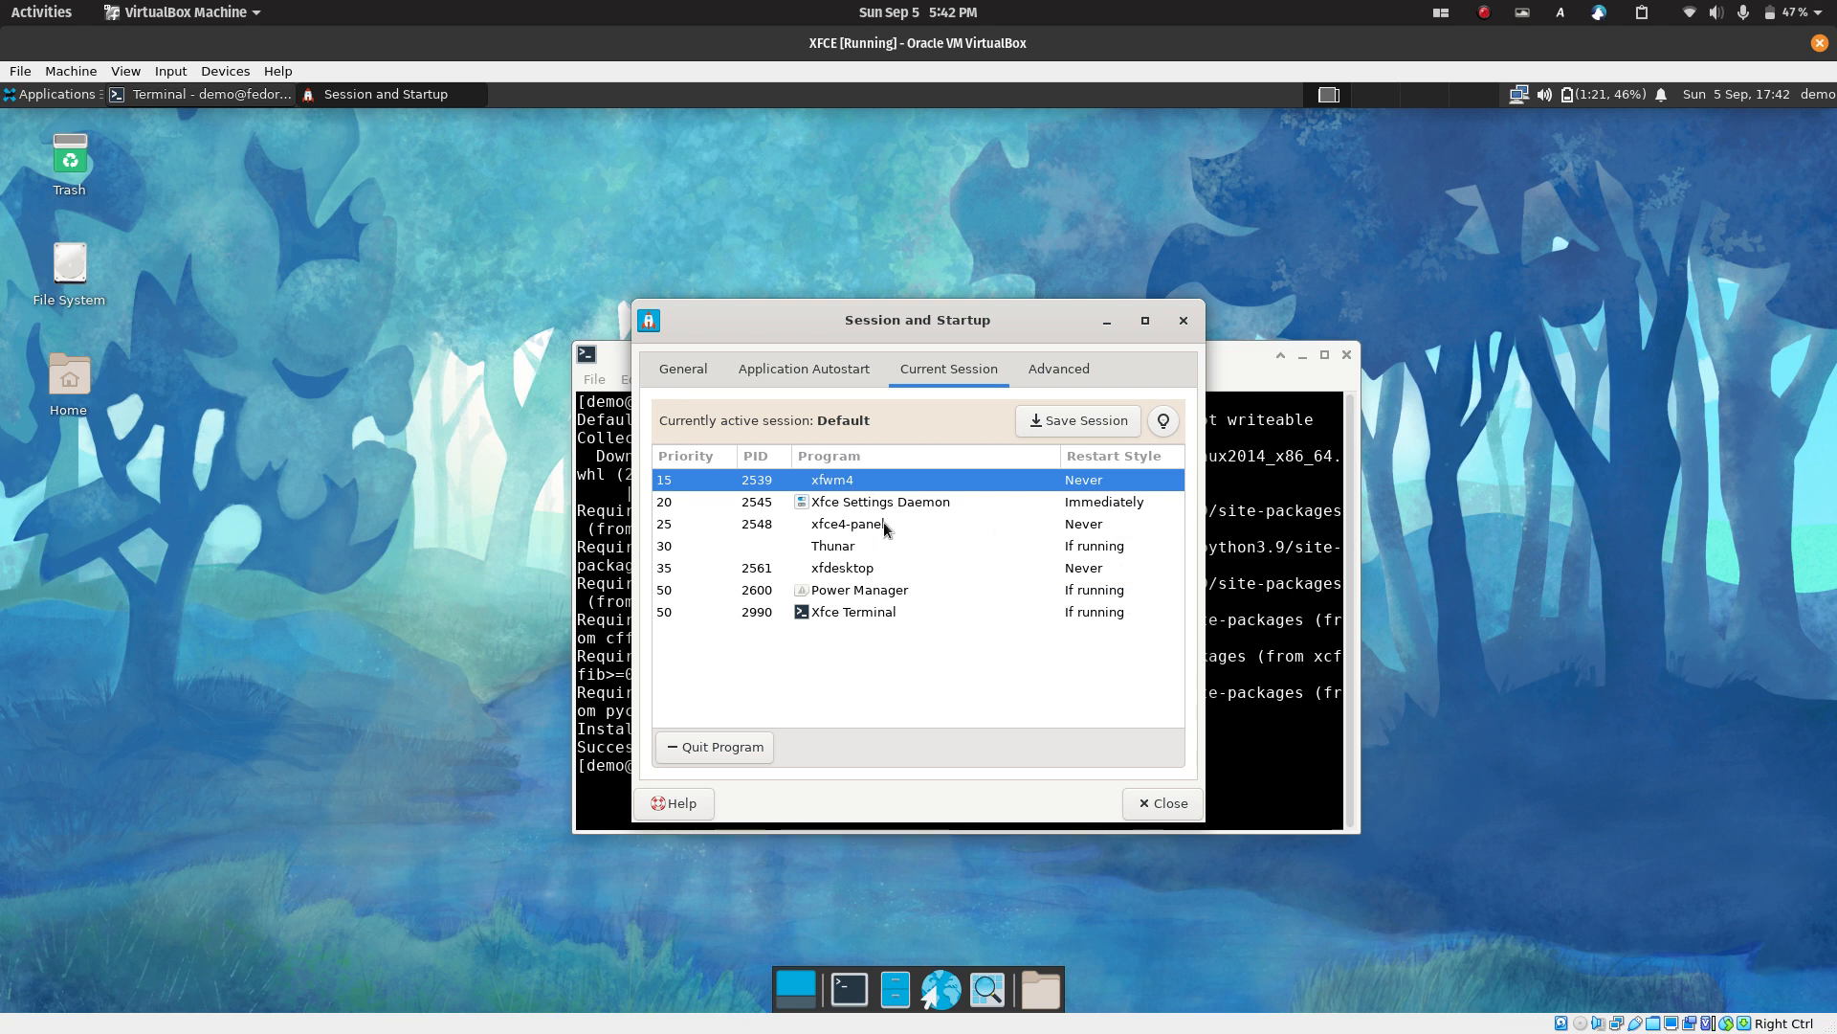
click(842, 566)
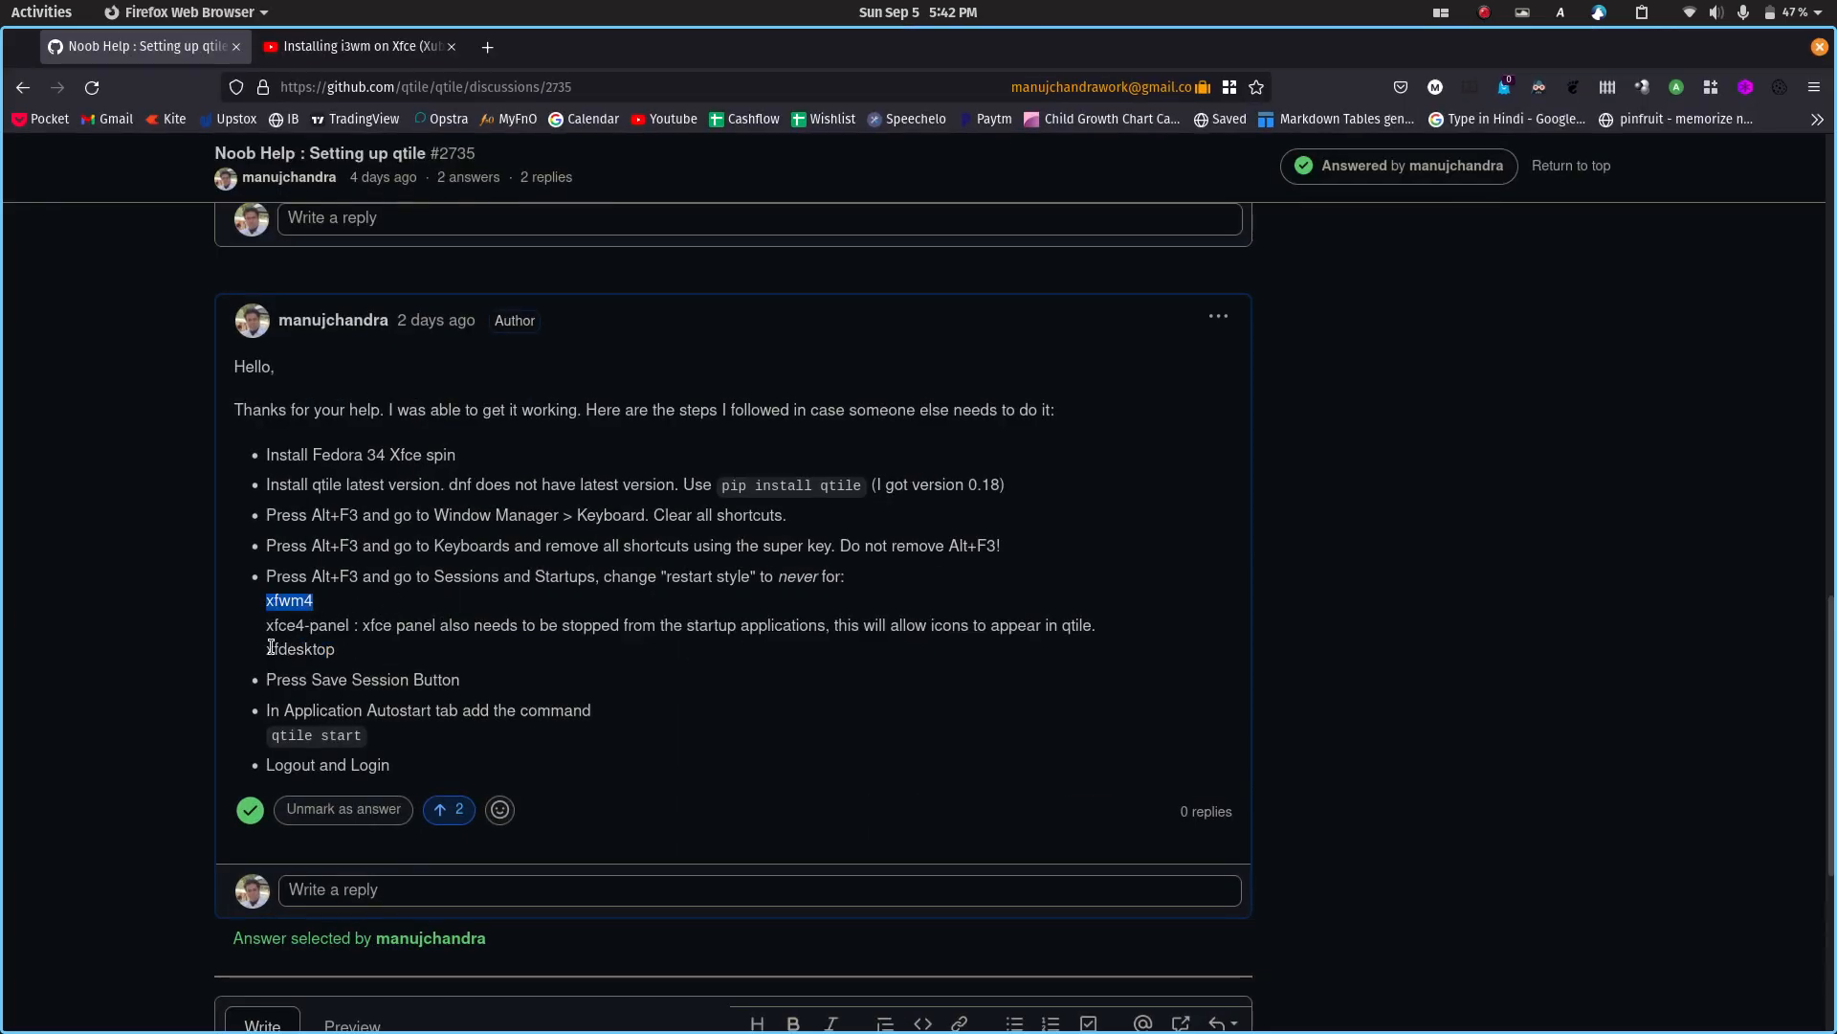
key(Super)
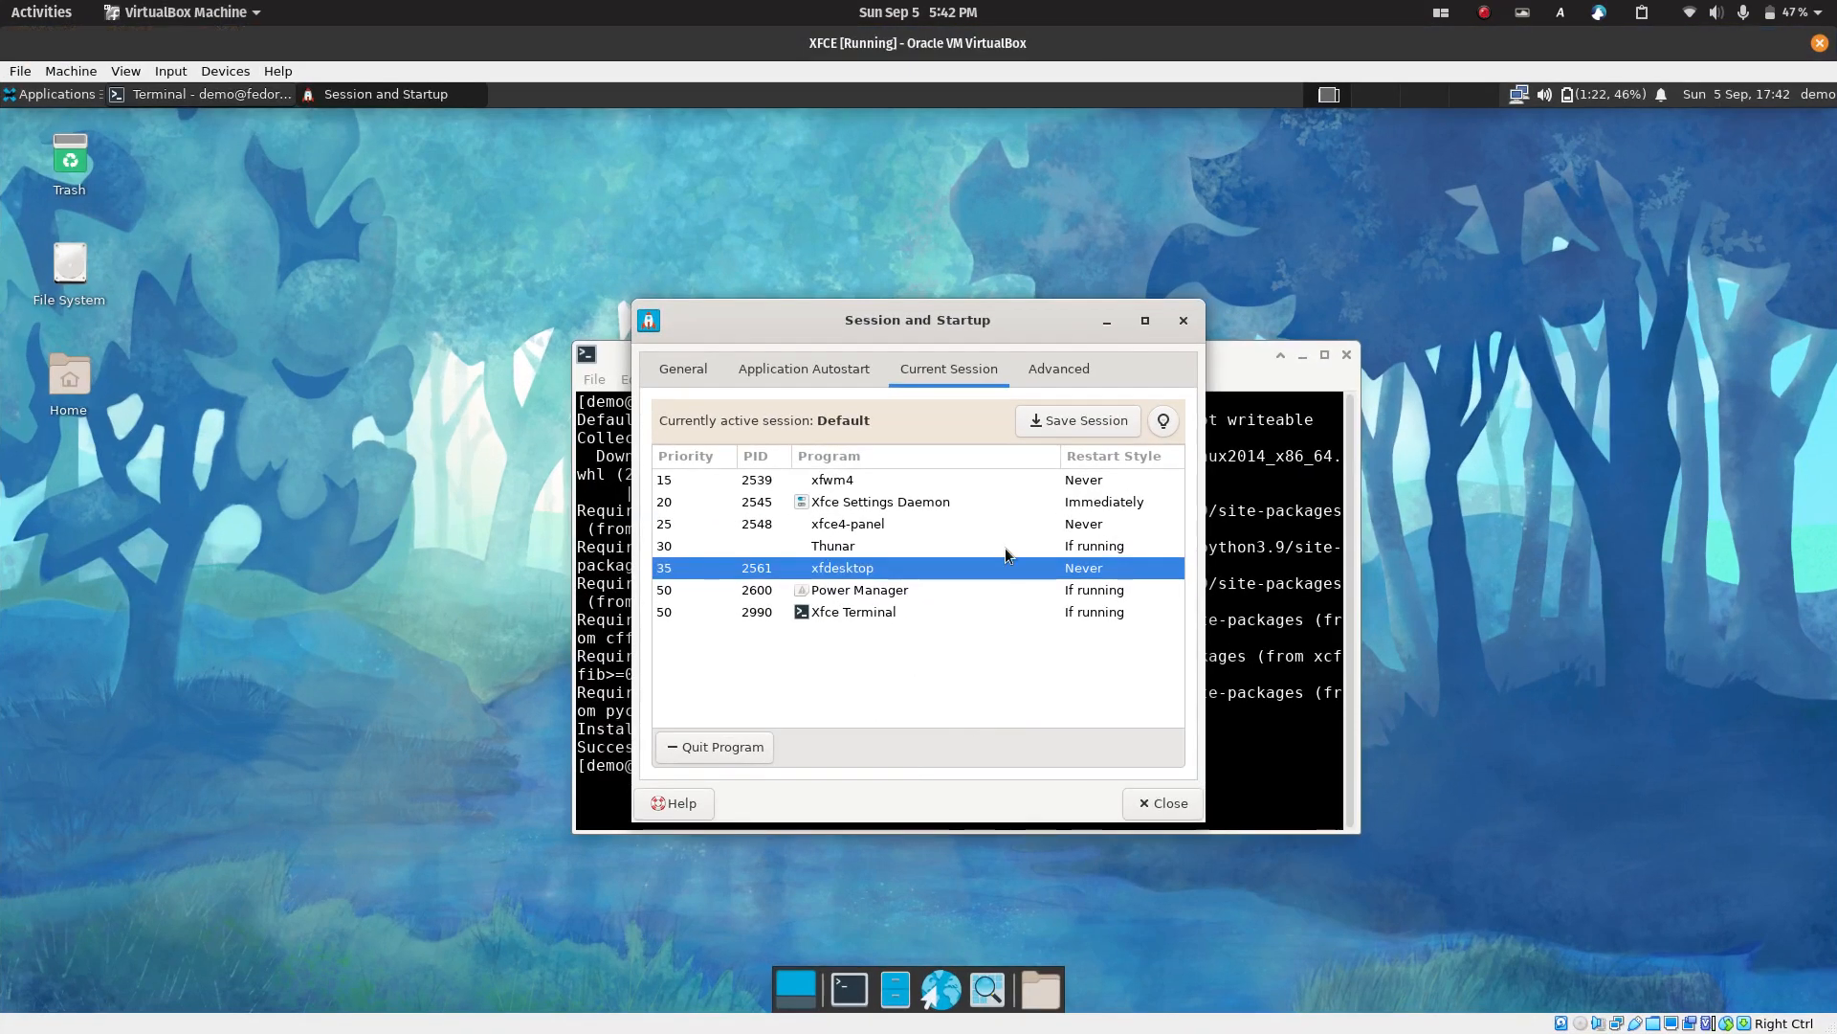
mouse_move(1097, 484)
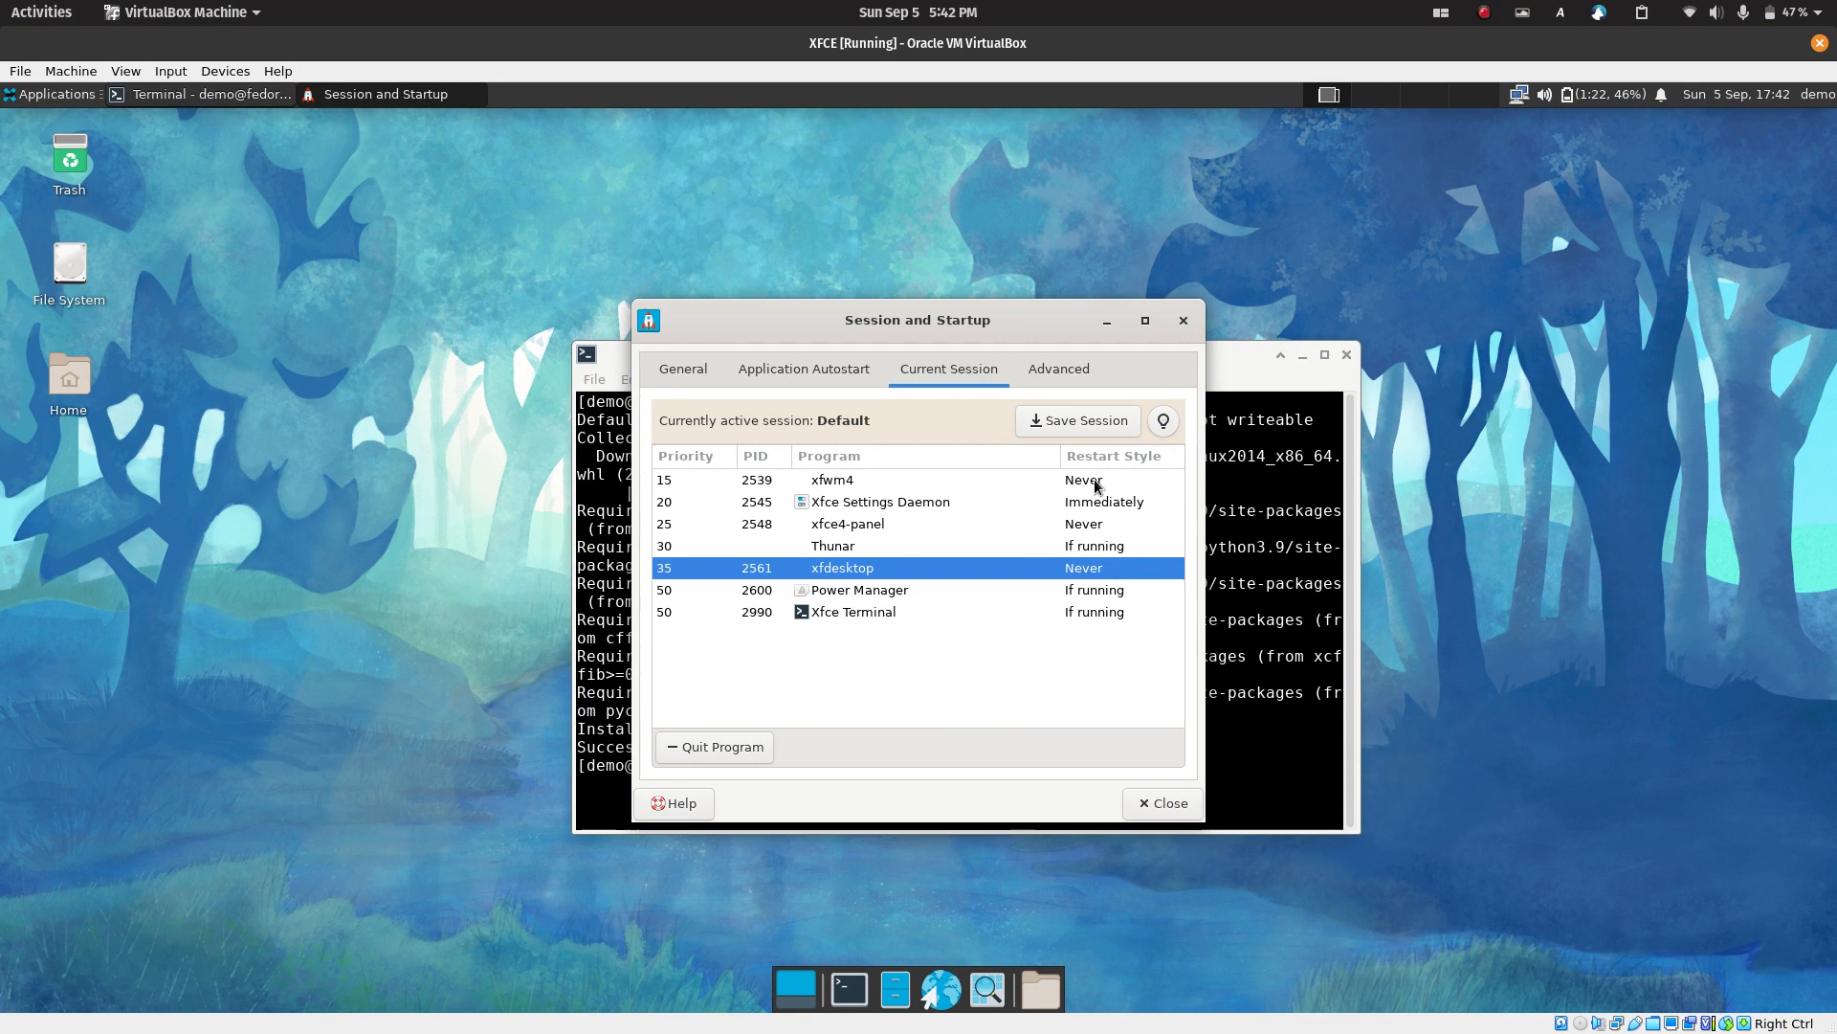
mouse_move(1089, 467)
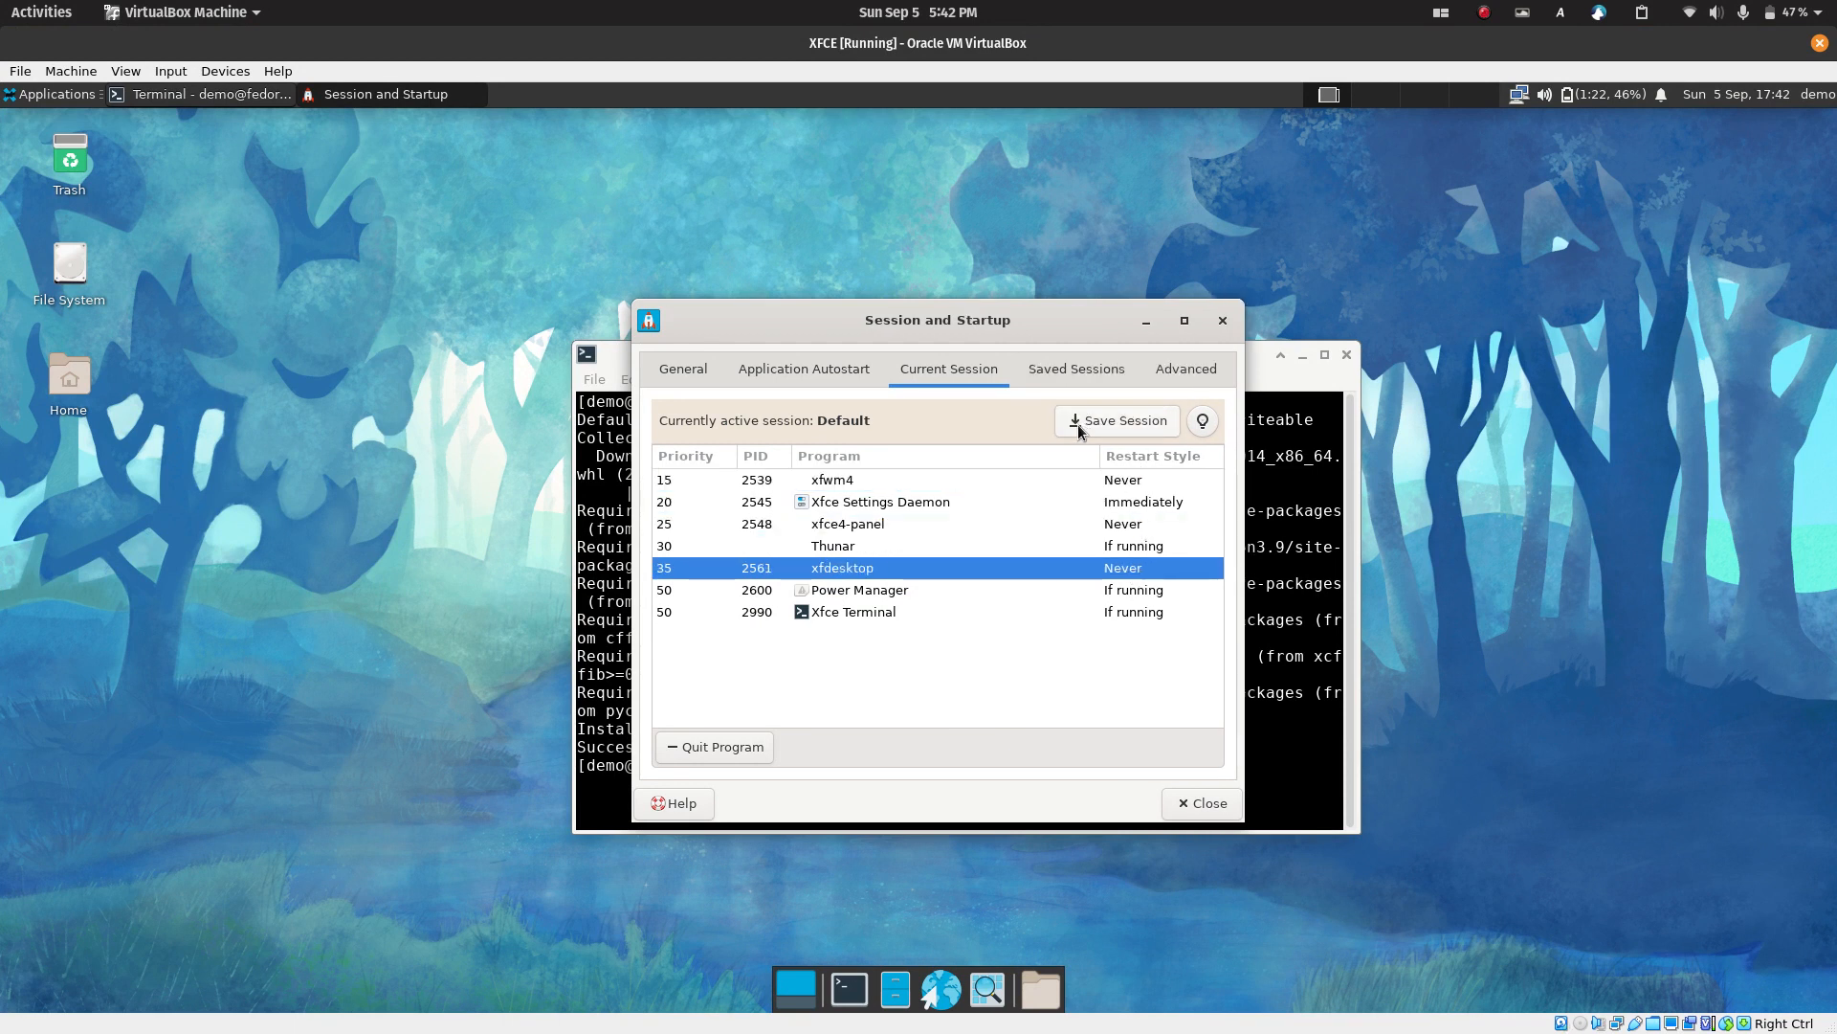
mouse_move(1102, 428)
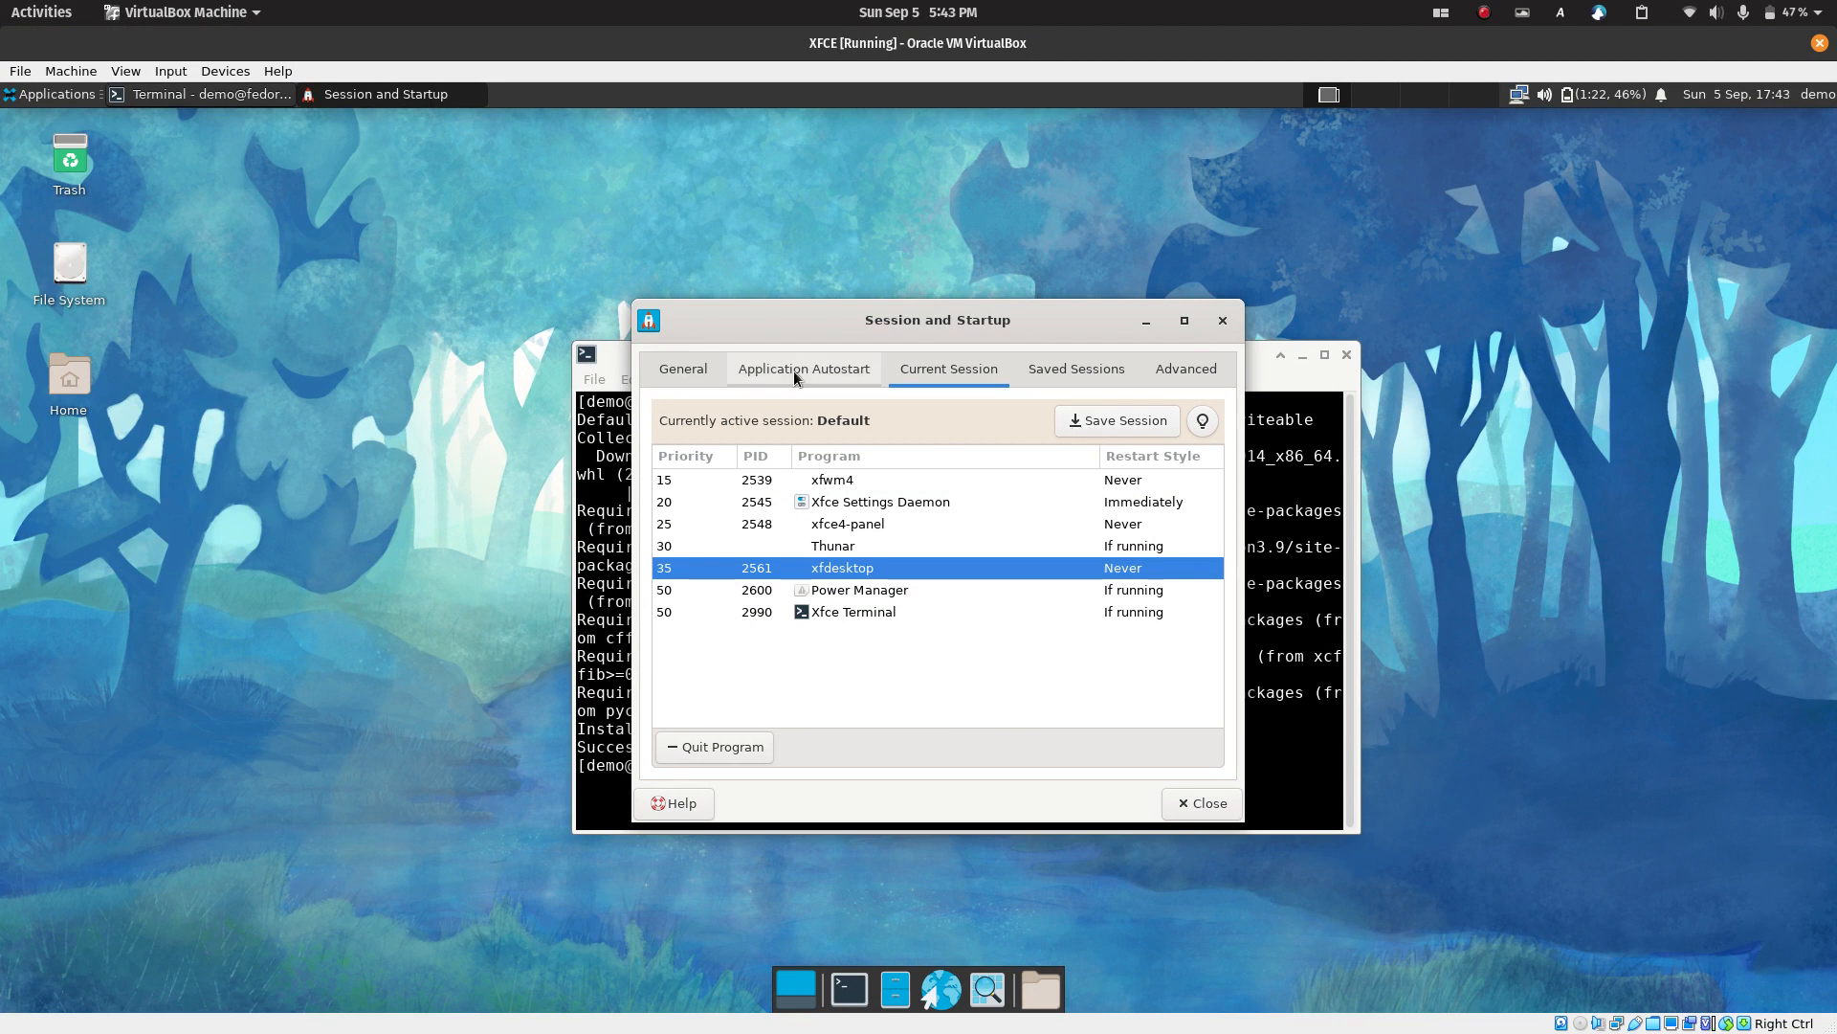
Show the Application Autostart list in Session and Startup
click(803, 369)
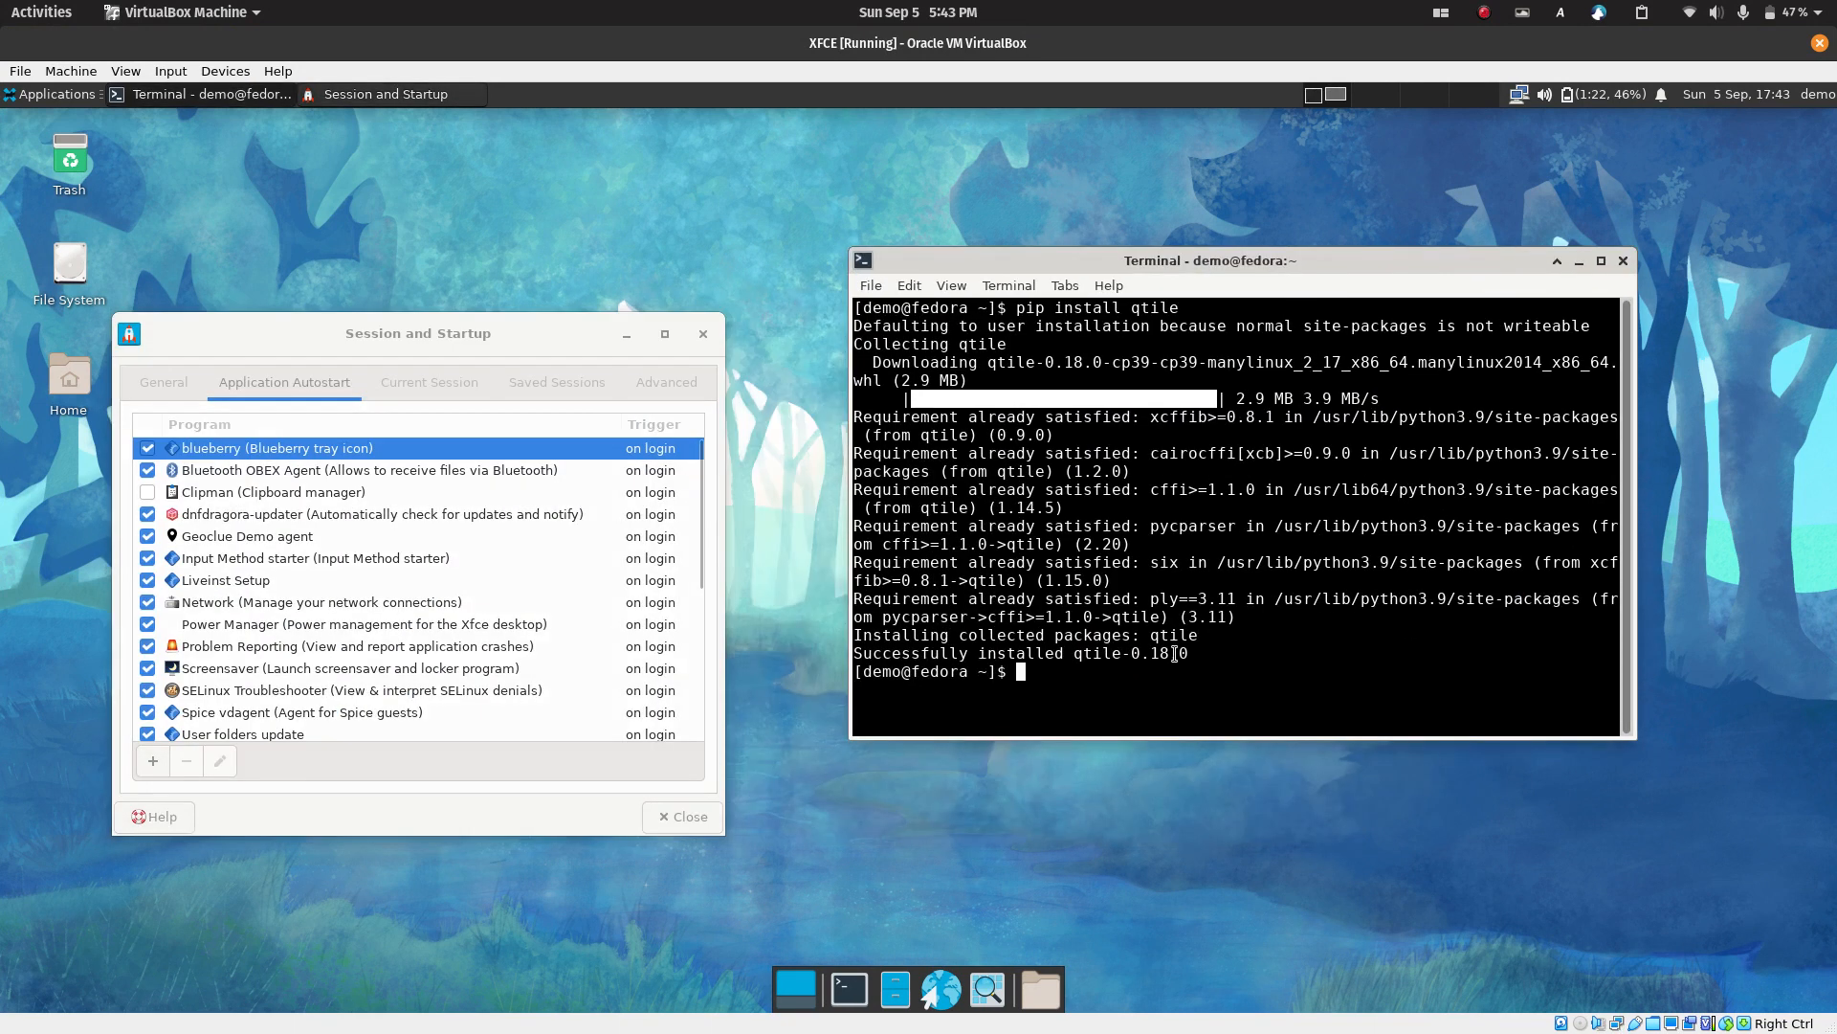
Run 'qtile' in the terminal to see its suggested start command and recentre the settings window
text(qtile)
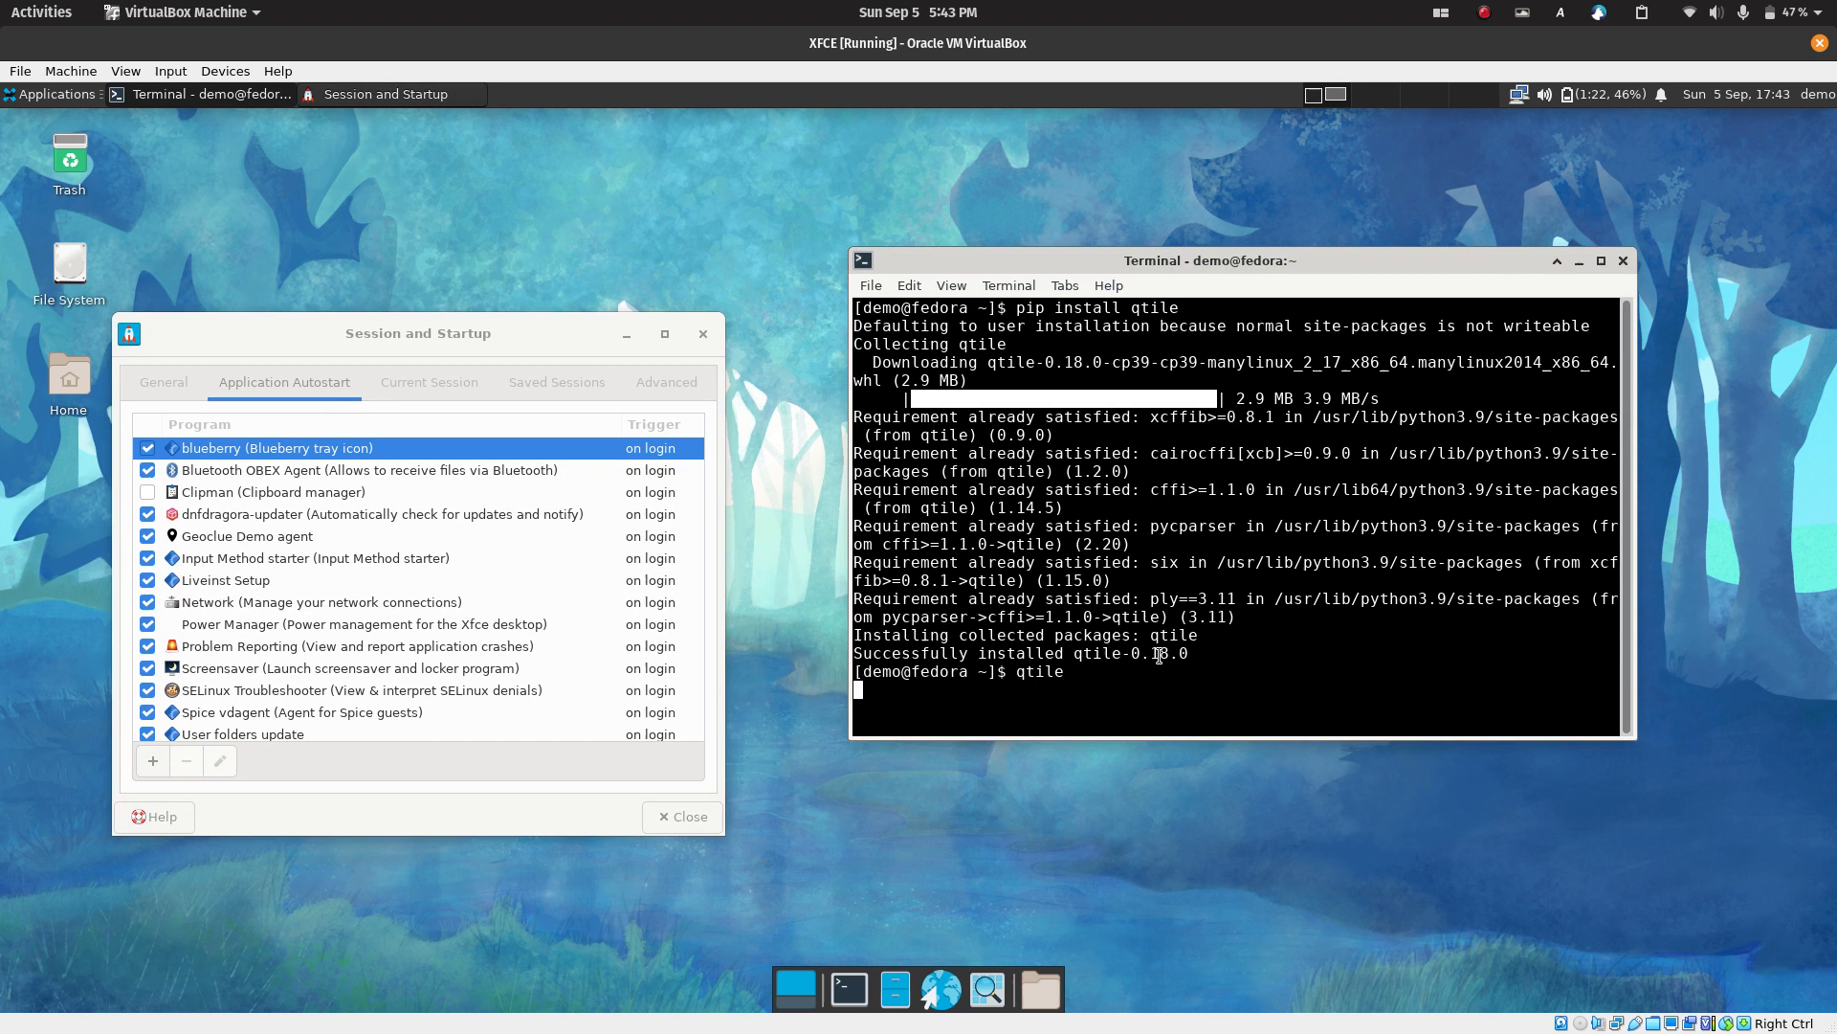
key(Return)
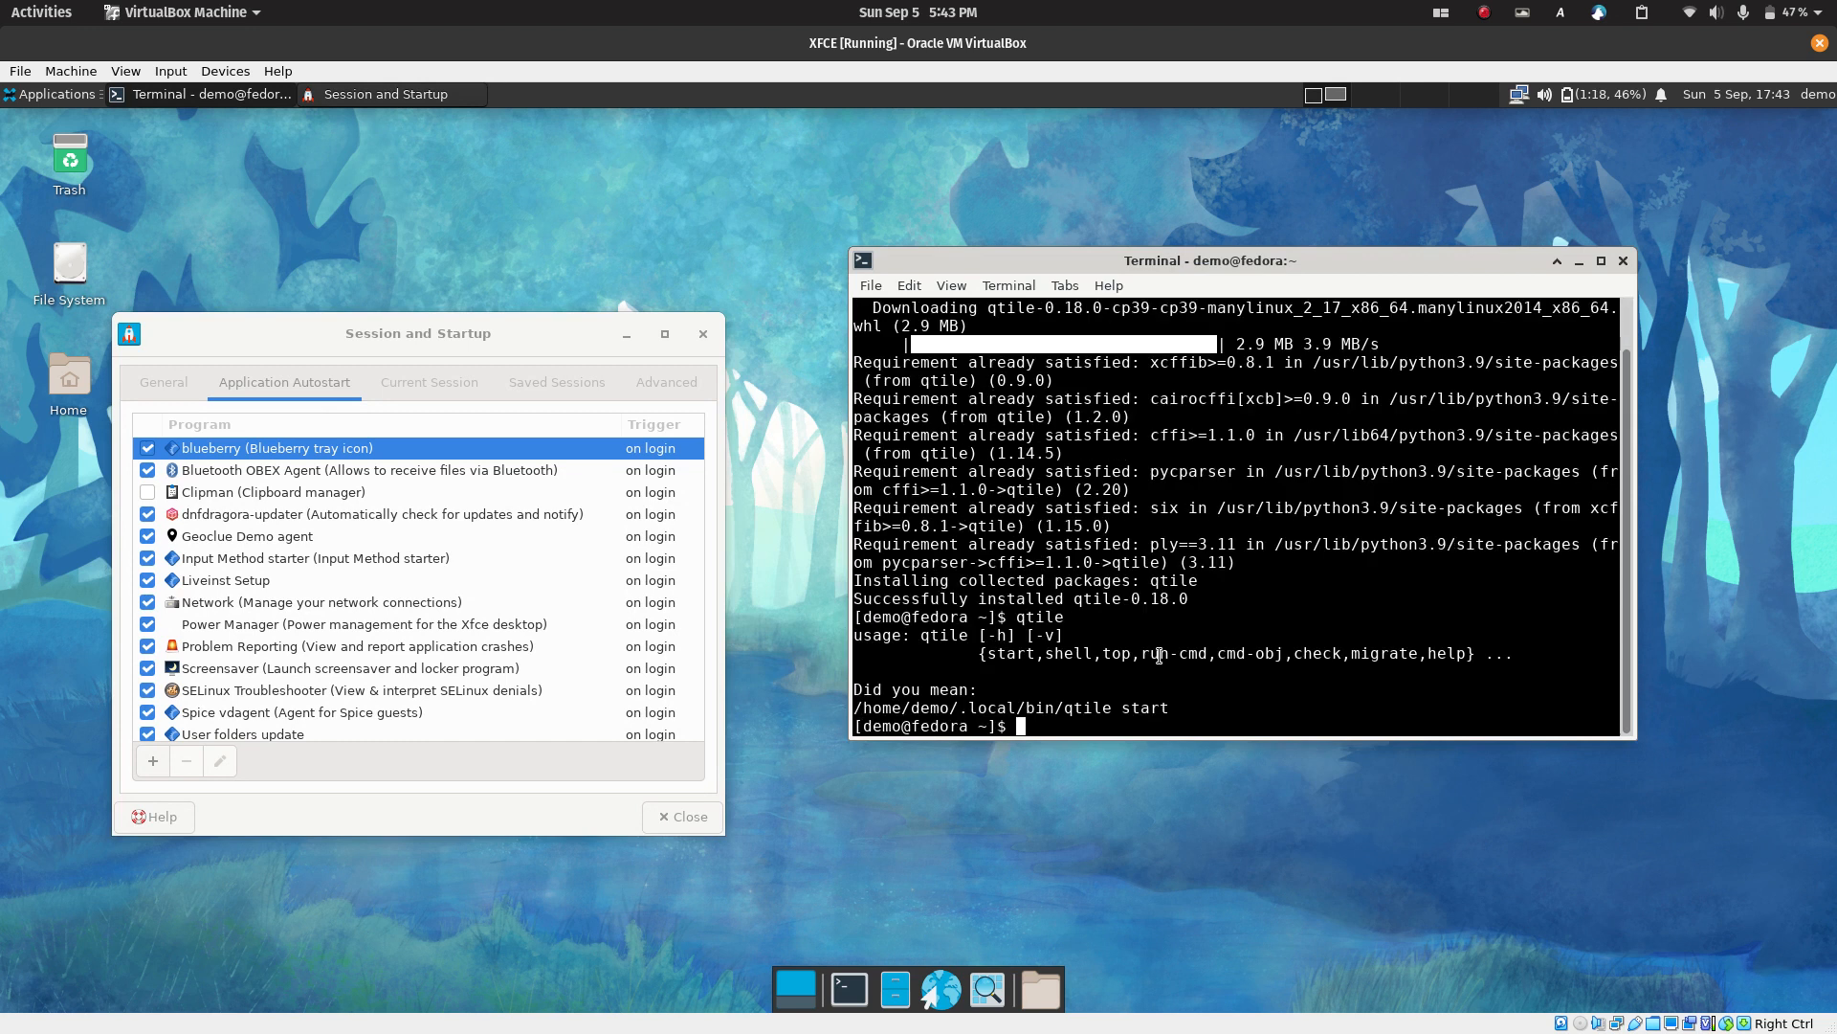
mouse_move(915, 639)
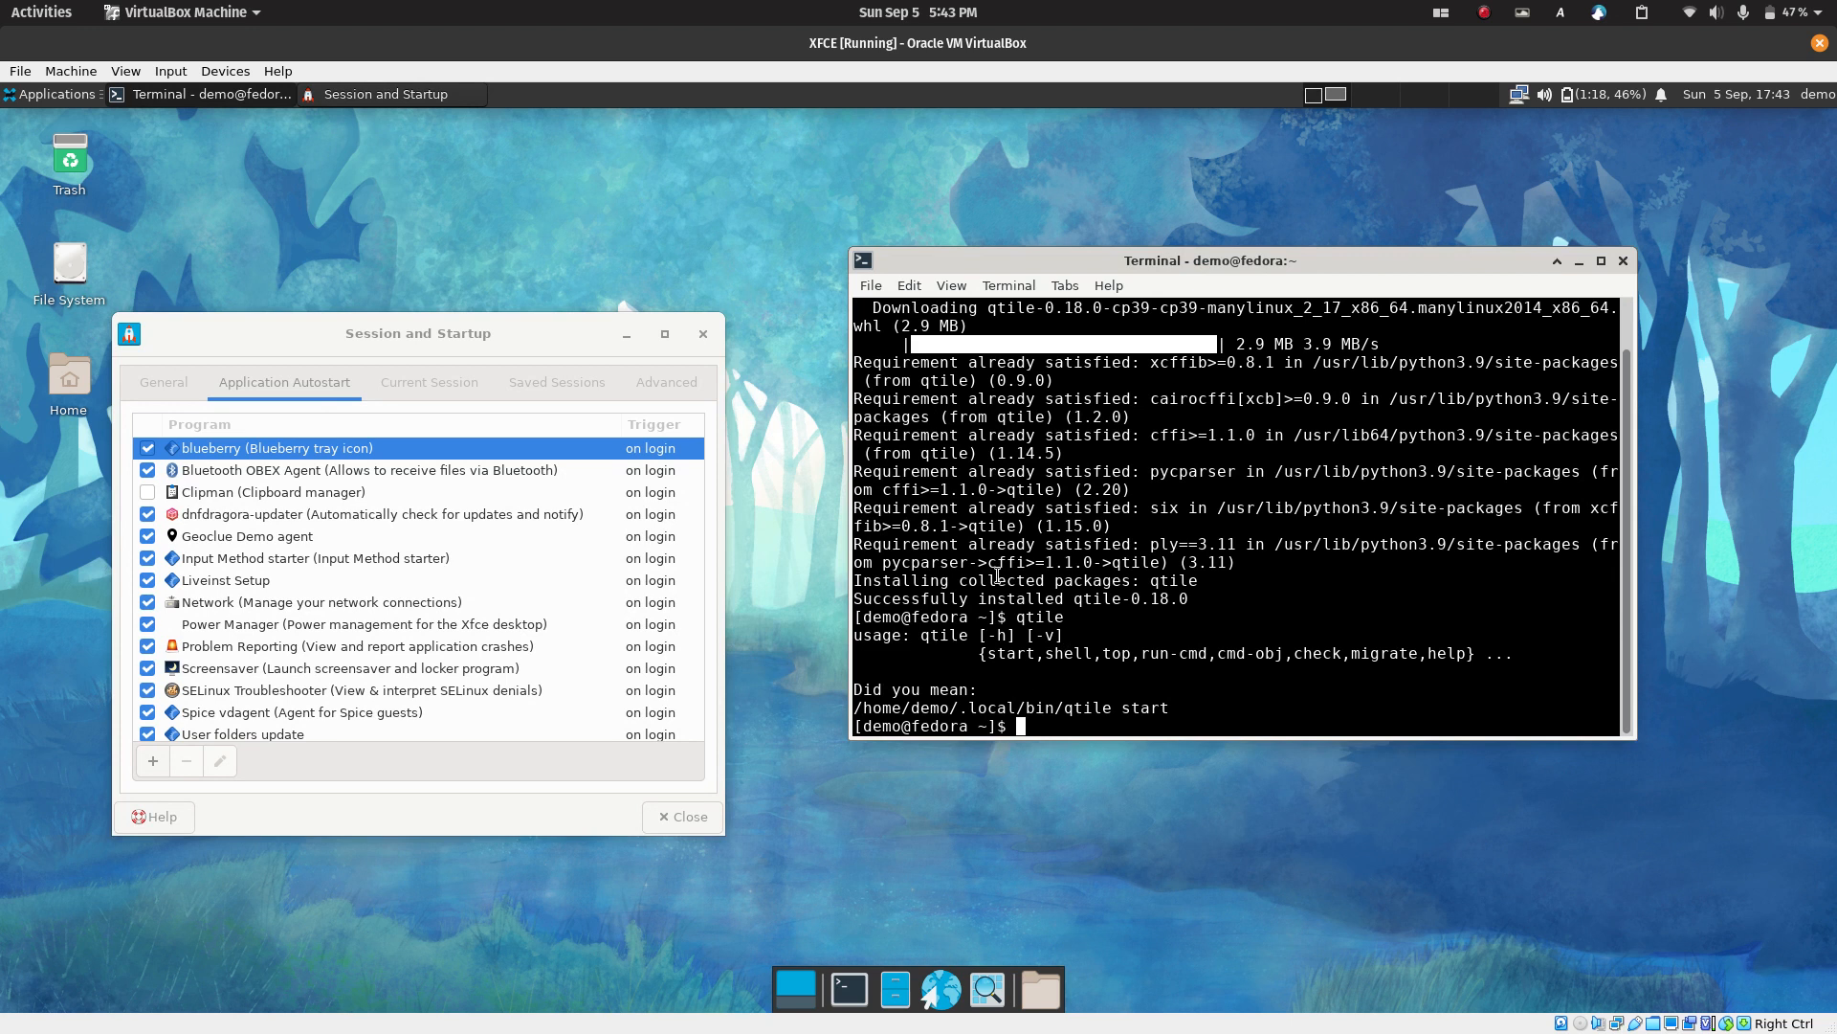
drag(415, 334, 833, 325)
text(Q)
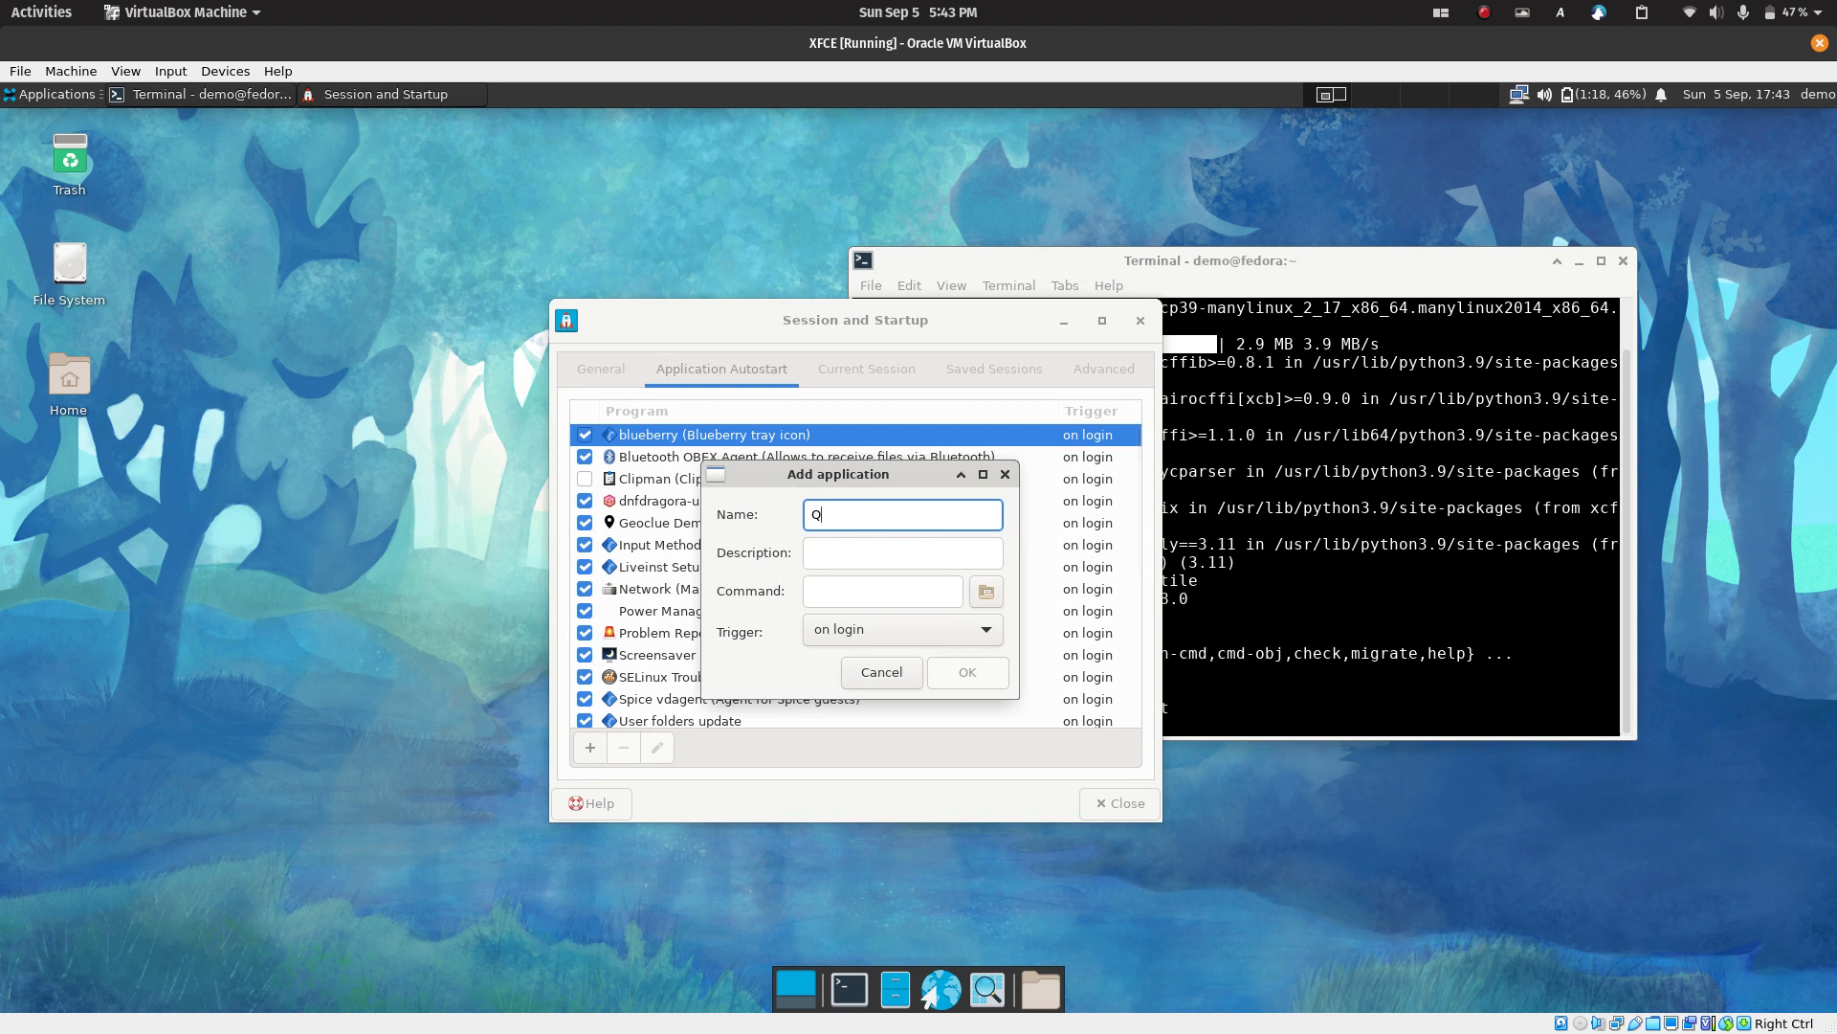
Fill the autostart entry: Name QTile, Description Tiling Window Manager, Command 'qtile start'
text(Tile)
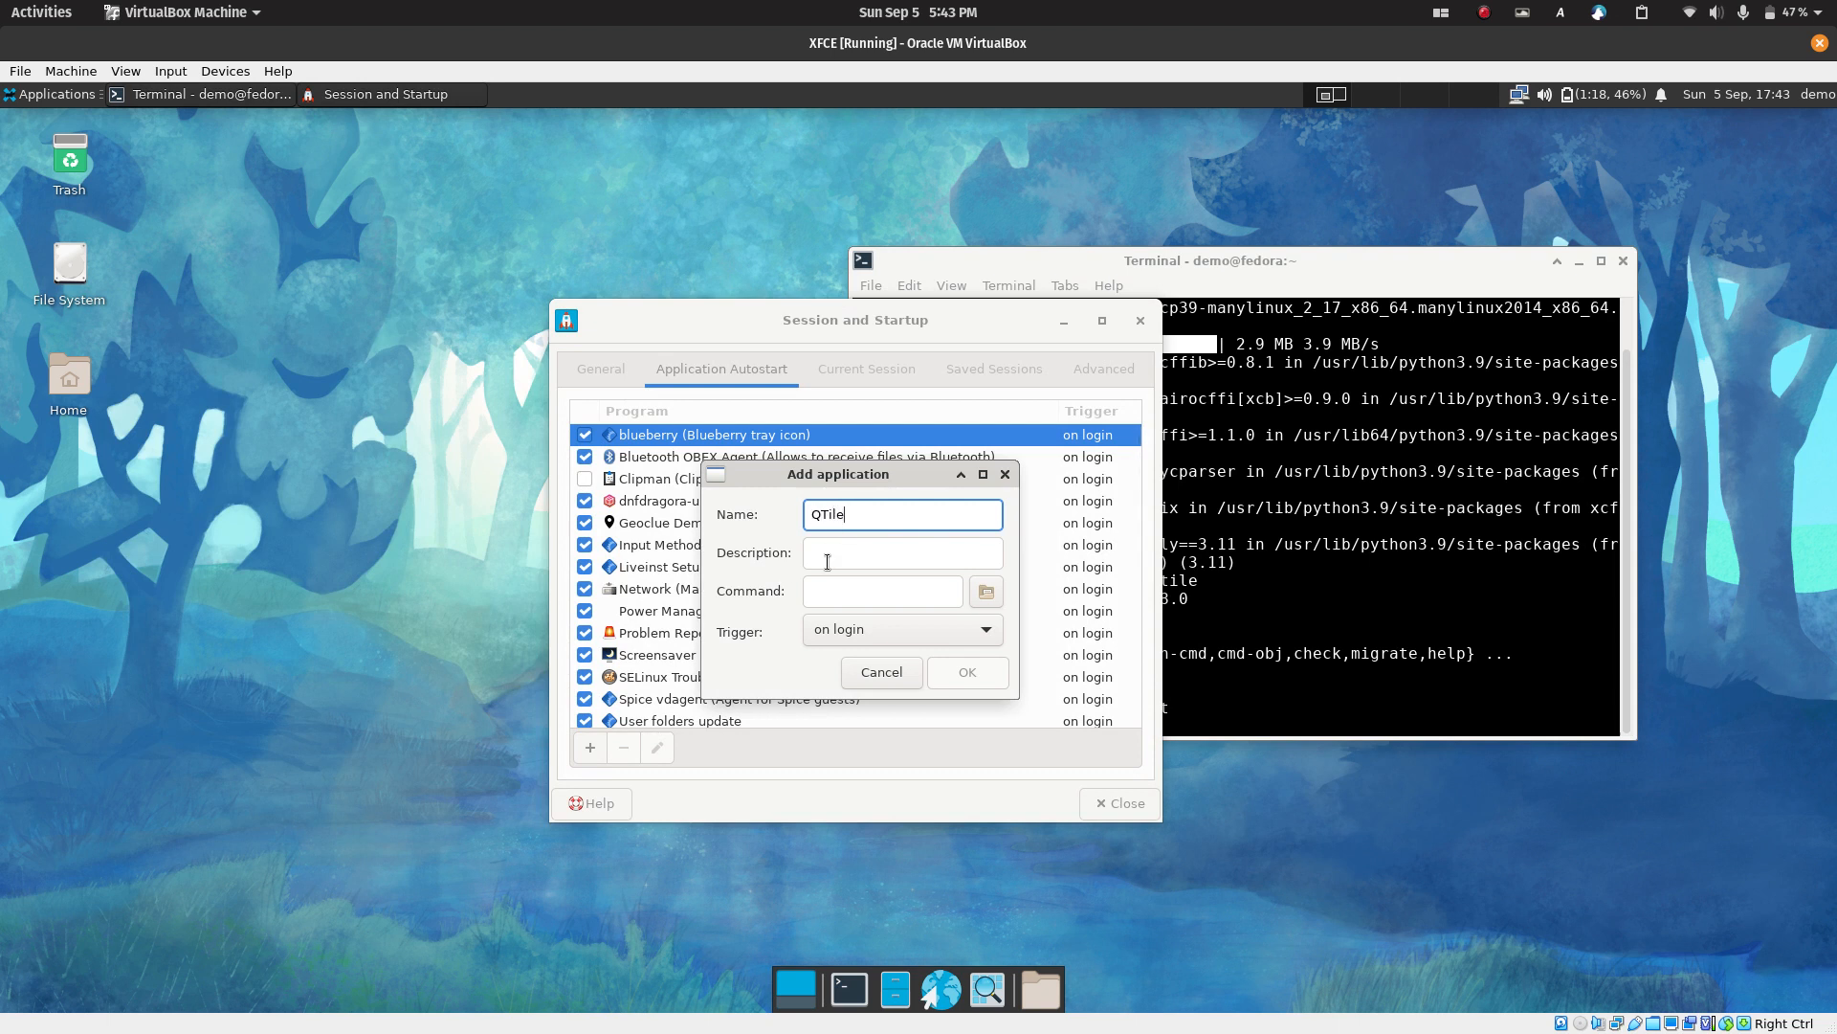
text(Tiling Window Mana)
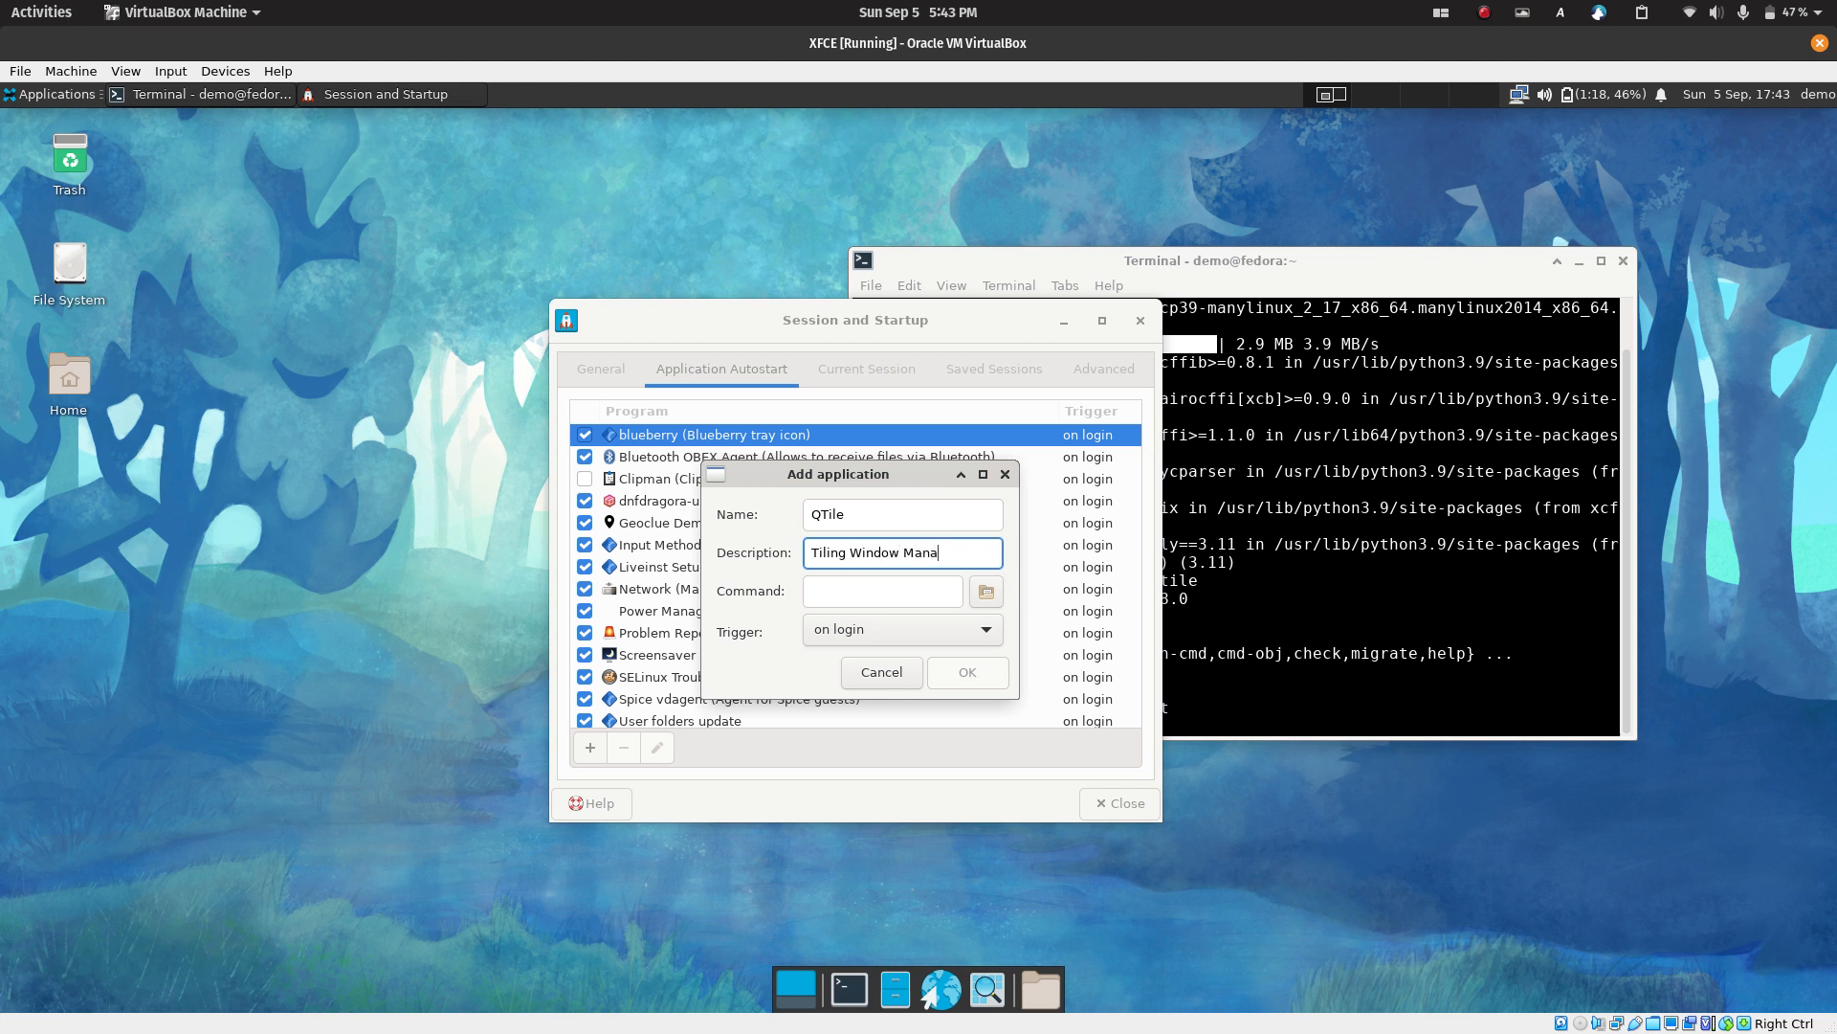
click(883, 589)
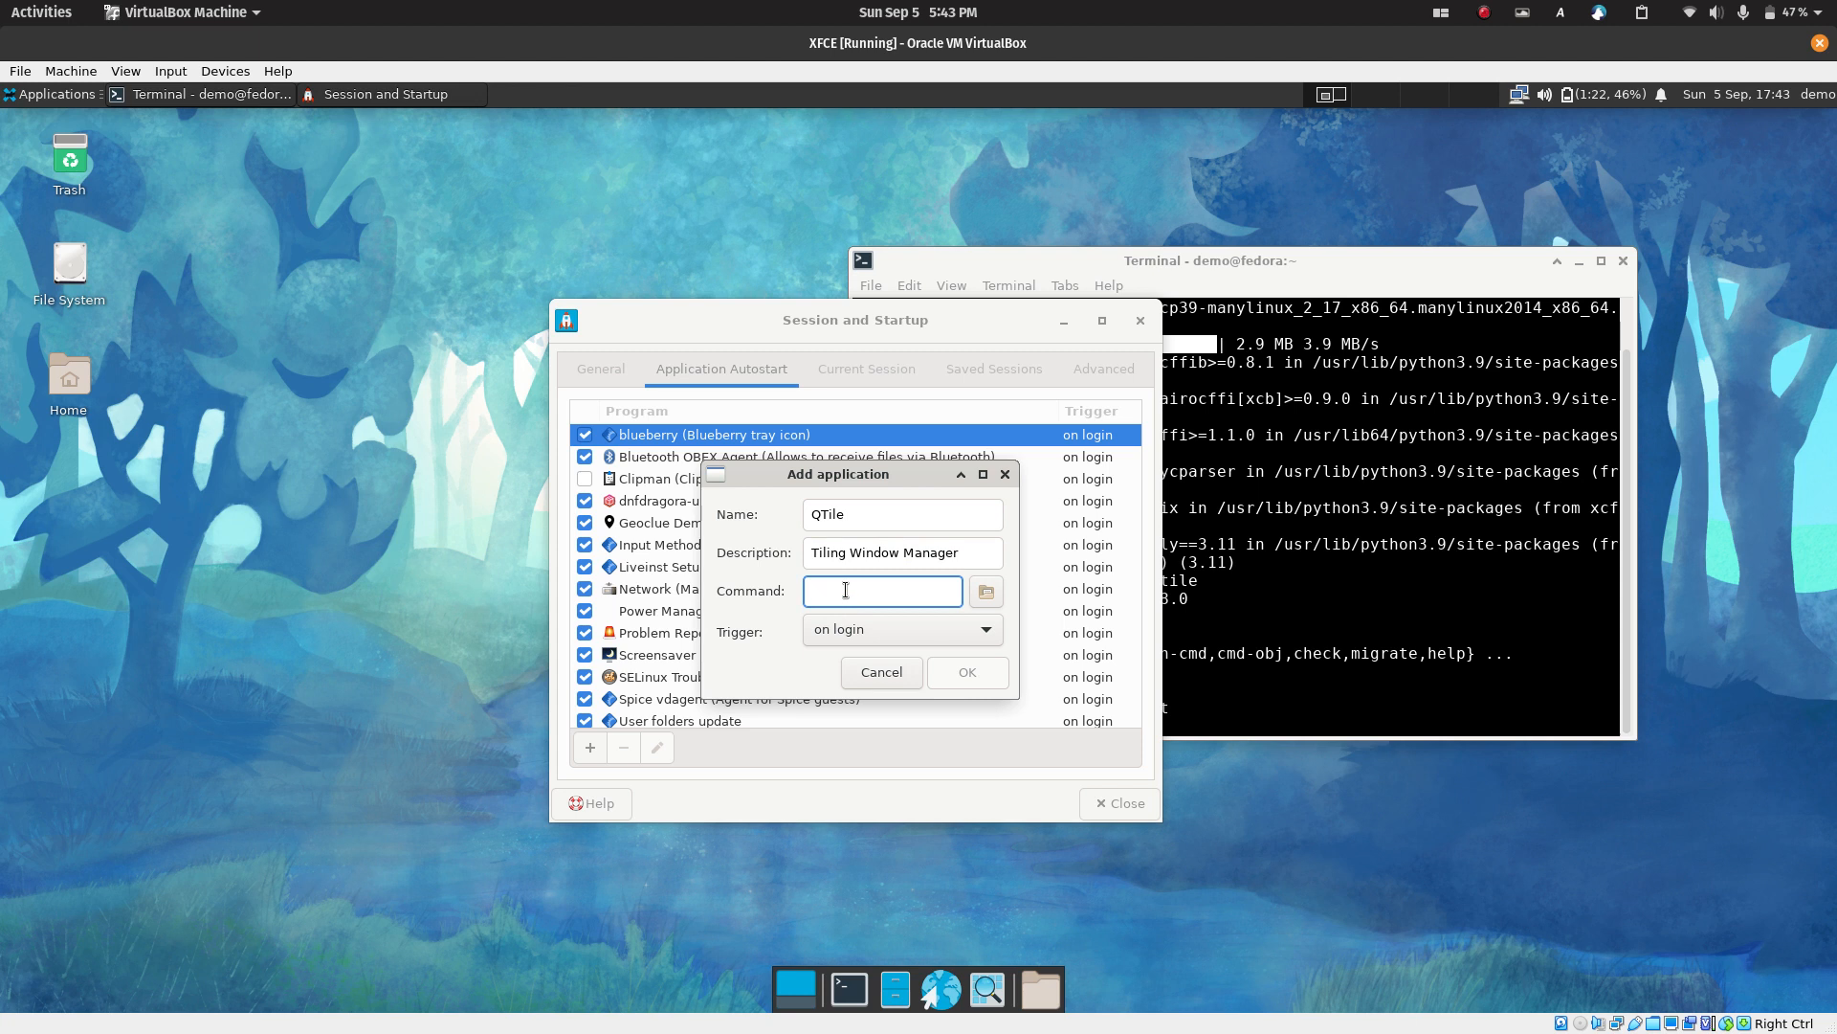
text(qtile star)
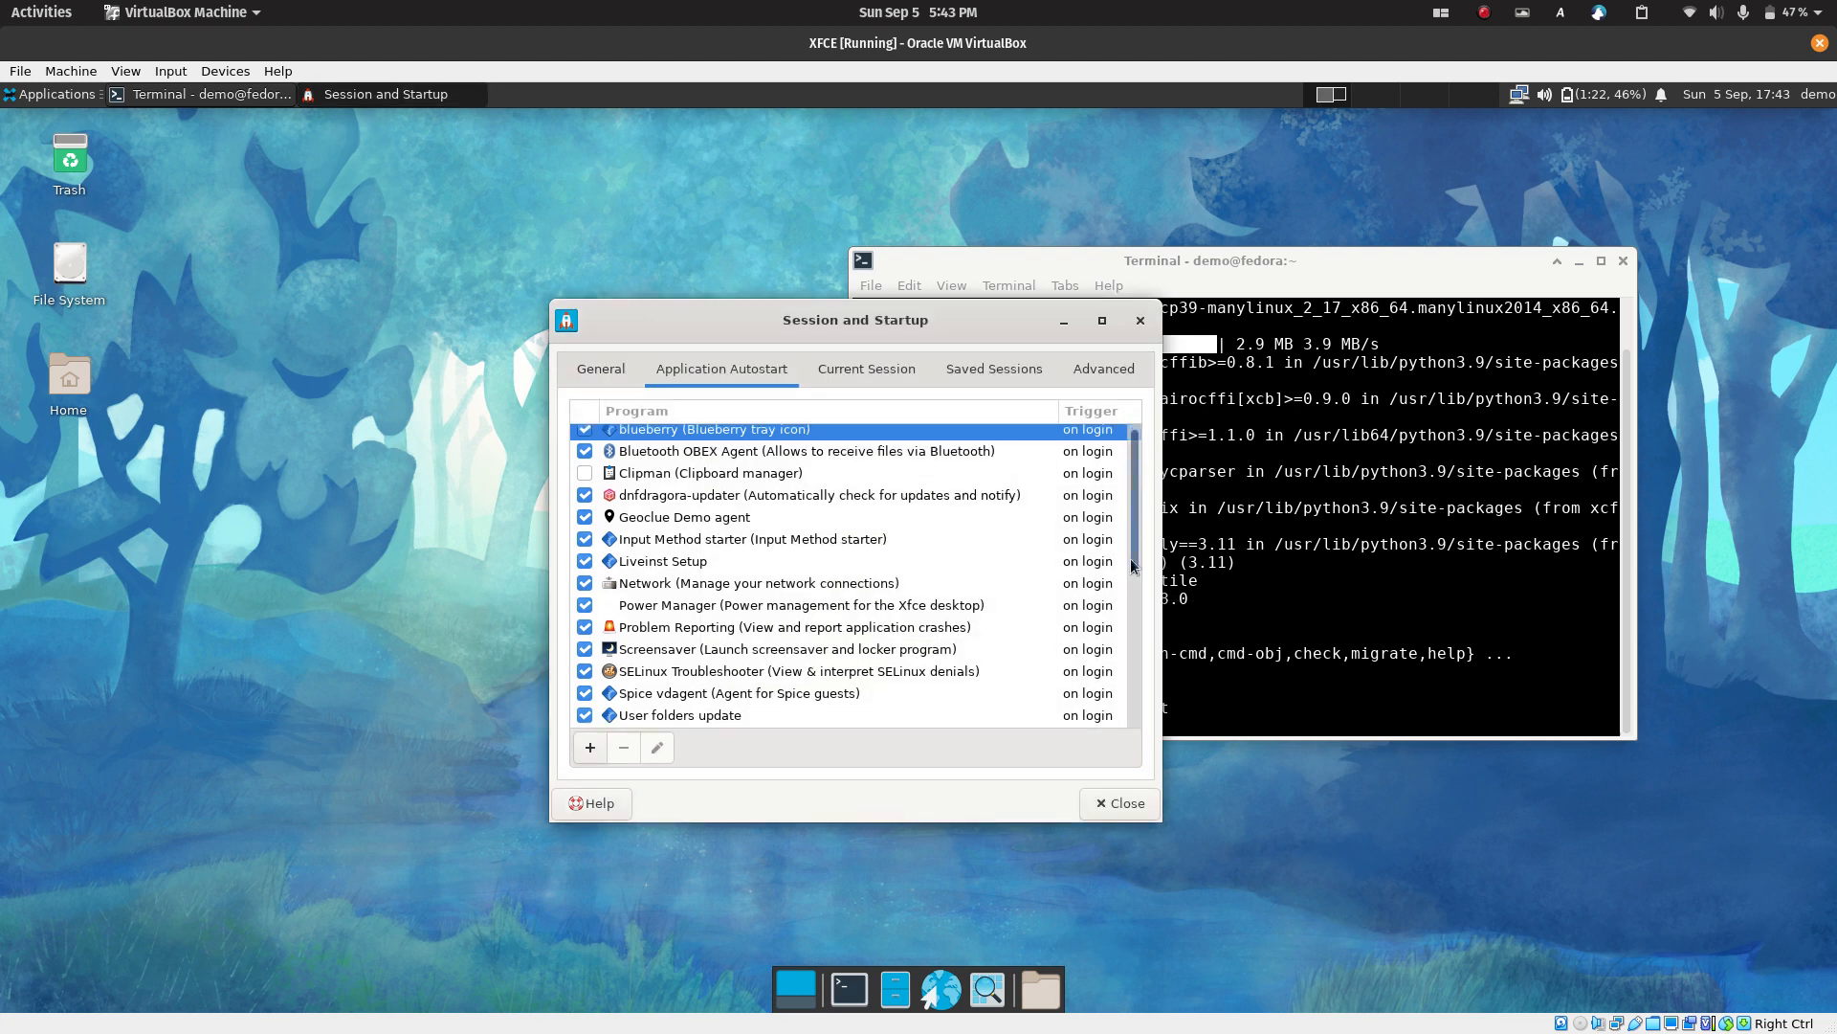
Confirm the new QTile entry and close Session and Startup
scroll(down, 3)
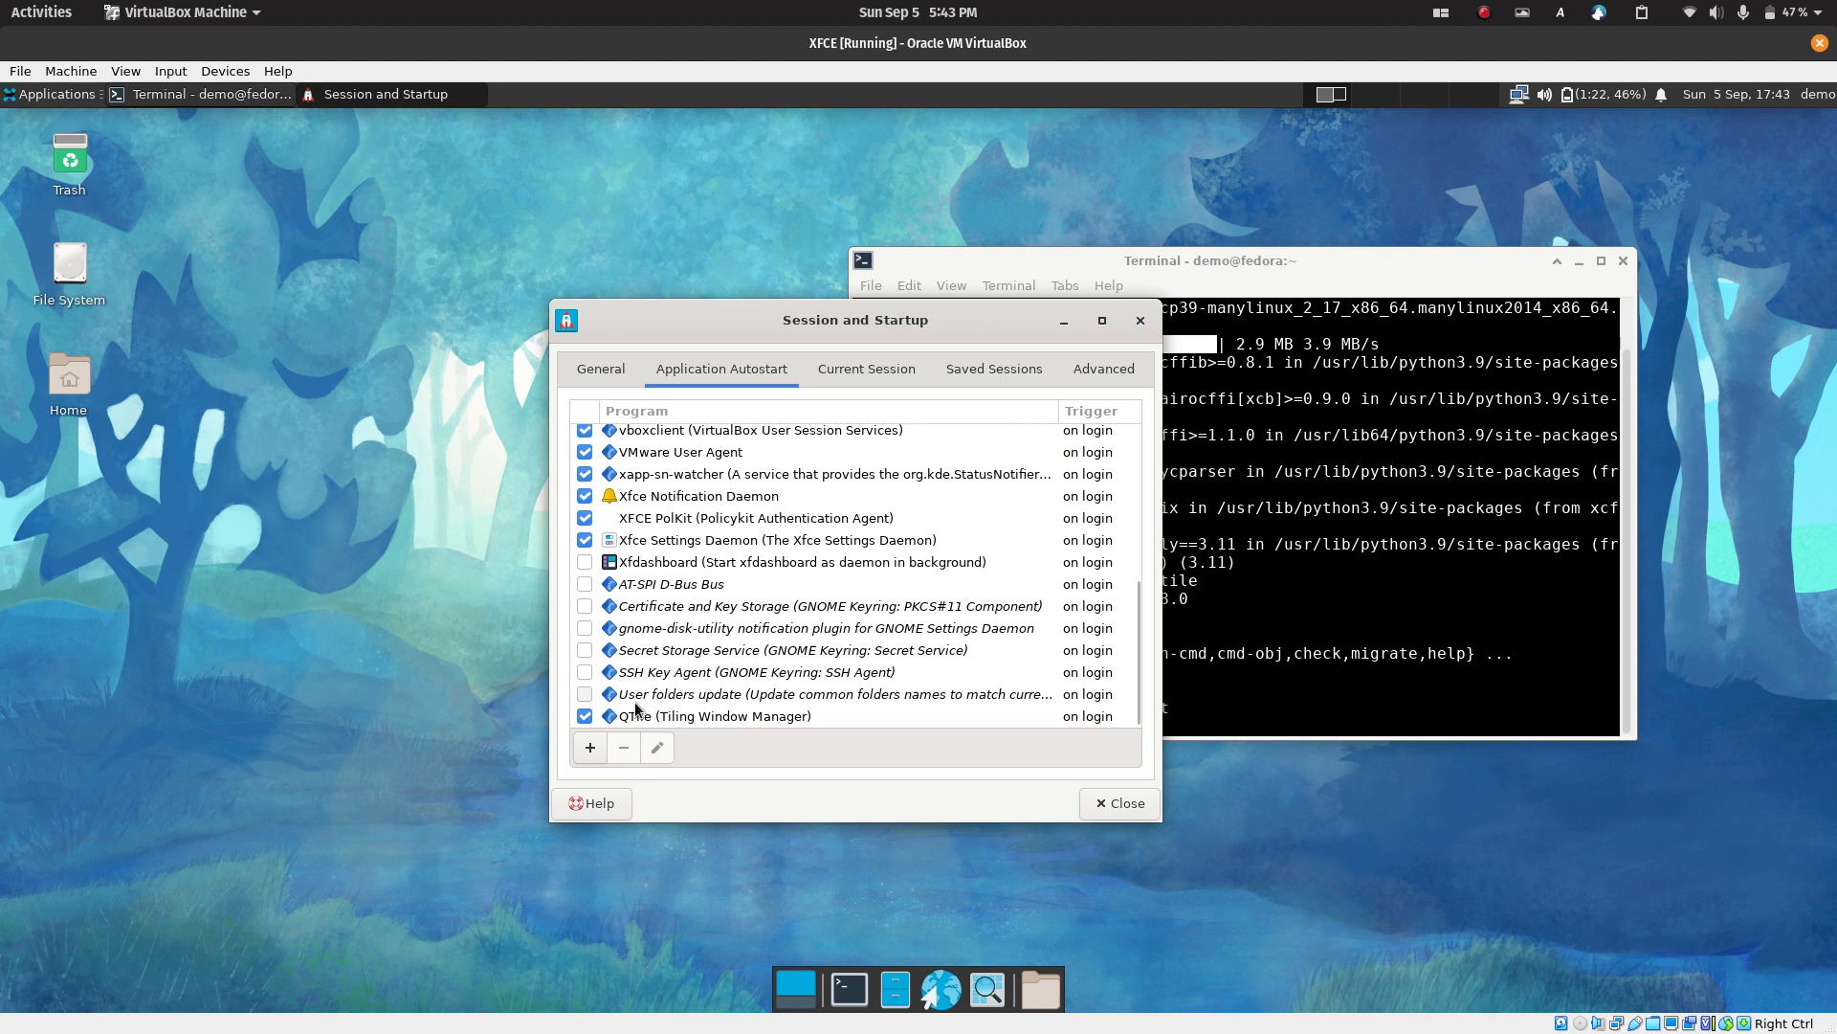
click(865, 369)
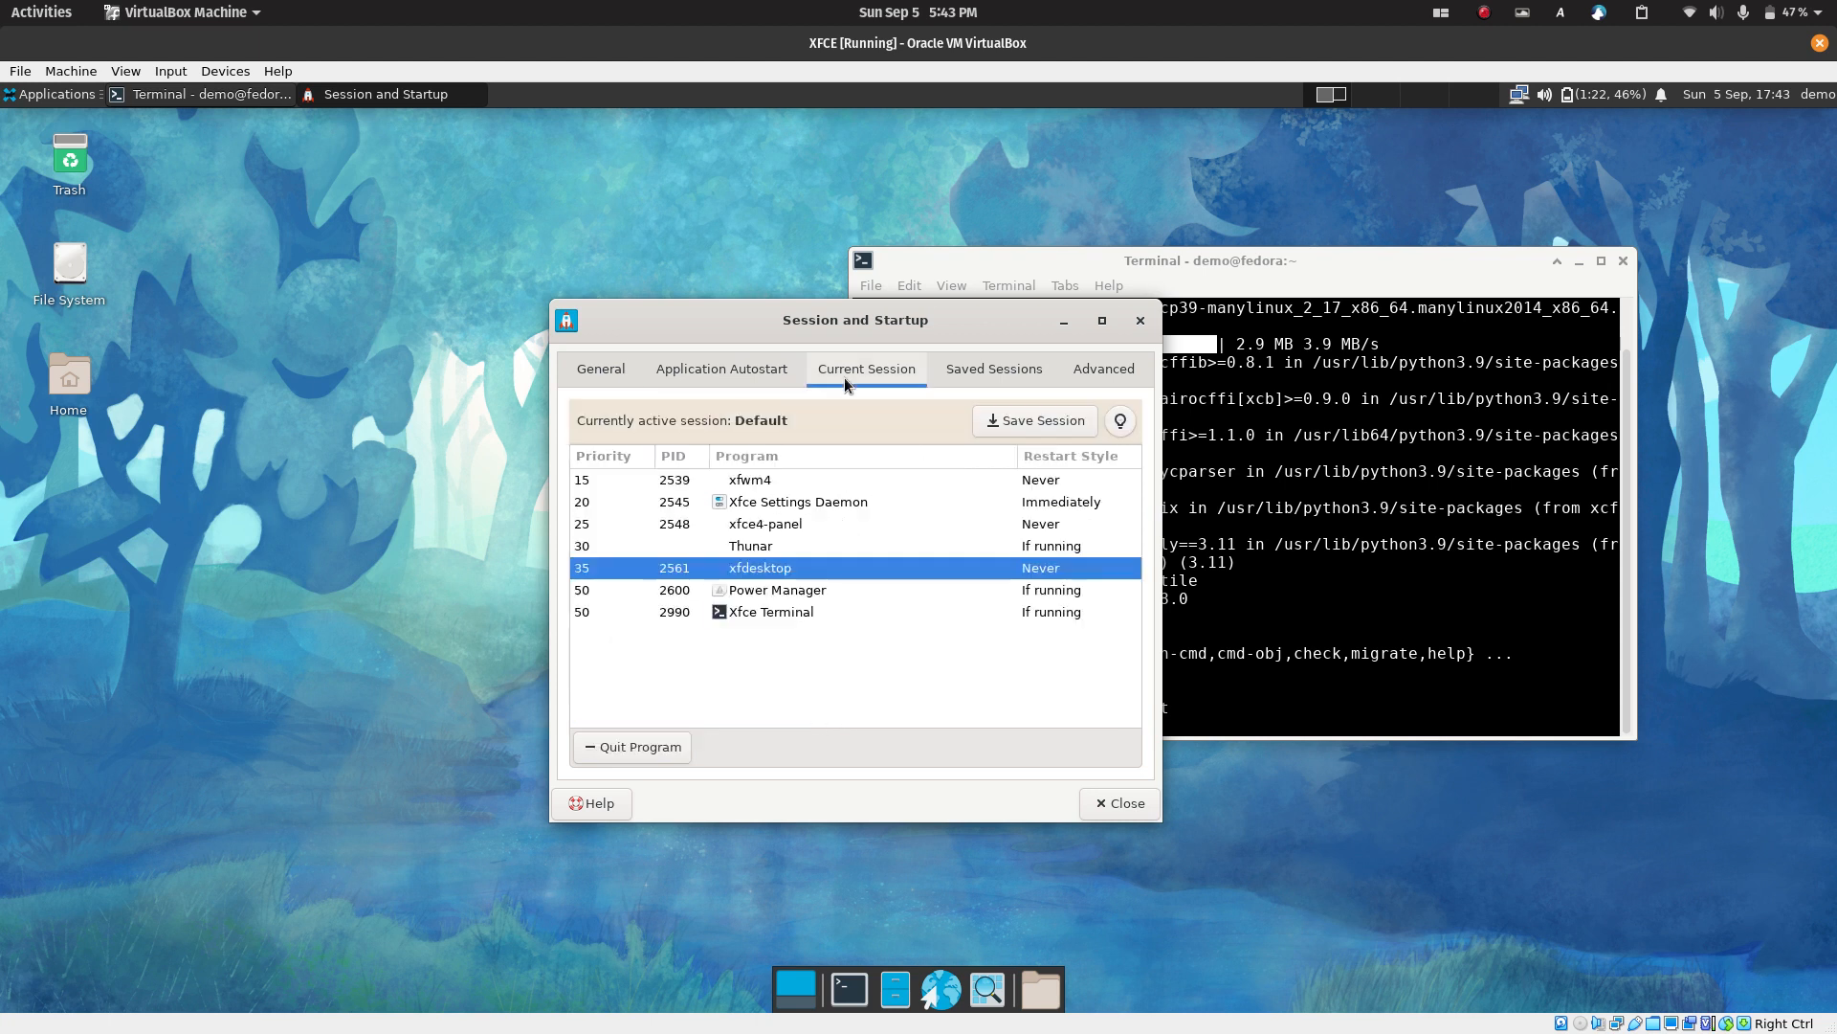
mouse_move(1011, 790)
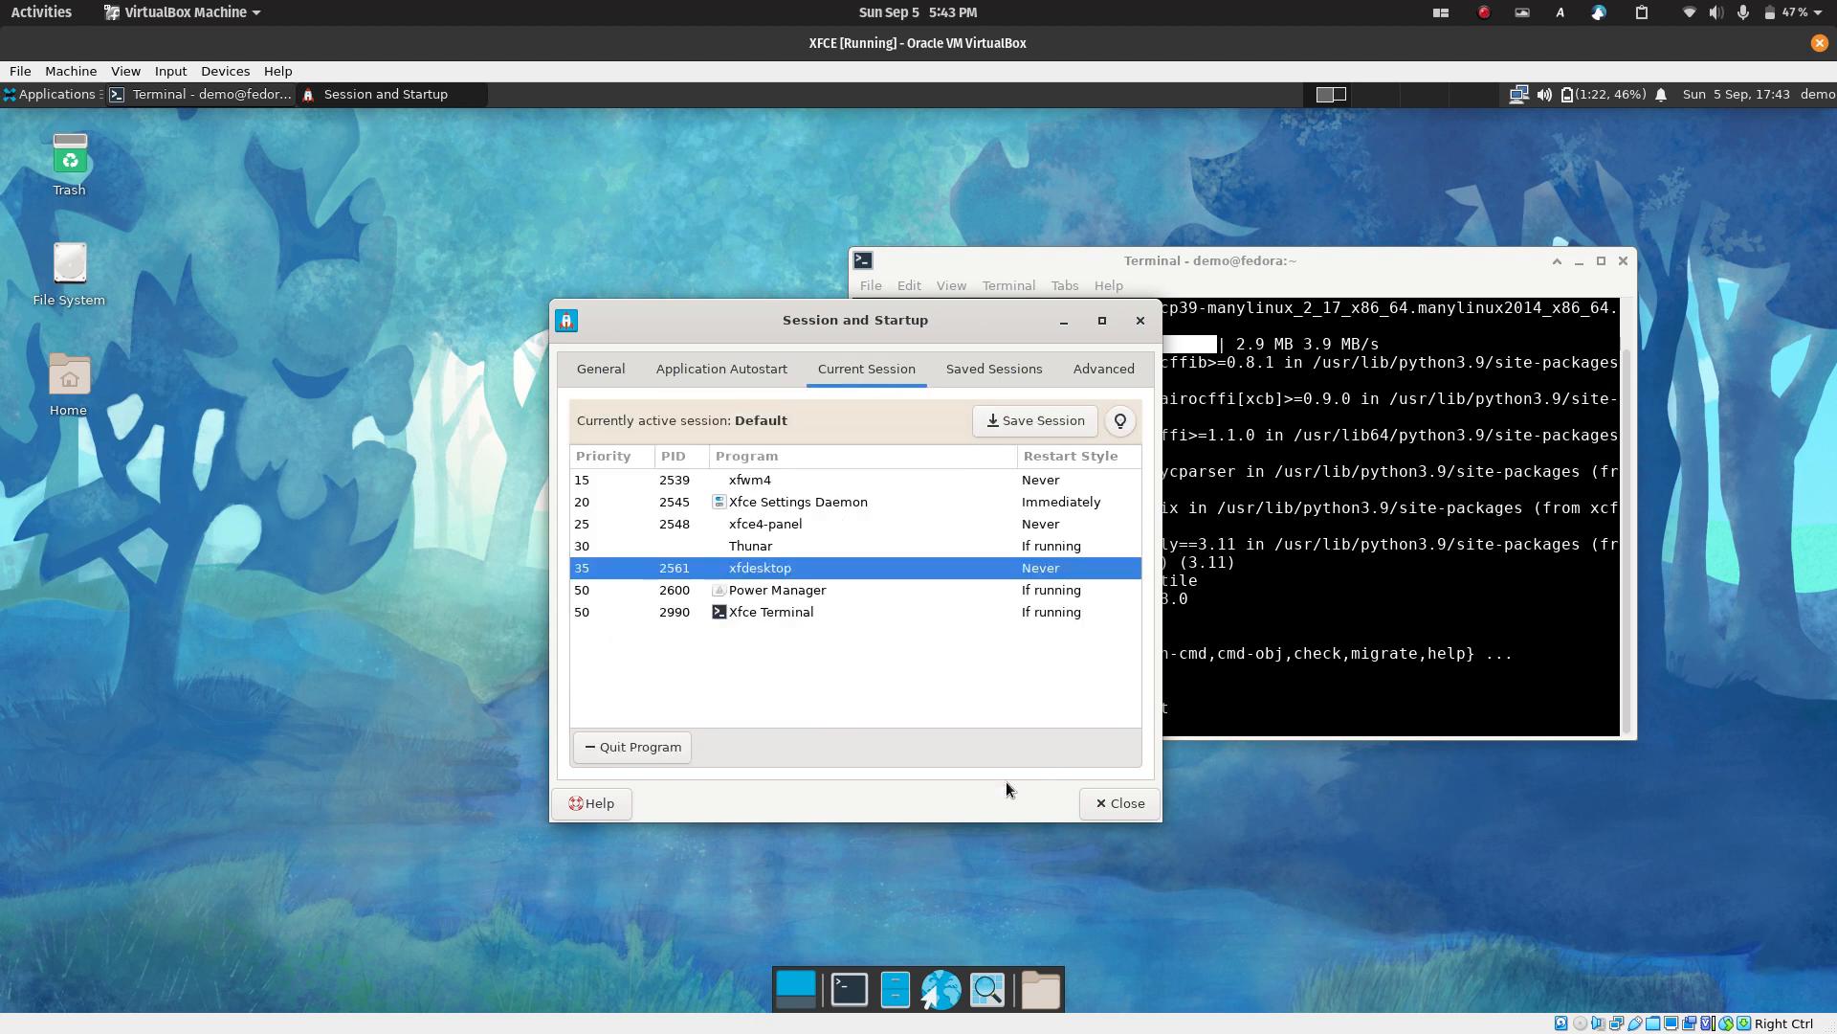
click(1120, 802)
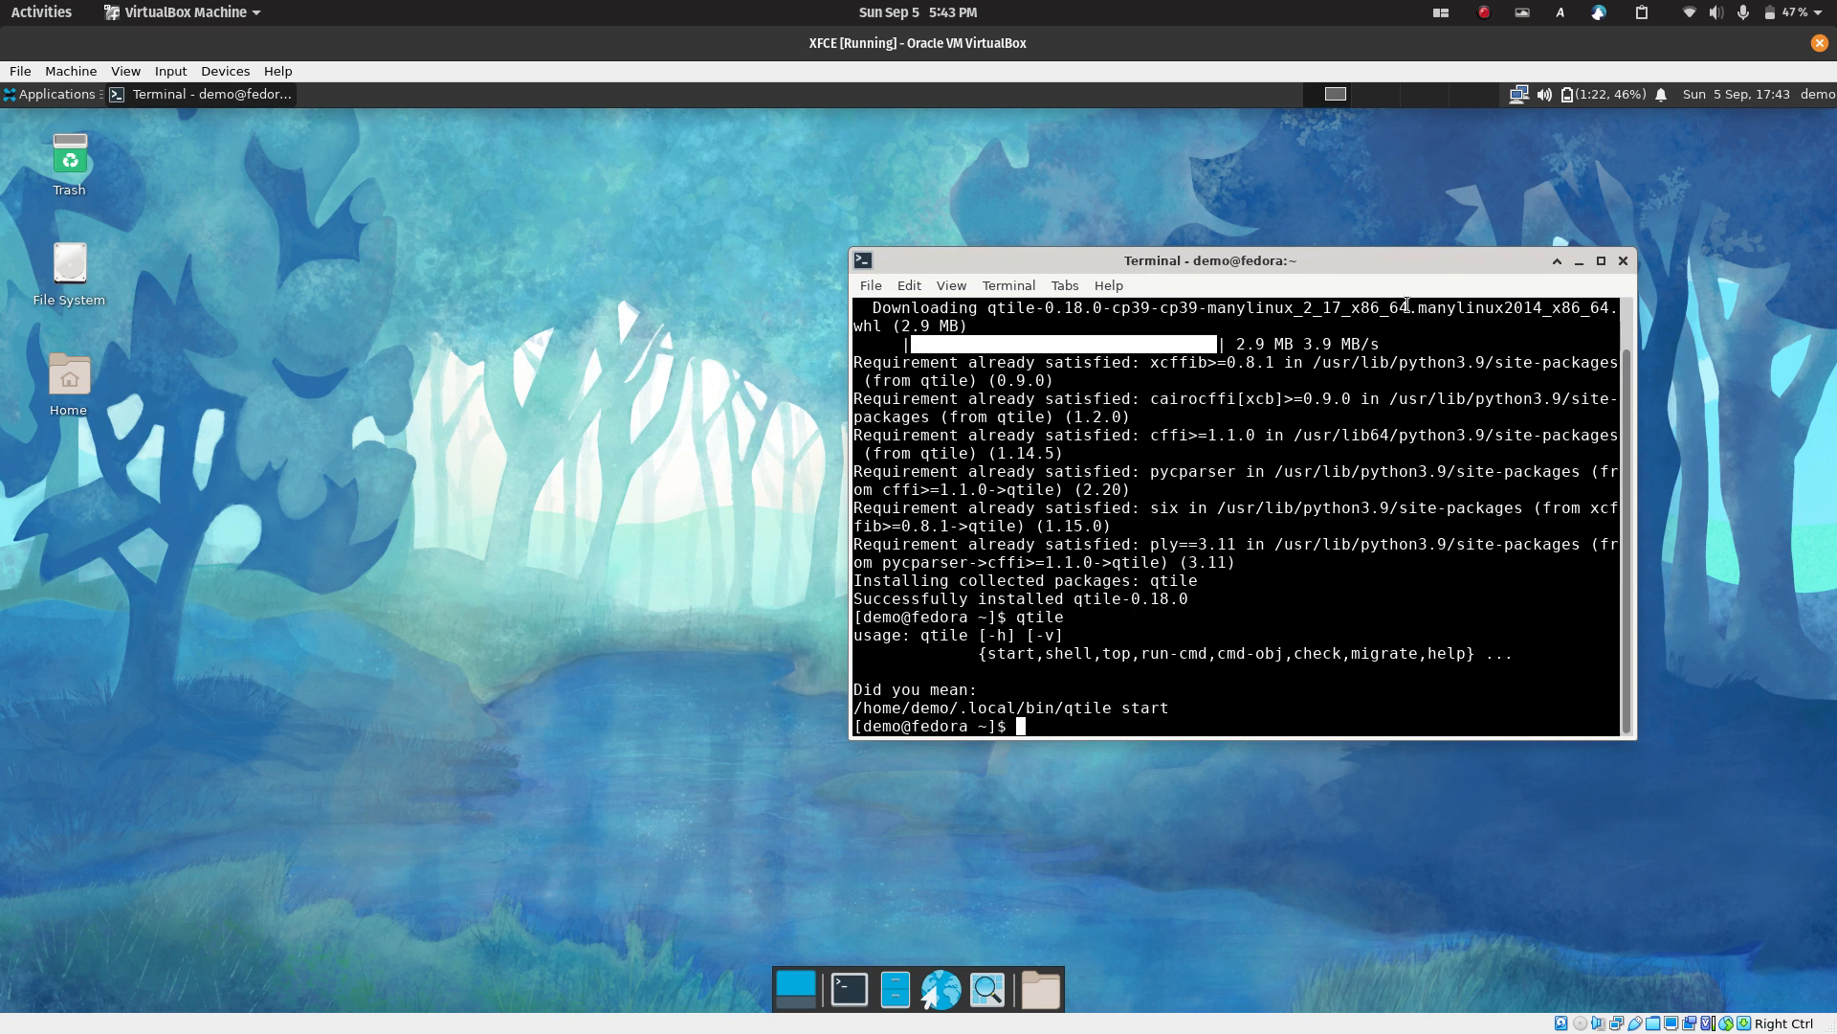
Highlight the guide line about adding the command in Application Autostart, then return to the VM
drag(1208, 261, 917, 285)
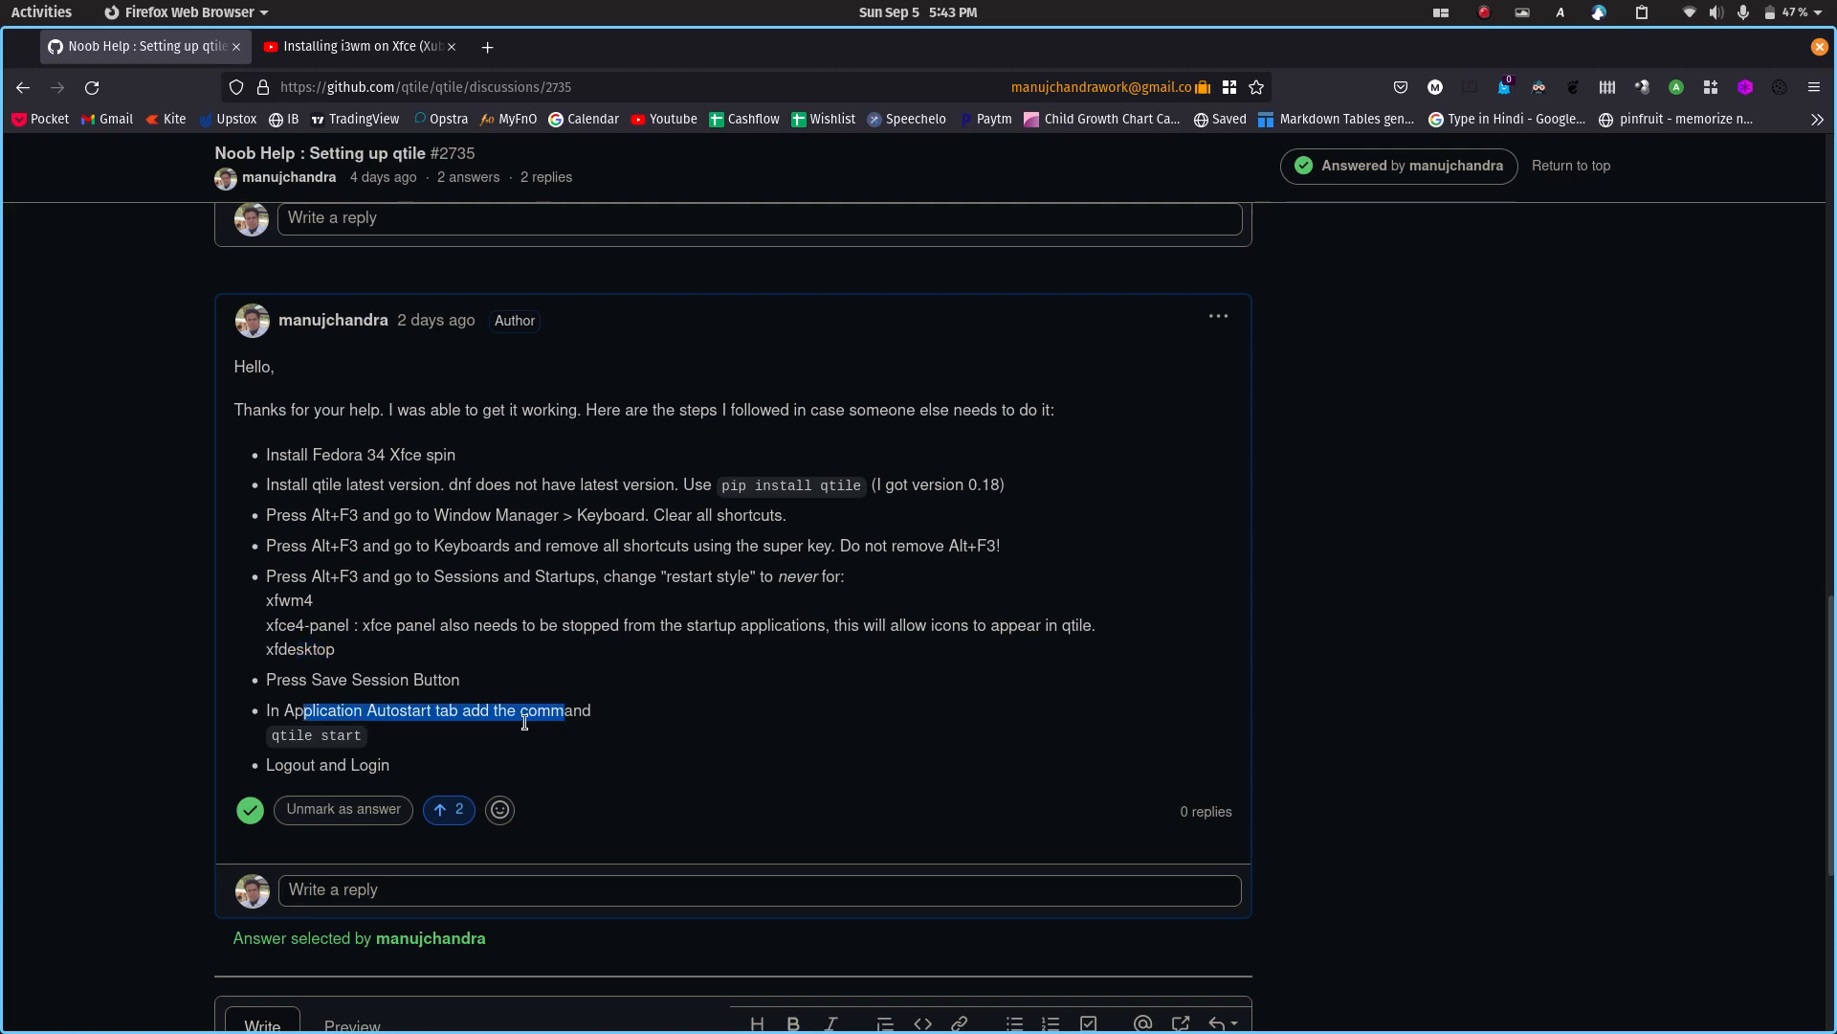
click(42, 11)
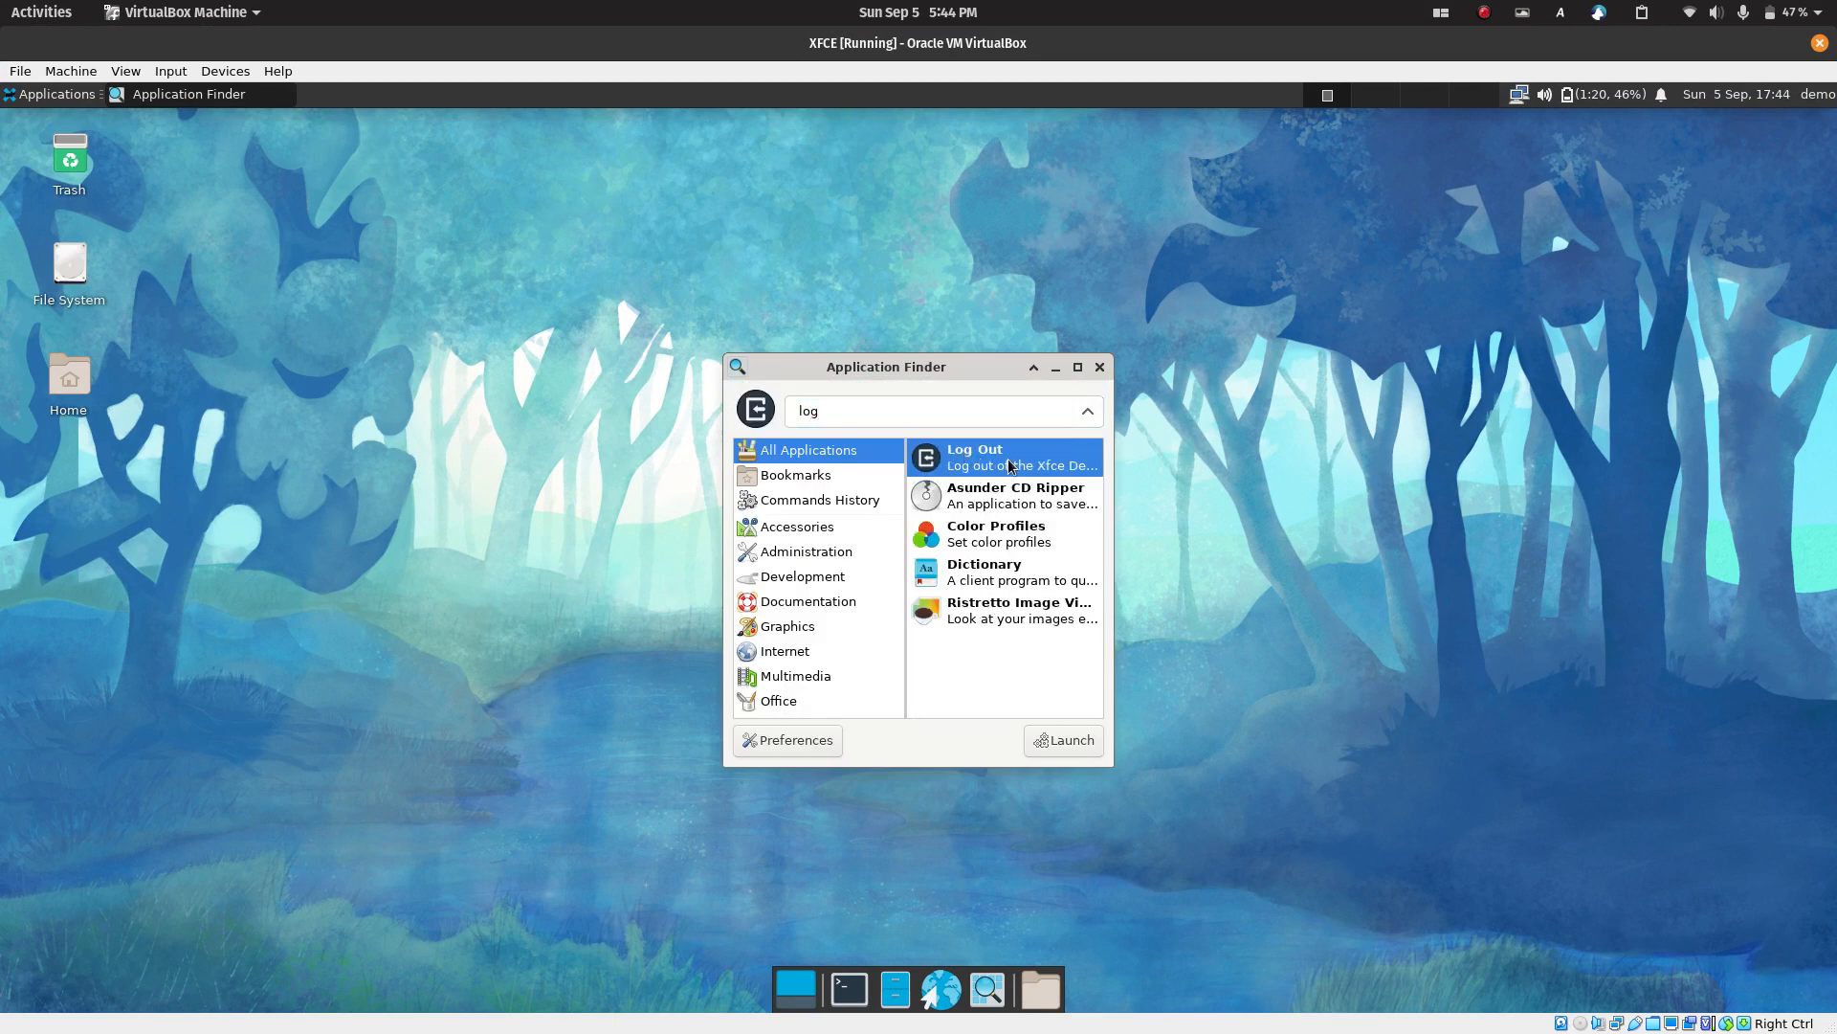
Log out of the Xfce session via Log Out and log back in as demo with the password
double_click(1023, 455)
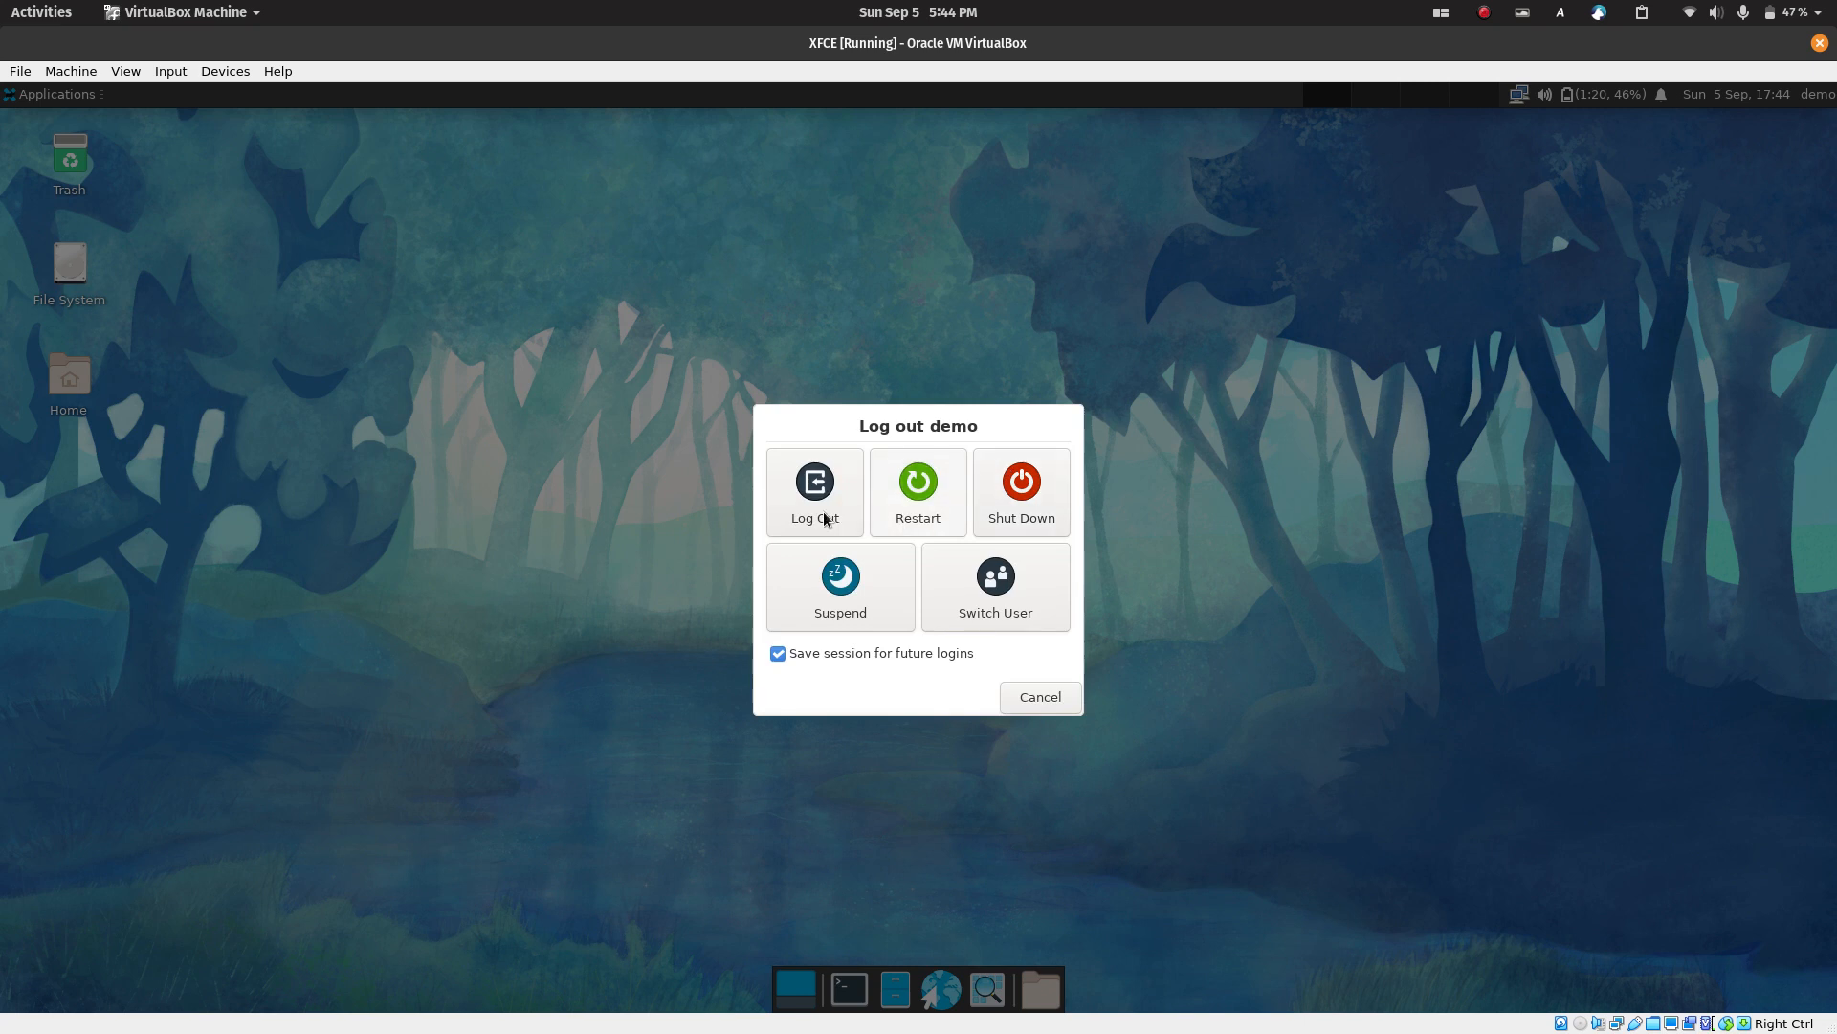
click(816, 492)
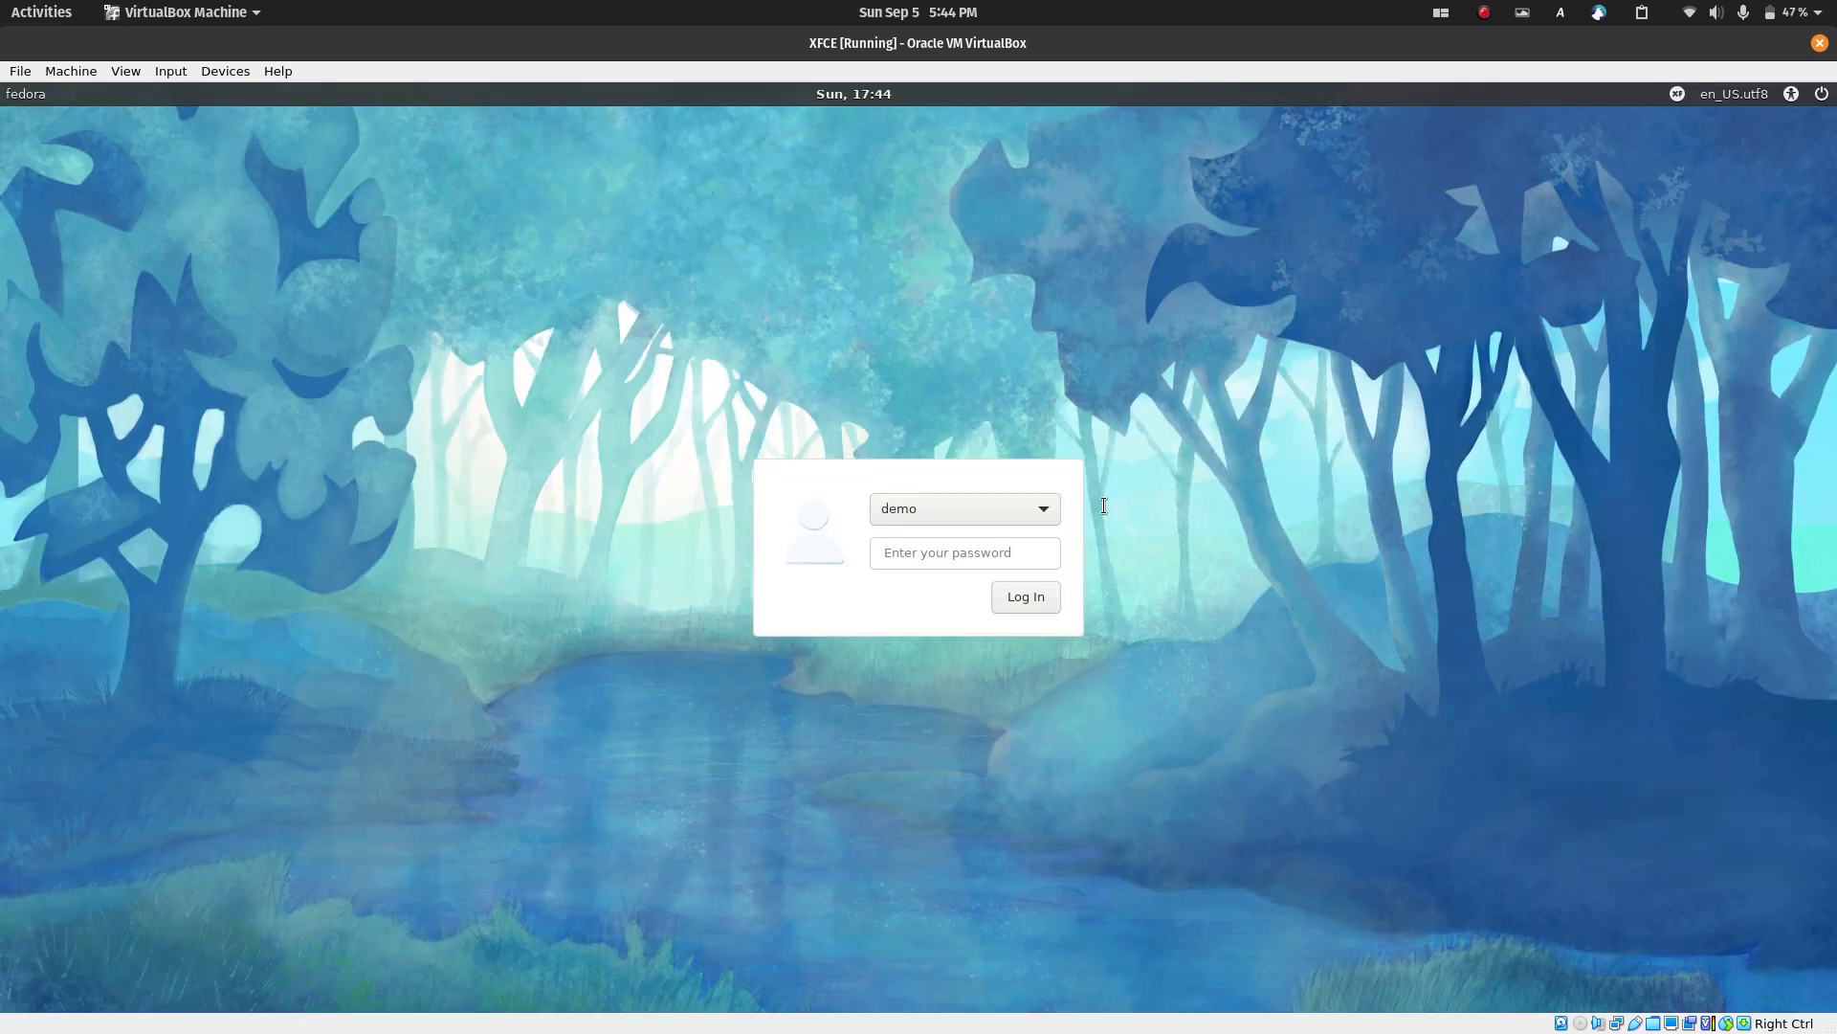
click(965, 553)
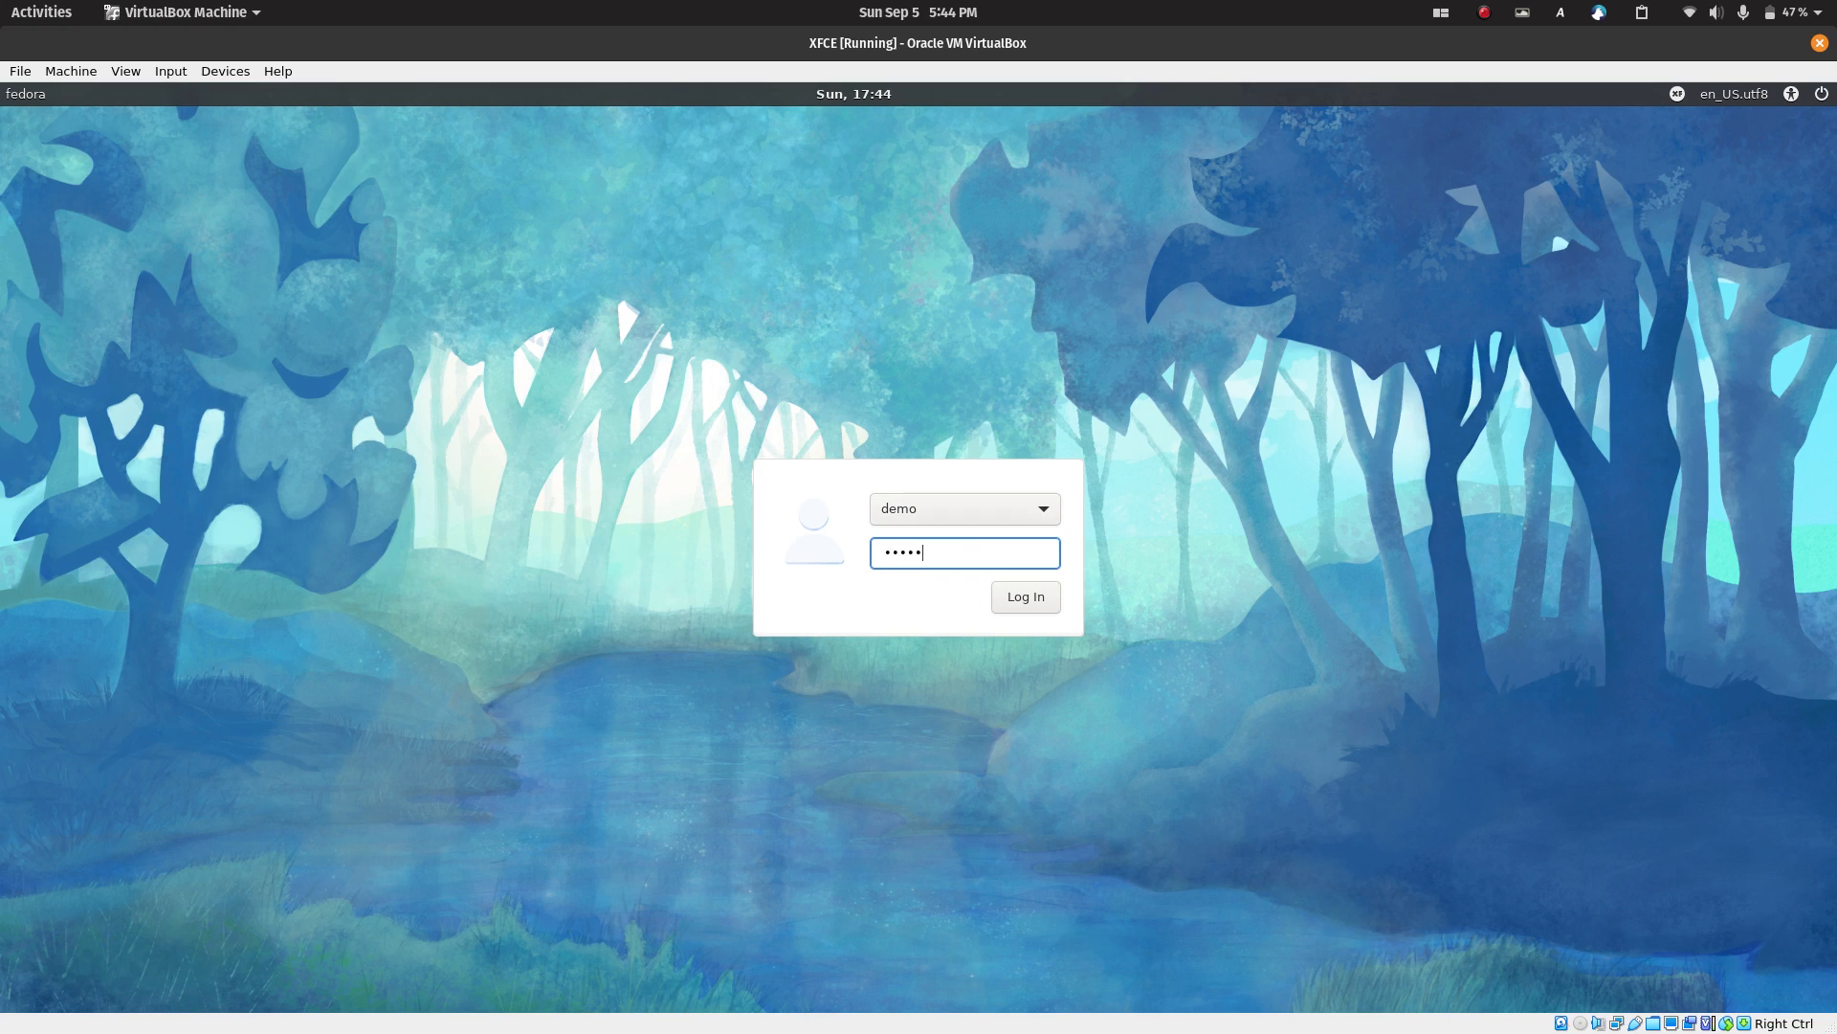
click(1024, 598)
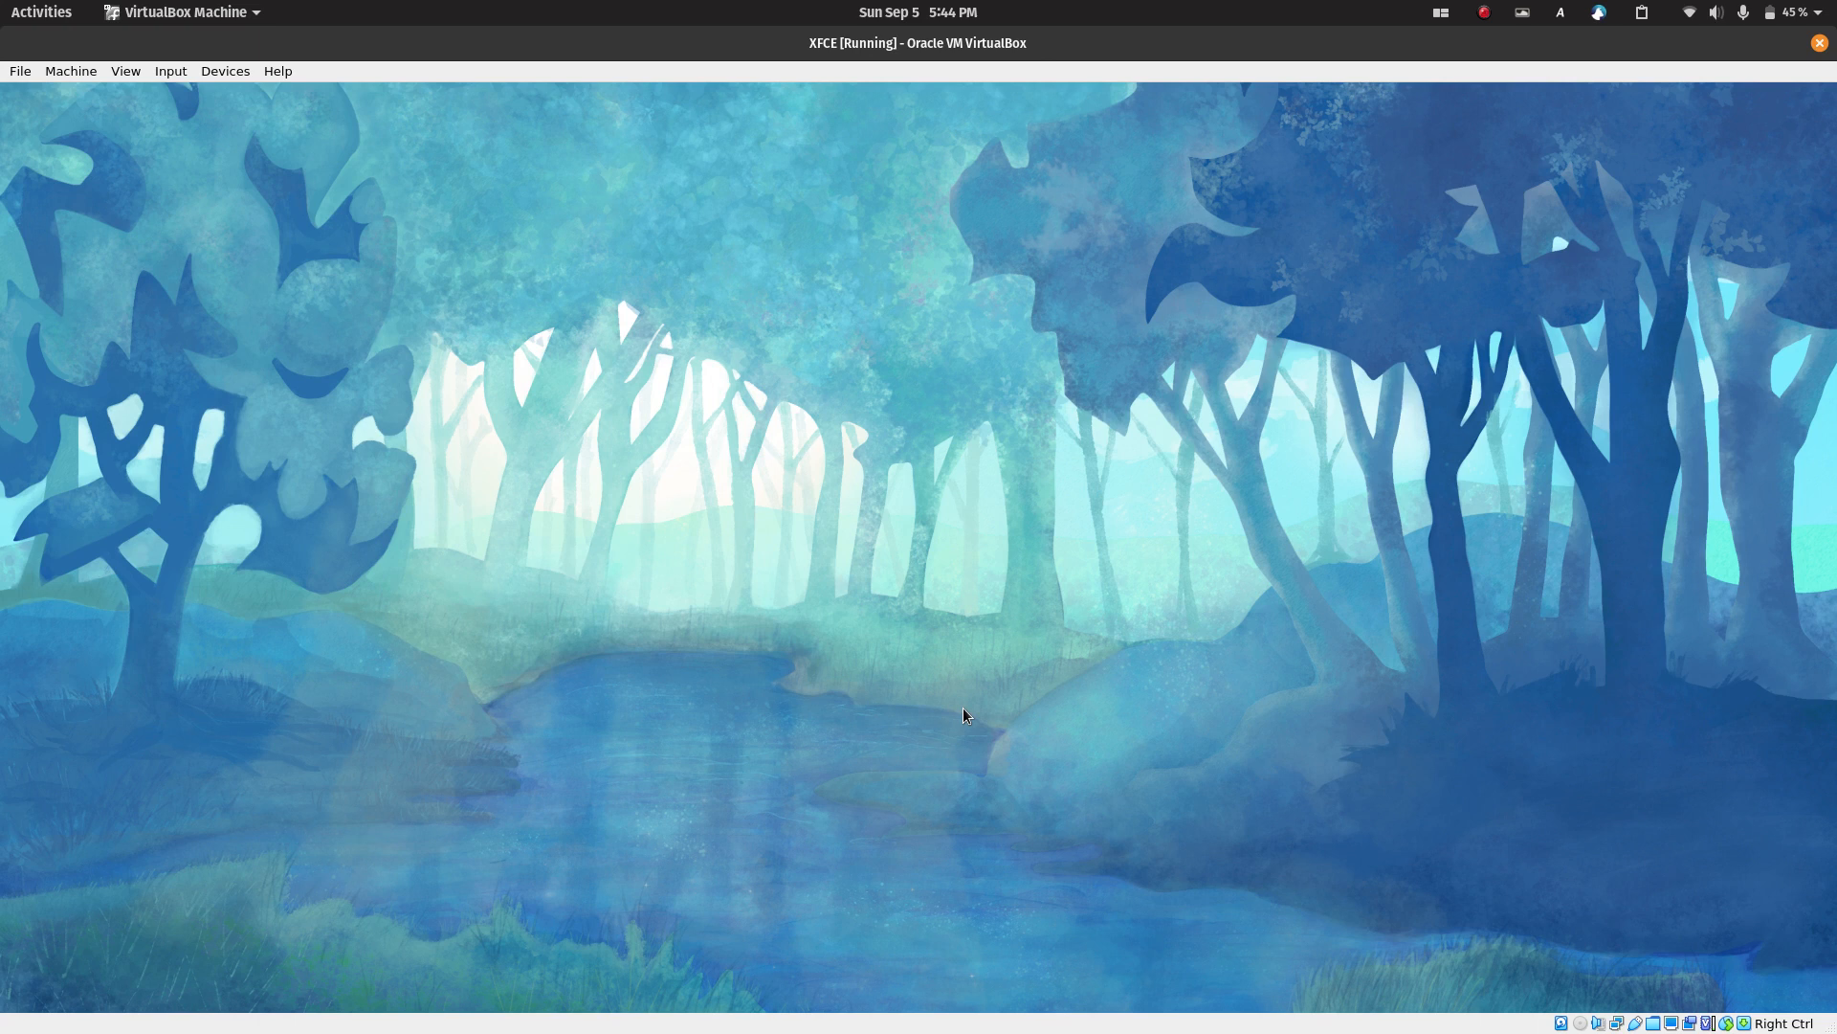
mouse_move(969, 650)
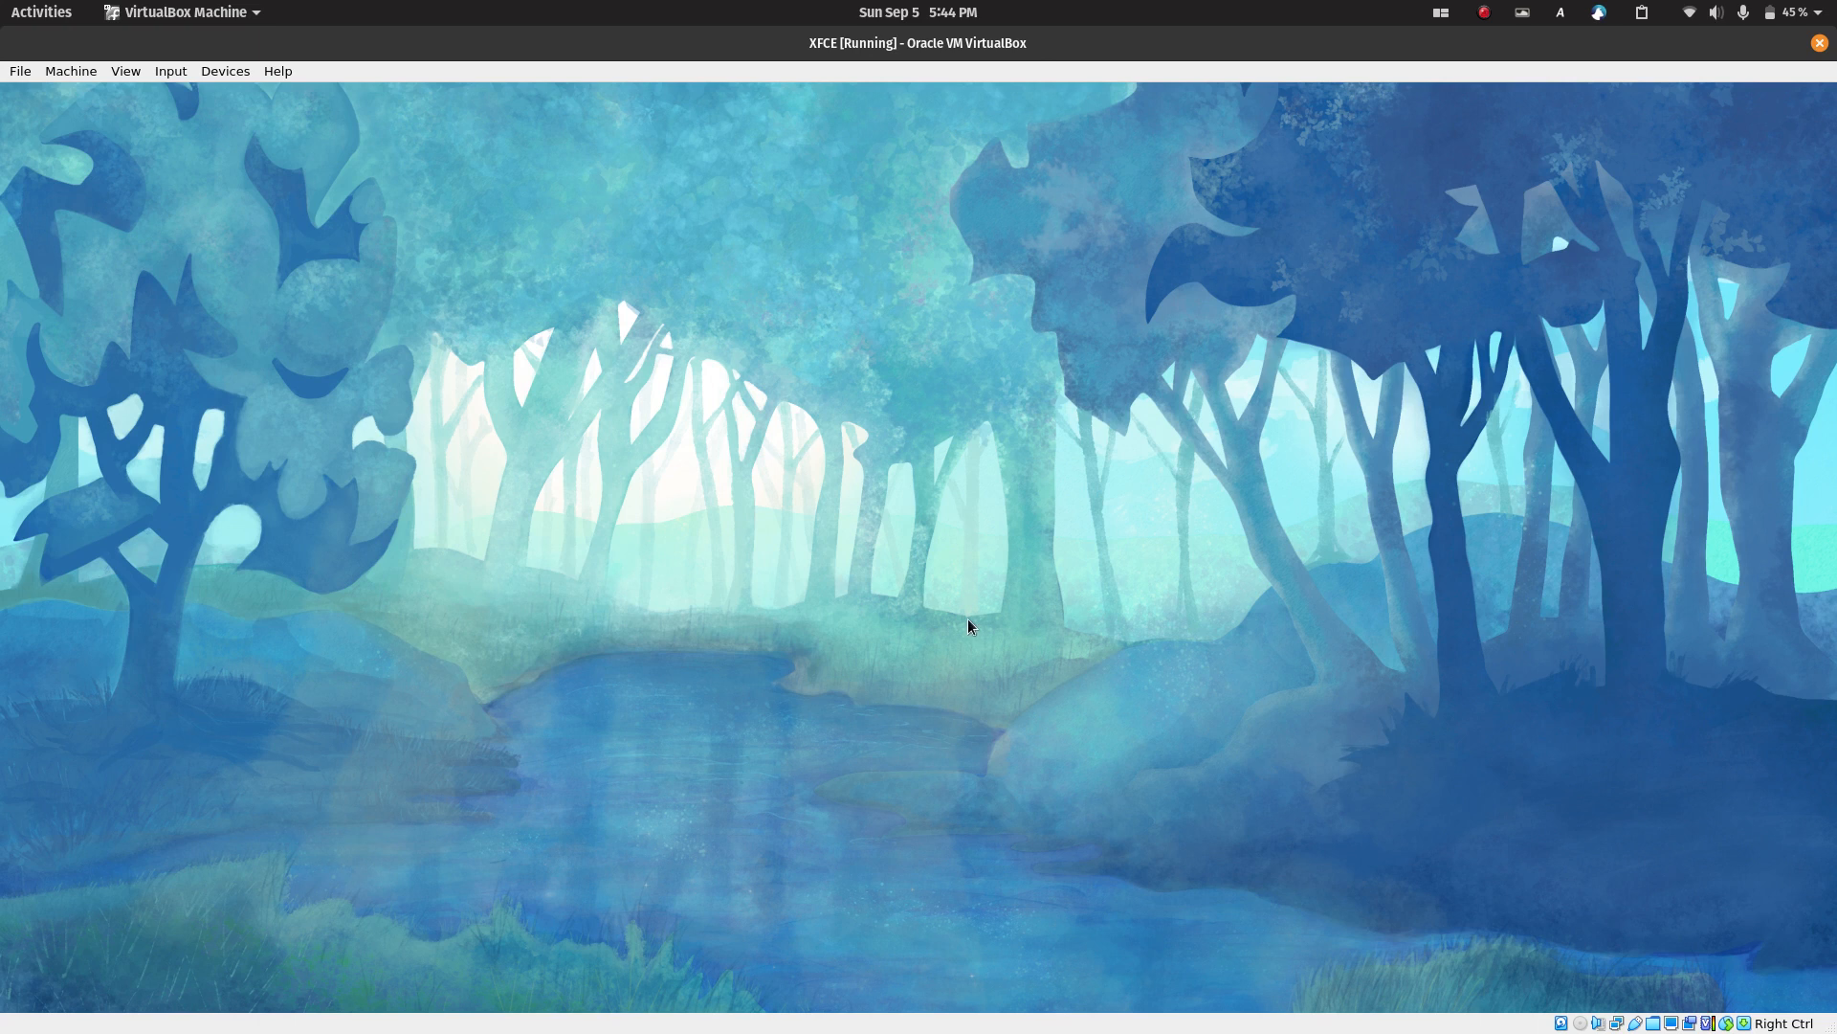
mouse_move(796, 631)
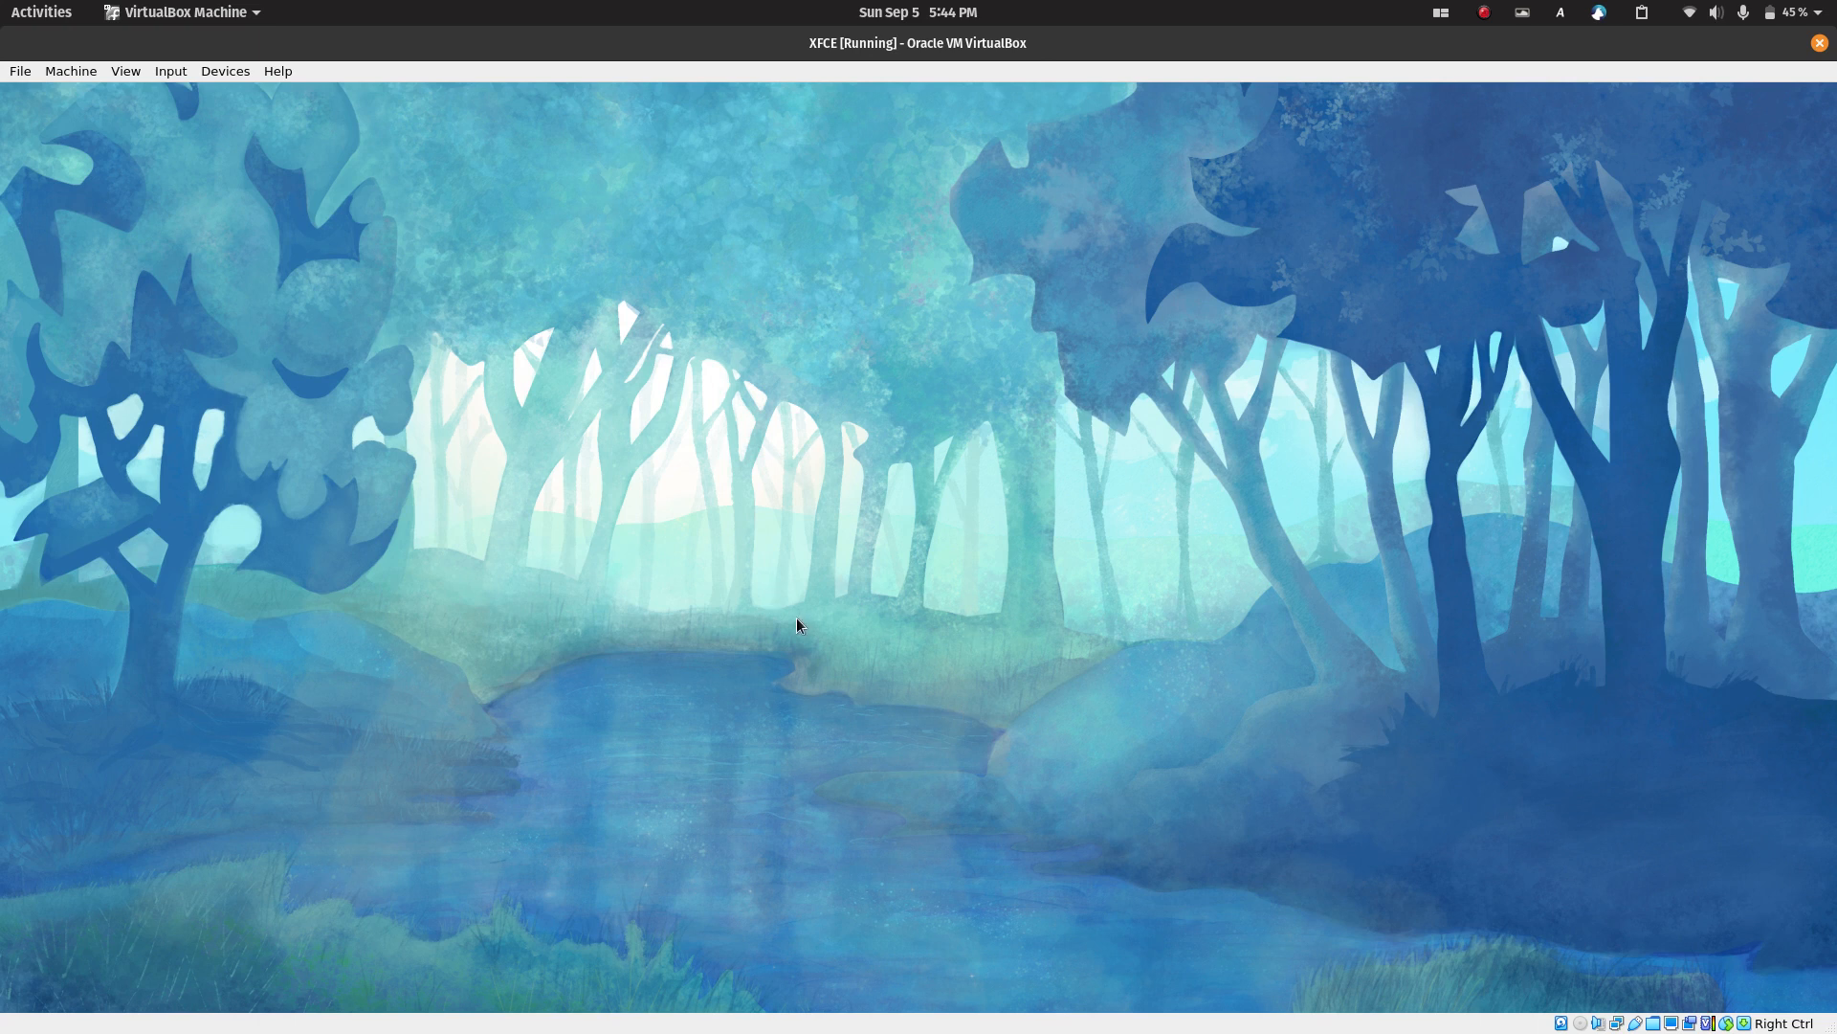
mouse_move(906, 621)
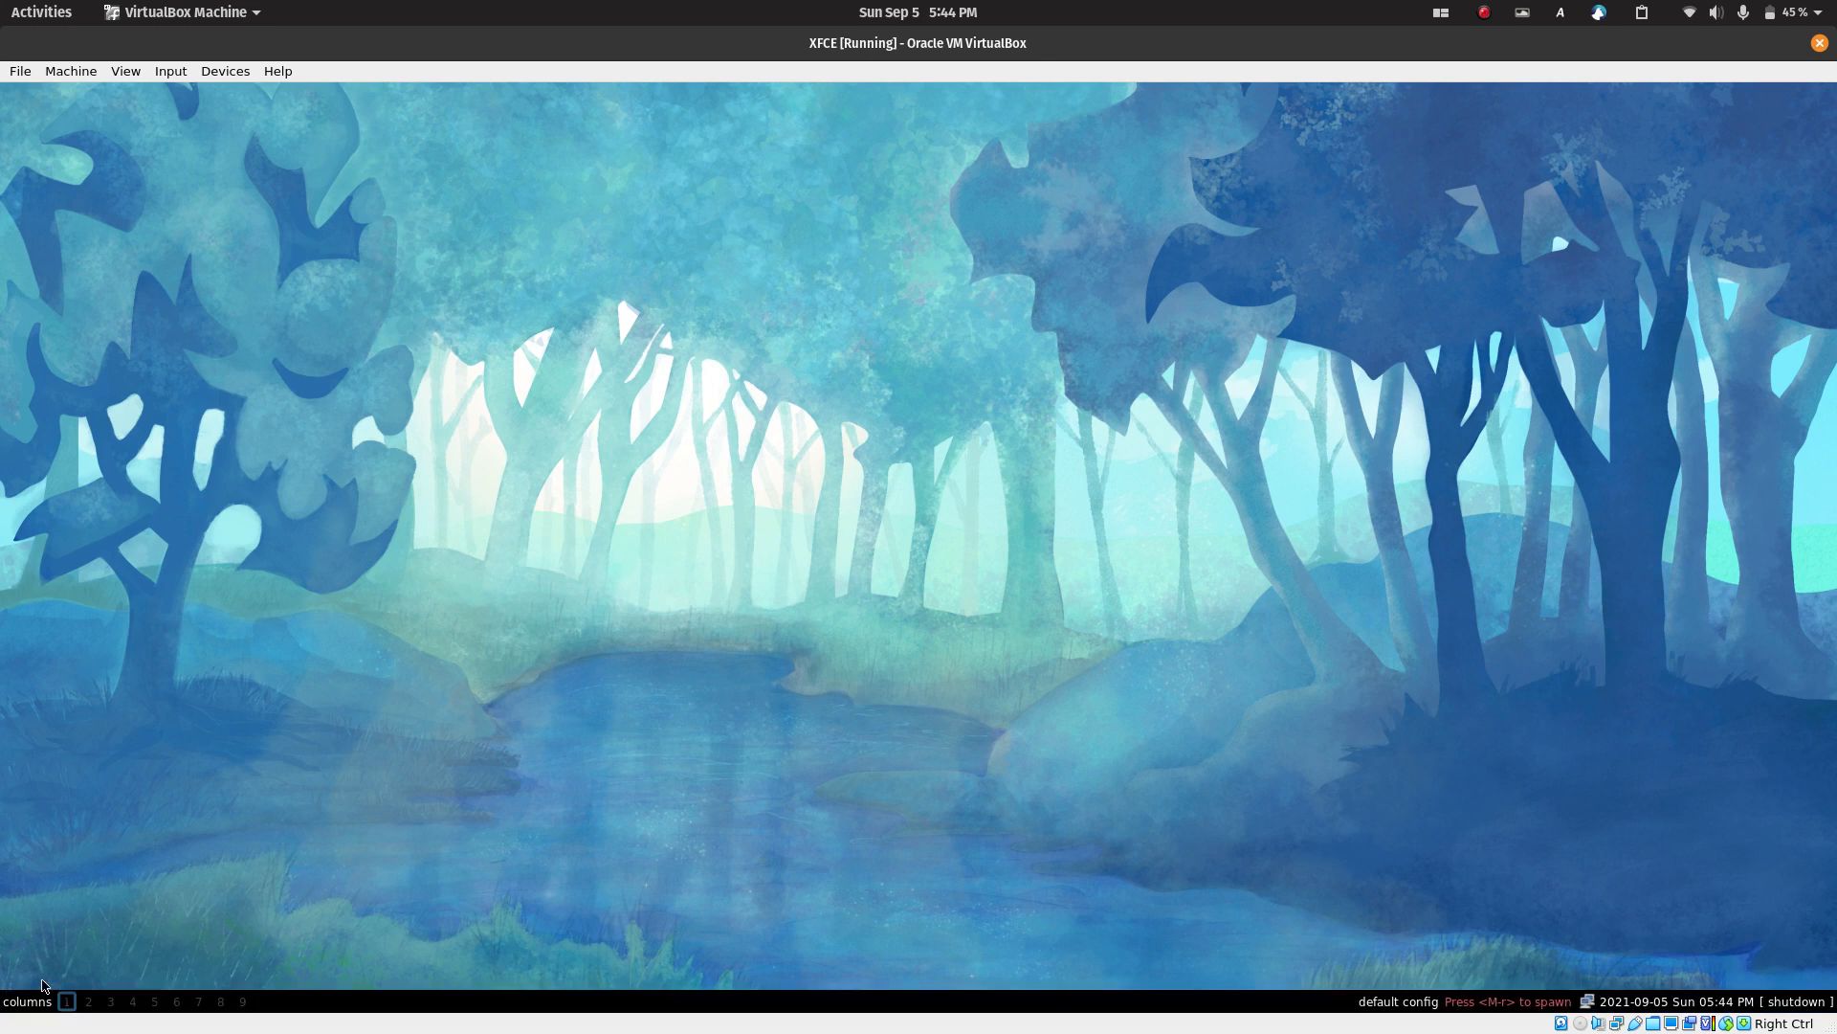
mouse_move(306, 1007)
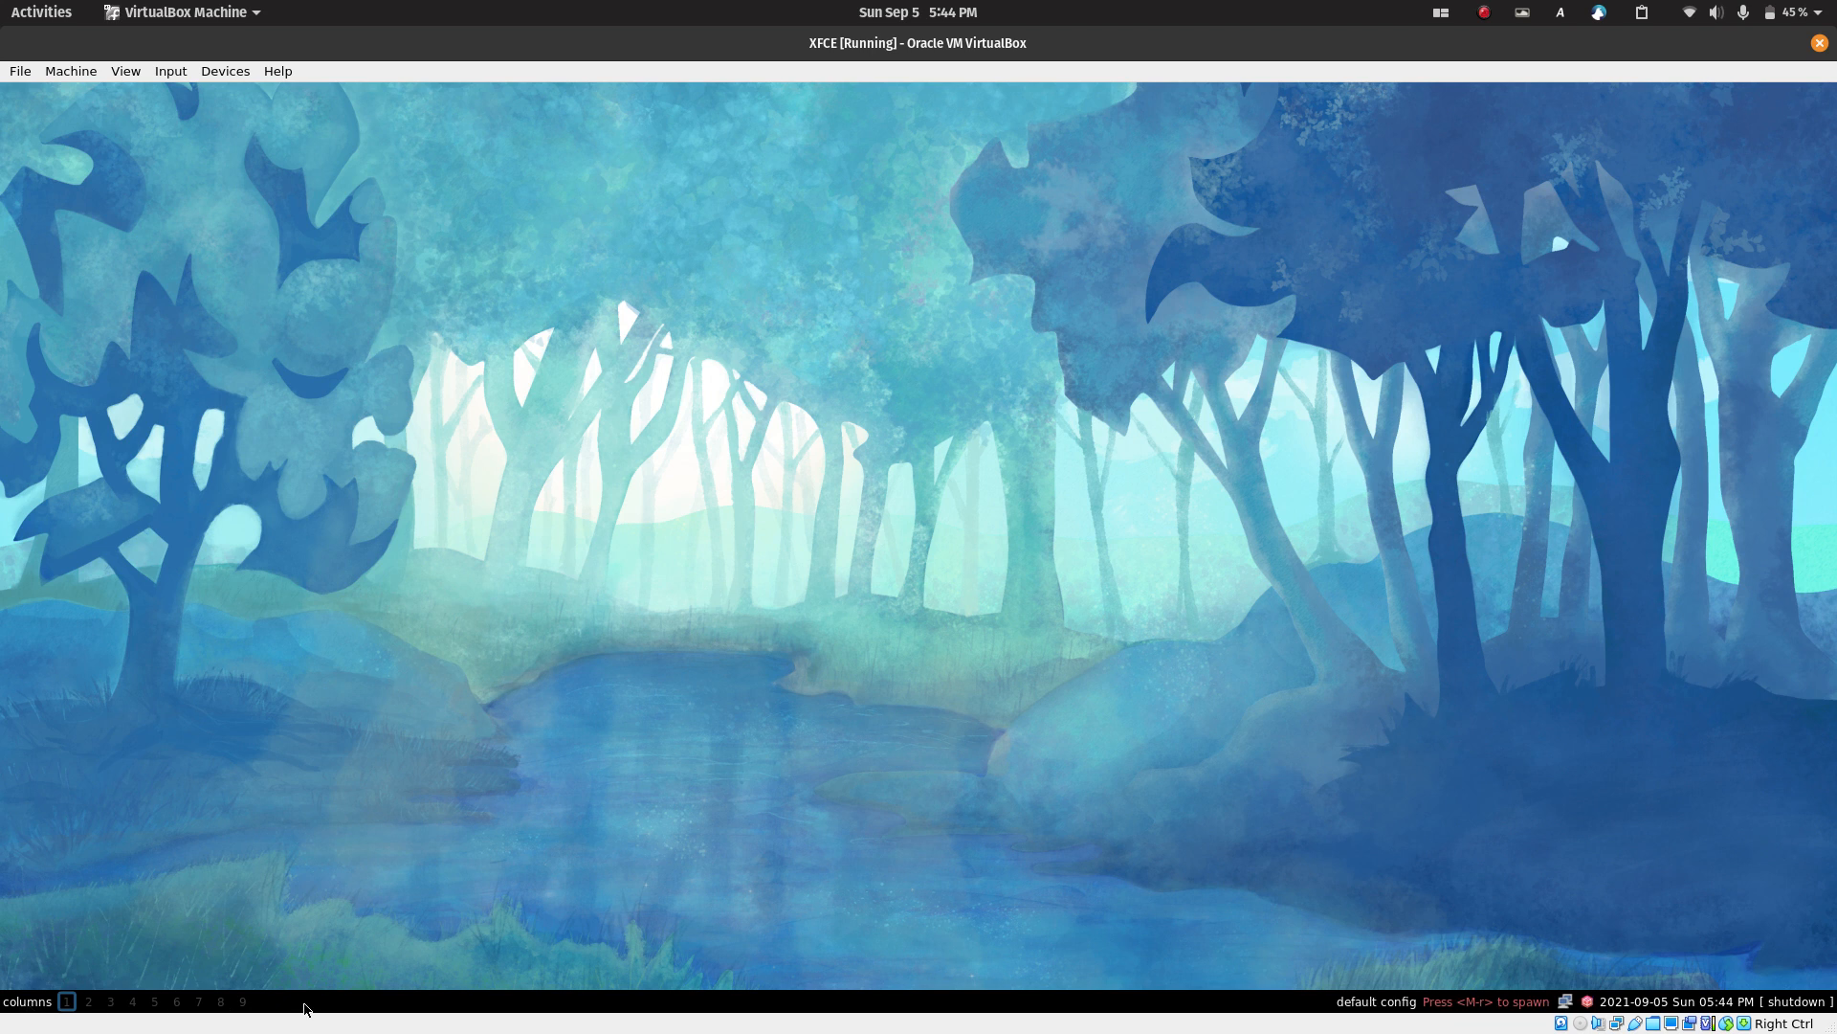
mouse_move(1000, 721)
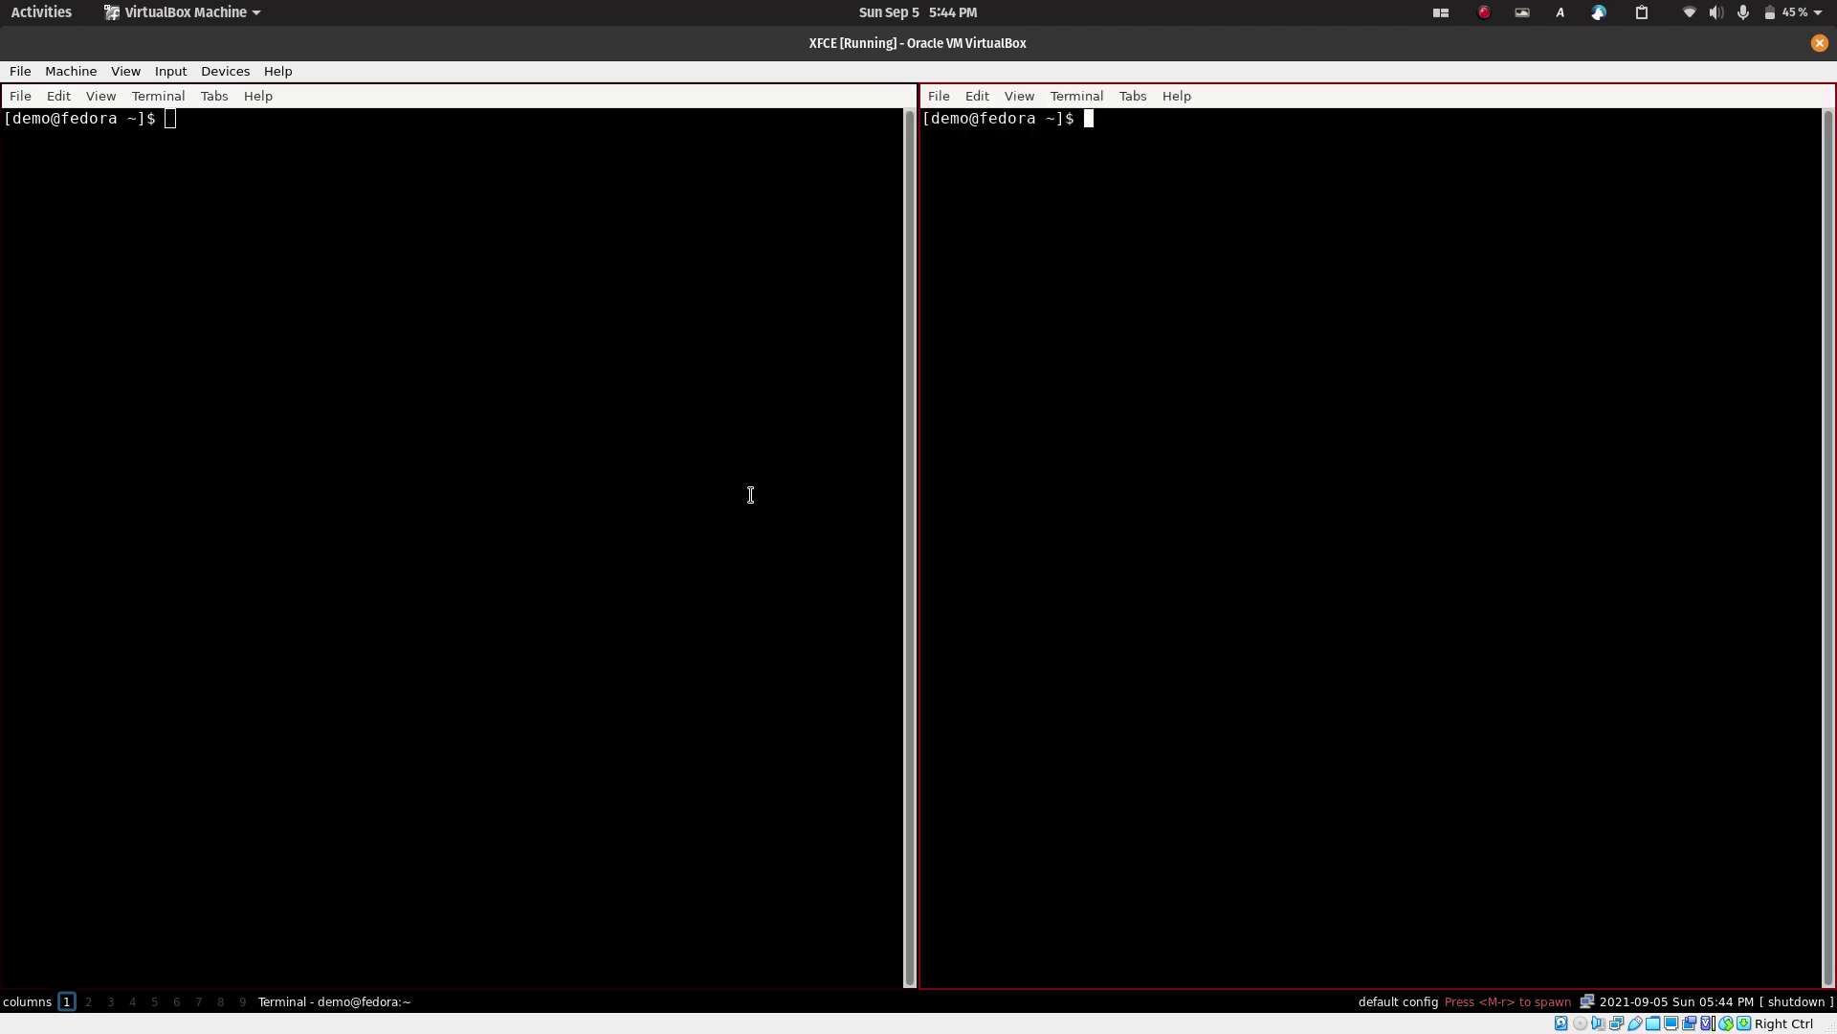
mouse_move(1219, 366)
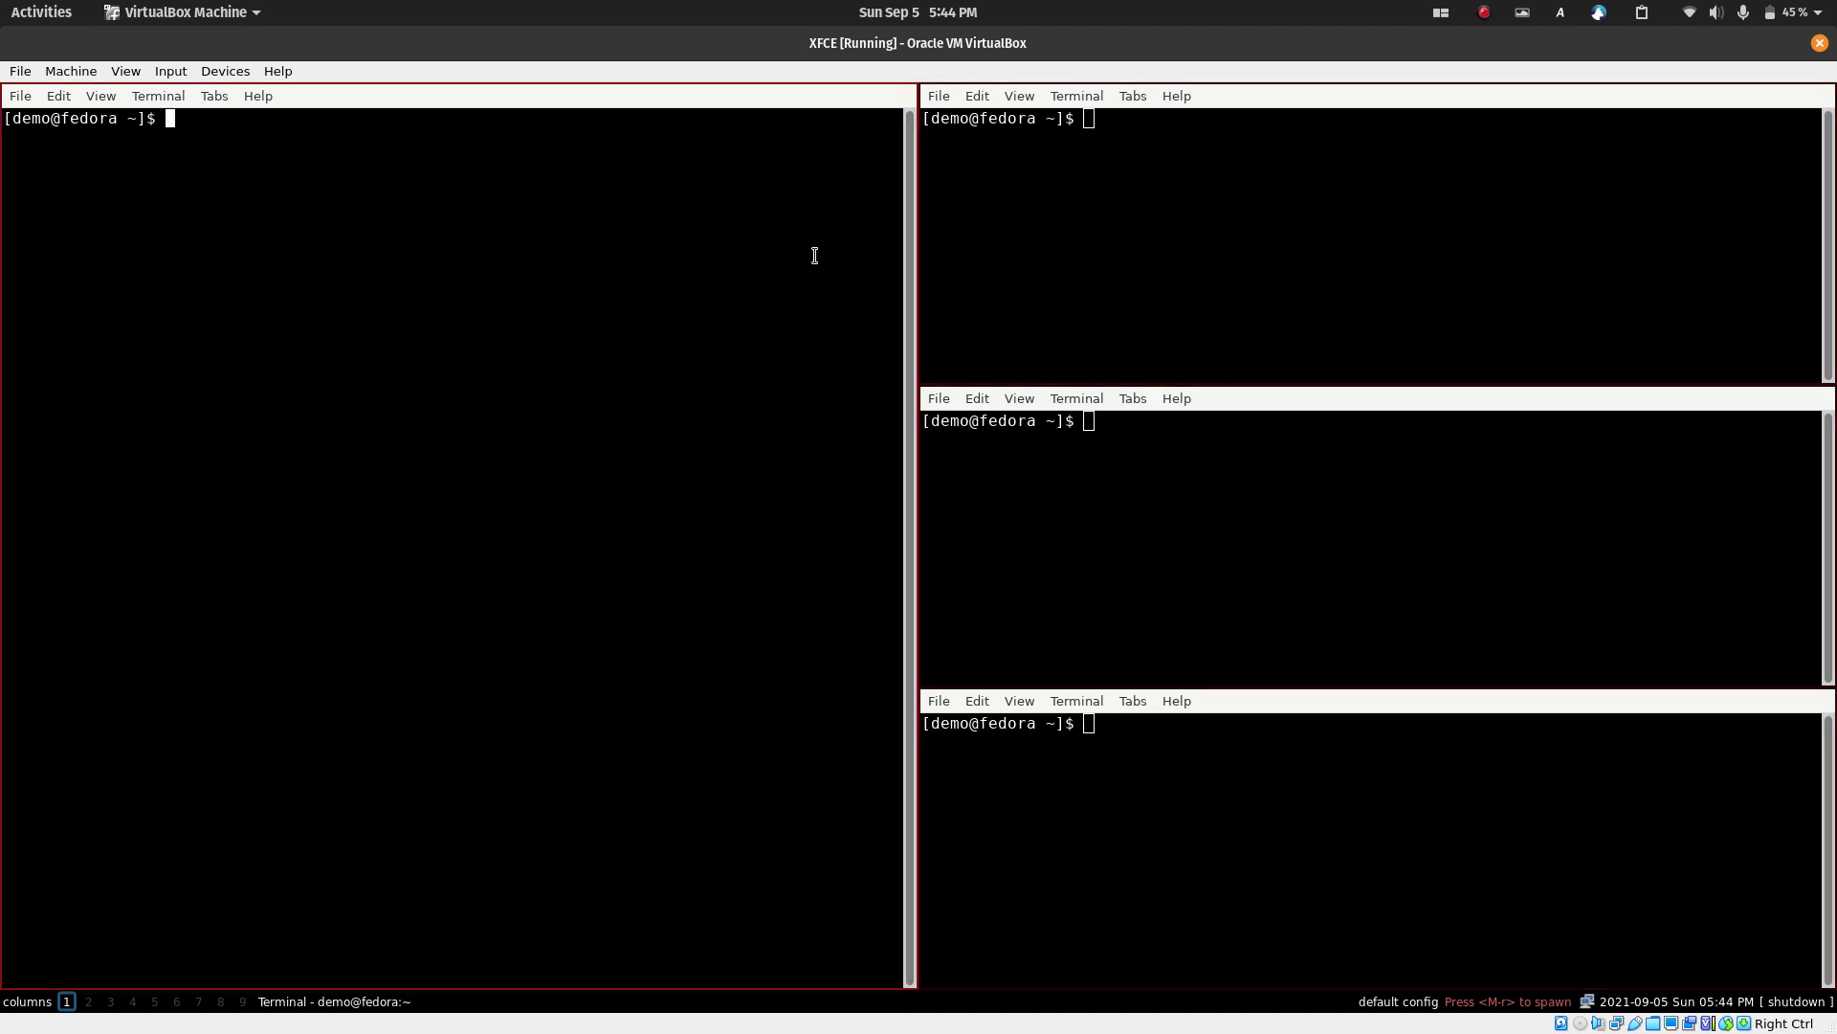
mouse_move(834, 302)
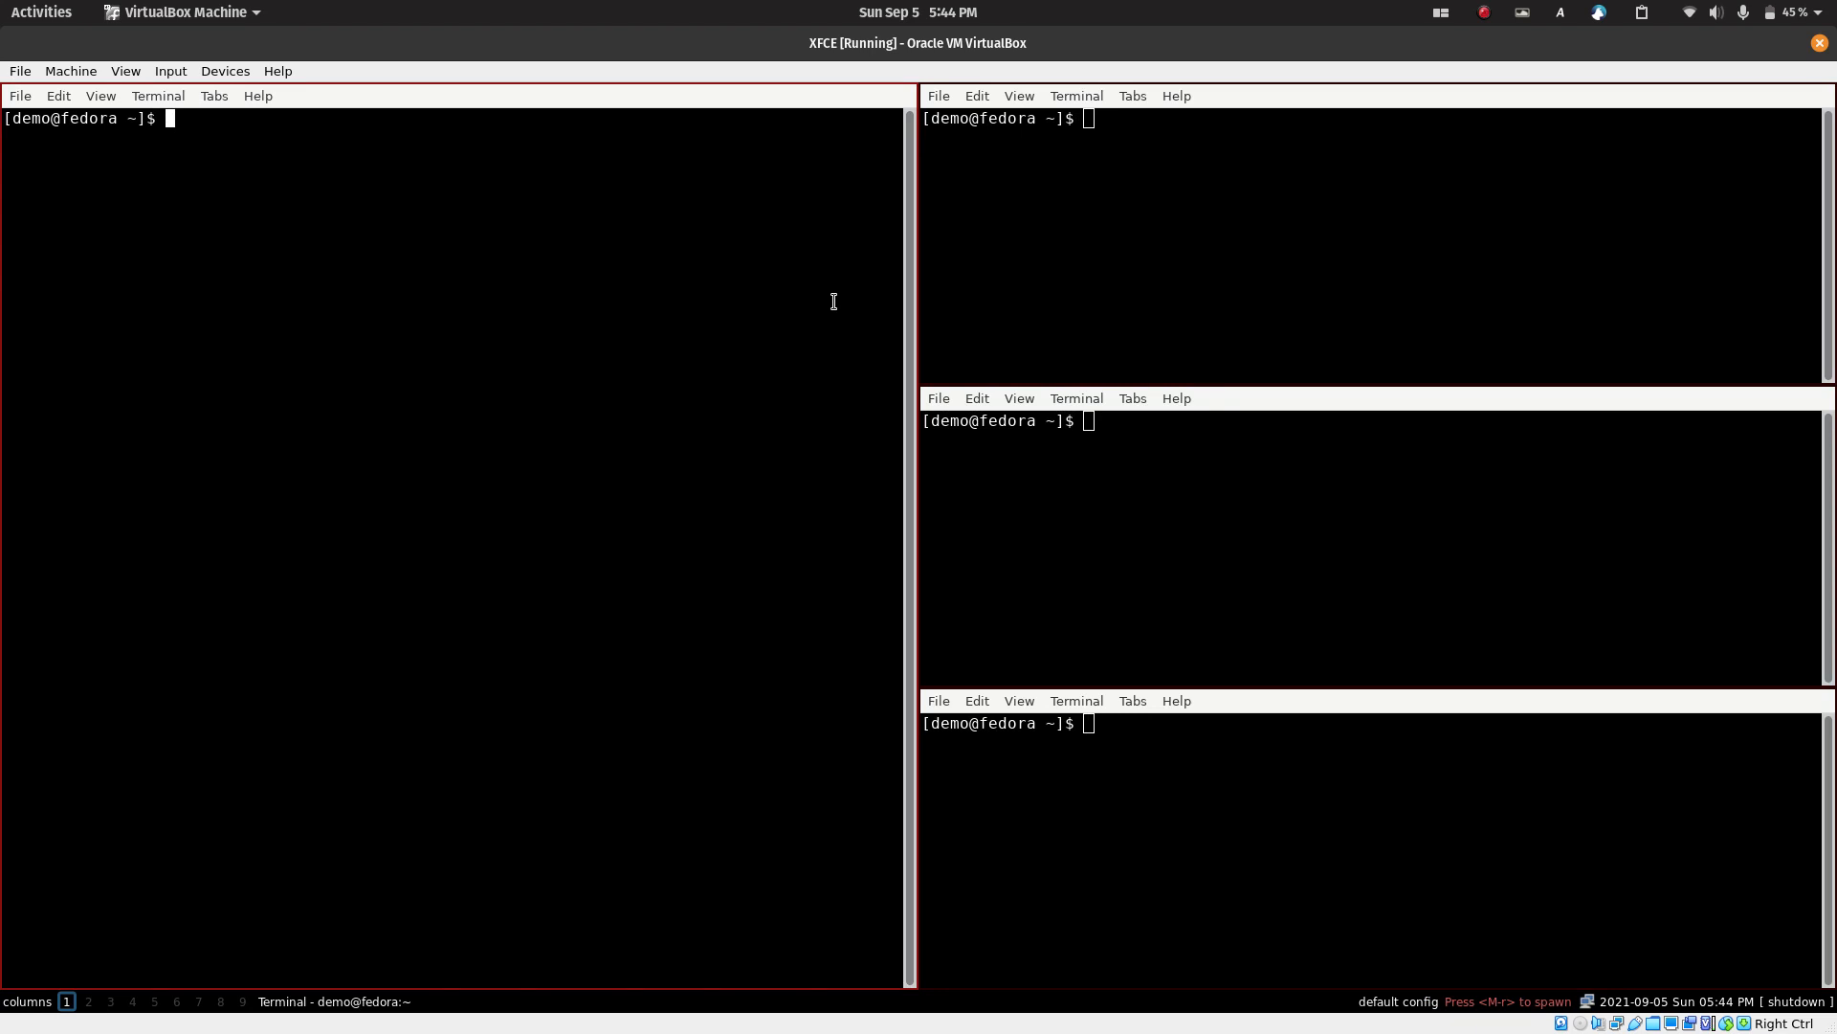